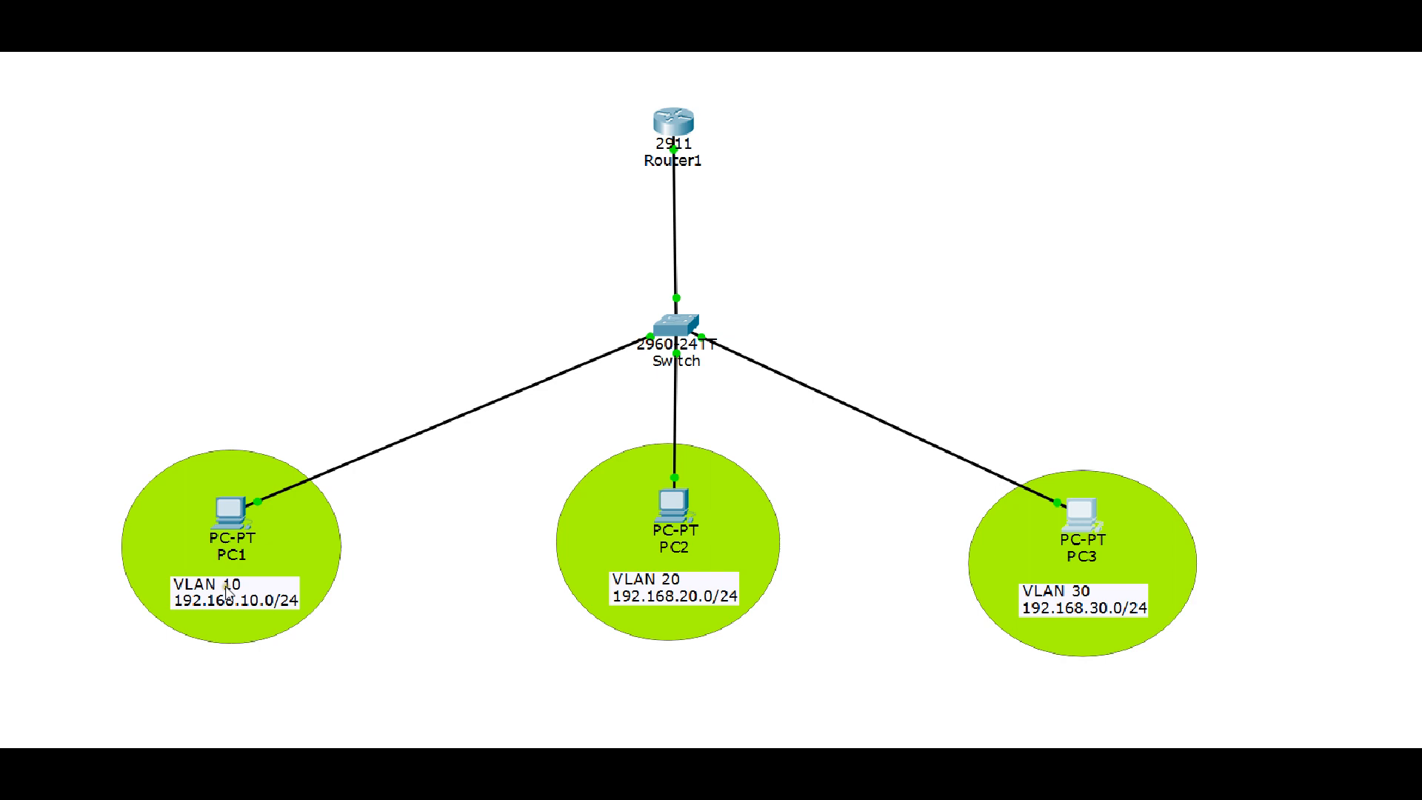
pyautogui.moveTo(184, 611)
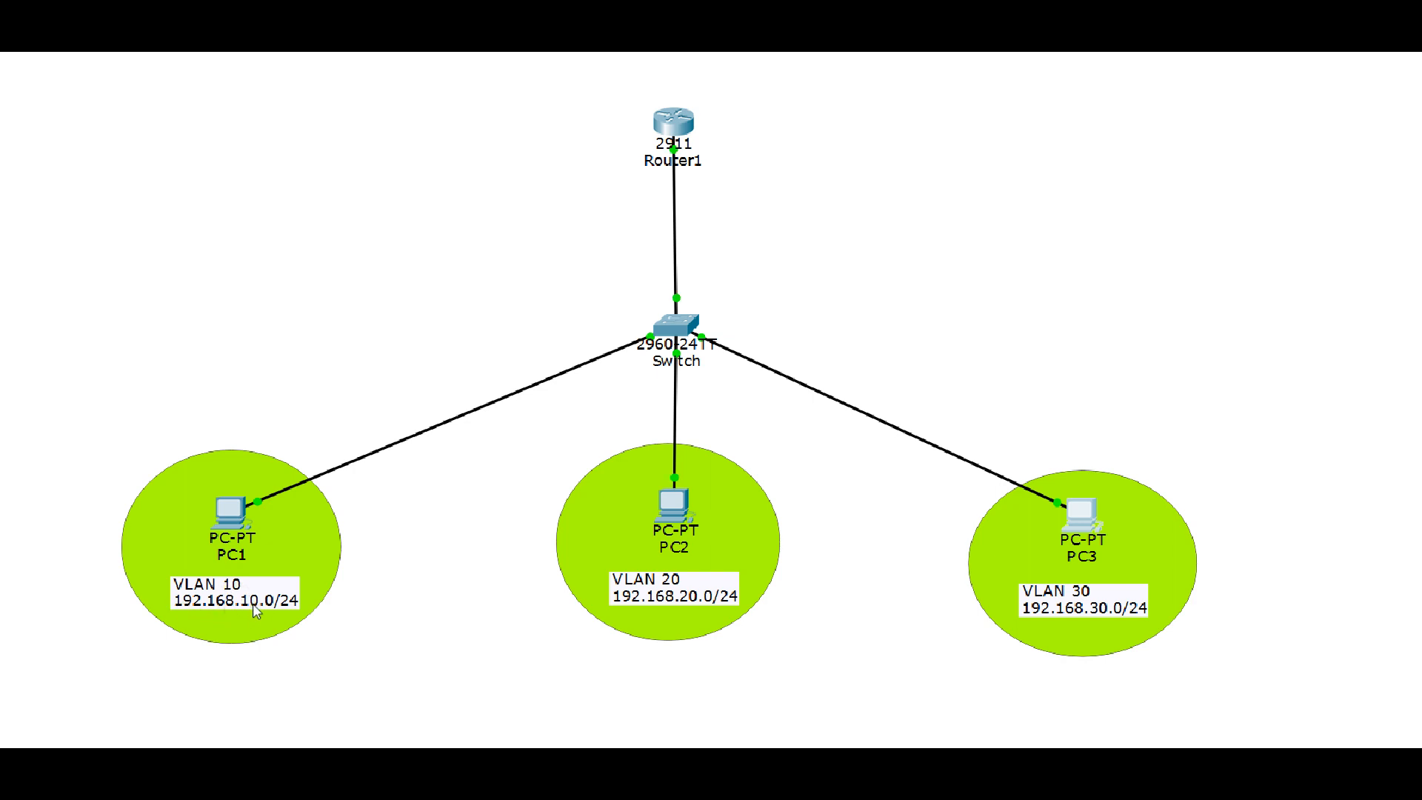
pyautogui.moveTo(641, 588)
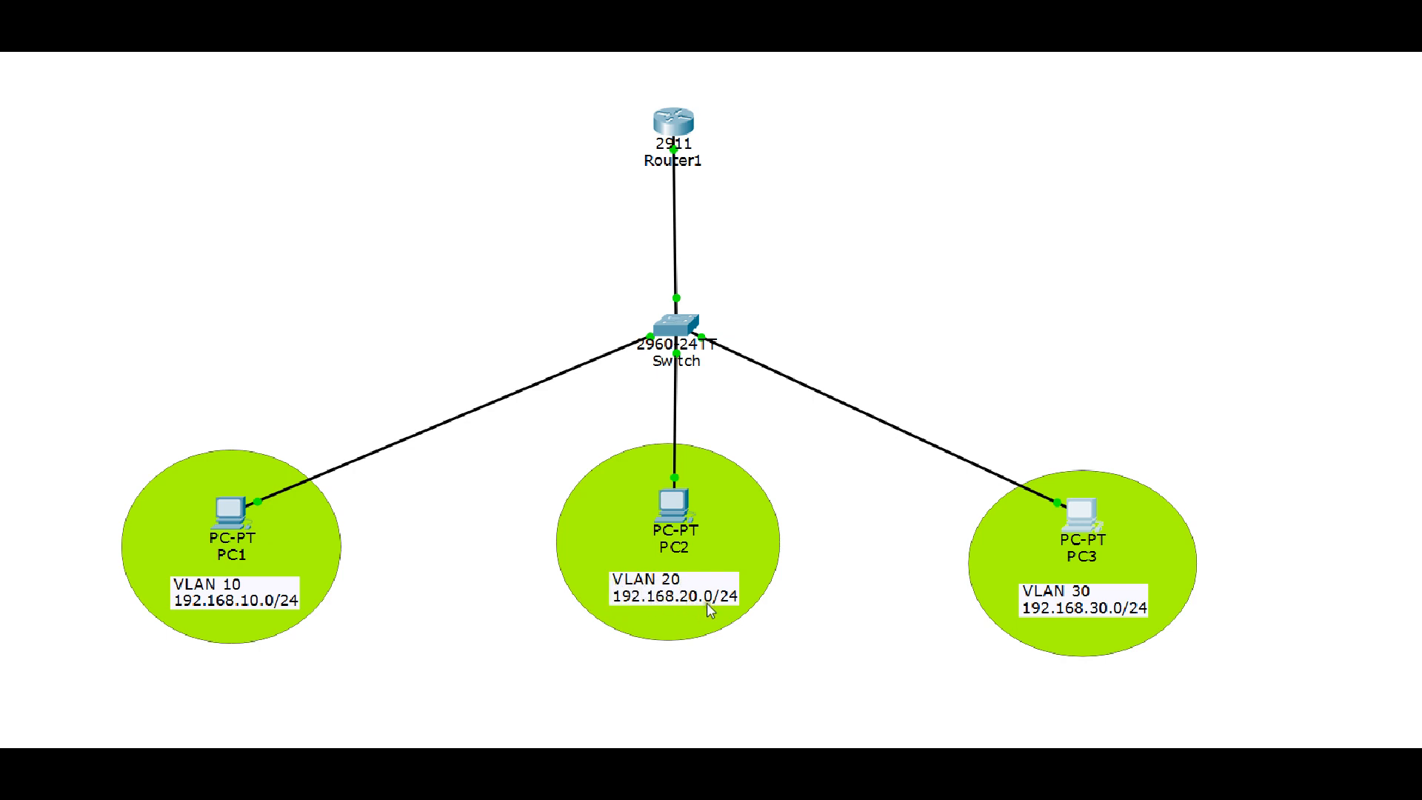
pyautogui.moveTo(1075, 601)
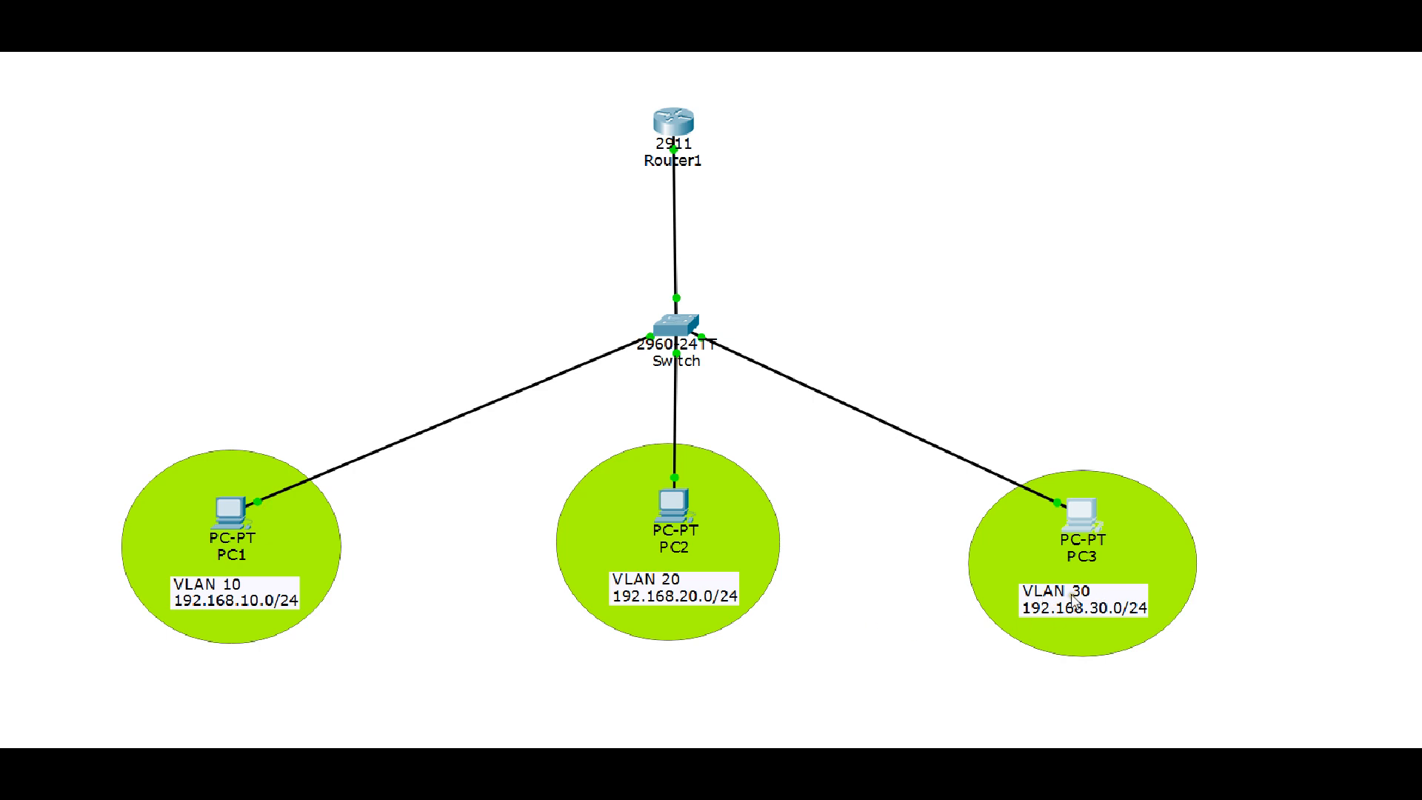
pyautogui.moveTo(1072, 619)
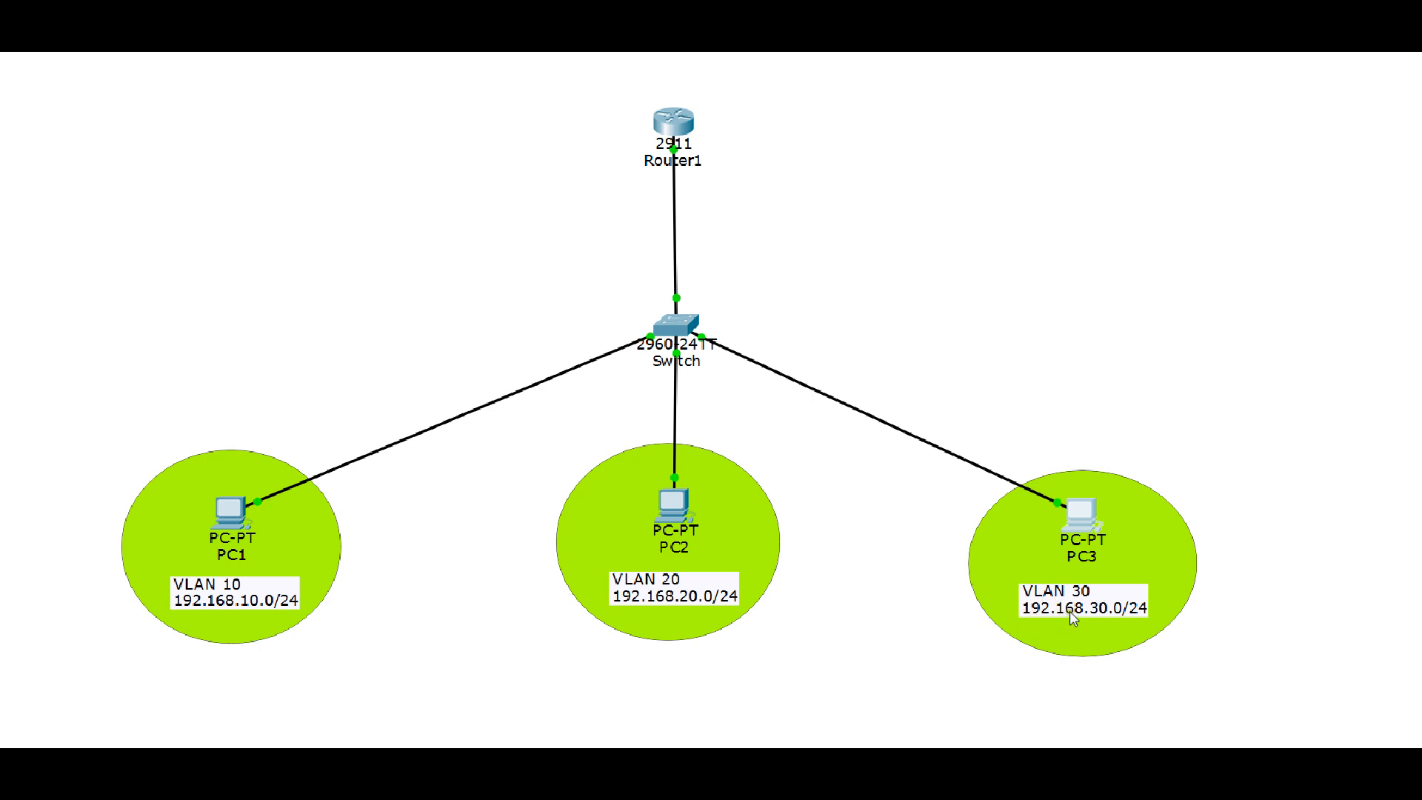
pyautogui.moveTo(1116, 616)
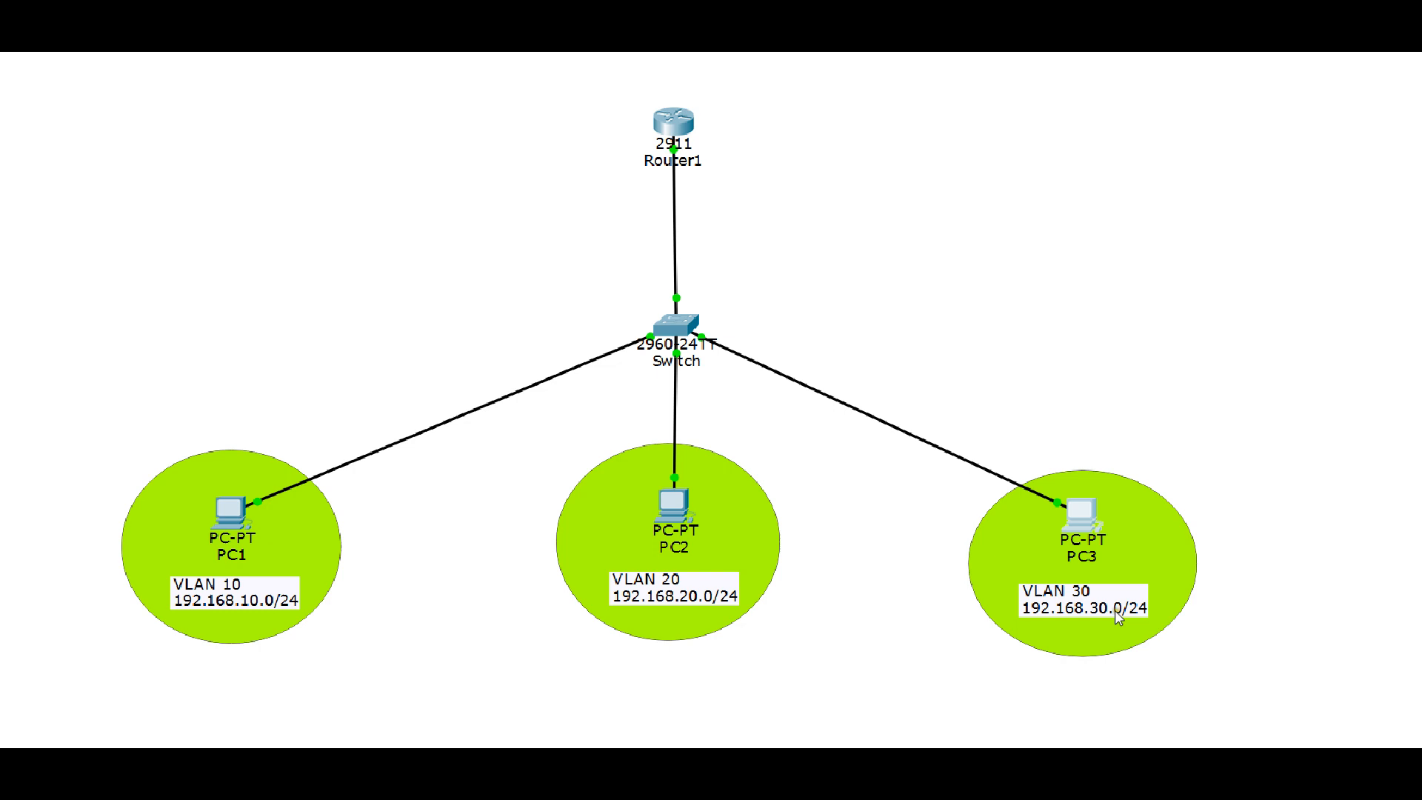
pyautogui.moveTo(1120, 614)
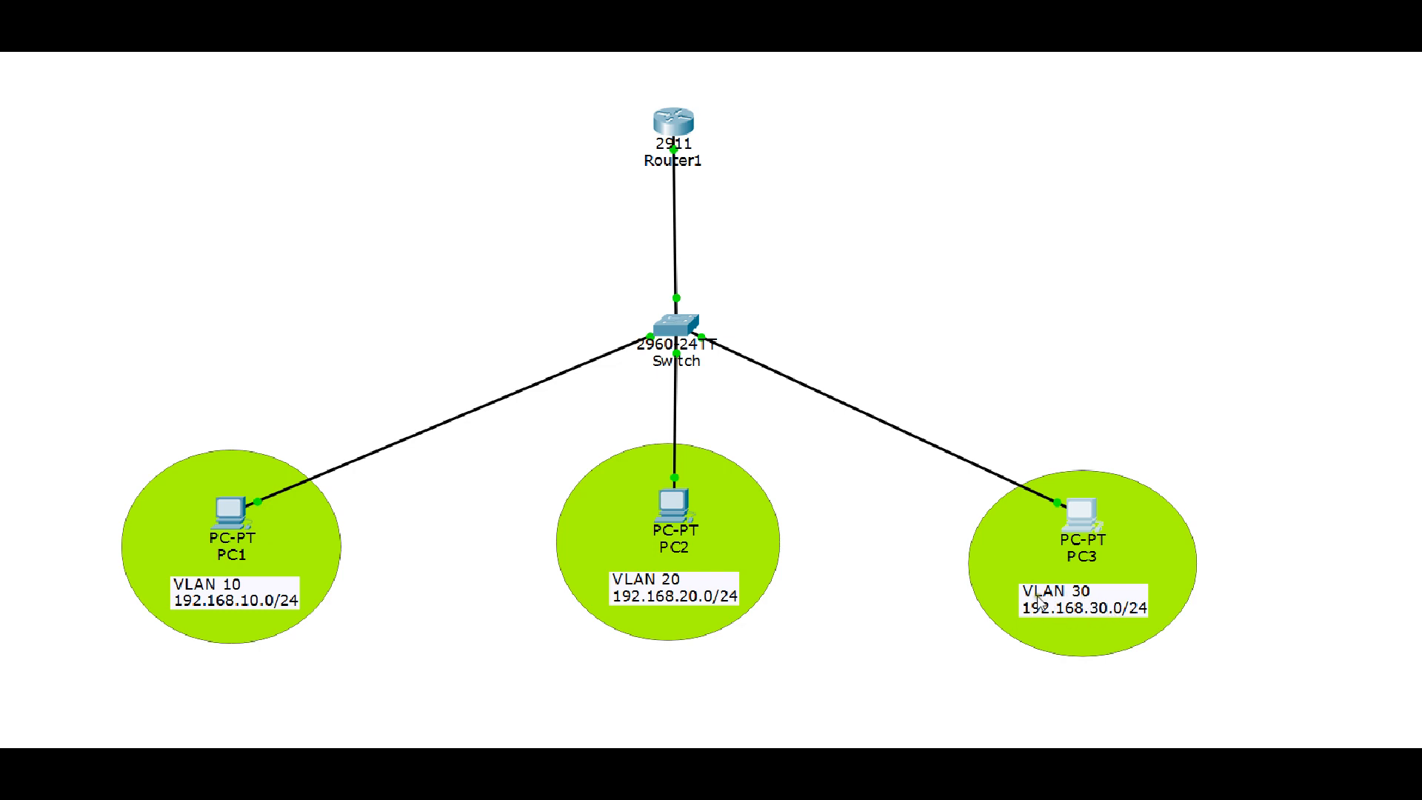
pyautogui.moveTo(1068, 598)
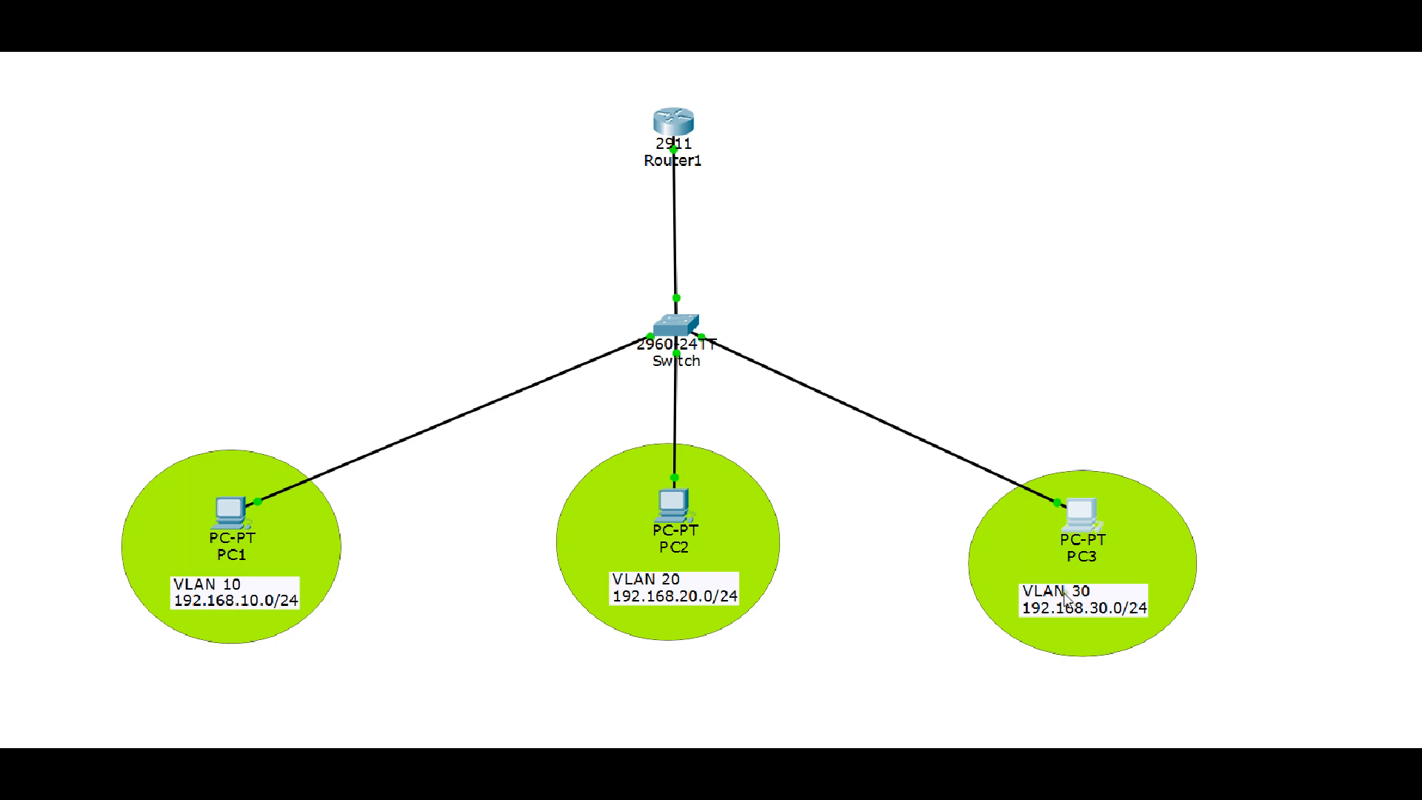
pyautogui.moveTo(1100, 619)
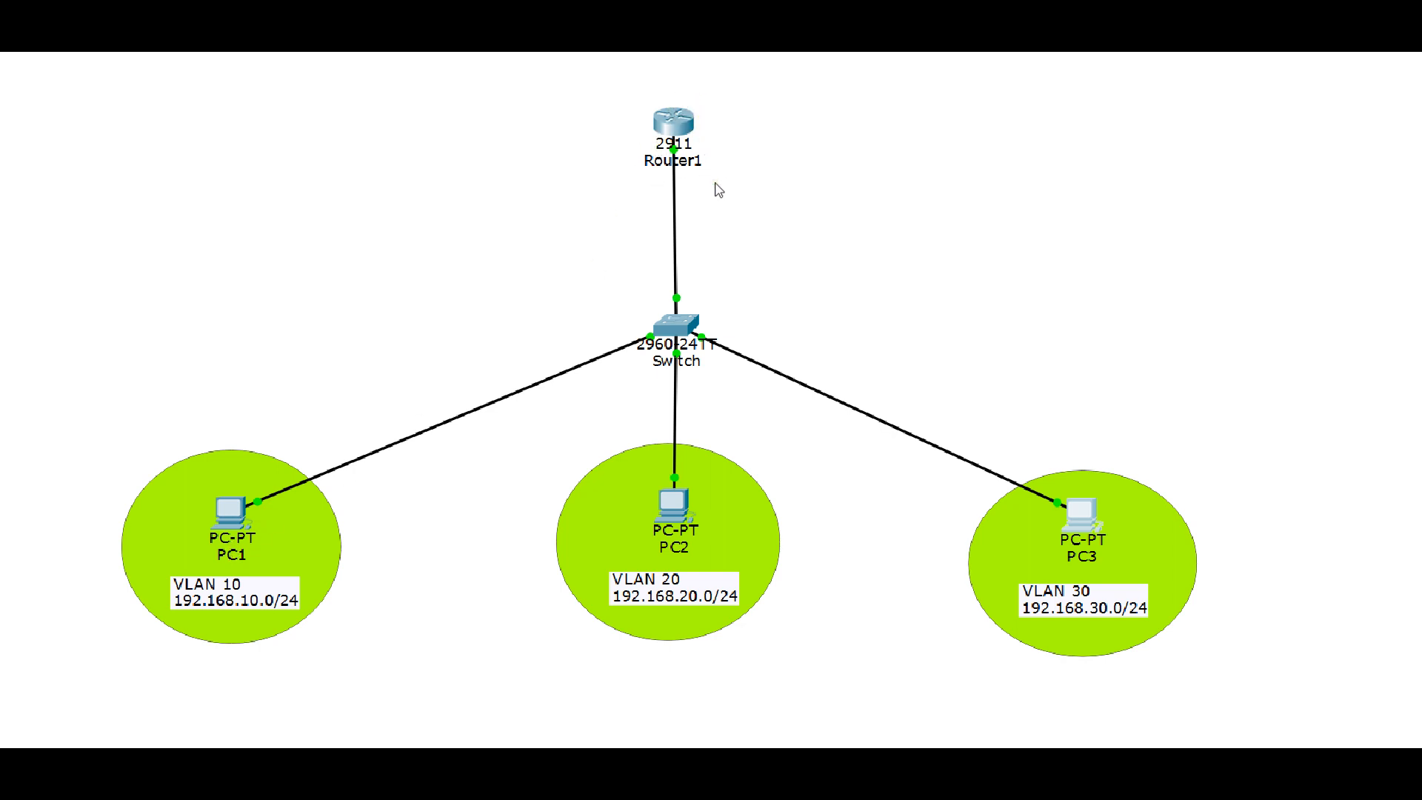
pyautogui.moveTo(216, 564)
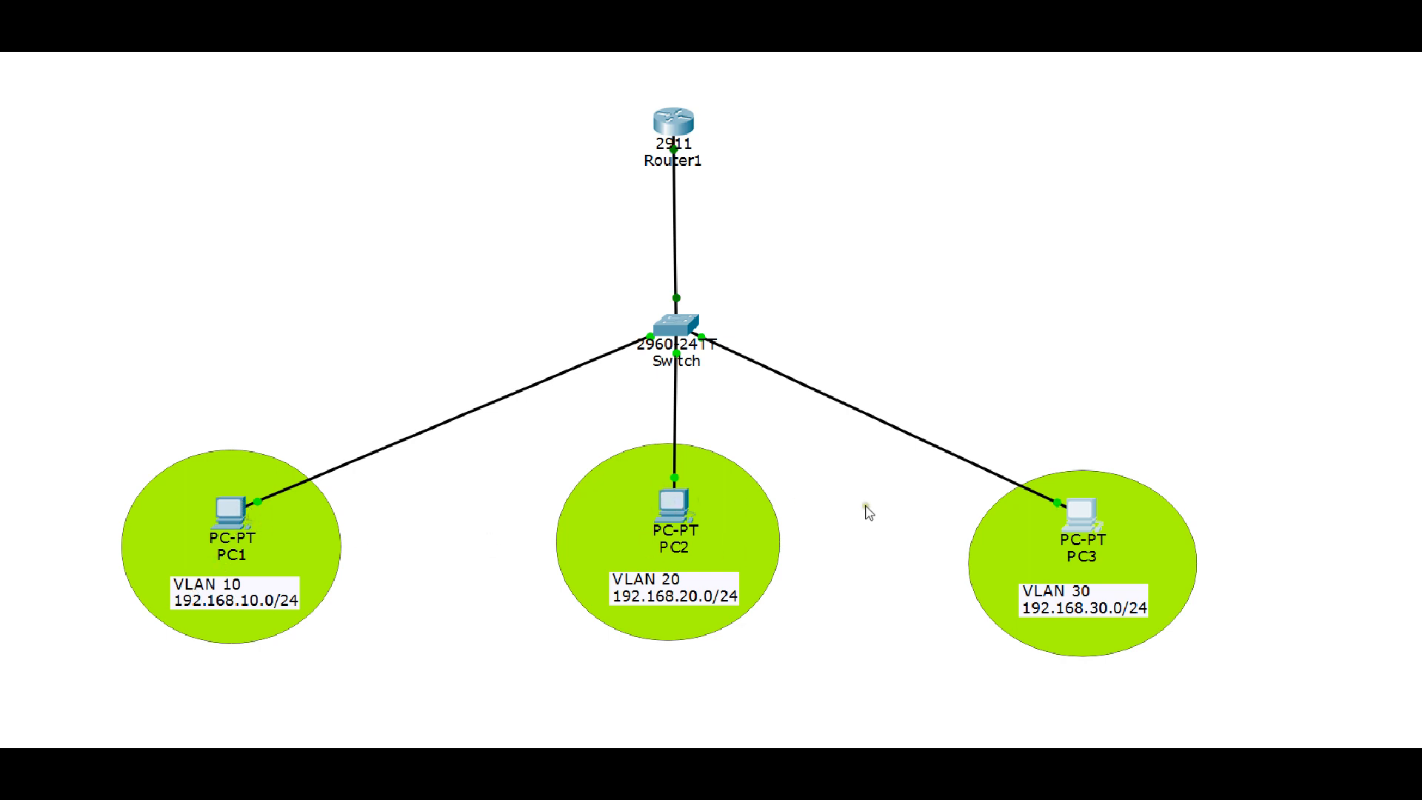
pyautogui.moveTo(628, 254)
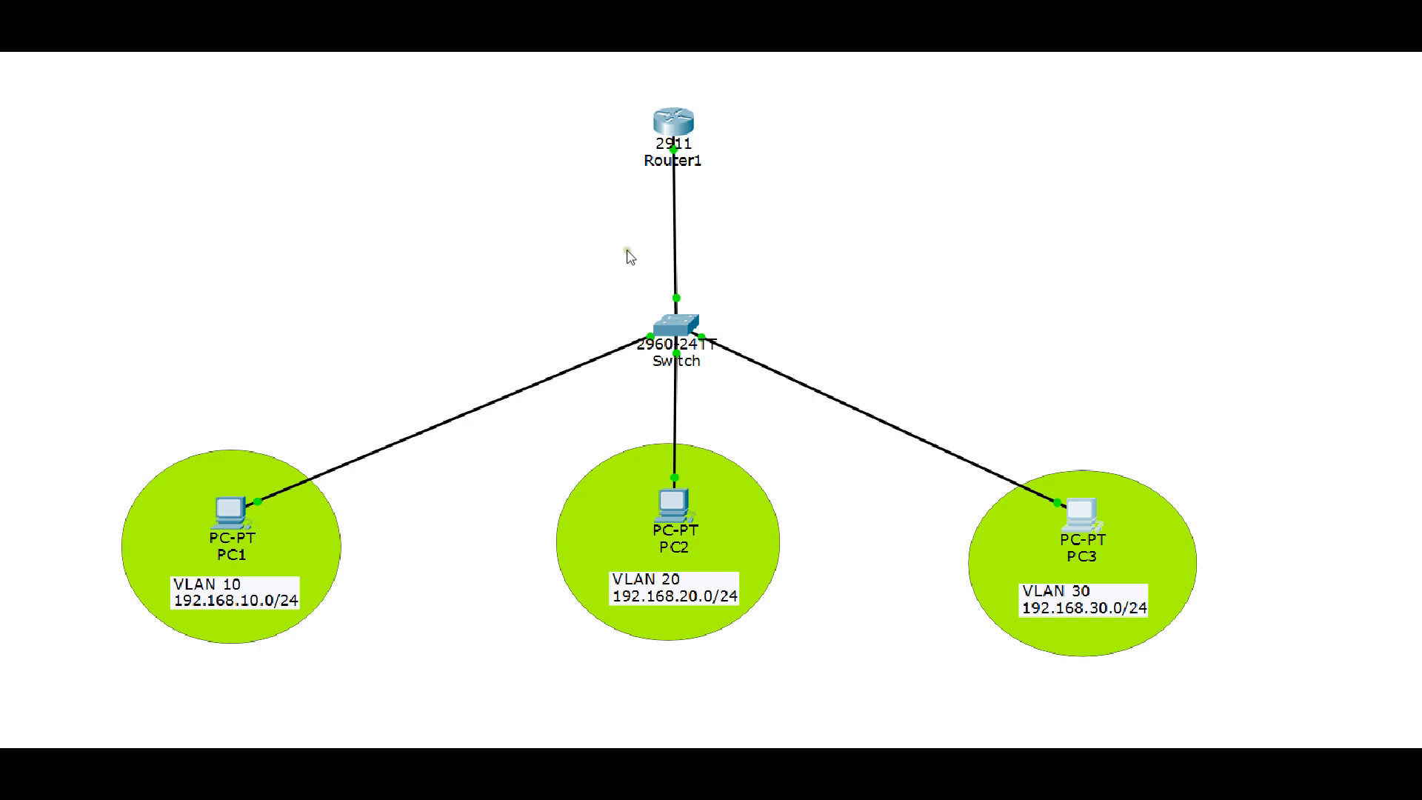
pyautogui.moveTo(691, 461)
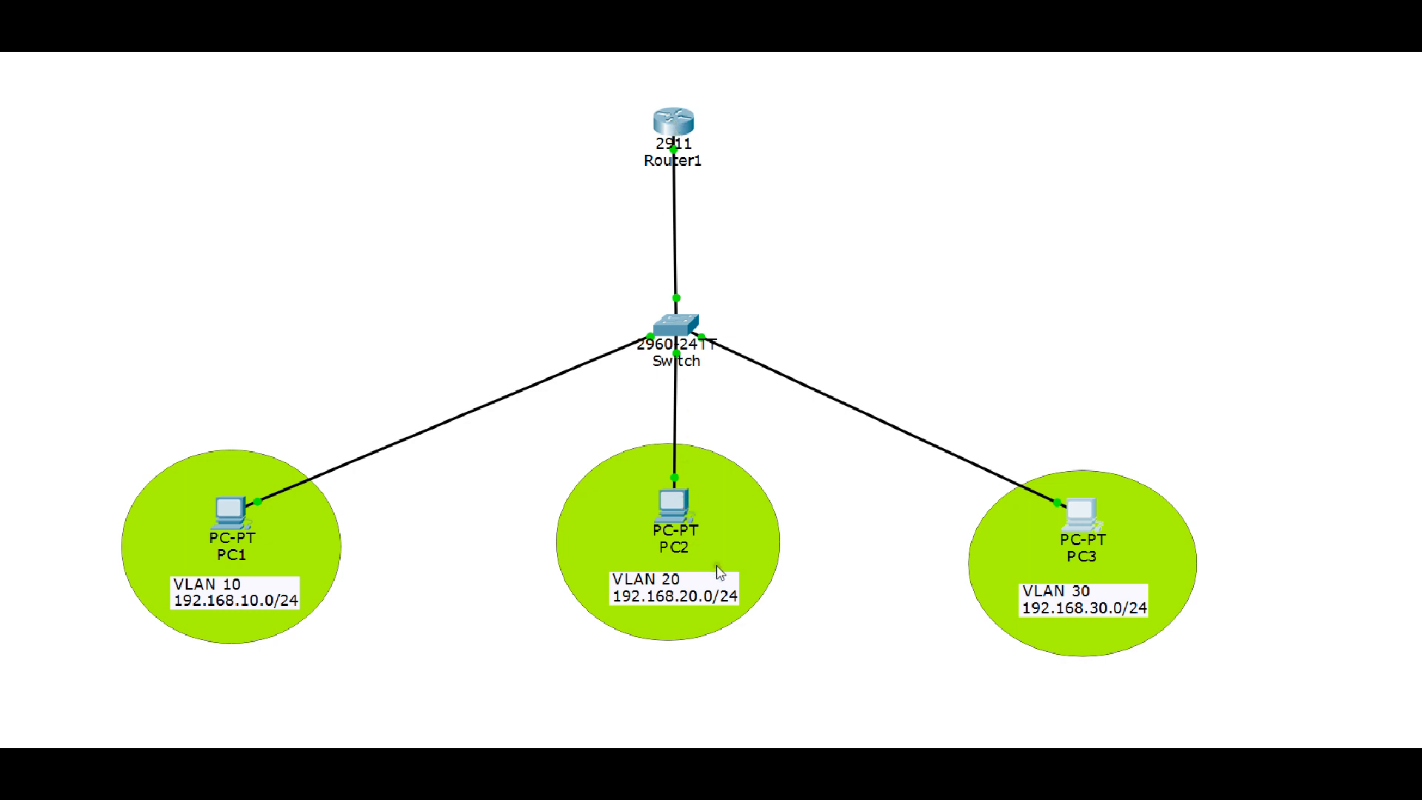
pyautogui.moveTo(1221, 305)
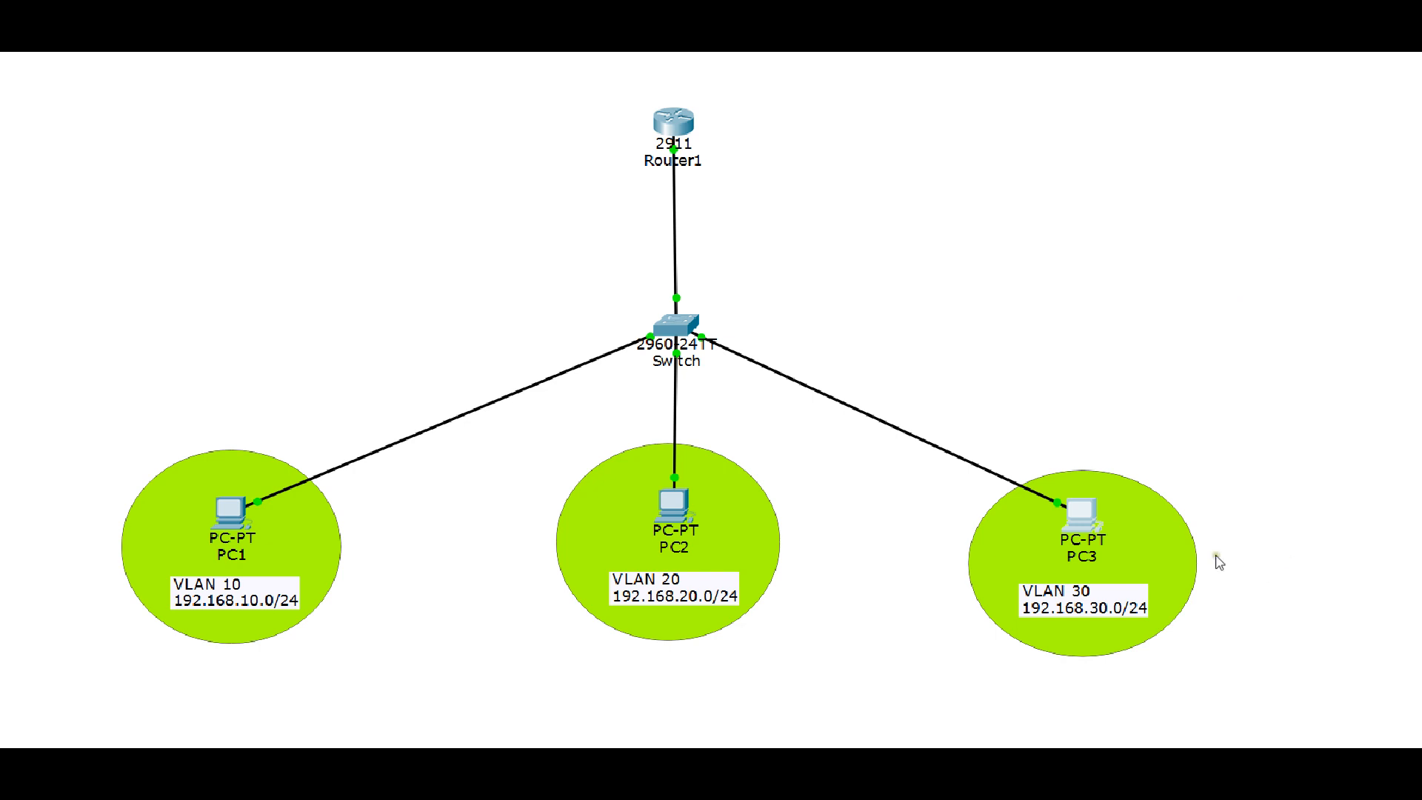
pyautogui.moveTo(548, 447)
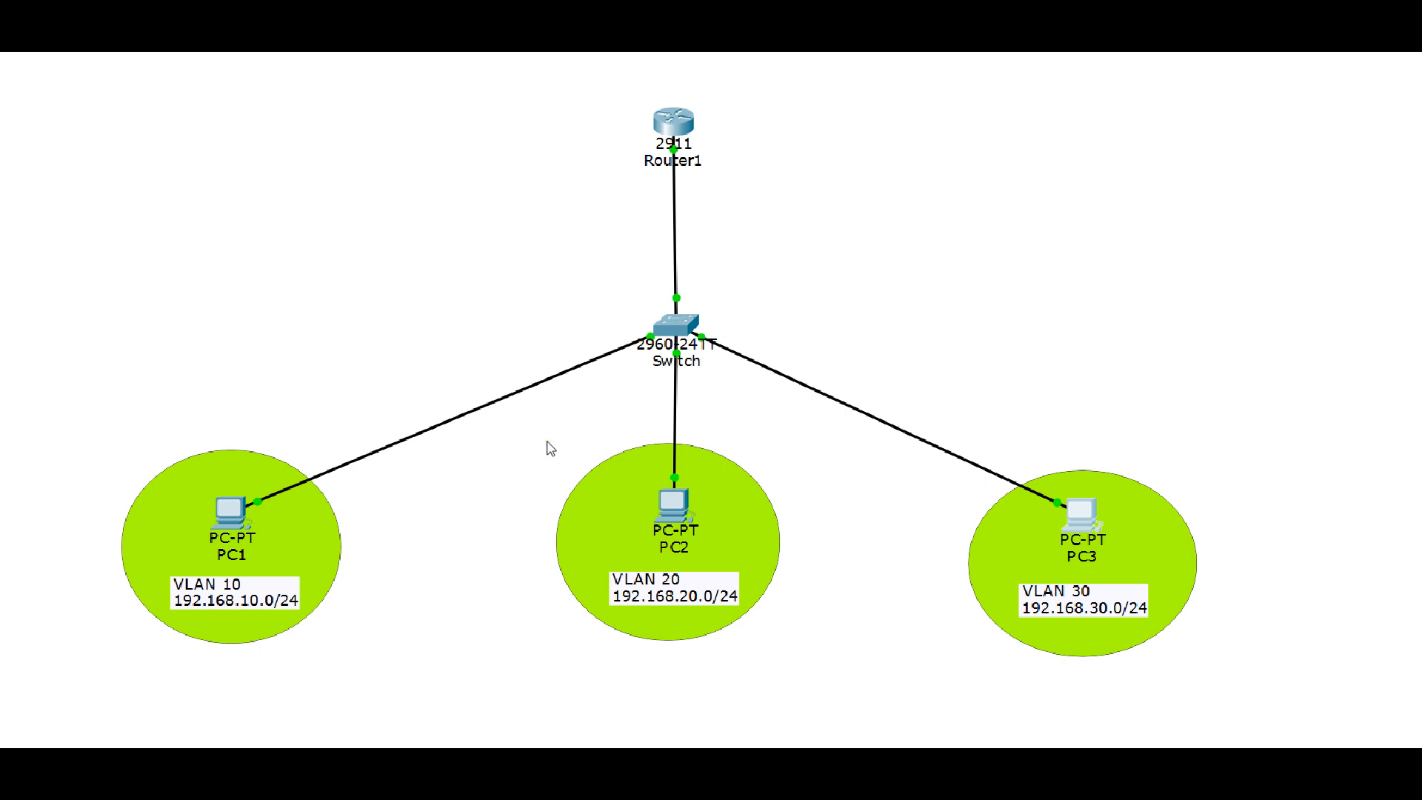
pyautogui.moveTo(351, 498)
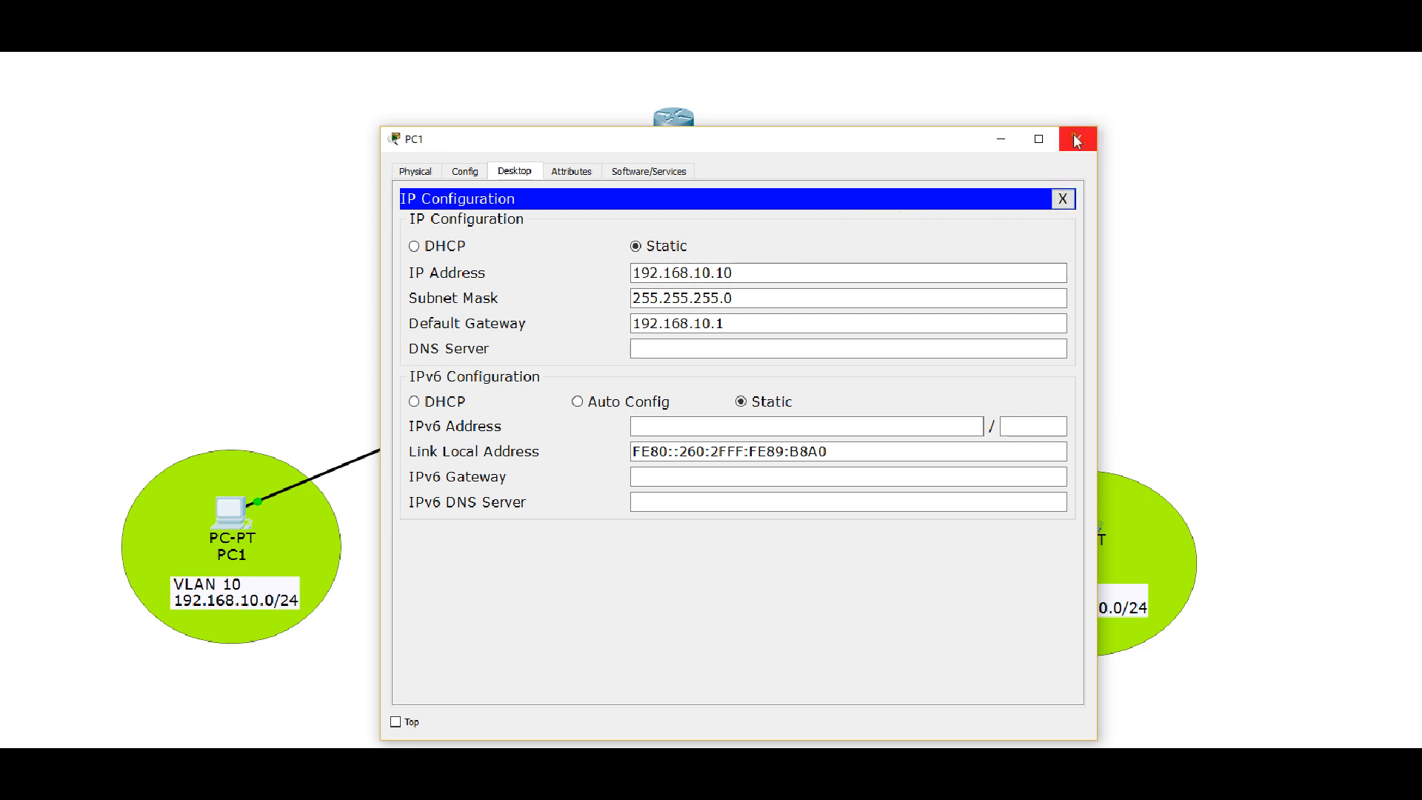
# - Close PC1's and PC3's windows after reviewing static IPs and PC1's ping to 192.168.30.30
pyautogui.click(1077, 140)
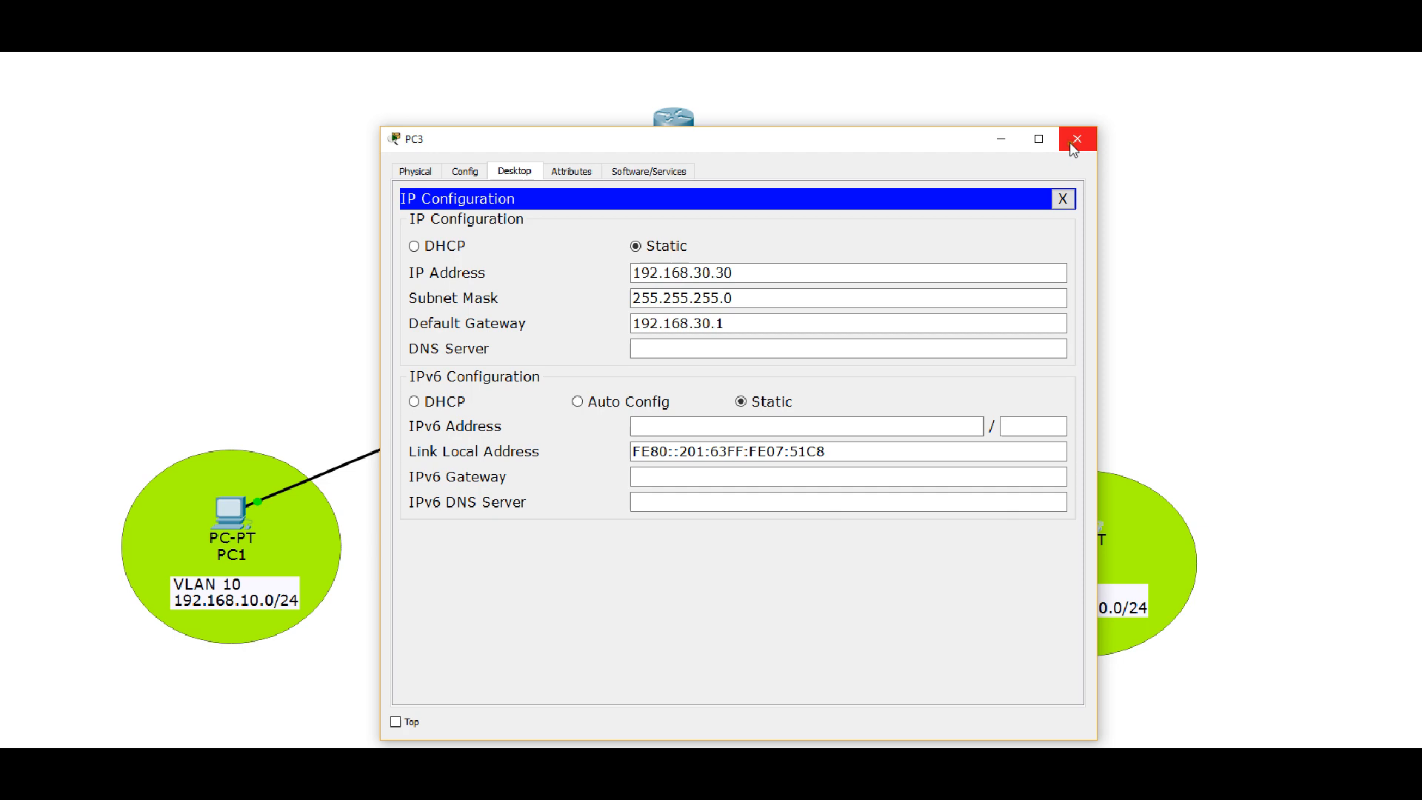
pyautogui.click(1076, 140)
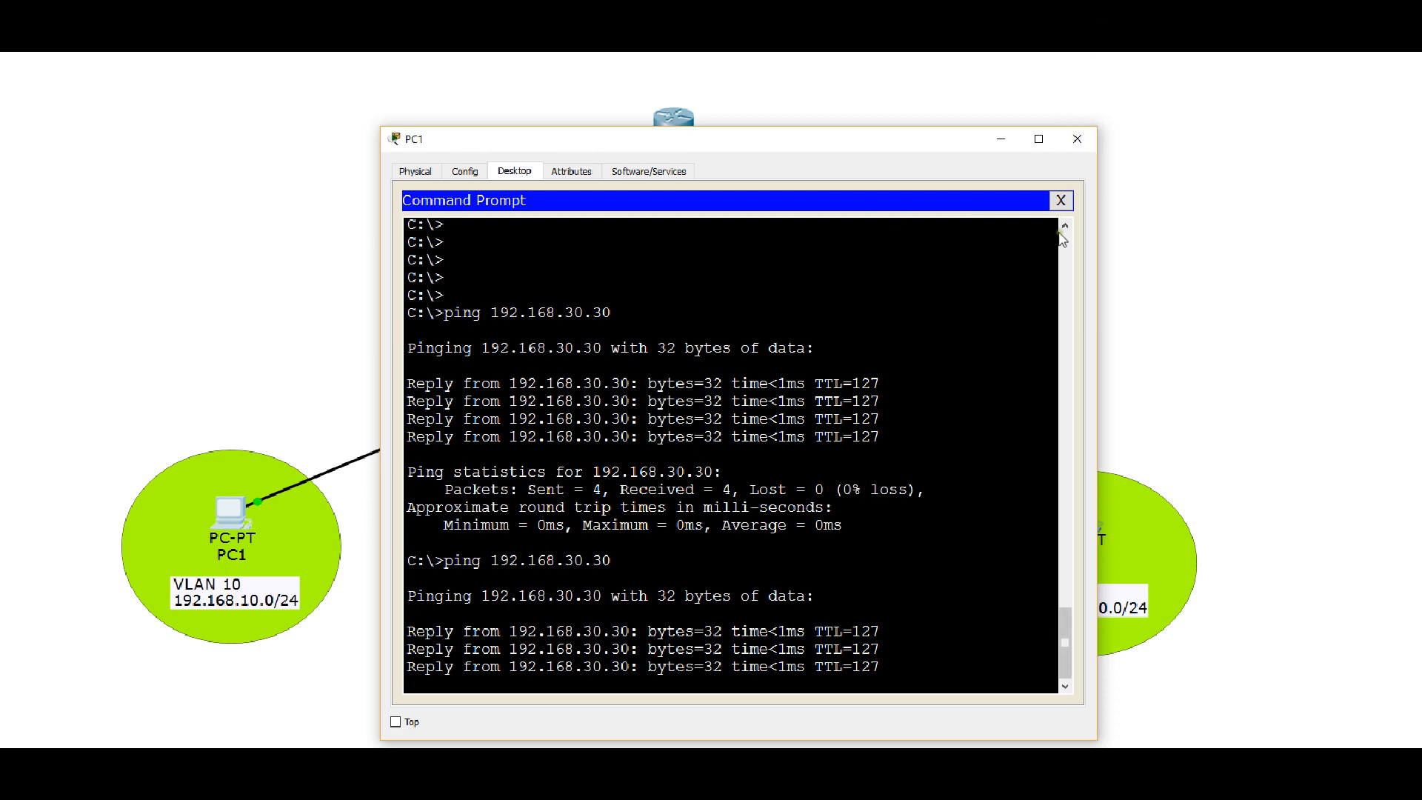
pyautogui.click(1060, 200)
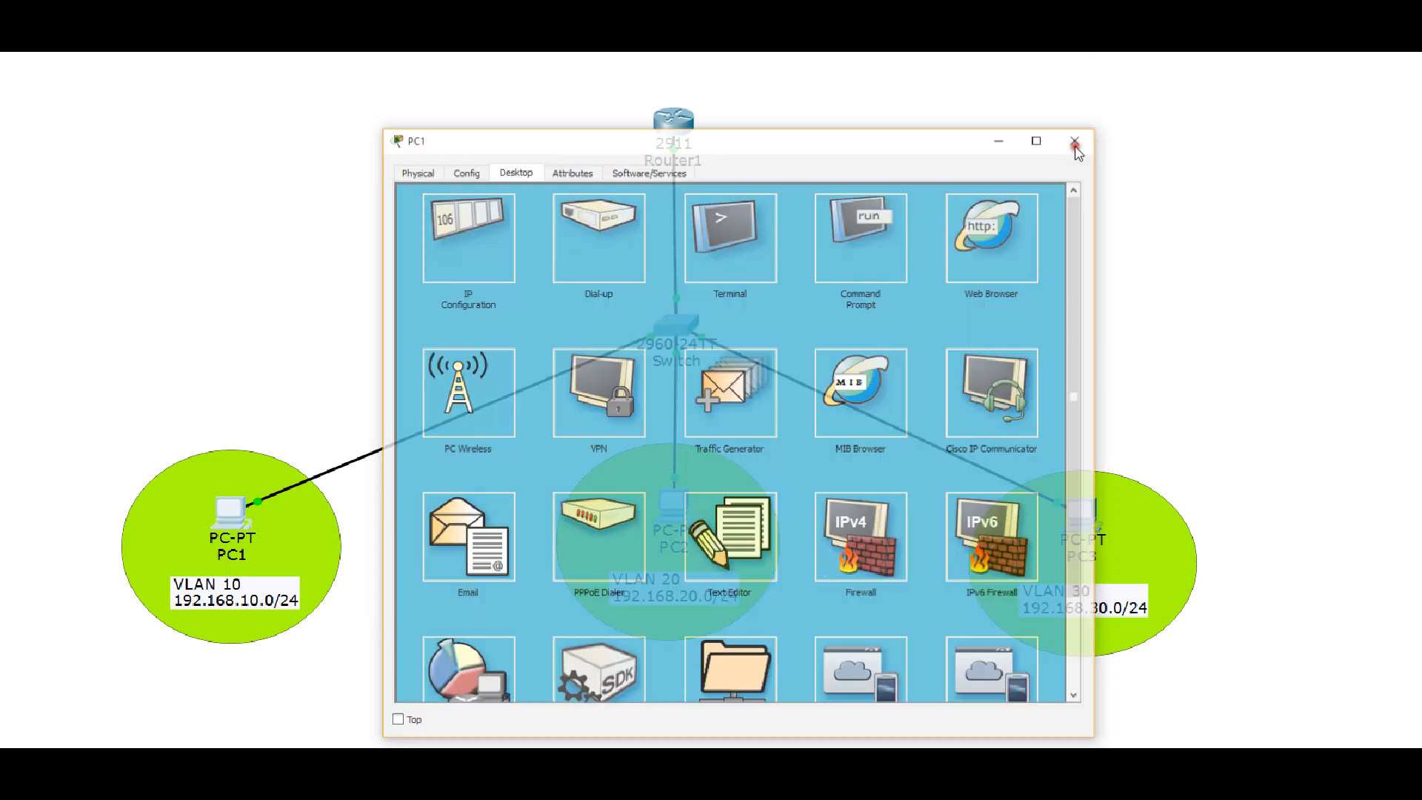
pyautogui.click(1075, 142)
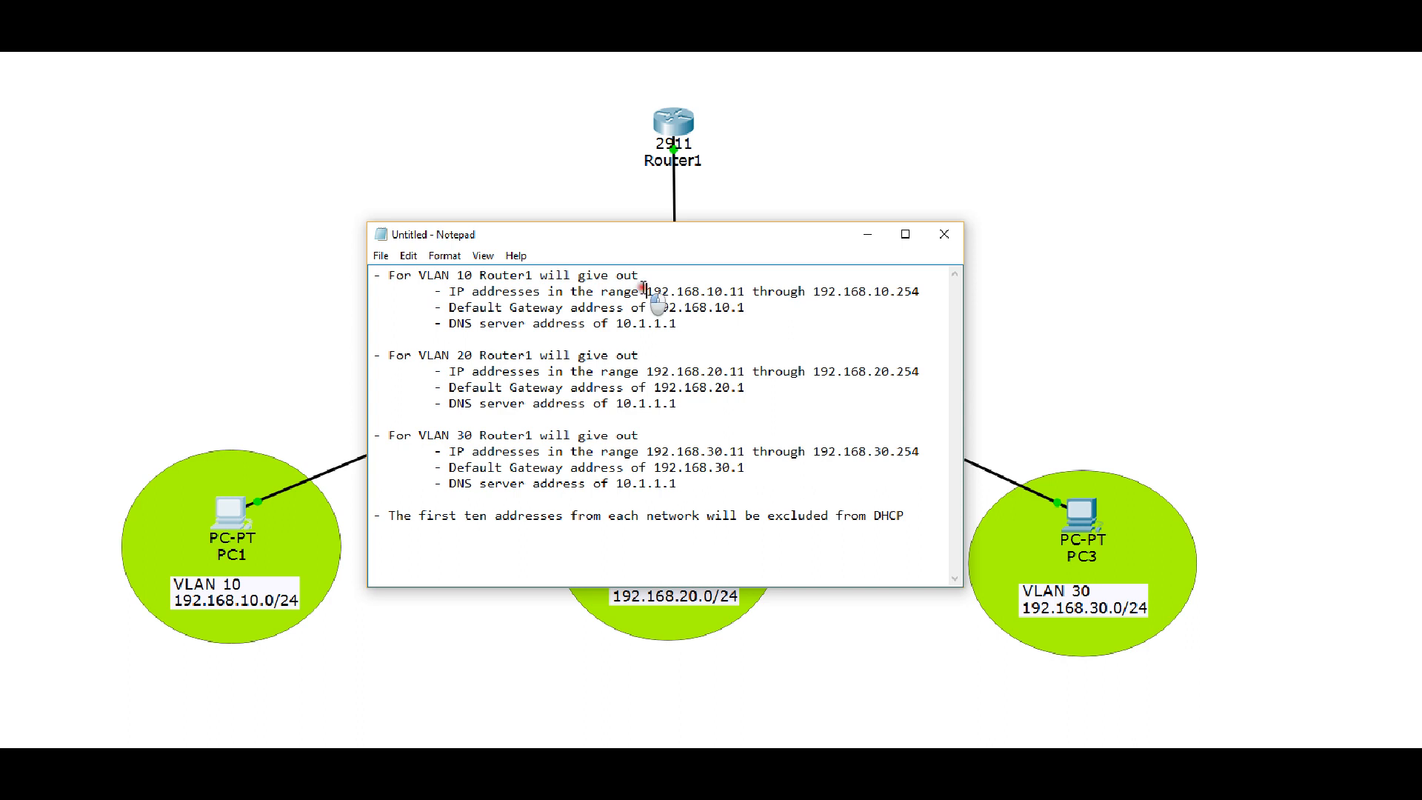
# - Highlight the VLAN 10 address range and gateway lines in the Notepad DHCP plan while reading
pyautogui.moveTo(644, 291); pyautogui.dragTo(915, 291)
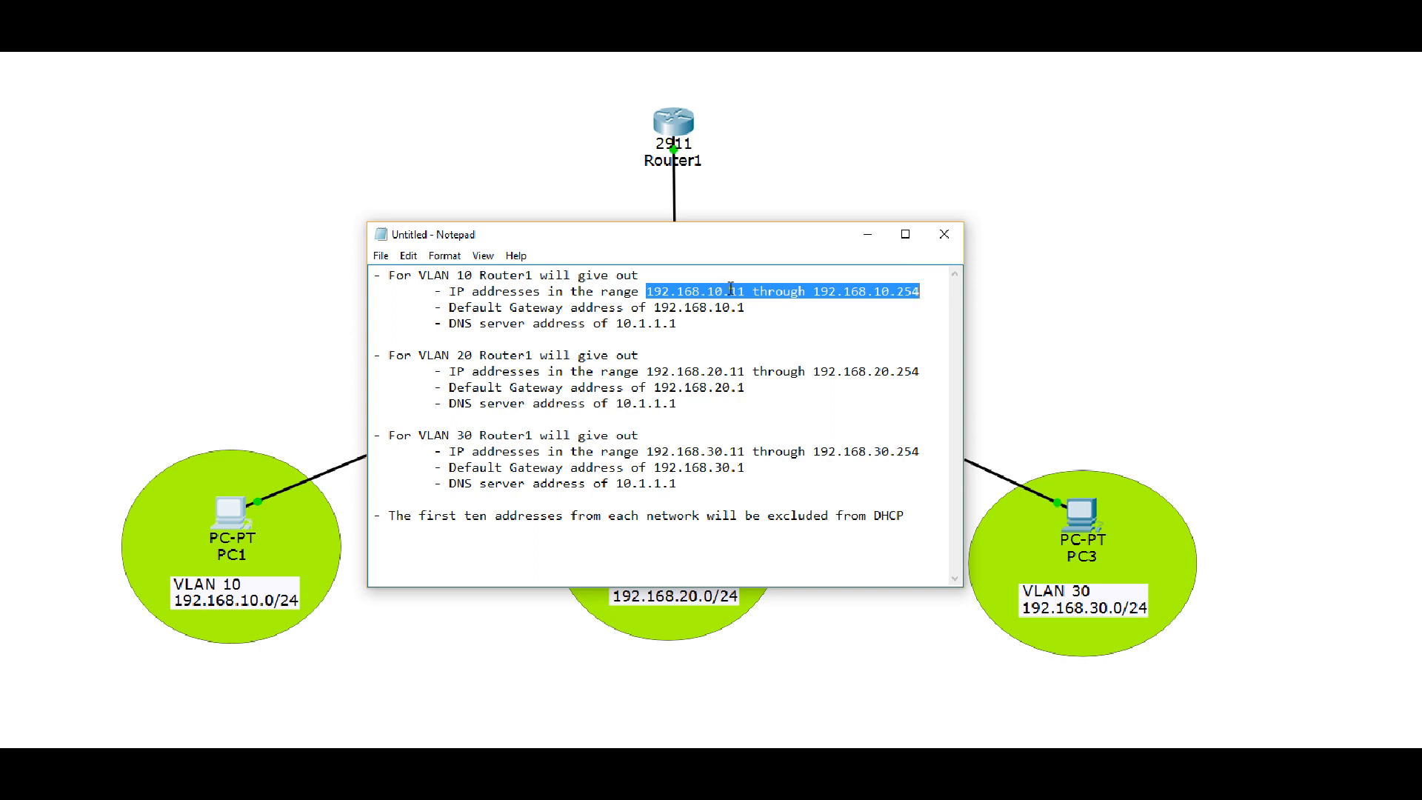
pyautogui.moveTo(914, 296)
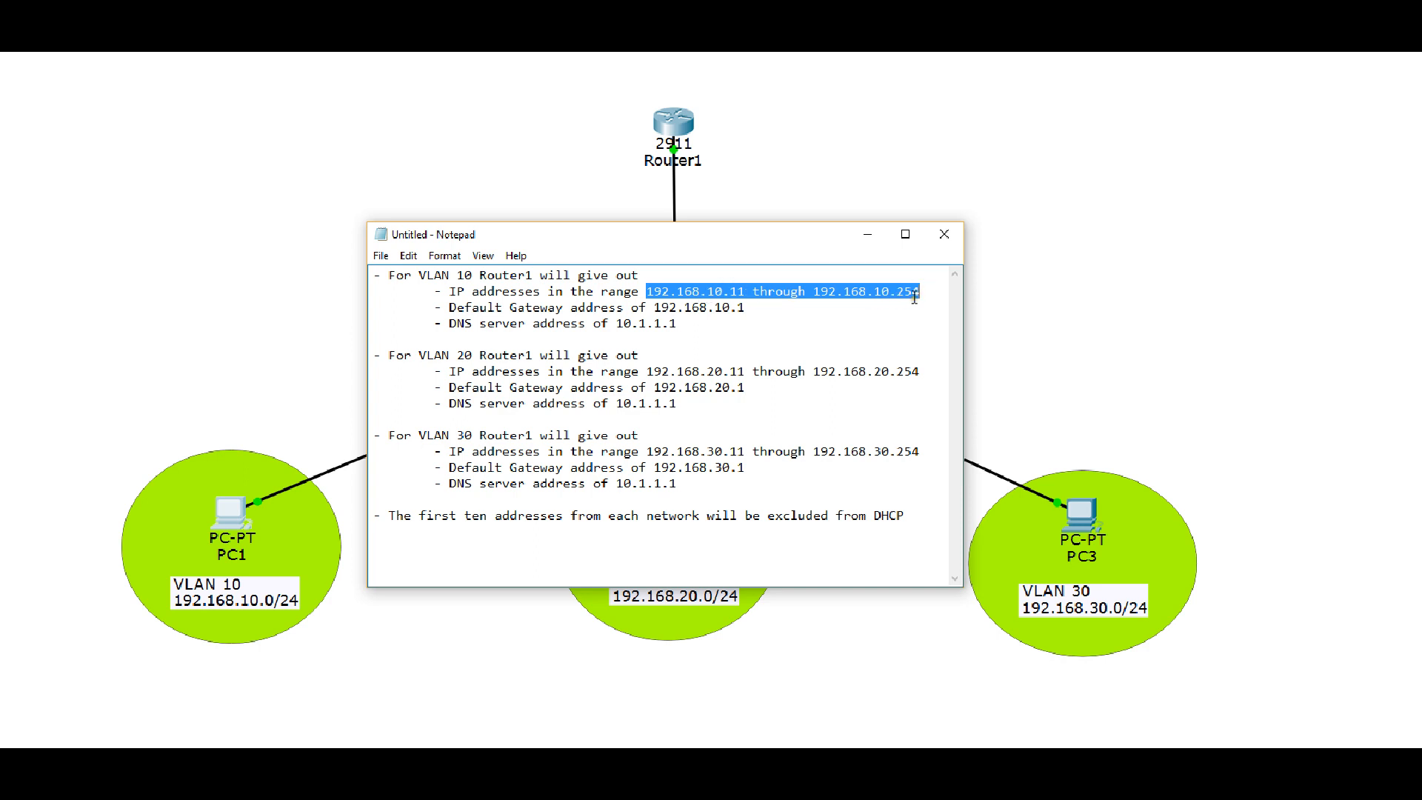
pyautogui.click(716, 307)
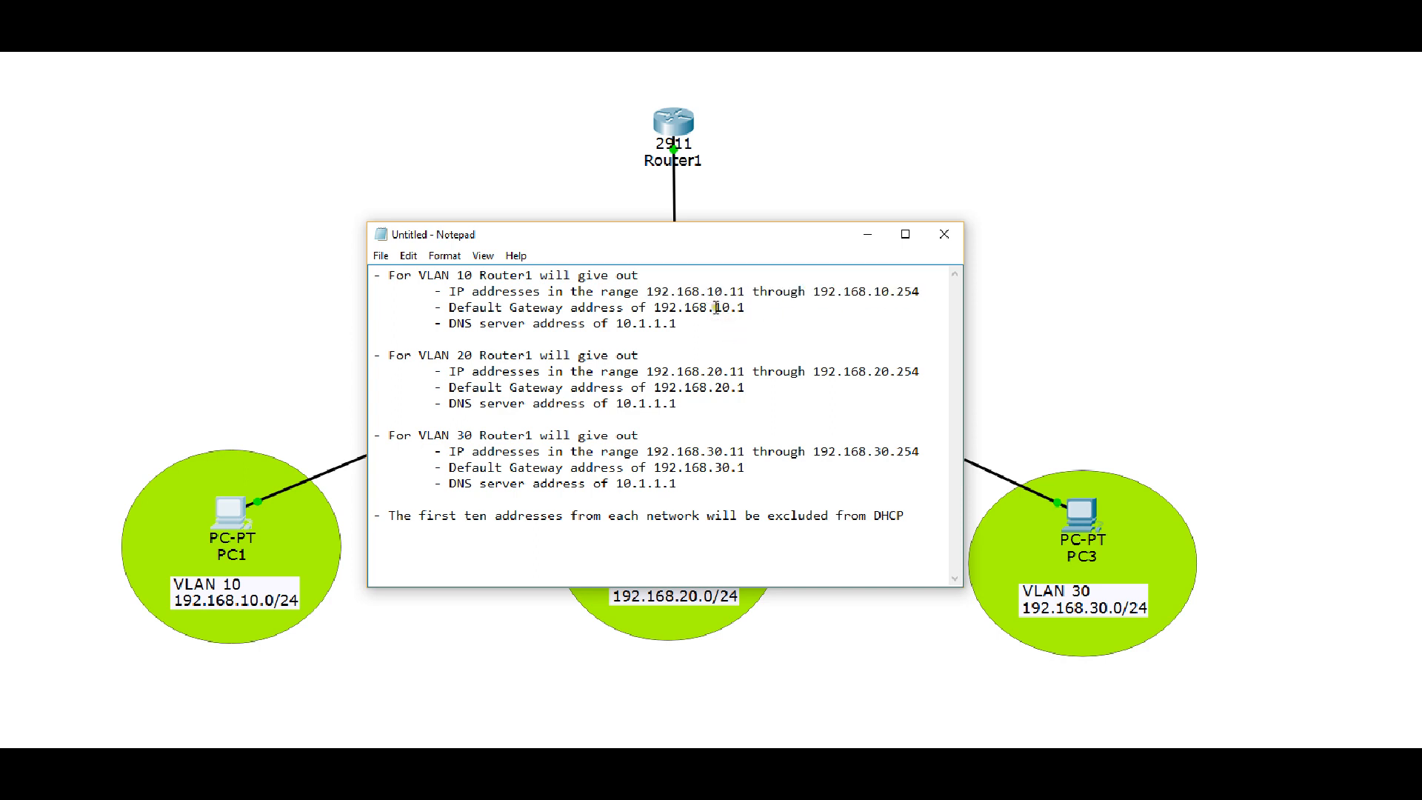
pyautogui.doubleClick(725, 308)
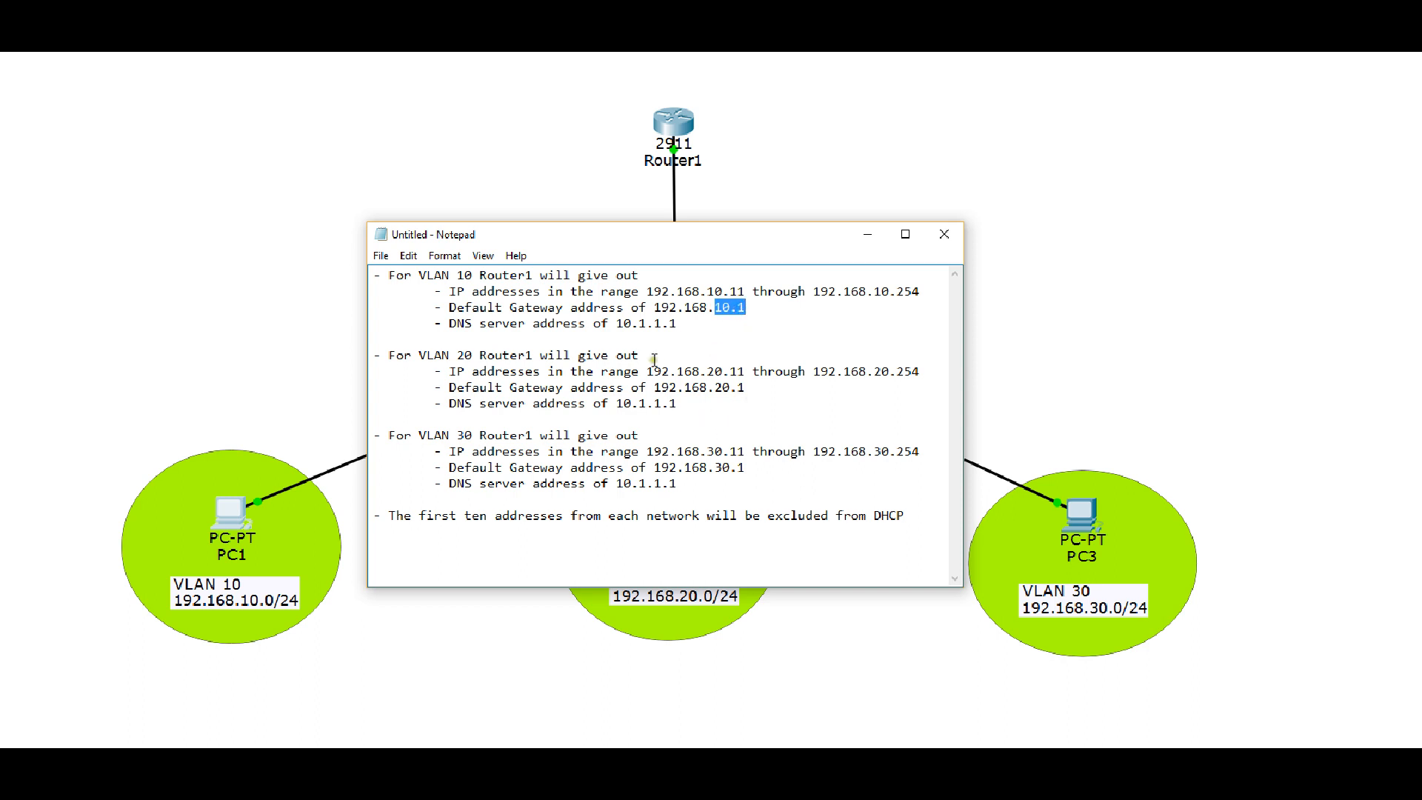
pyautogui.moveTo(705, 370)
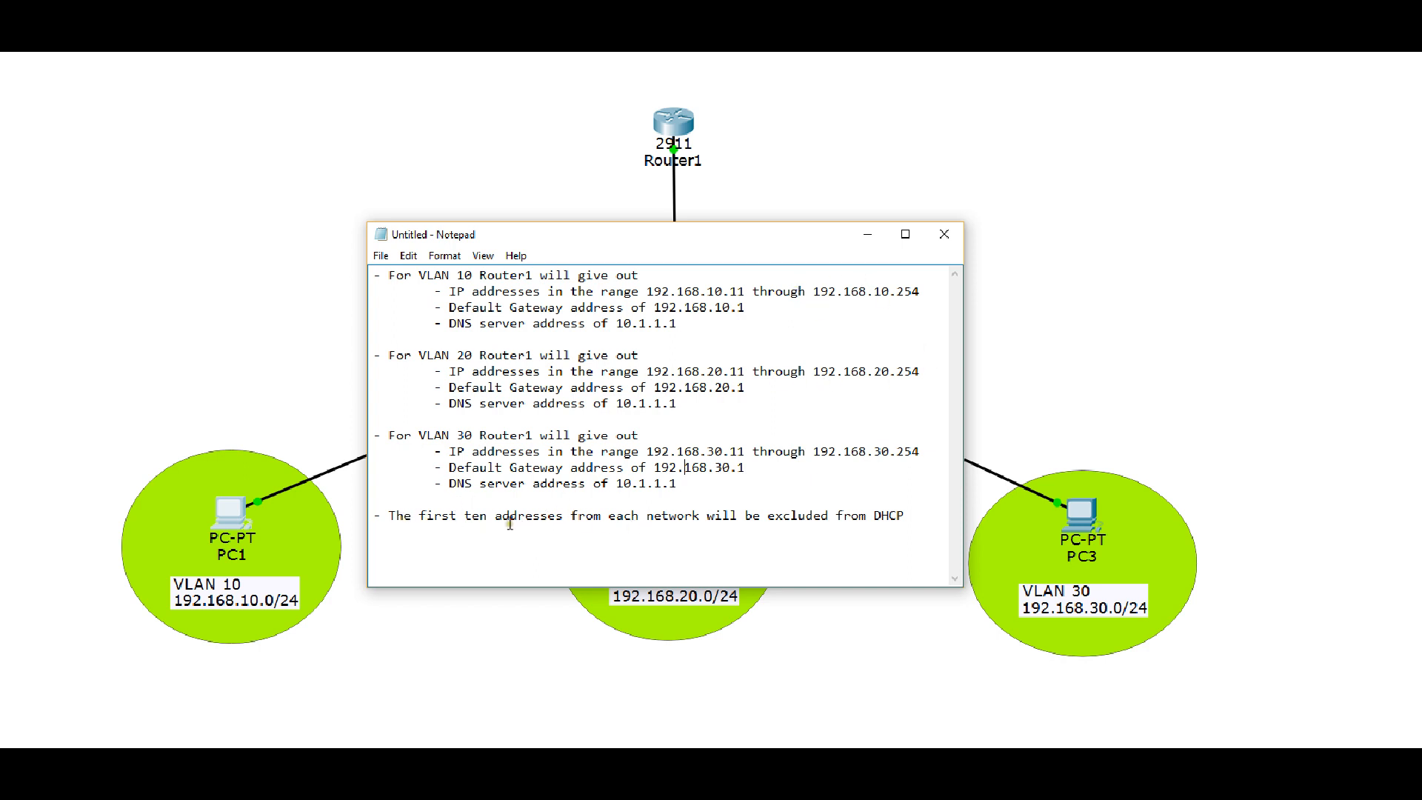
pyautogui.moveTo(778, 547)
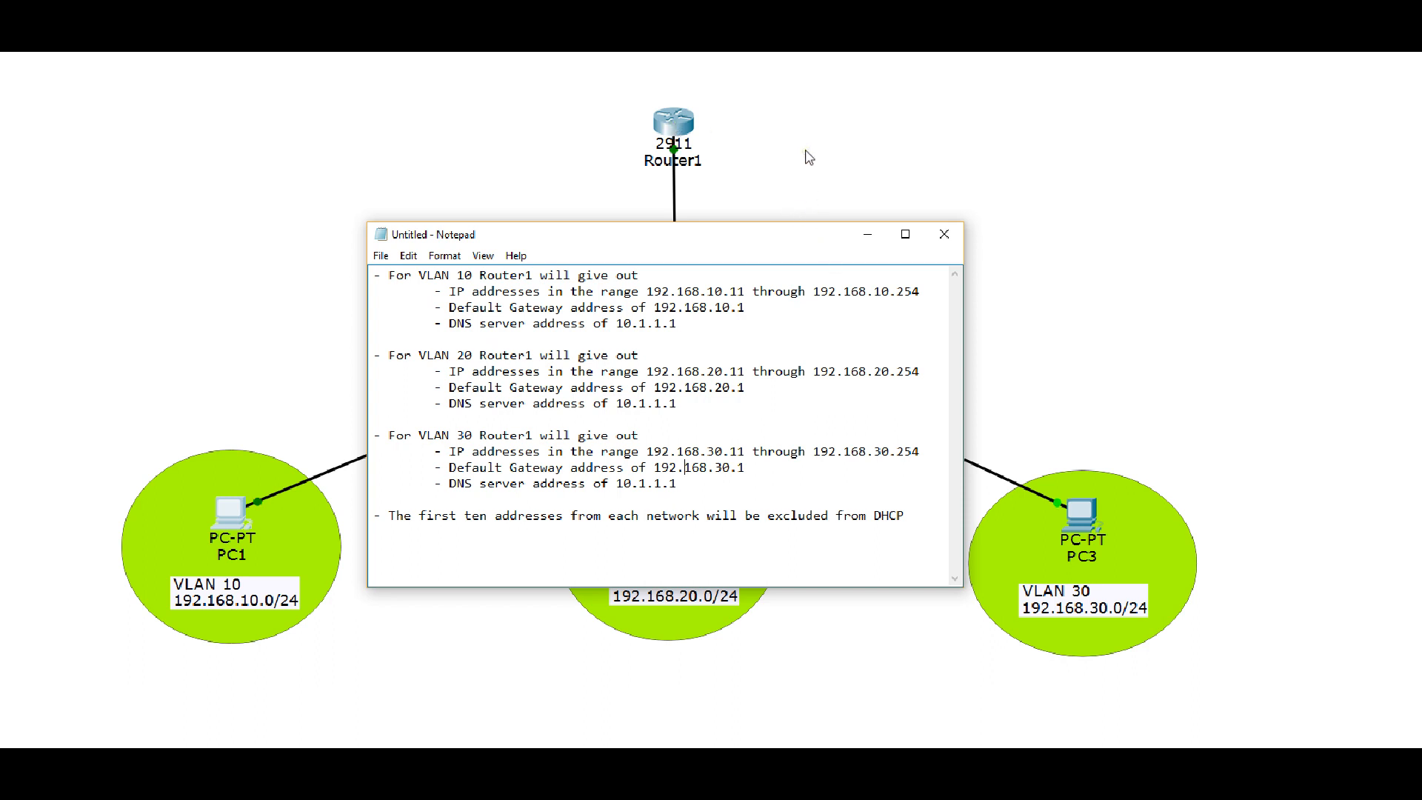
pyautogui.moveTo(1020, 430)
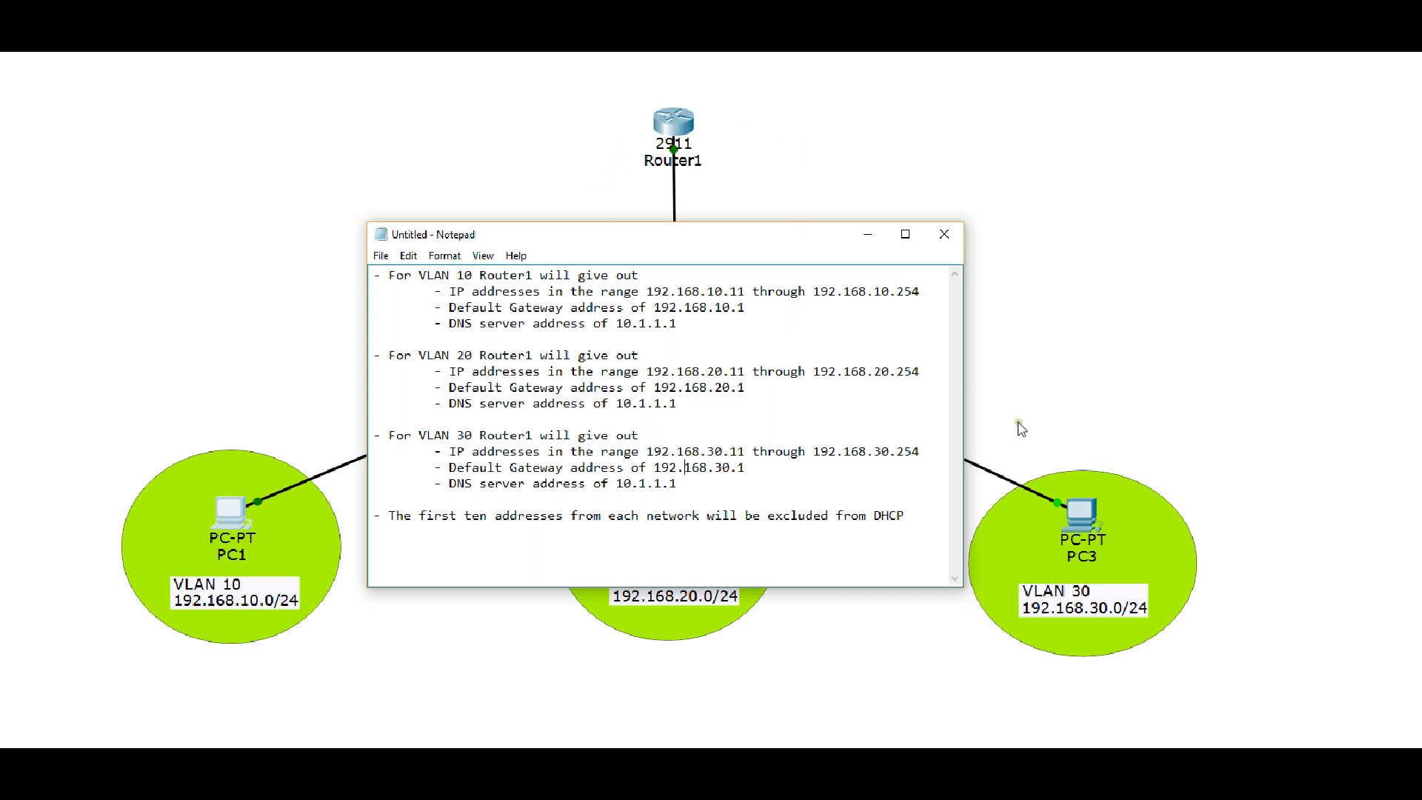
pyautogui.moveTo(875, 583)
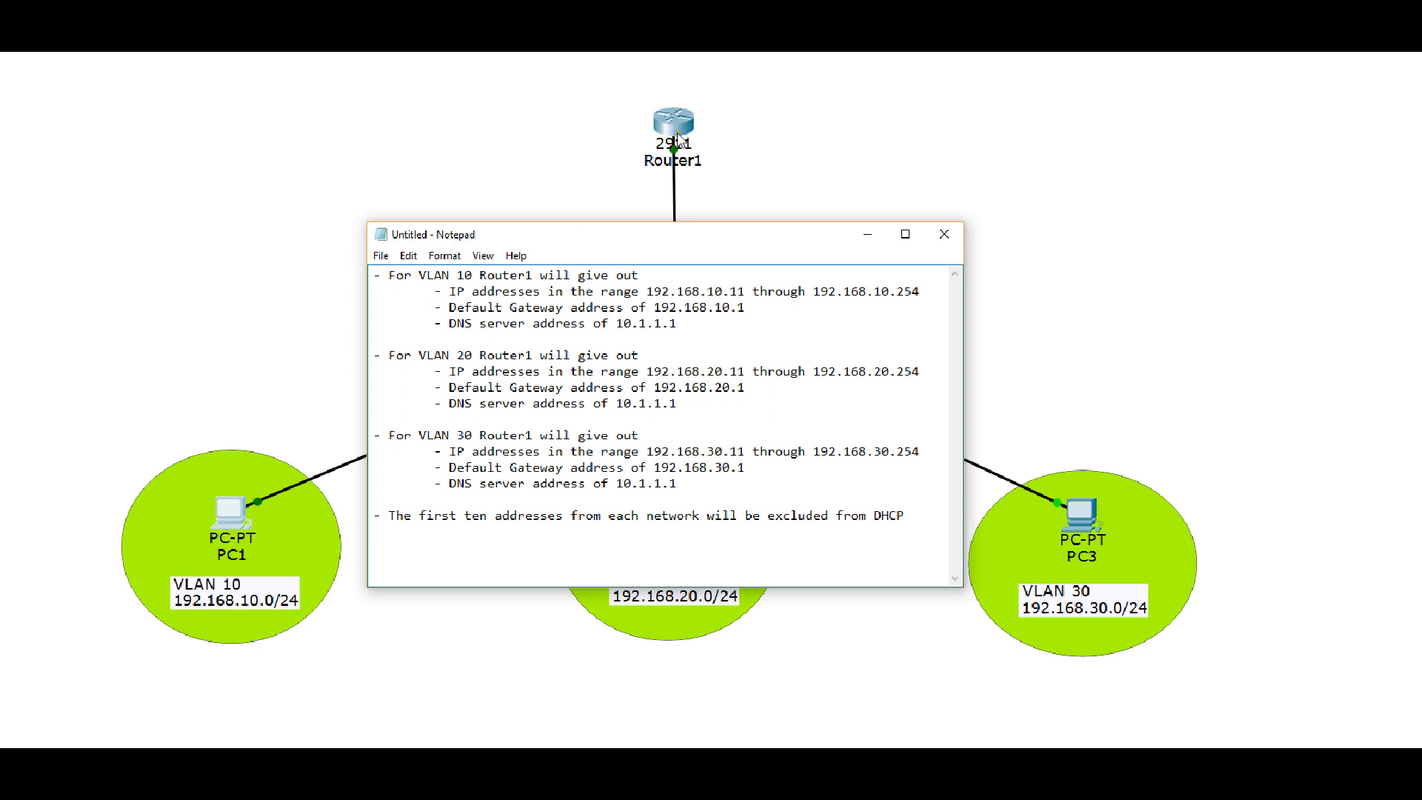
pyautogui.moveTo(746, 270)
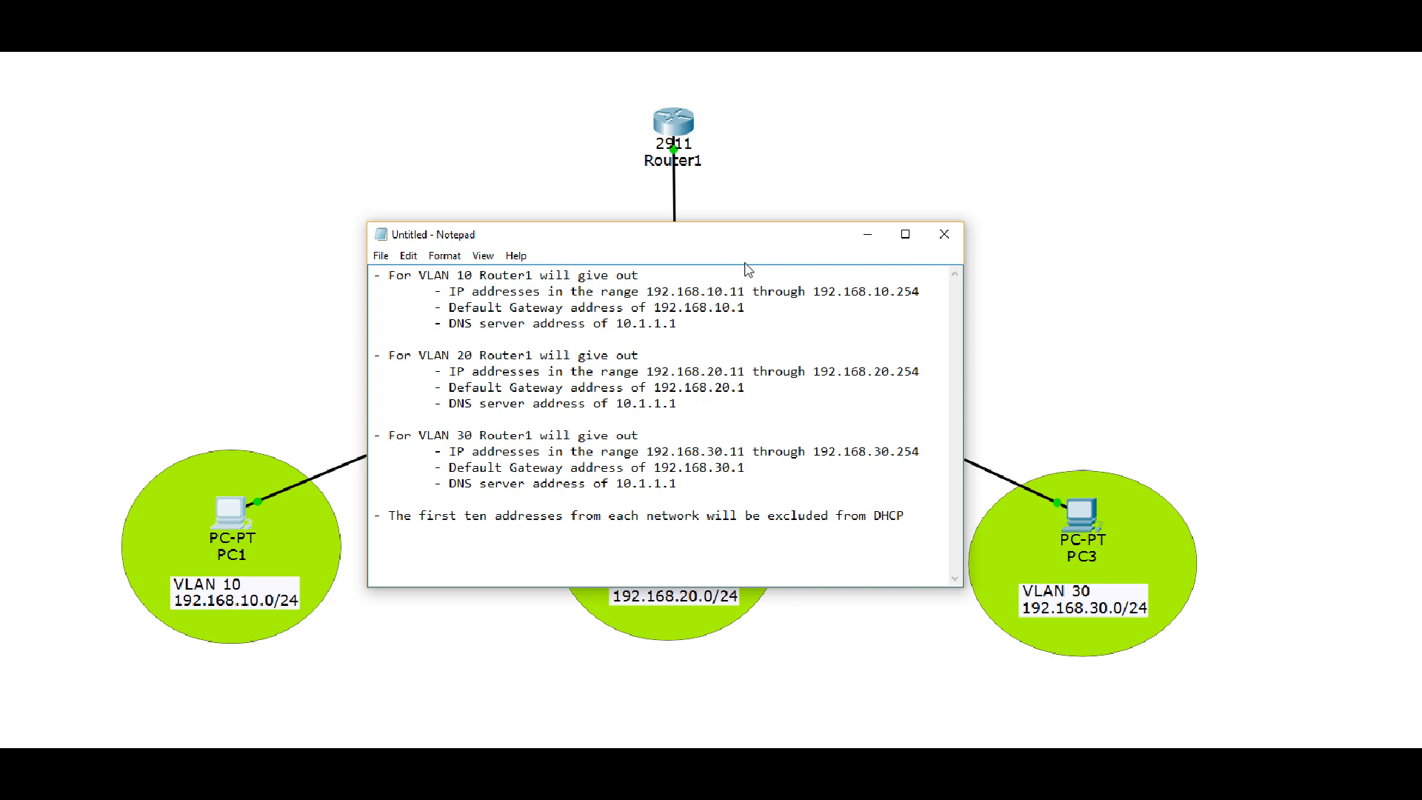
pyautogui.click(684, 466)
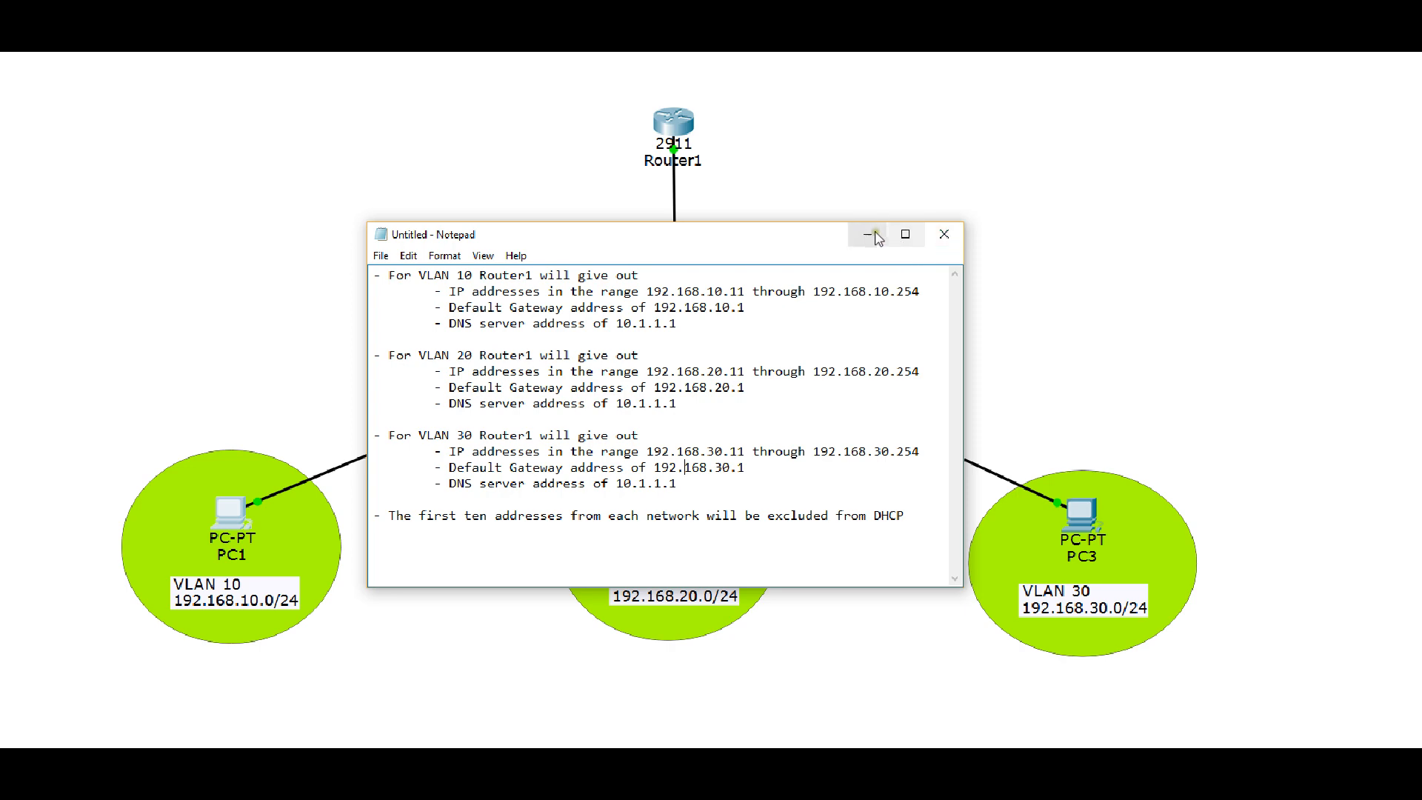
# - Enter Router1's CLI, go to privileged mode with 'en' and start 'config' for global configuration
pyautogui.doubleClick(672, 123)
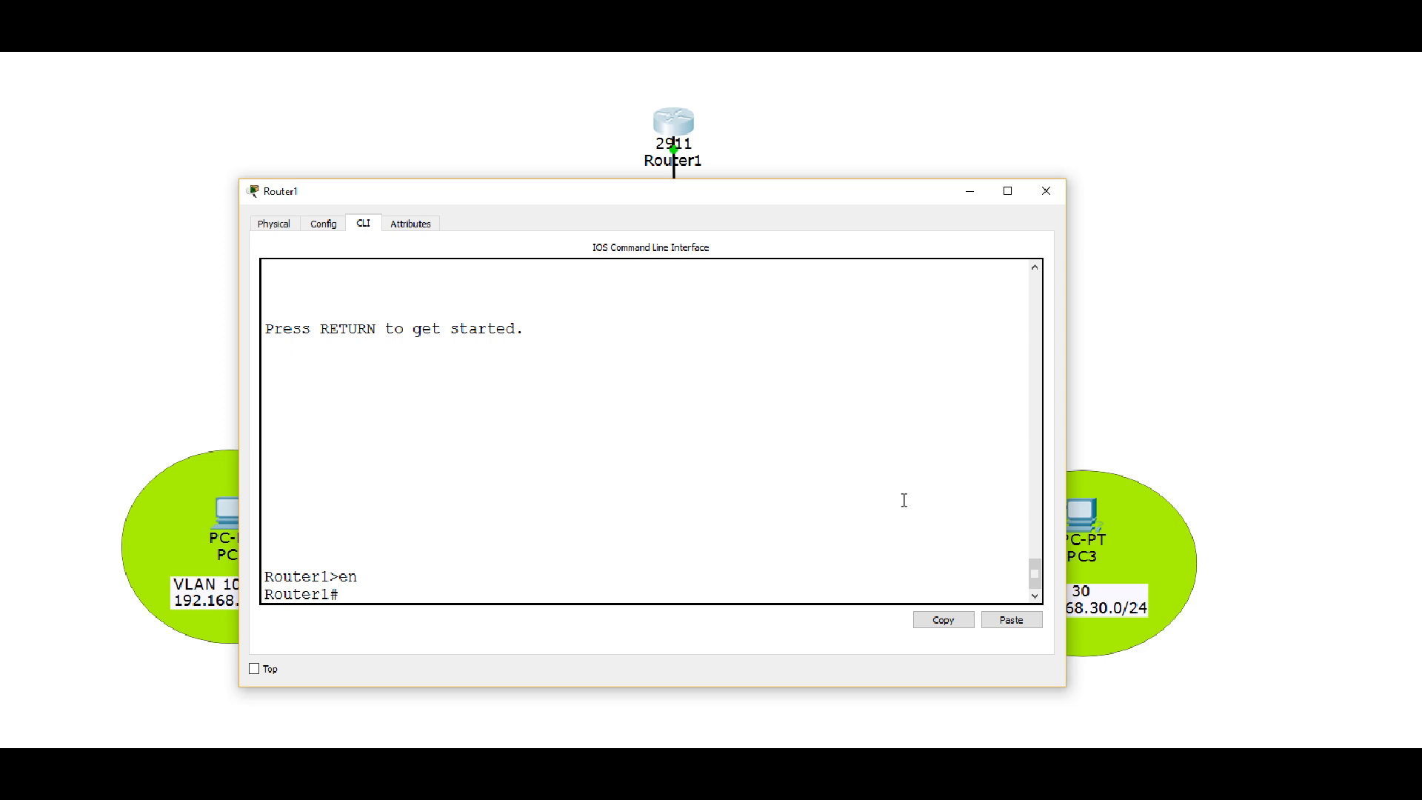
pyautogui.write('config t')
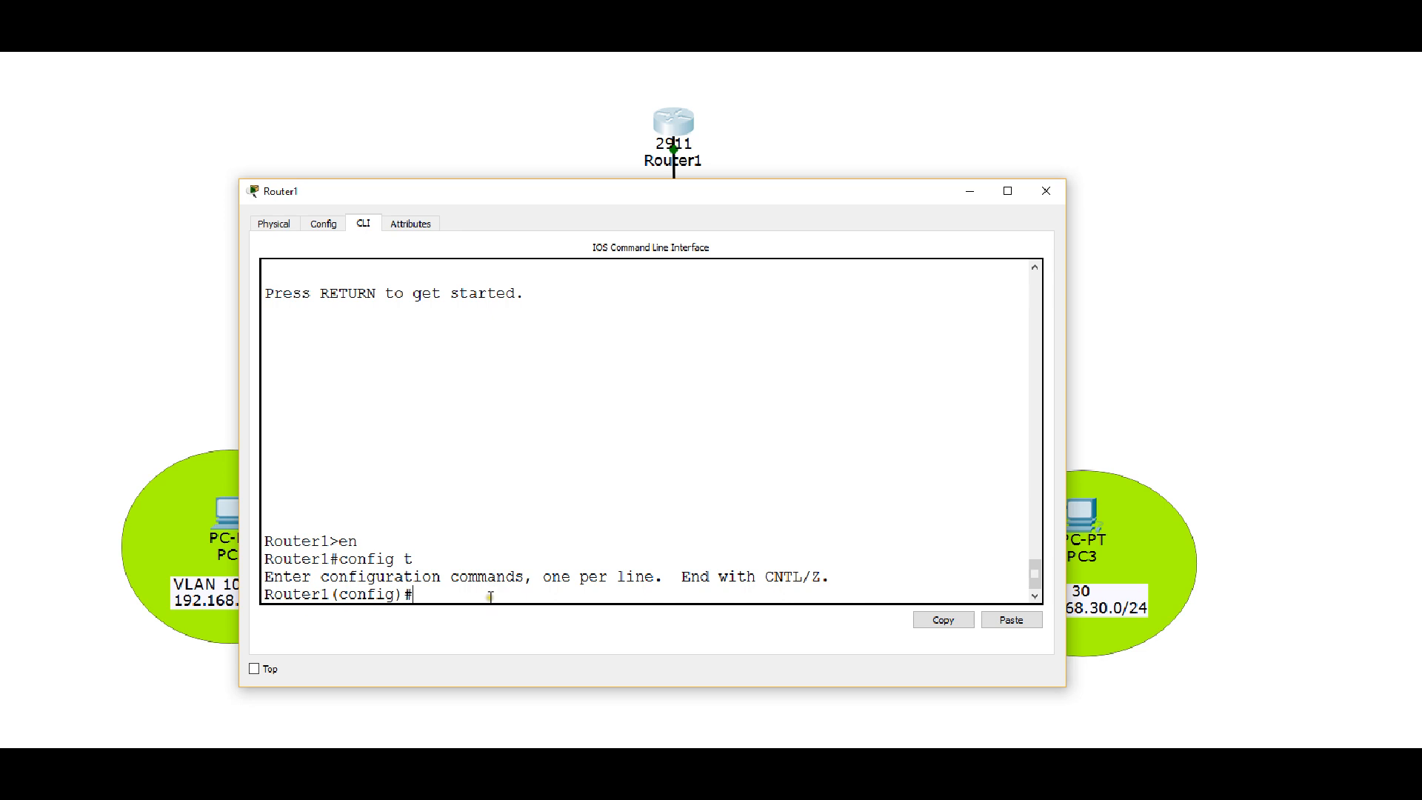
# - Issue 'no service dhcp' then 'service dhcp' on Router1 to restart the DHCP service
pyautogui.write('no se')
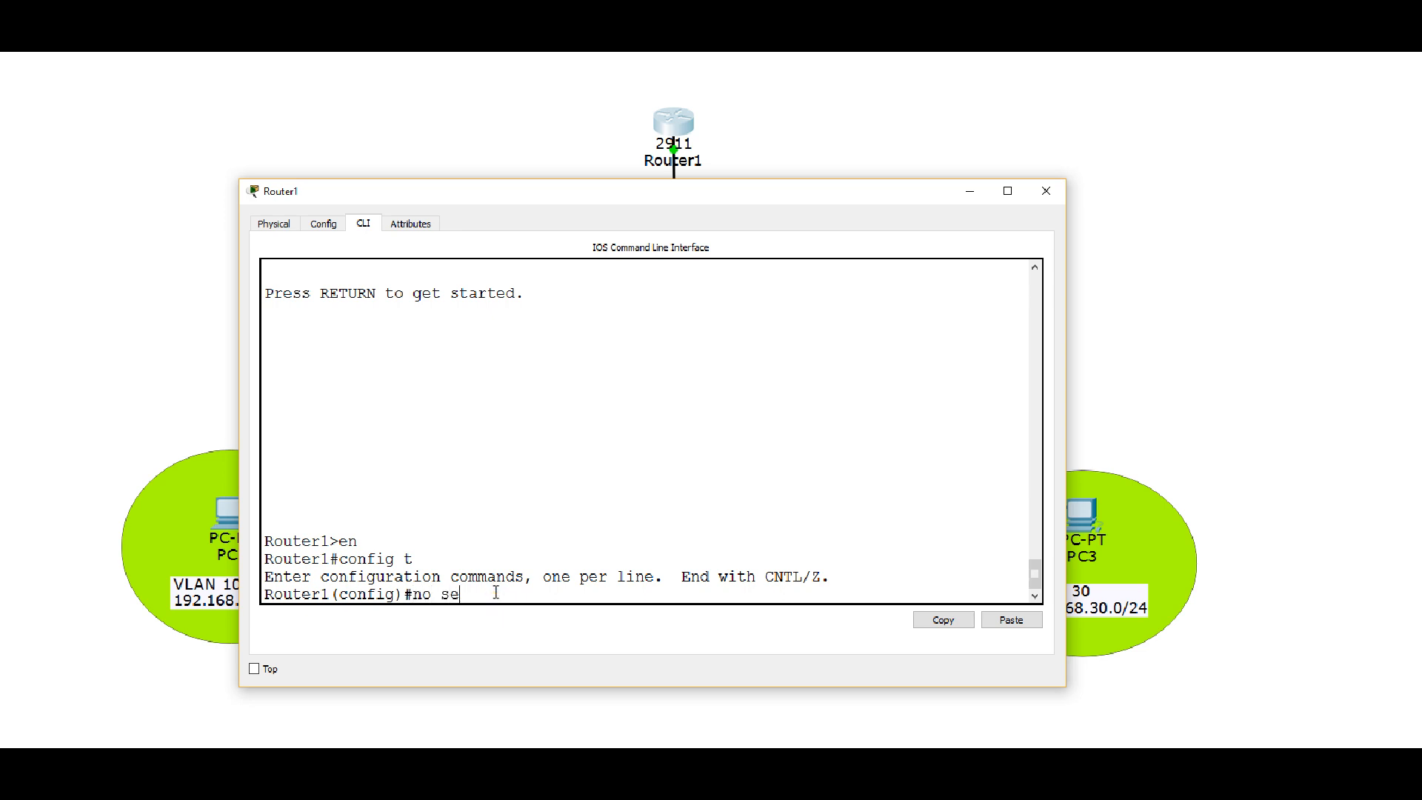
pyautogui.write('rvice dhcp')
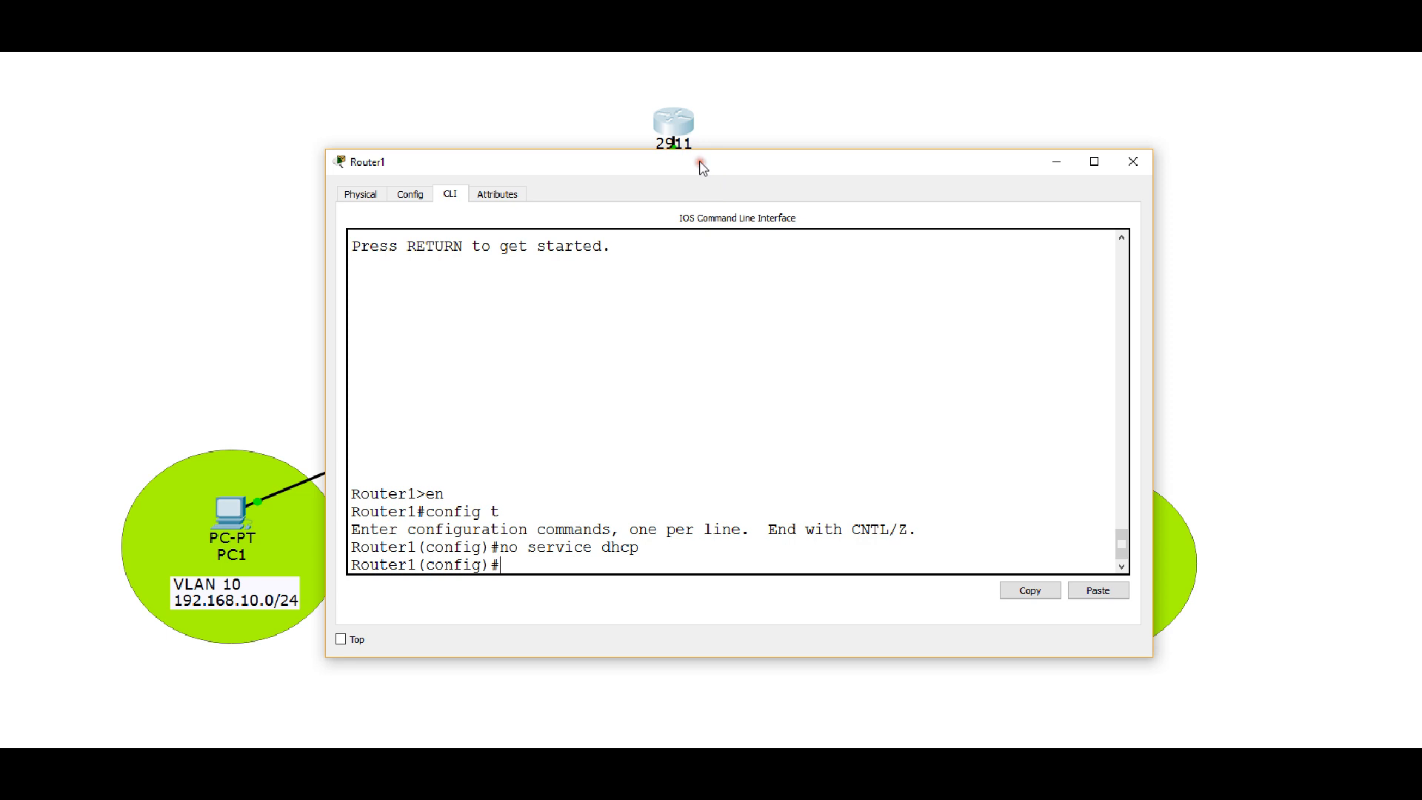
pyautogui.moveTo(197, 558)
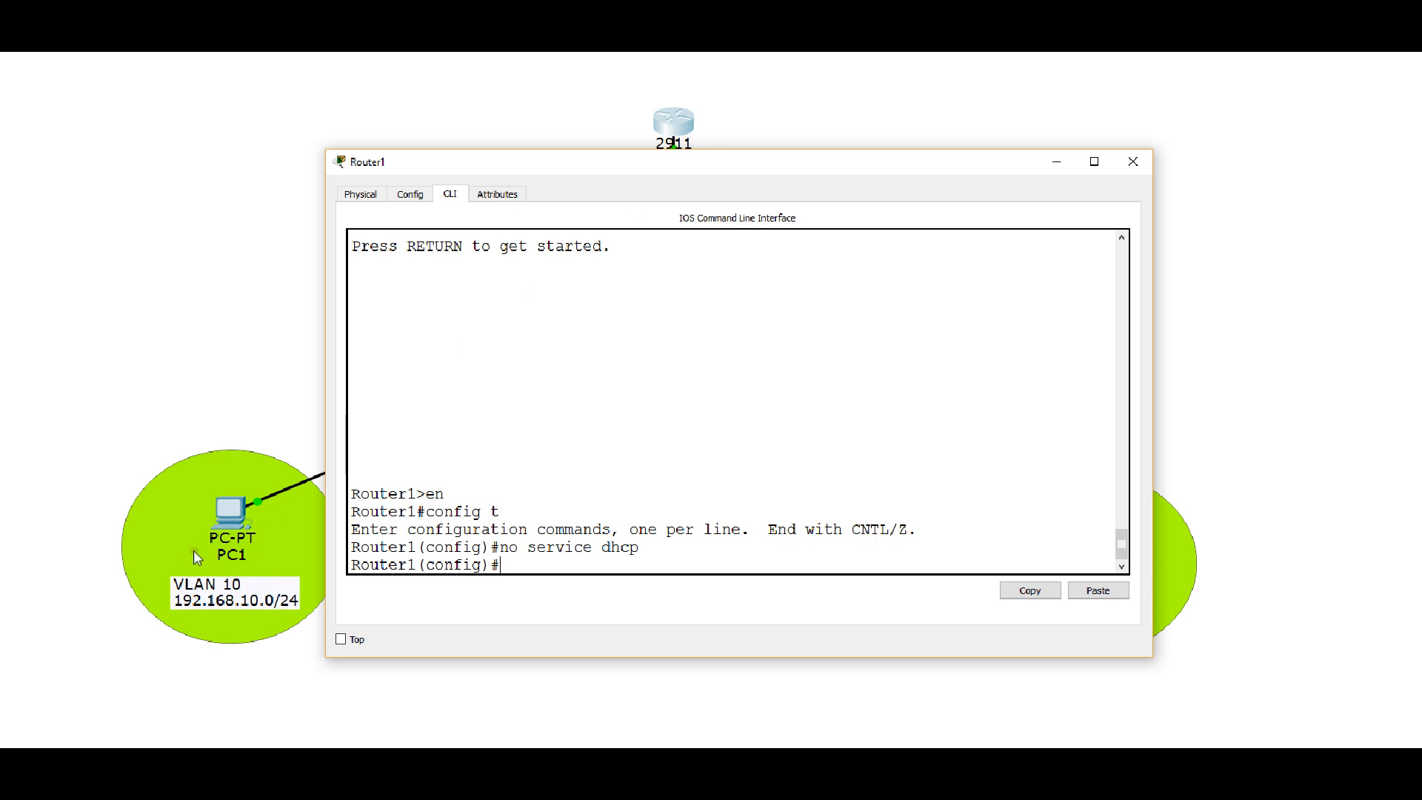
pyautogui.moveTo(745, 172)
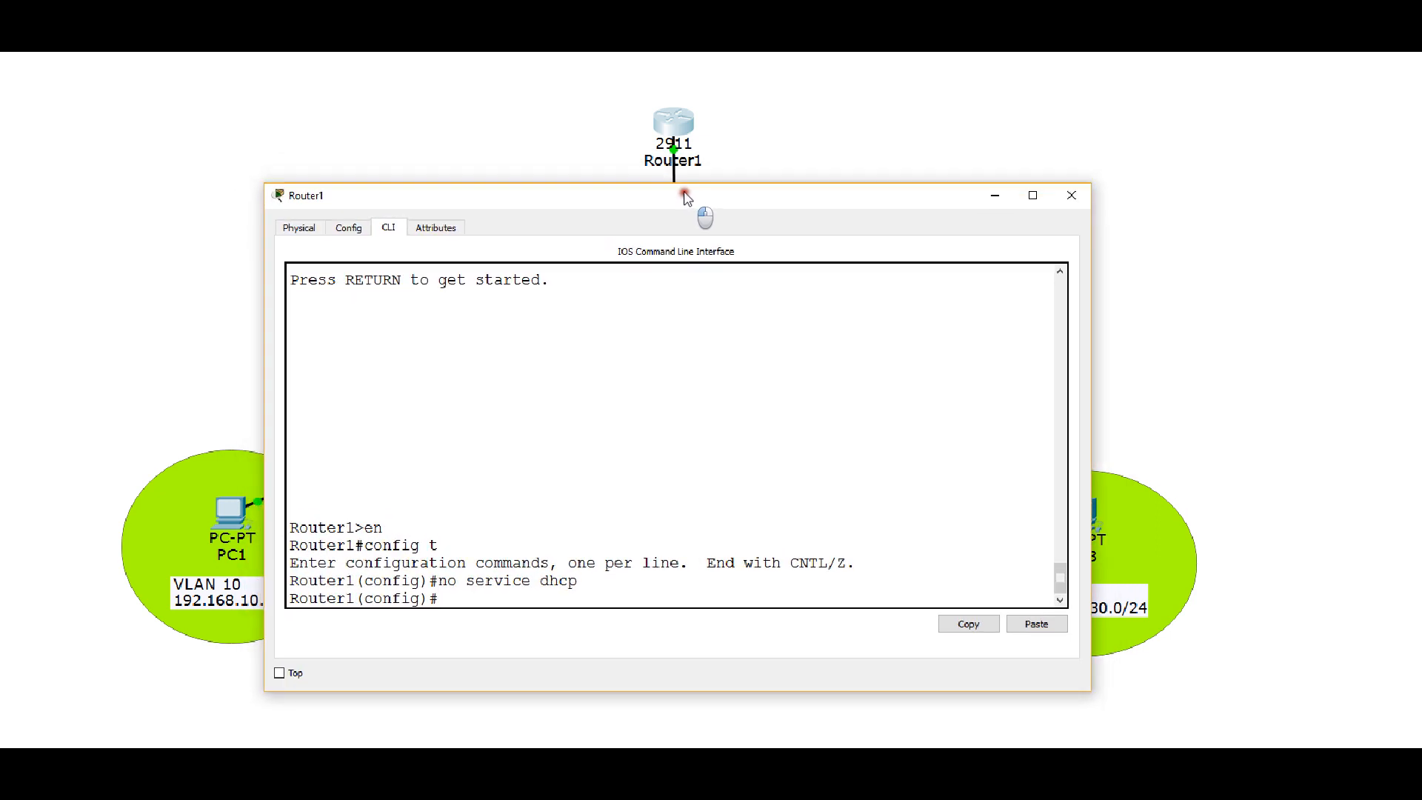
pyautogui.moveTo(684, 196); pyautogui.dragTo(656, 188)
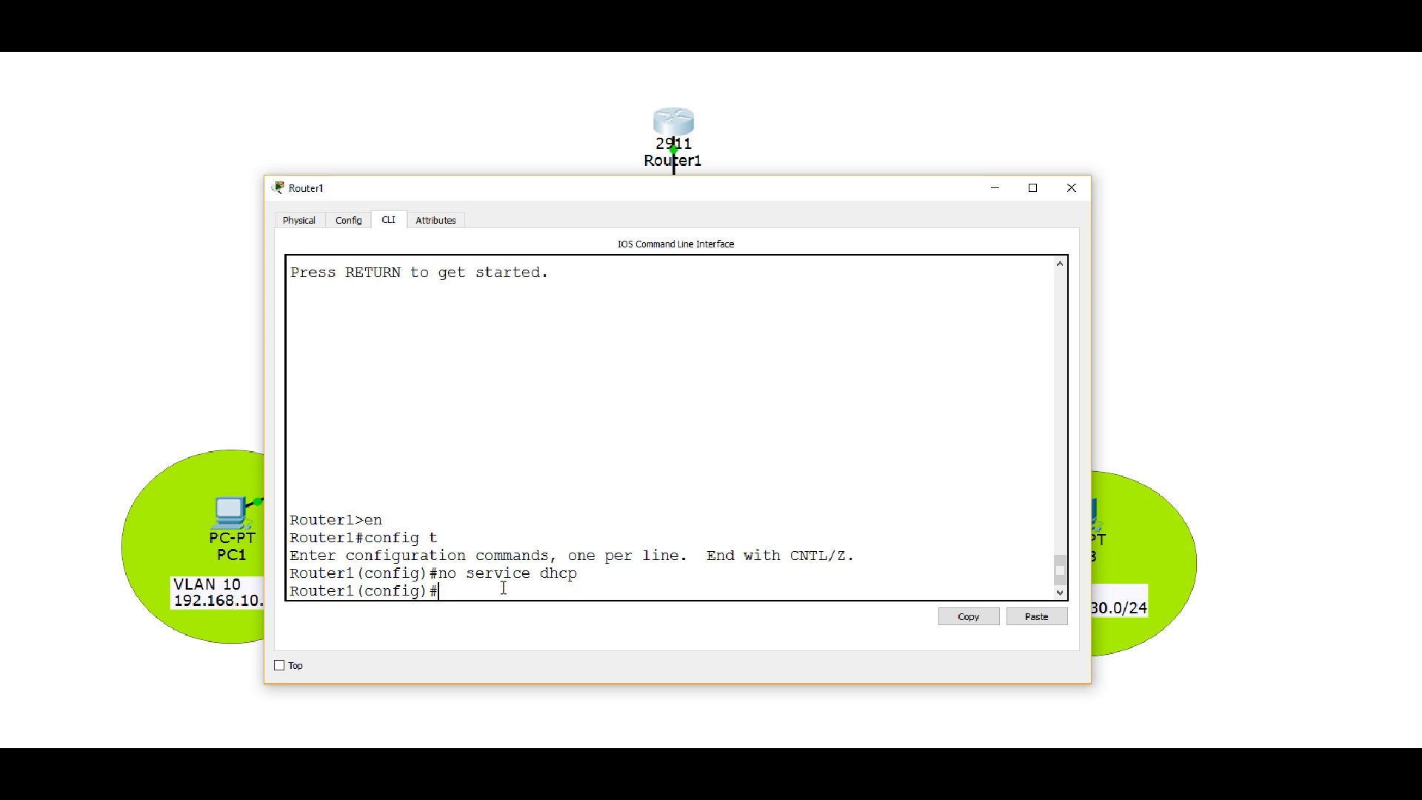
pyautogui.write('service dhcp')
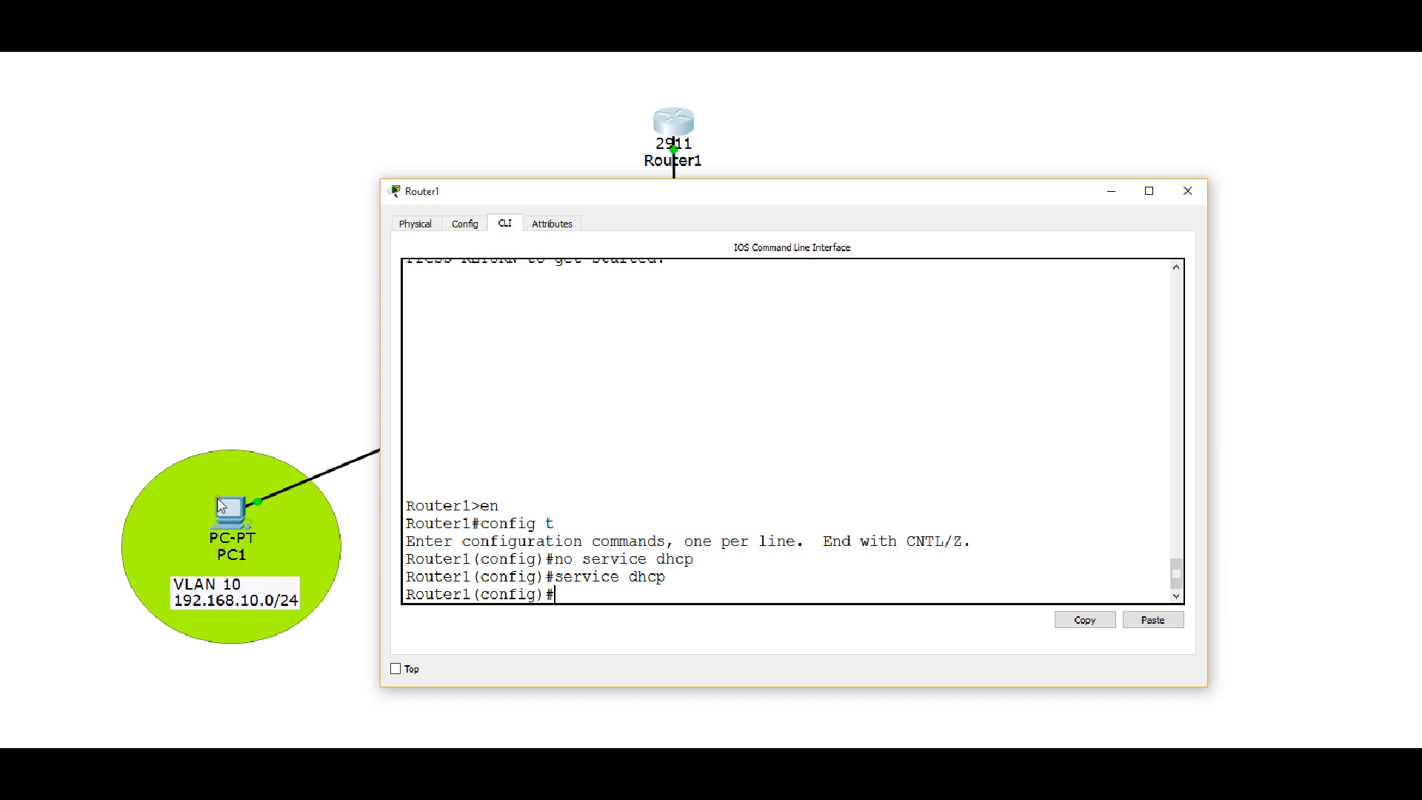
pyautogui.moveTo(275, 585)
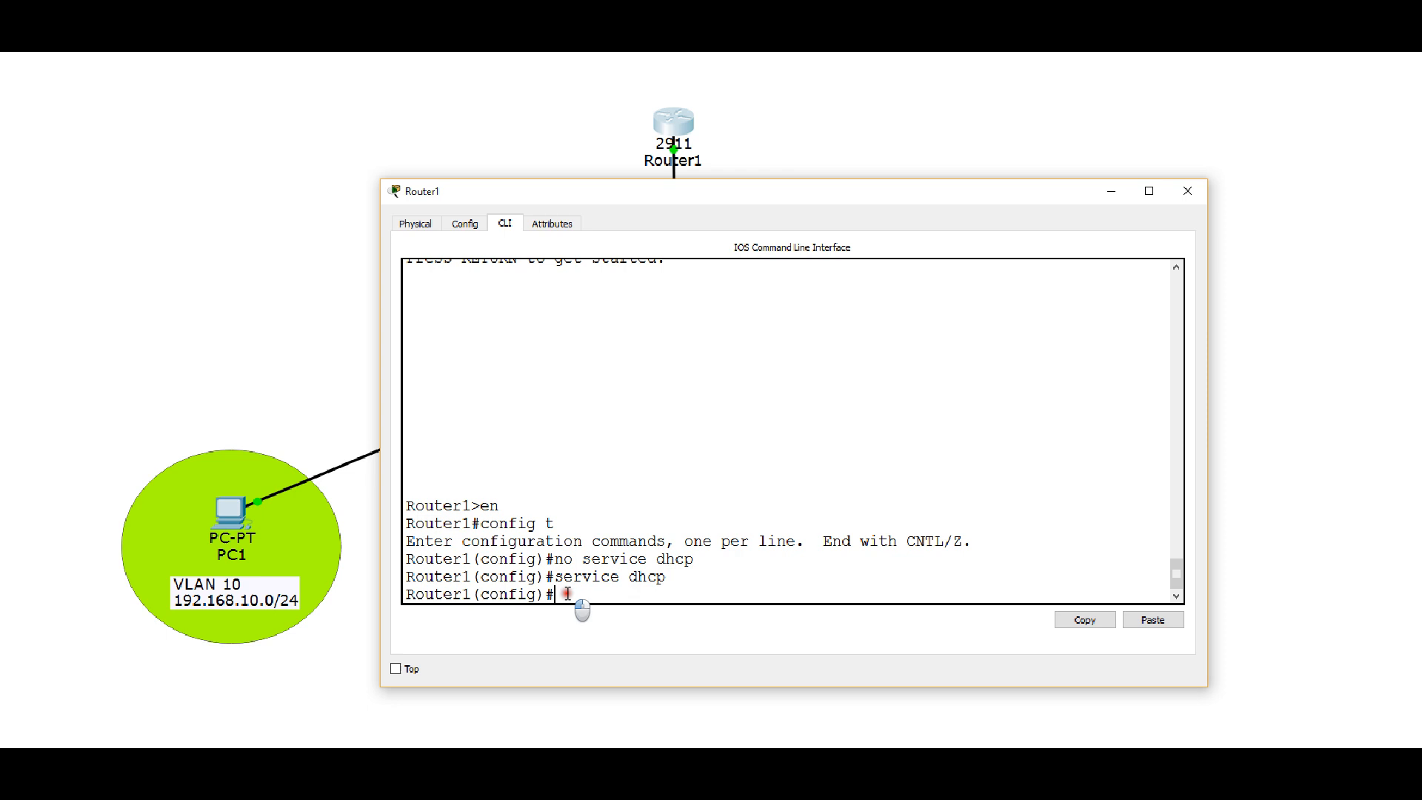
pyautogui.moveTo(603, 594)
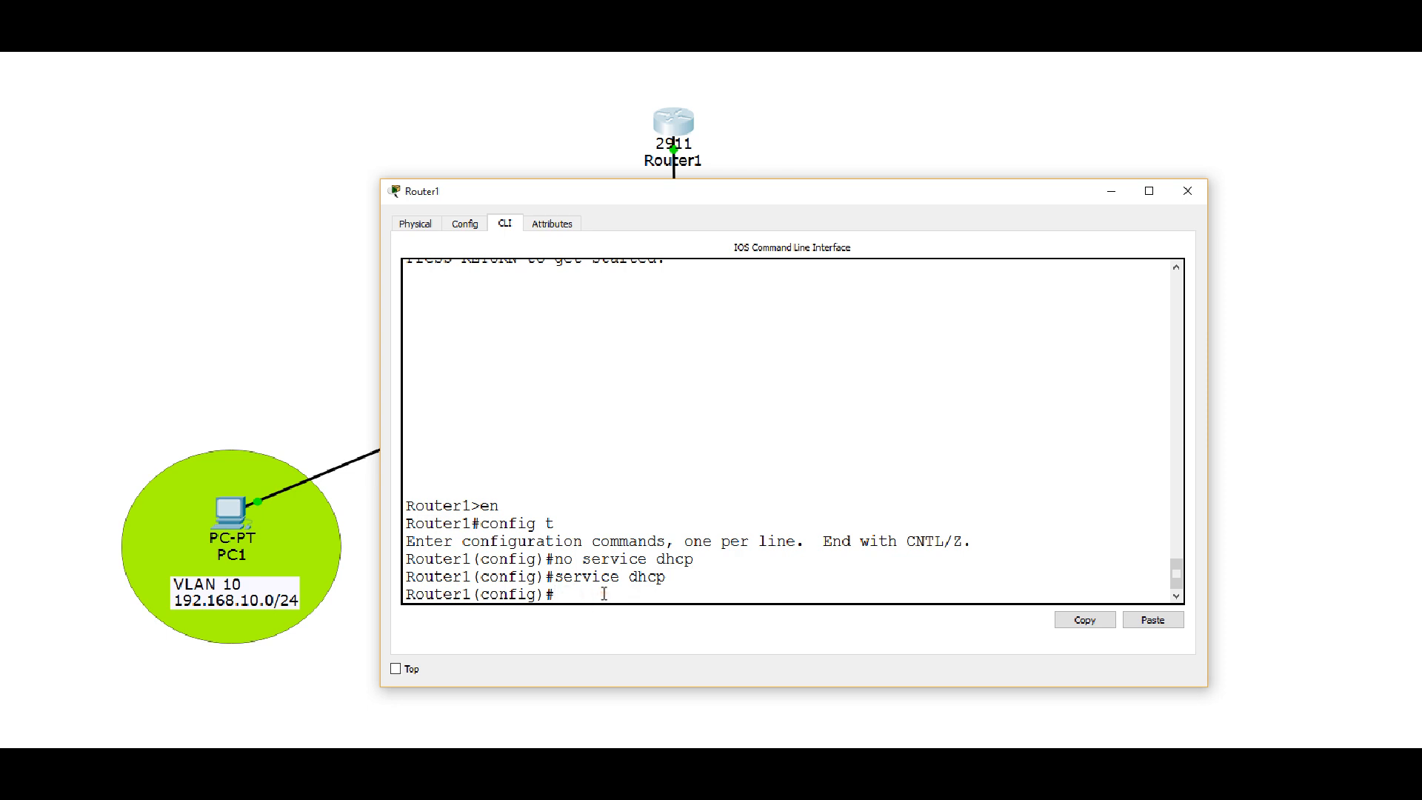
# - Exclude 192.168.10.1 through 192.168.10.10 from DHCP with ip dhcp excluded-address
pyautogui.write('ip')
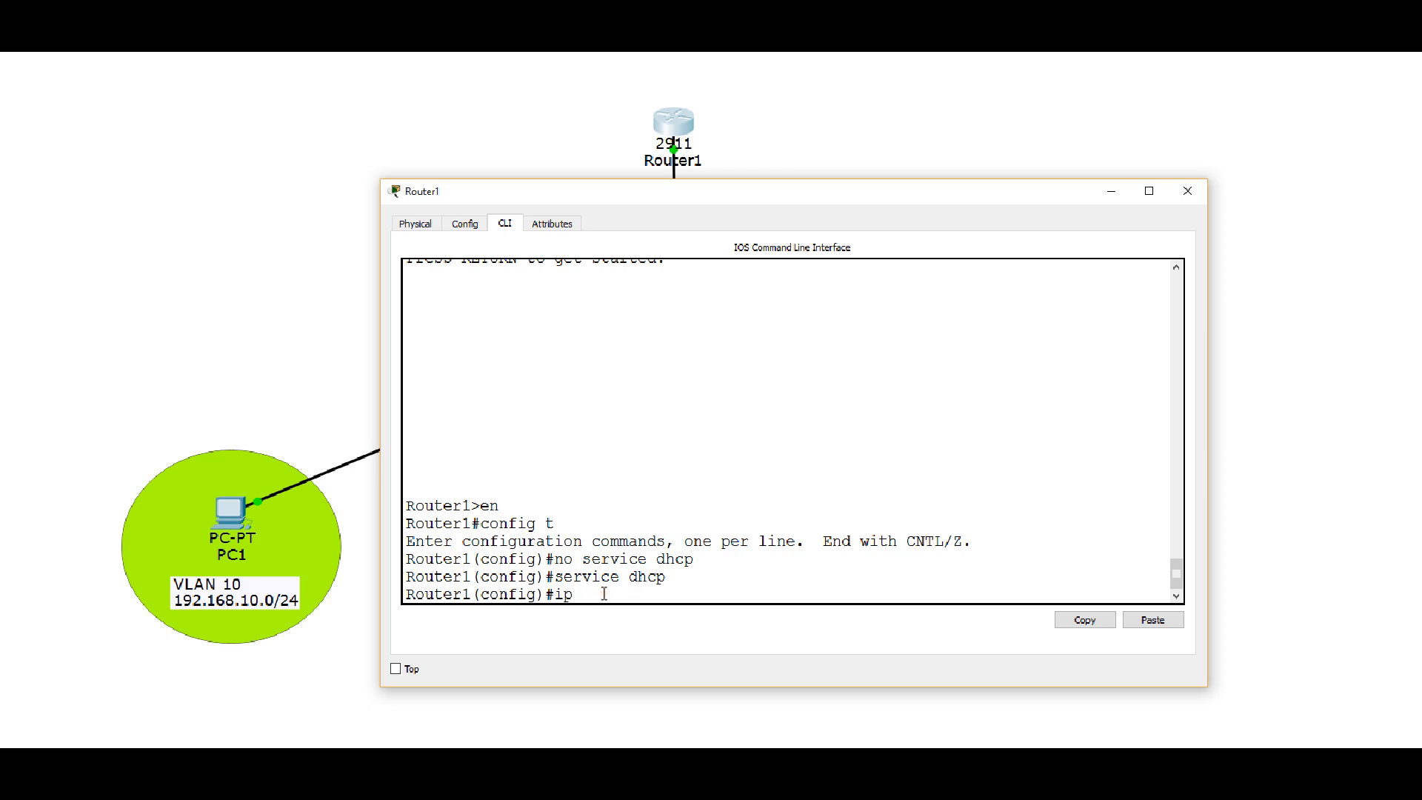
pyautogui.write('dhcp ex')
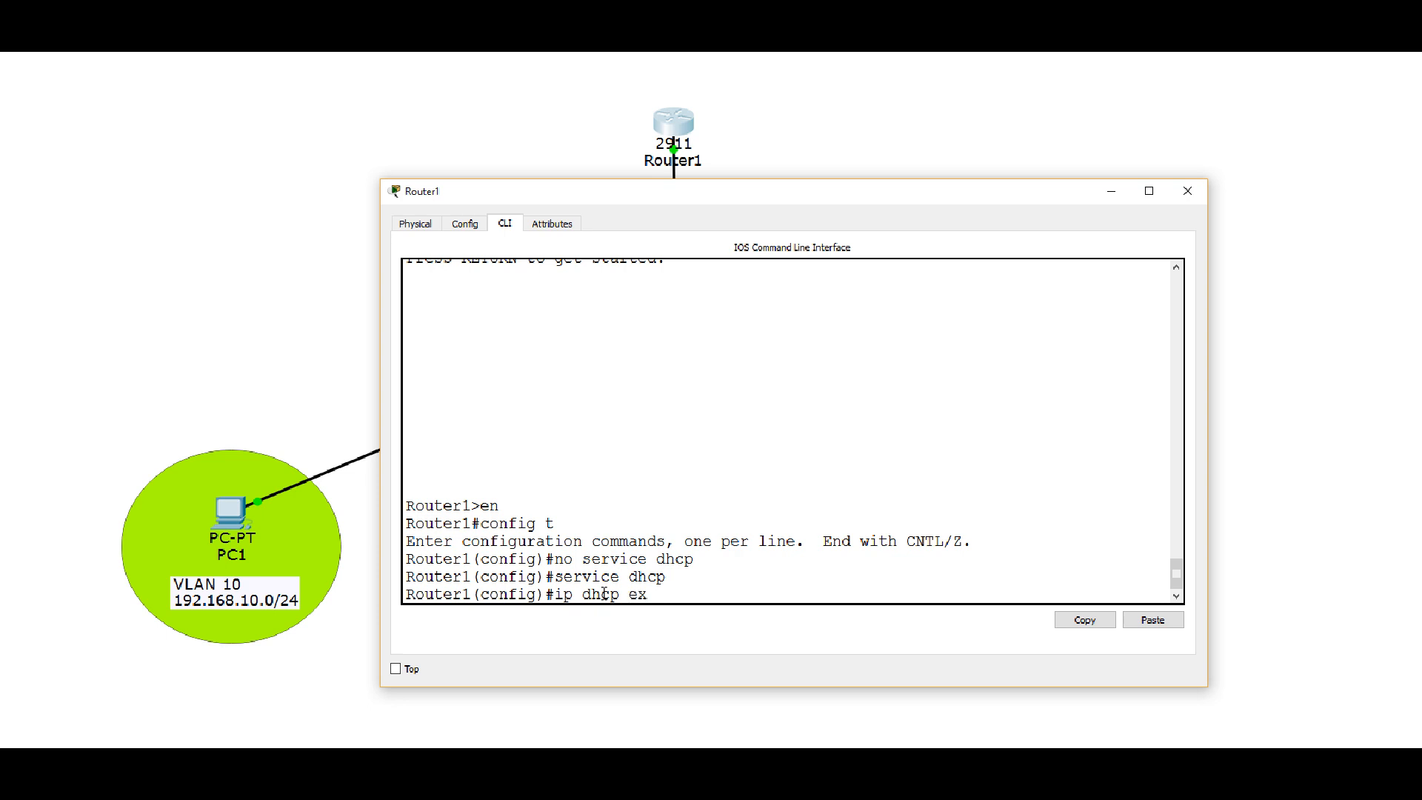
pyautogui.write('cluded-address')
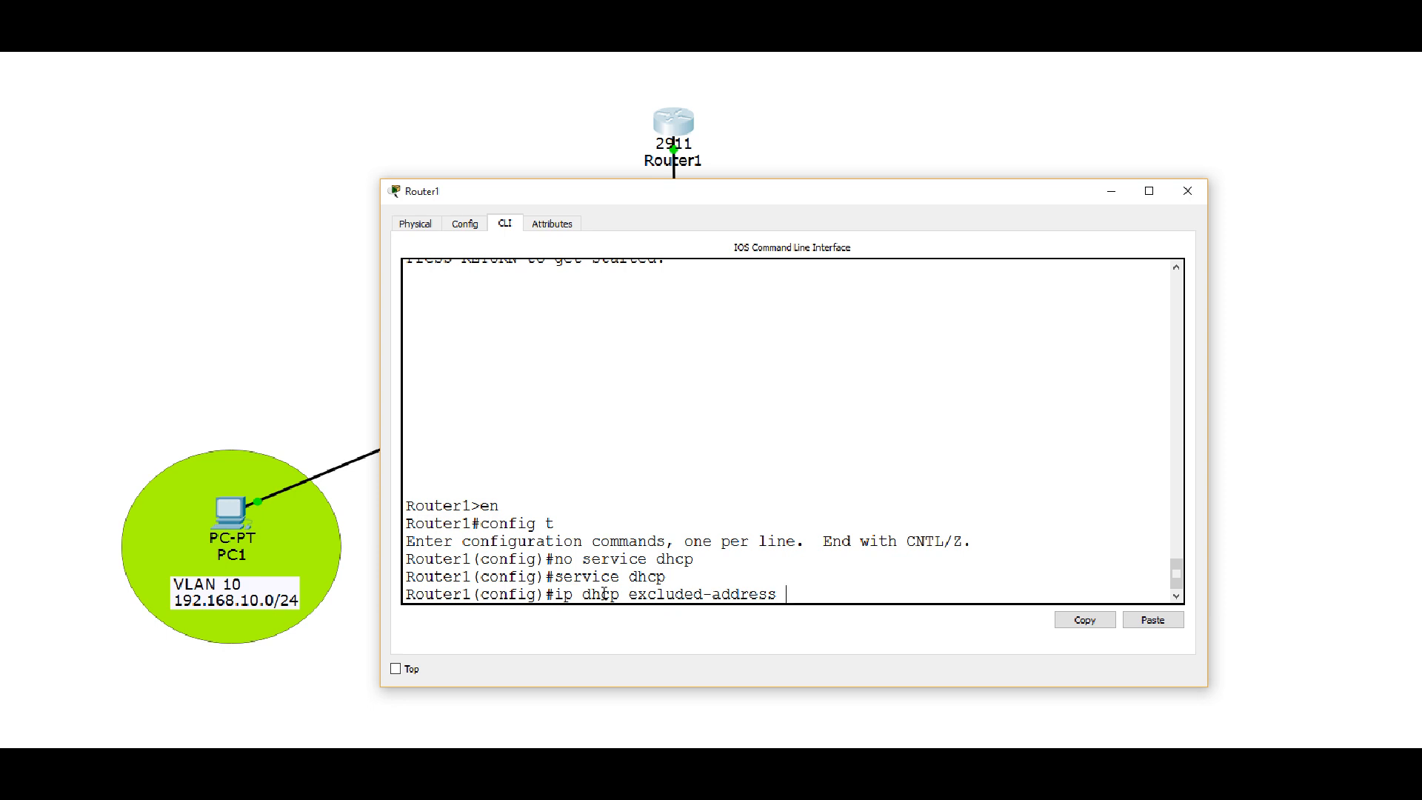
pyautogui.write('192.168.')
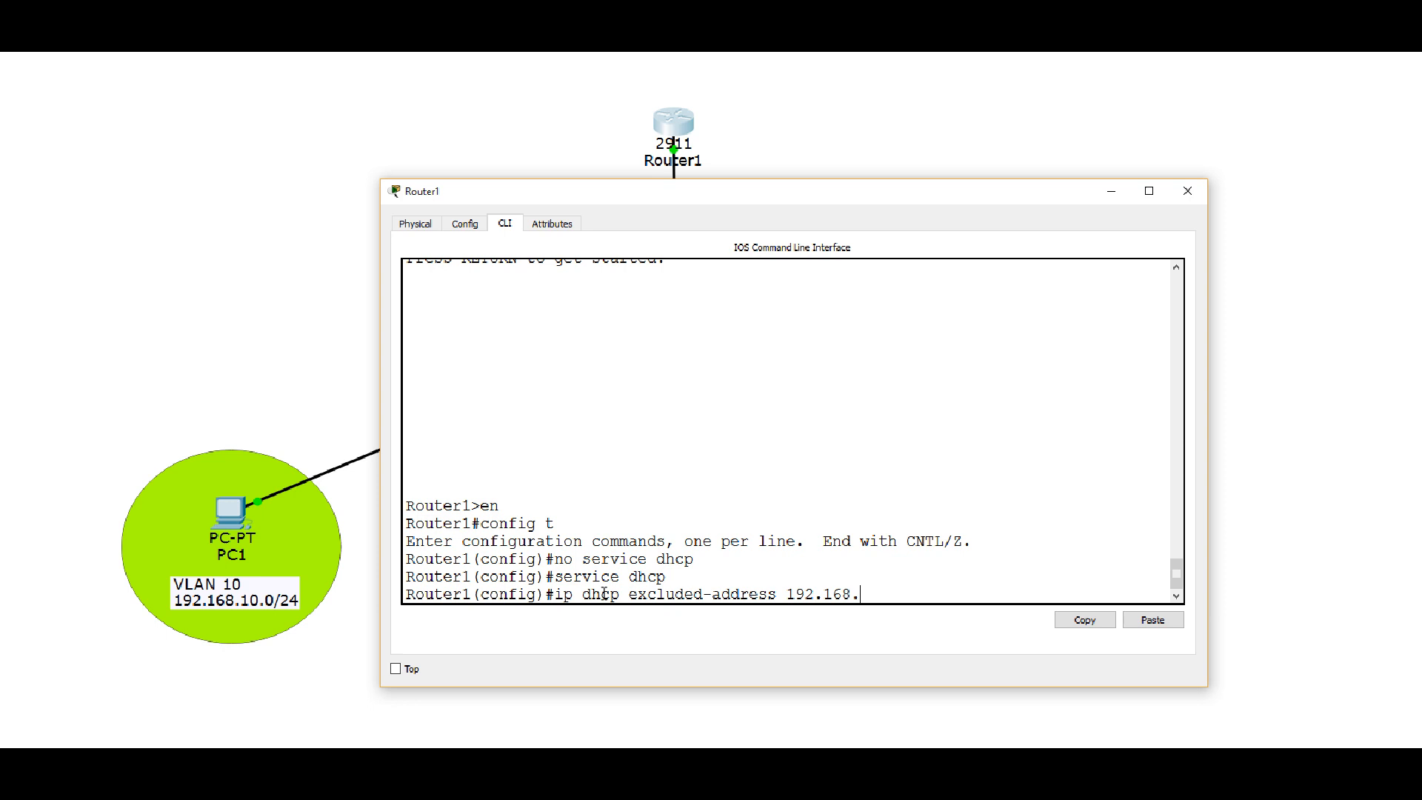
pyautogui.write('10.1')
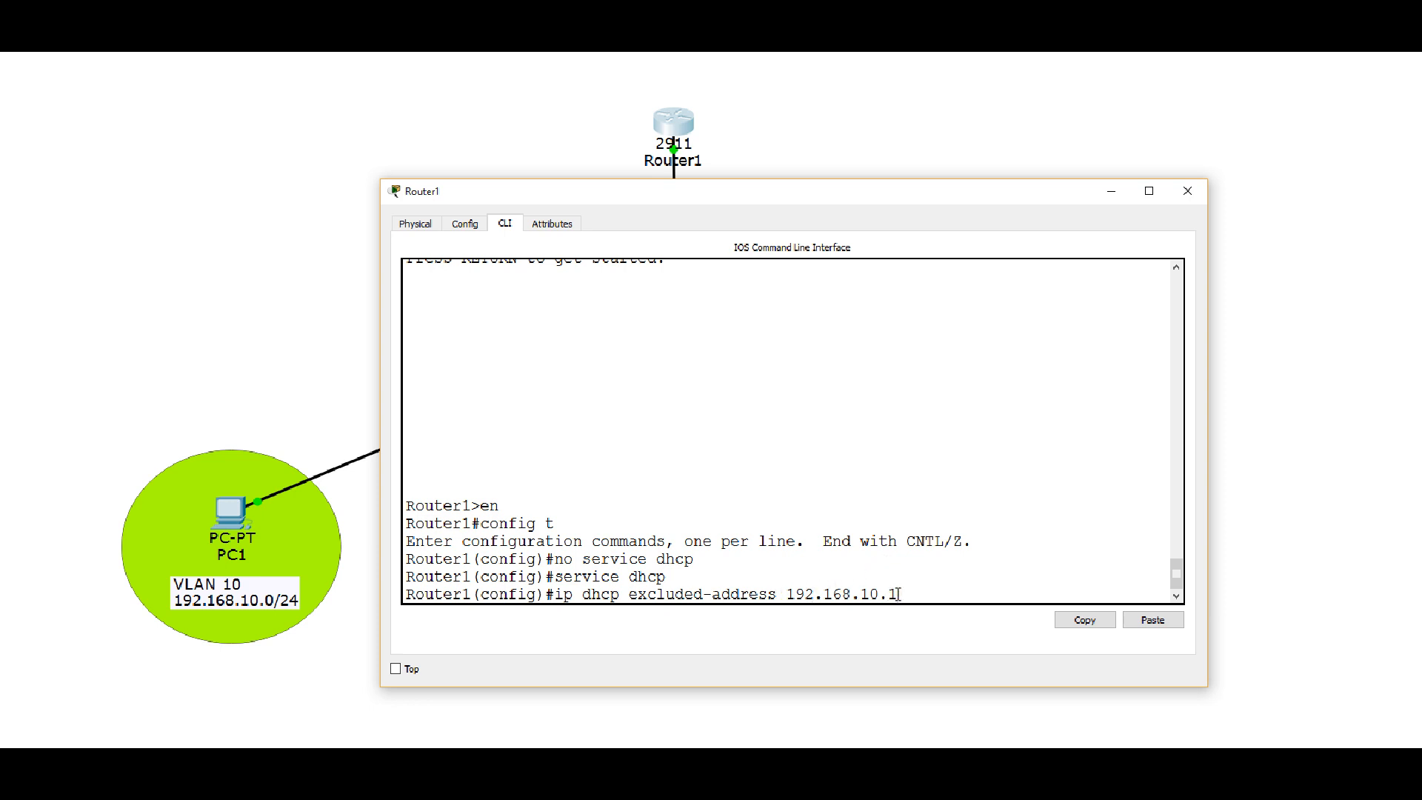
pyautogui.write('1')
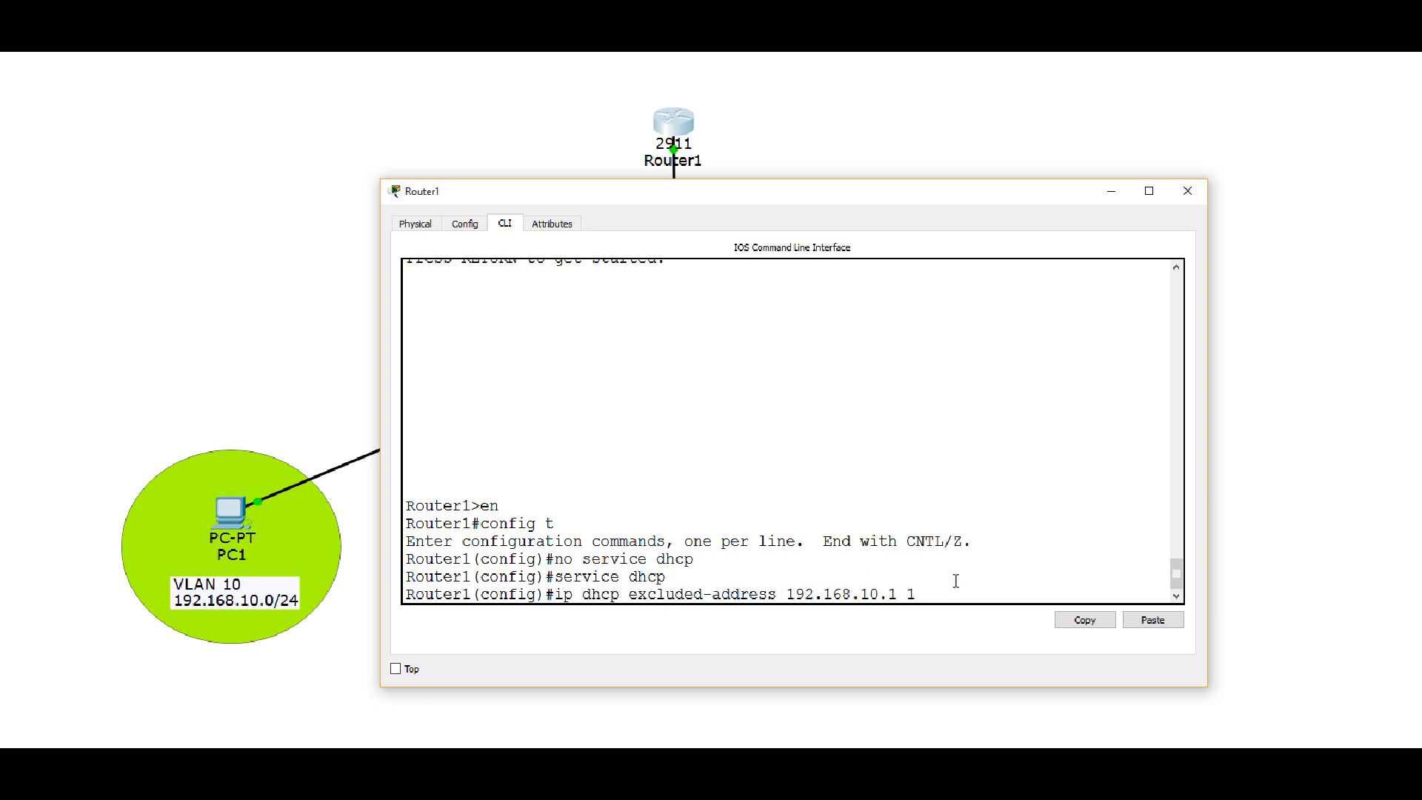
pyautogui.write('192.')
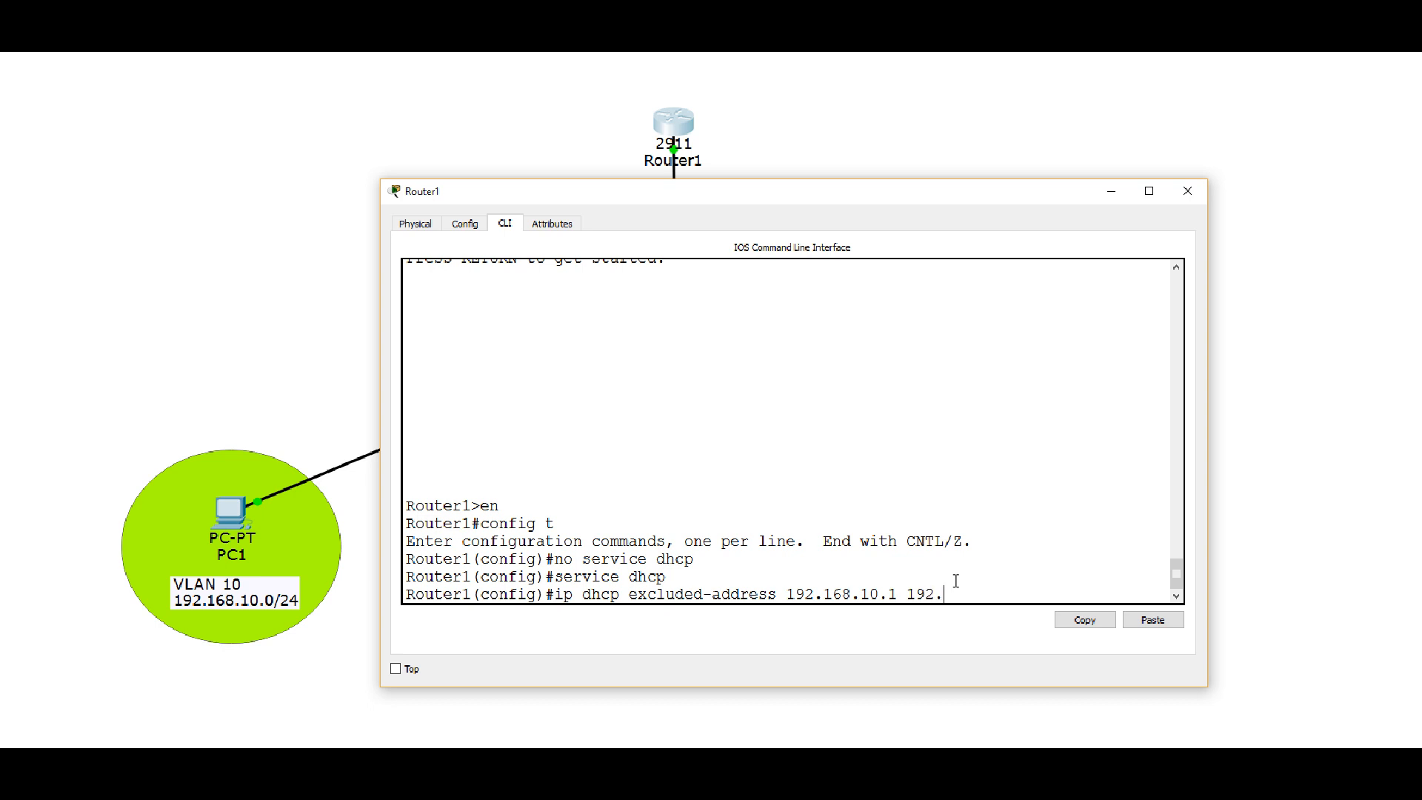
pyautogui.write('168.')
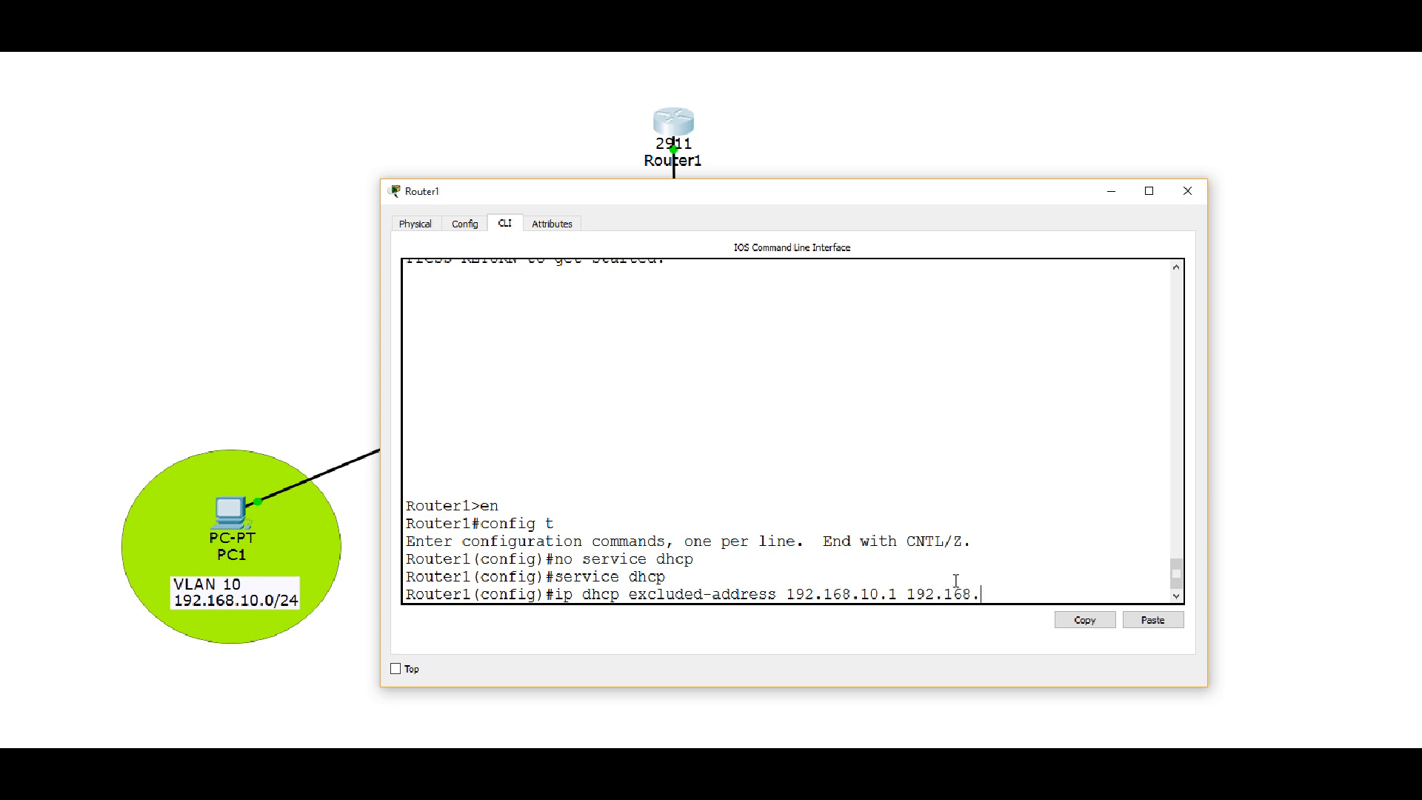
pyautogui.write('10.10')
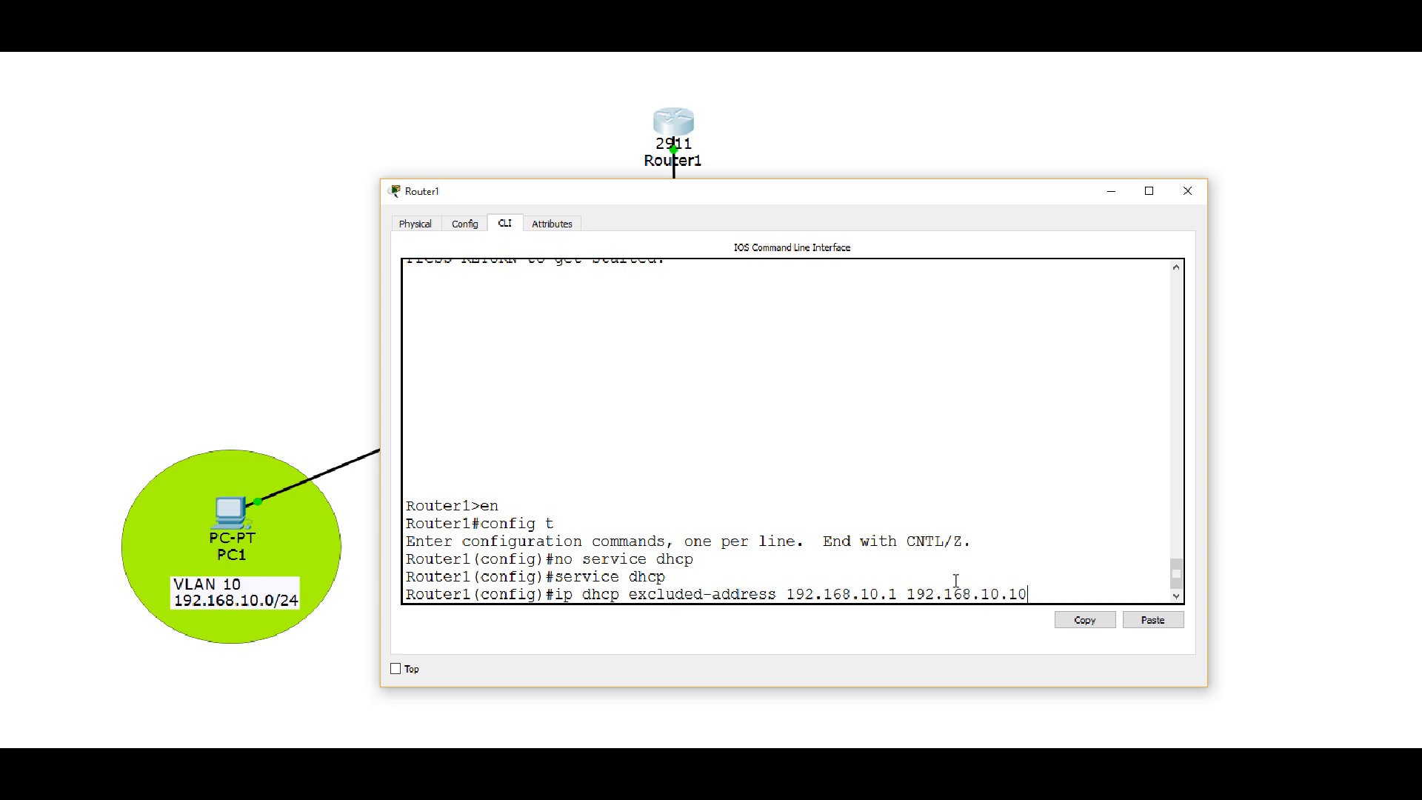
pyautogui.moveTo(1102, 544)
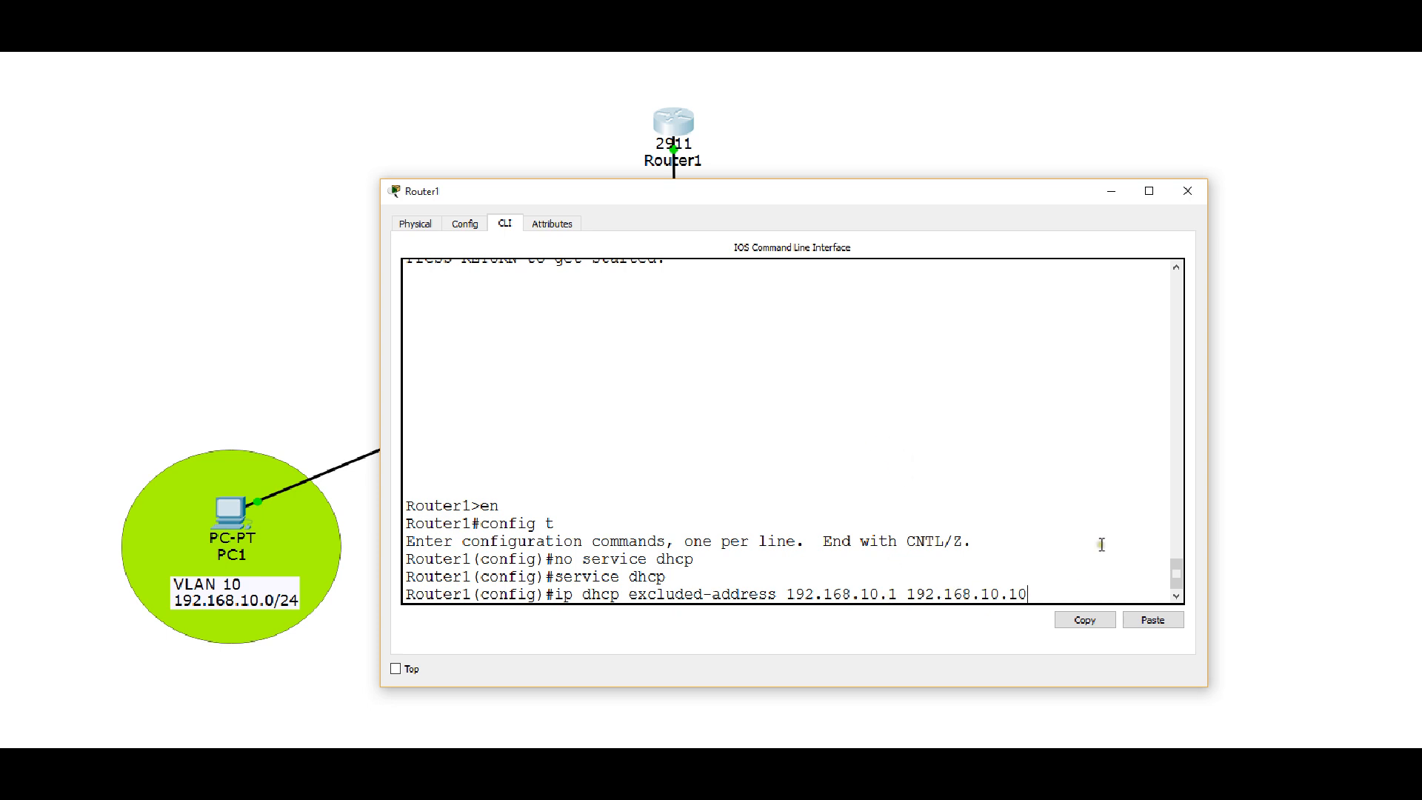
pyautogui.press('enter')
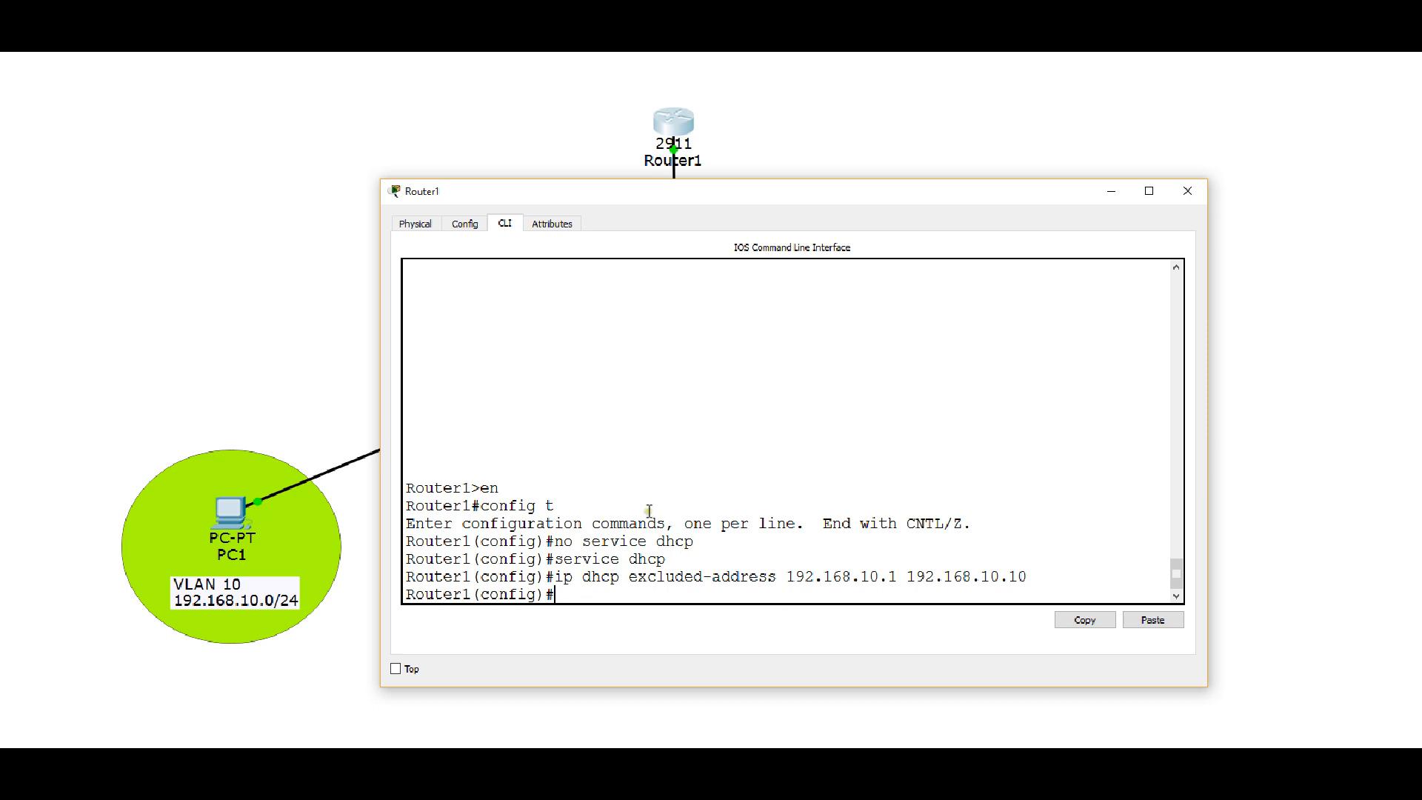
# - Exclude addresses .1 through .10 in the 192.168.20.x and 192.168.30.x subnets from DHCP
pyautogui.write('ip')
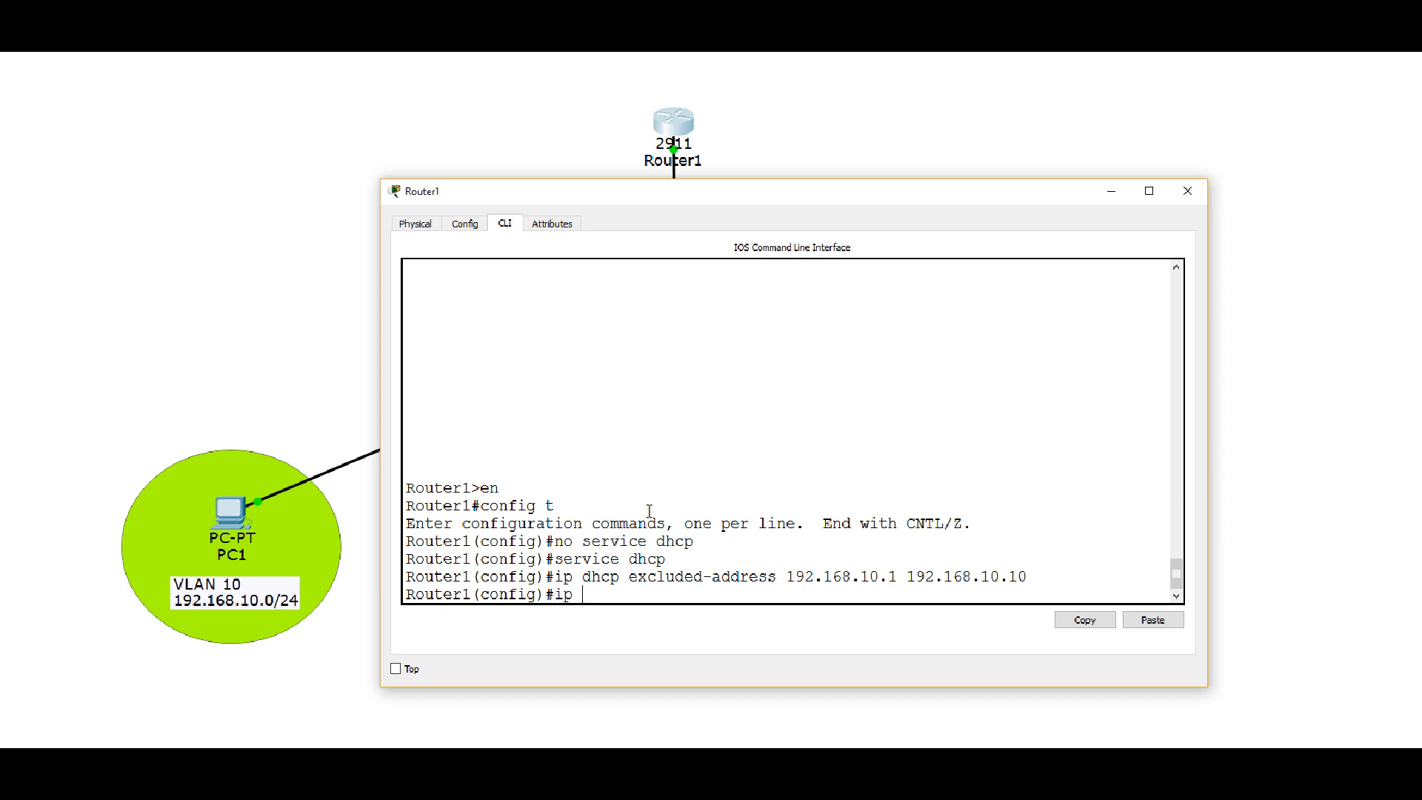
pyautogui.write('dhcp')
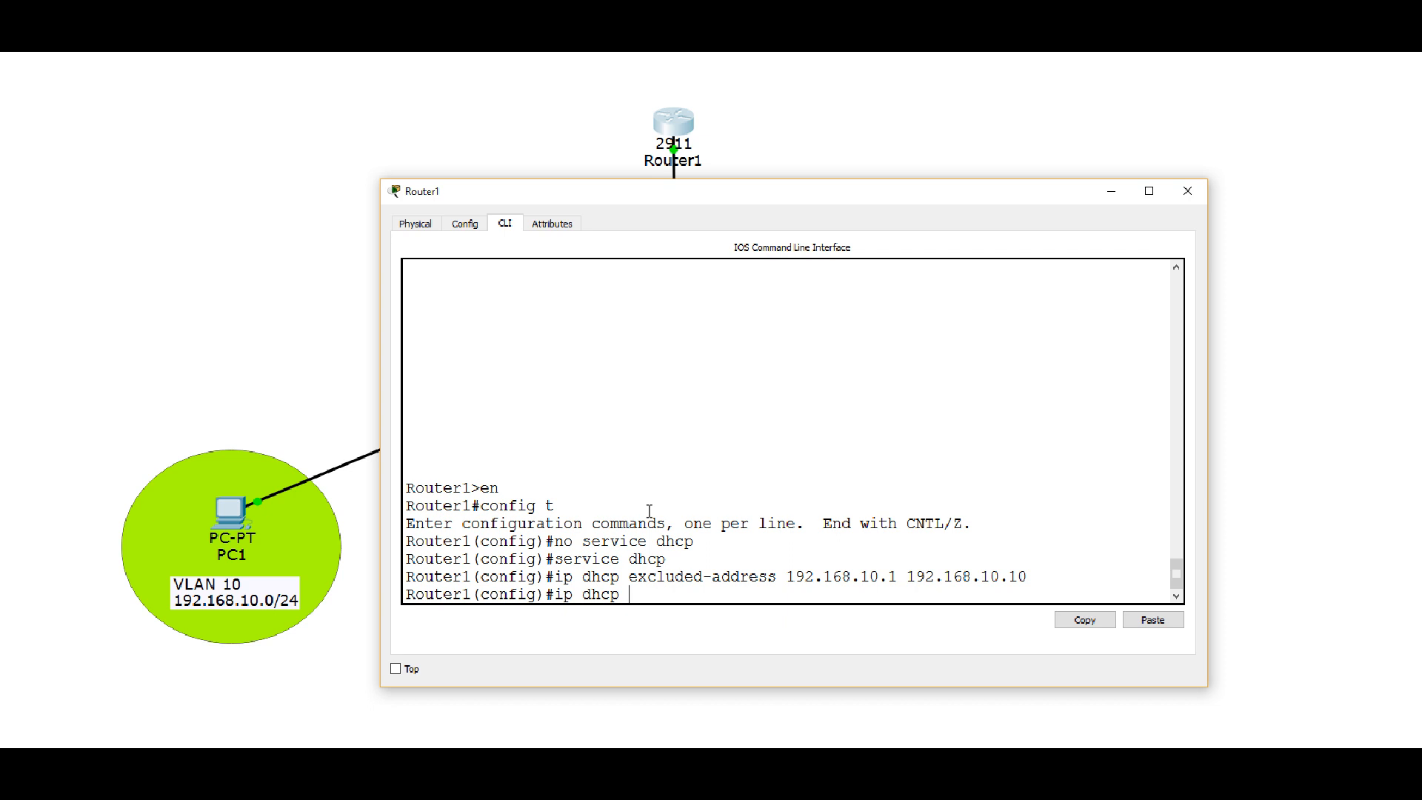
pyautogui.write('excl')
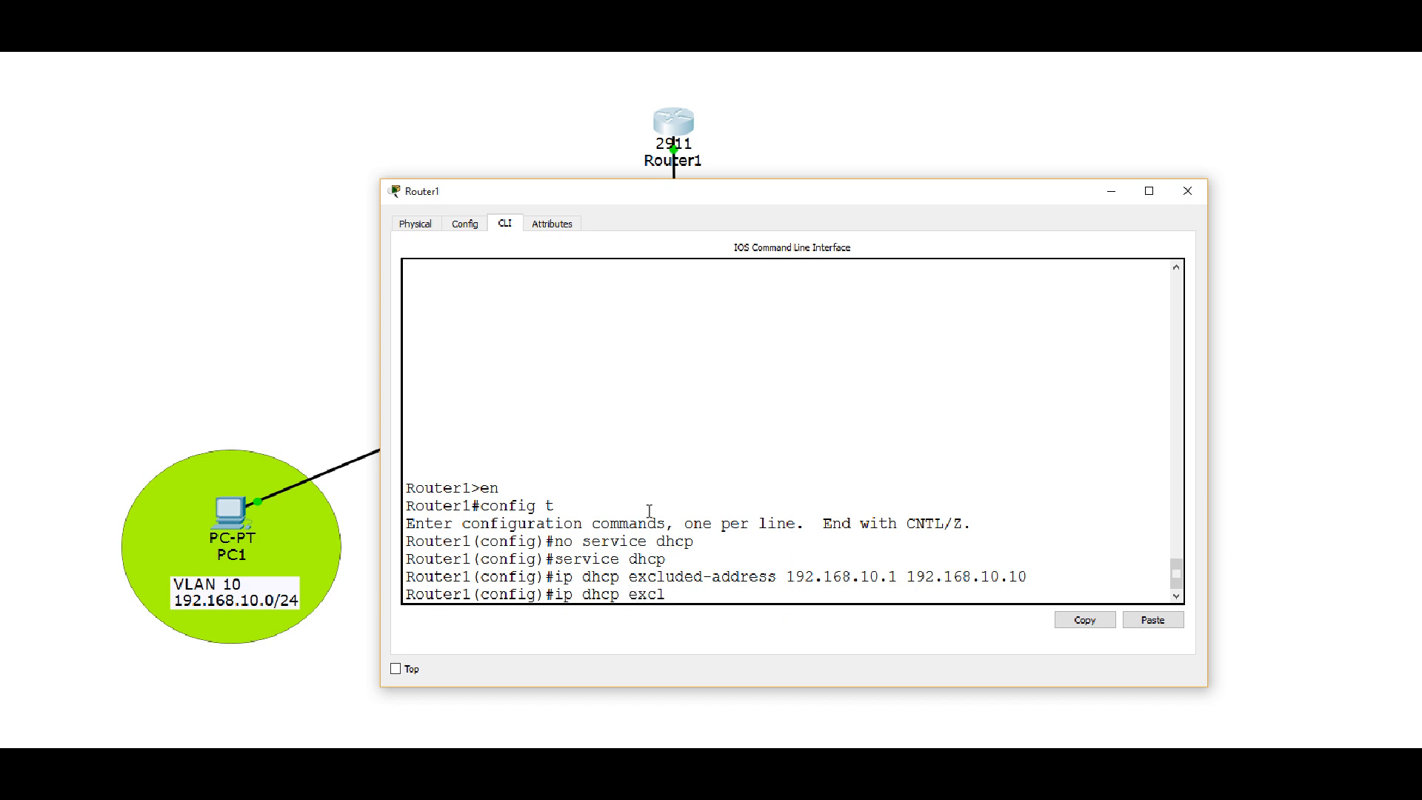
pyautogui.write('uded-add')
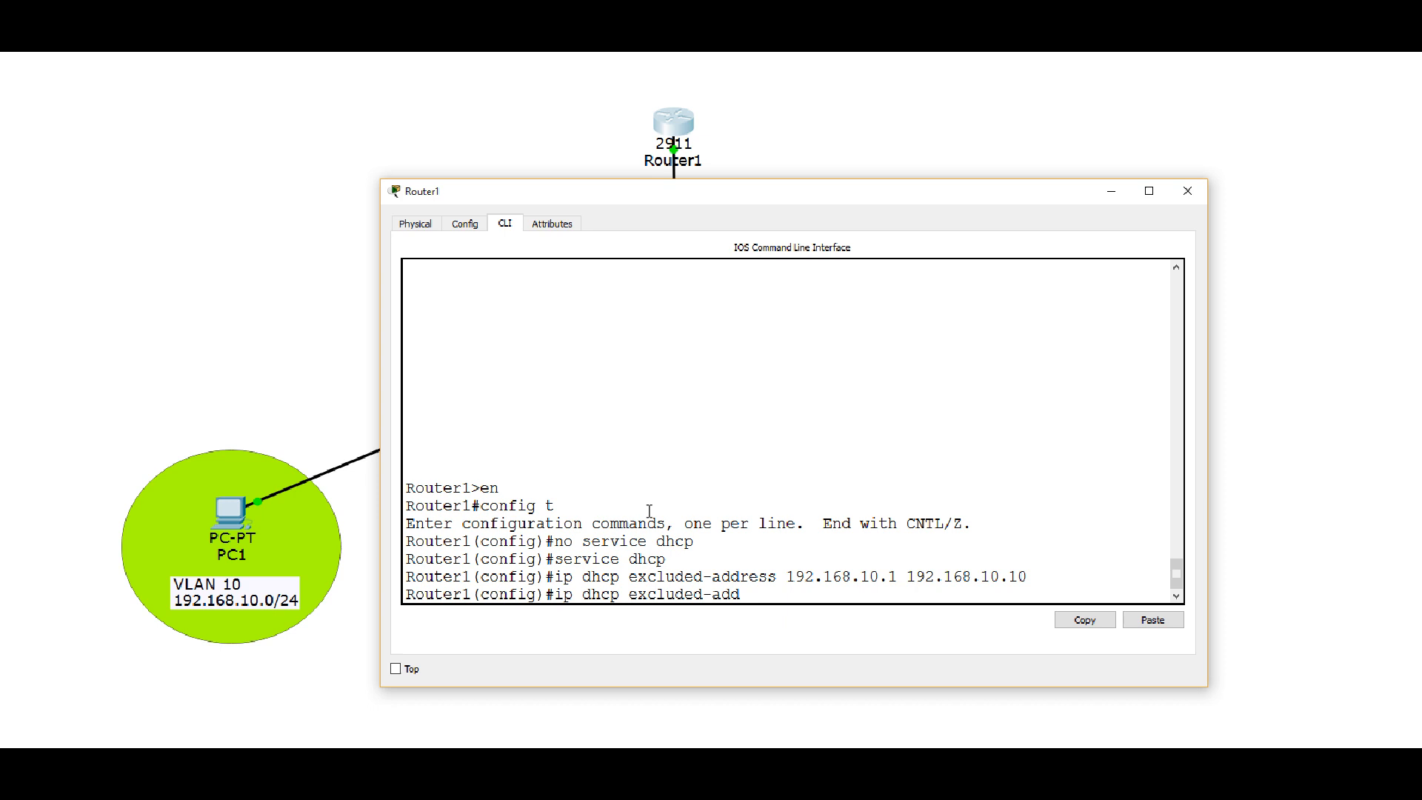
pyautogui.write('ress 192.168.20.')
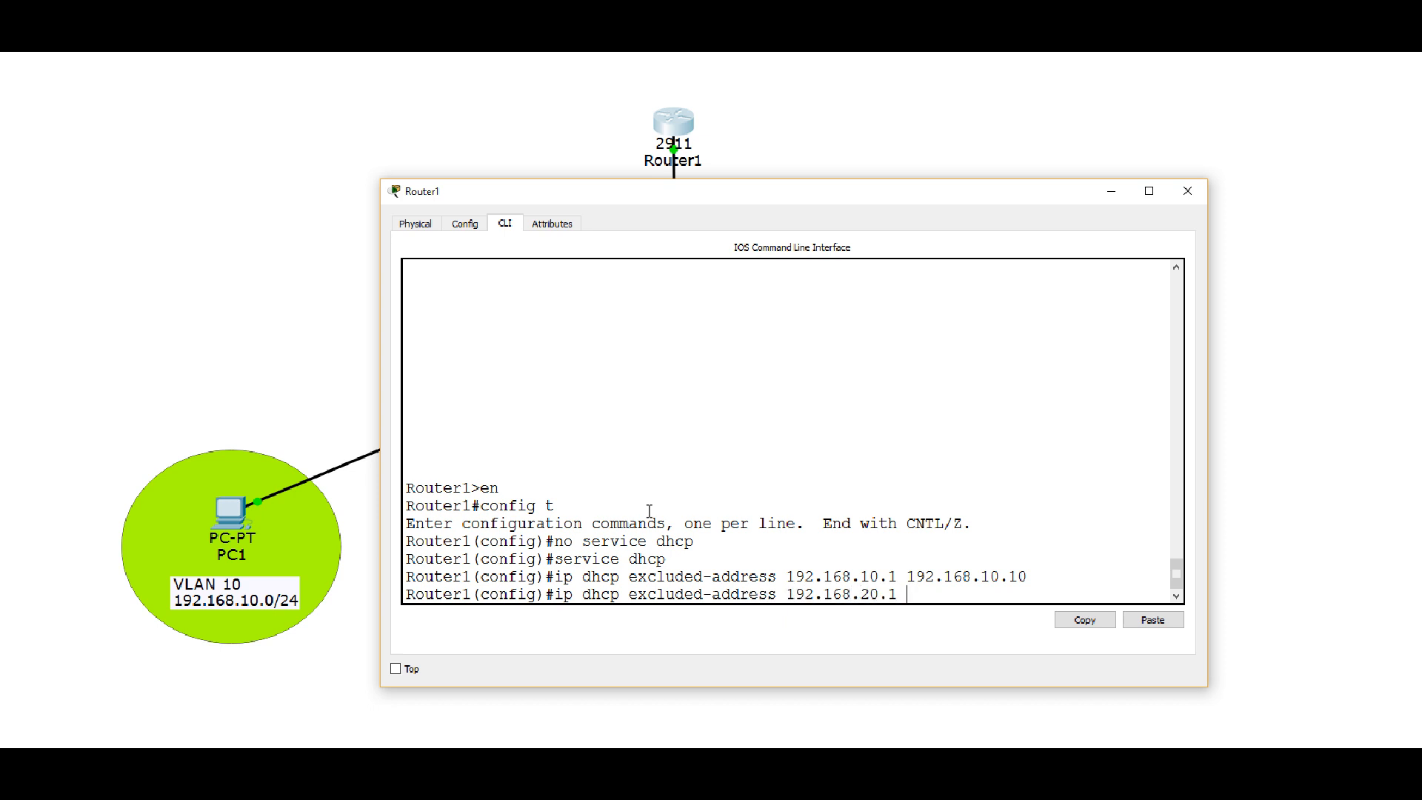
pyautogui.write('192.168.20.10')
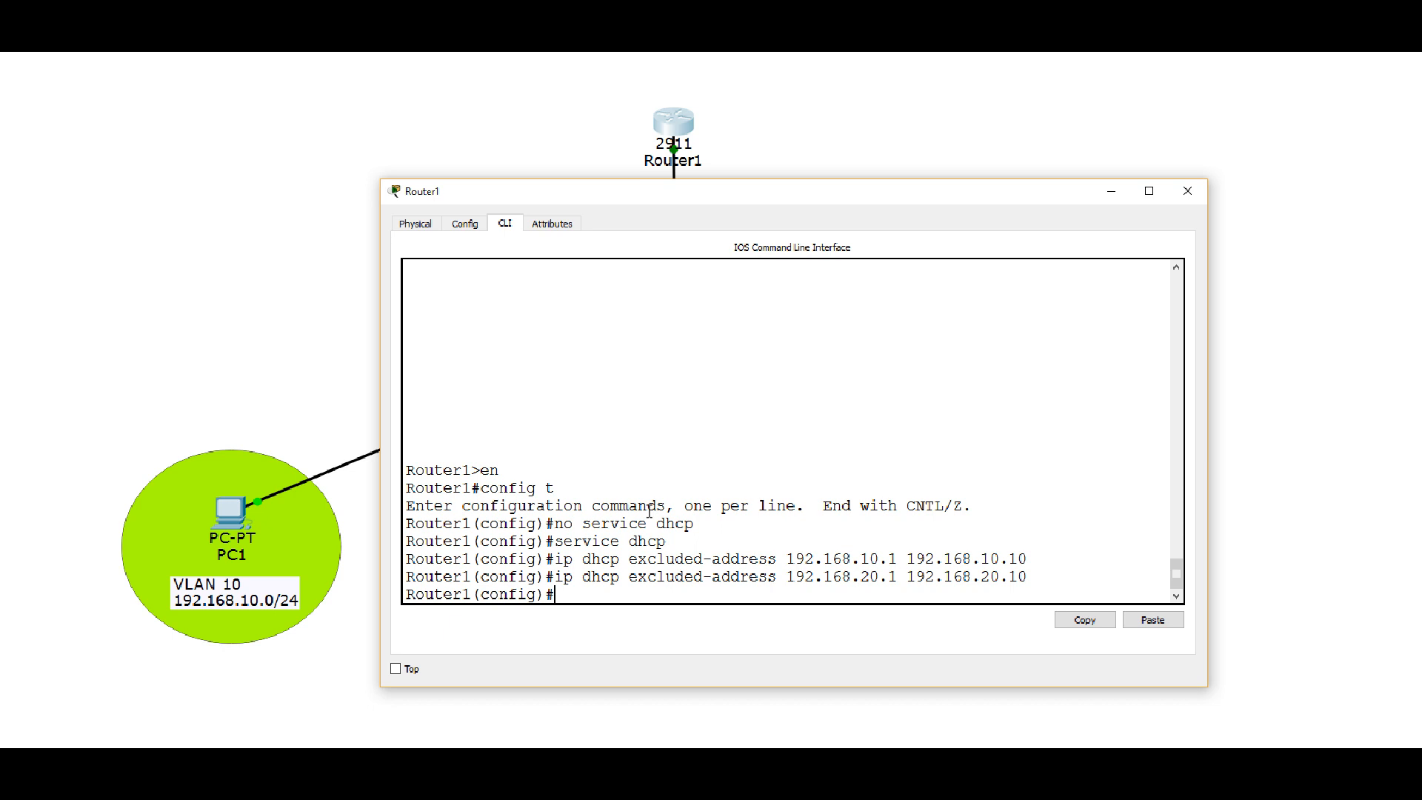
pyautogui.write('ip')
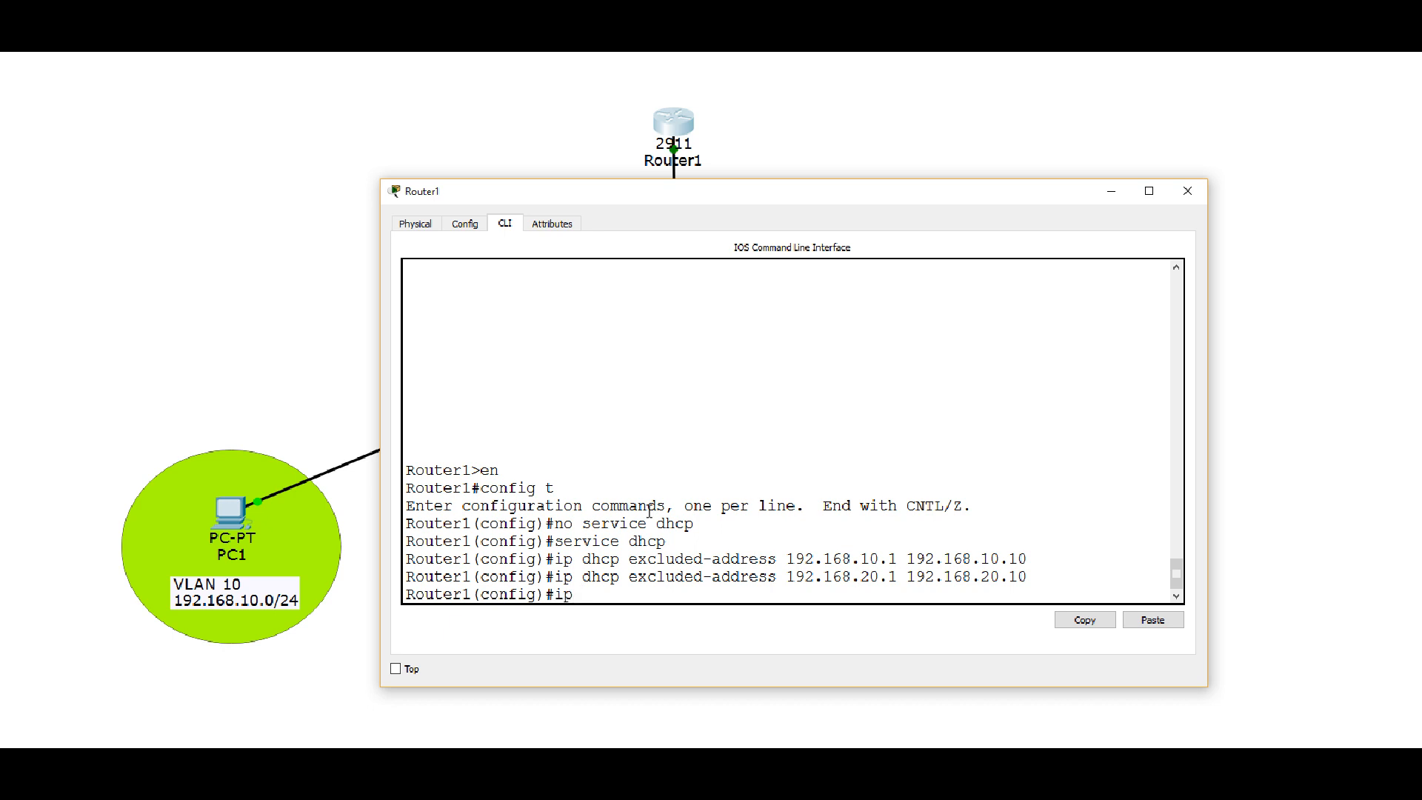
pyautogui.write('dhcp')
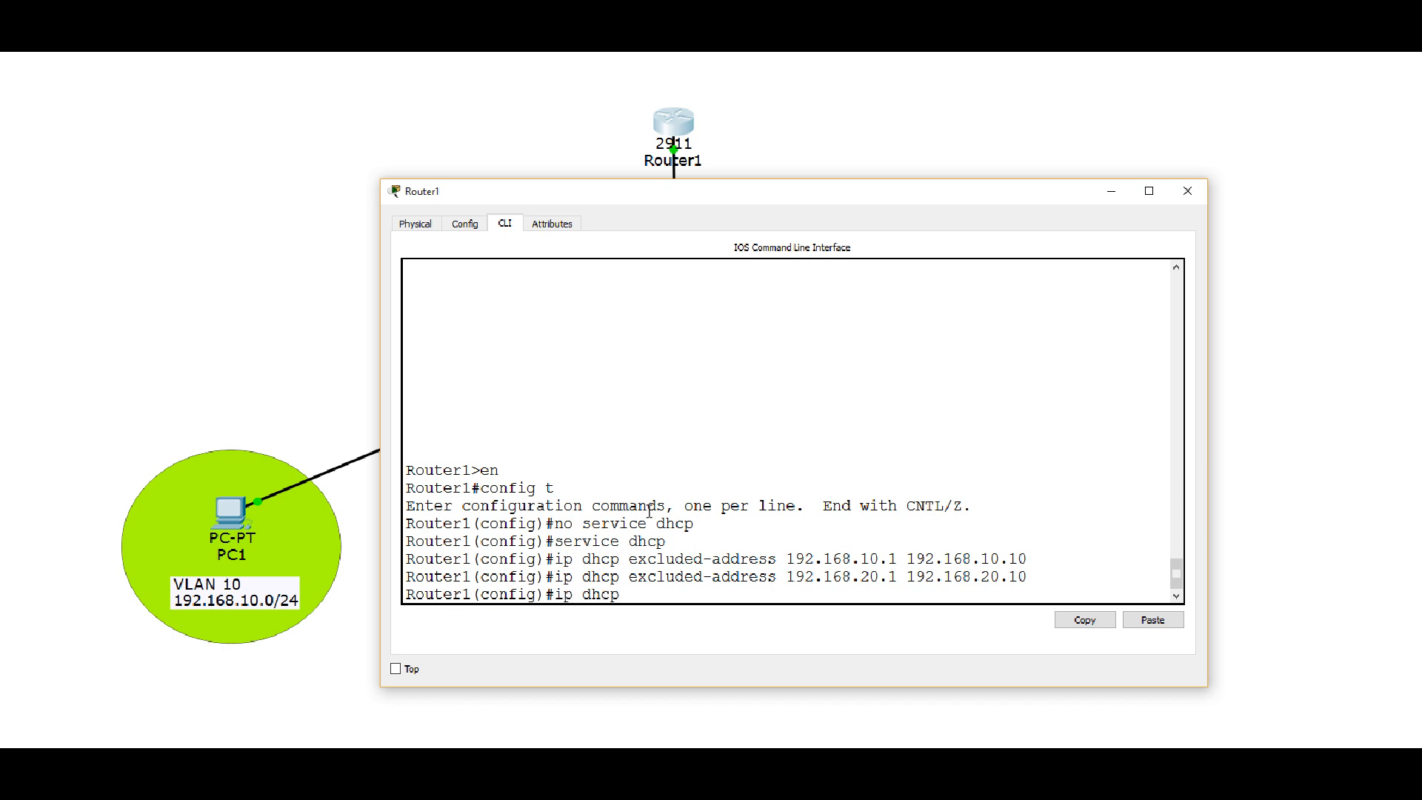
pyautogui.write('excluded-address 192.168.')
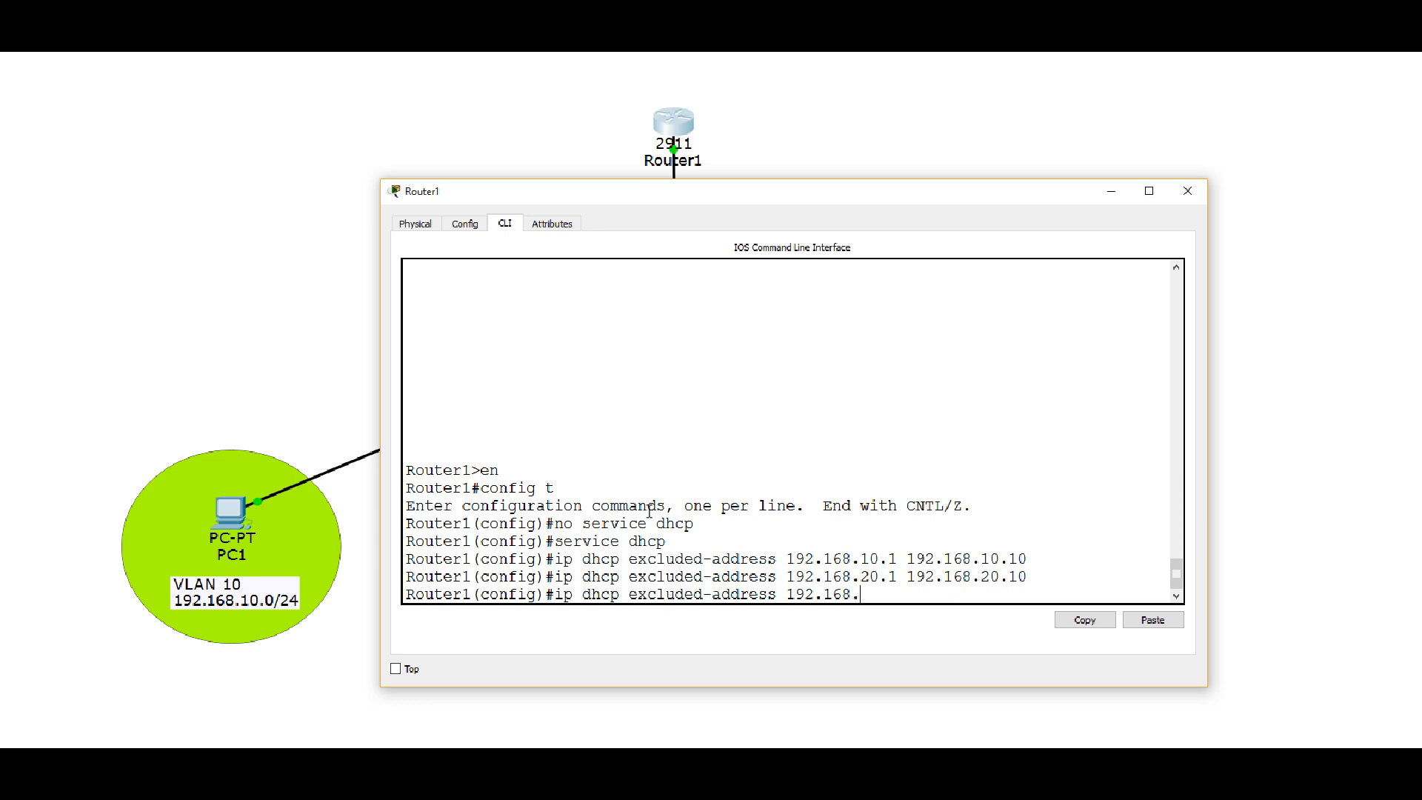
pyautogui.write('30.1')
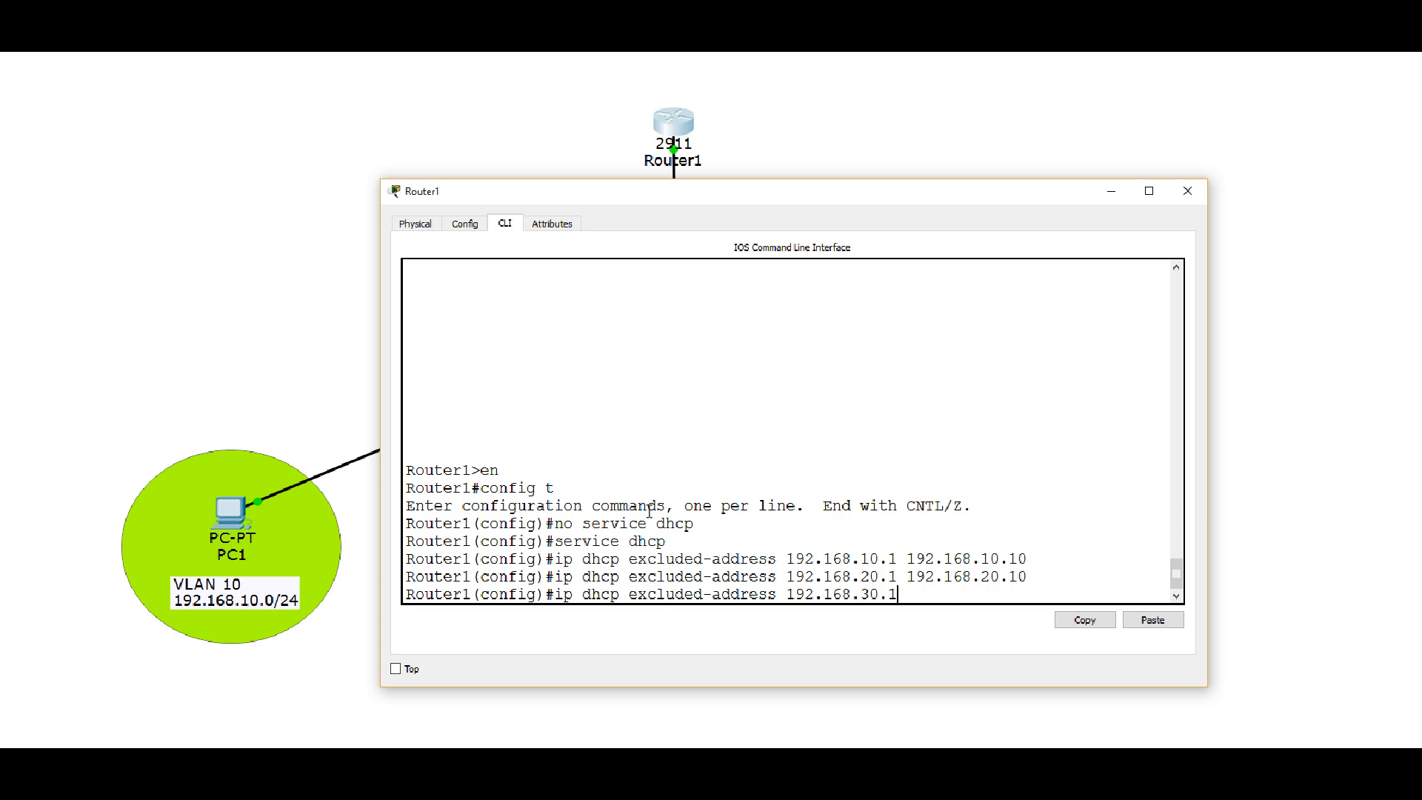
pyautogui.write('192.168.')
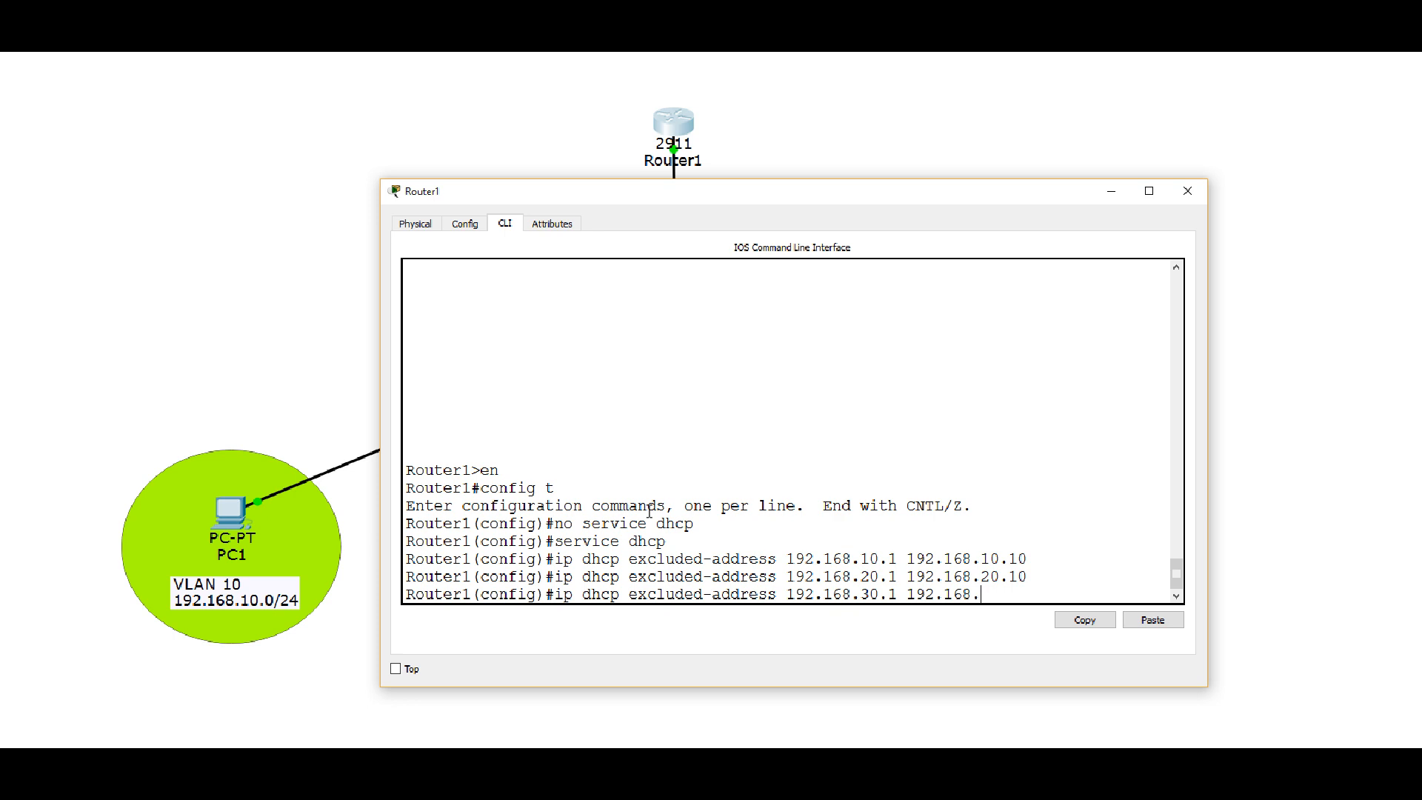
pyautogui.write('30.')
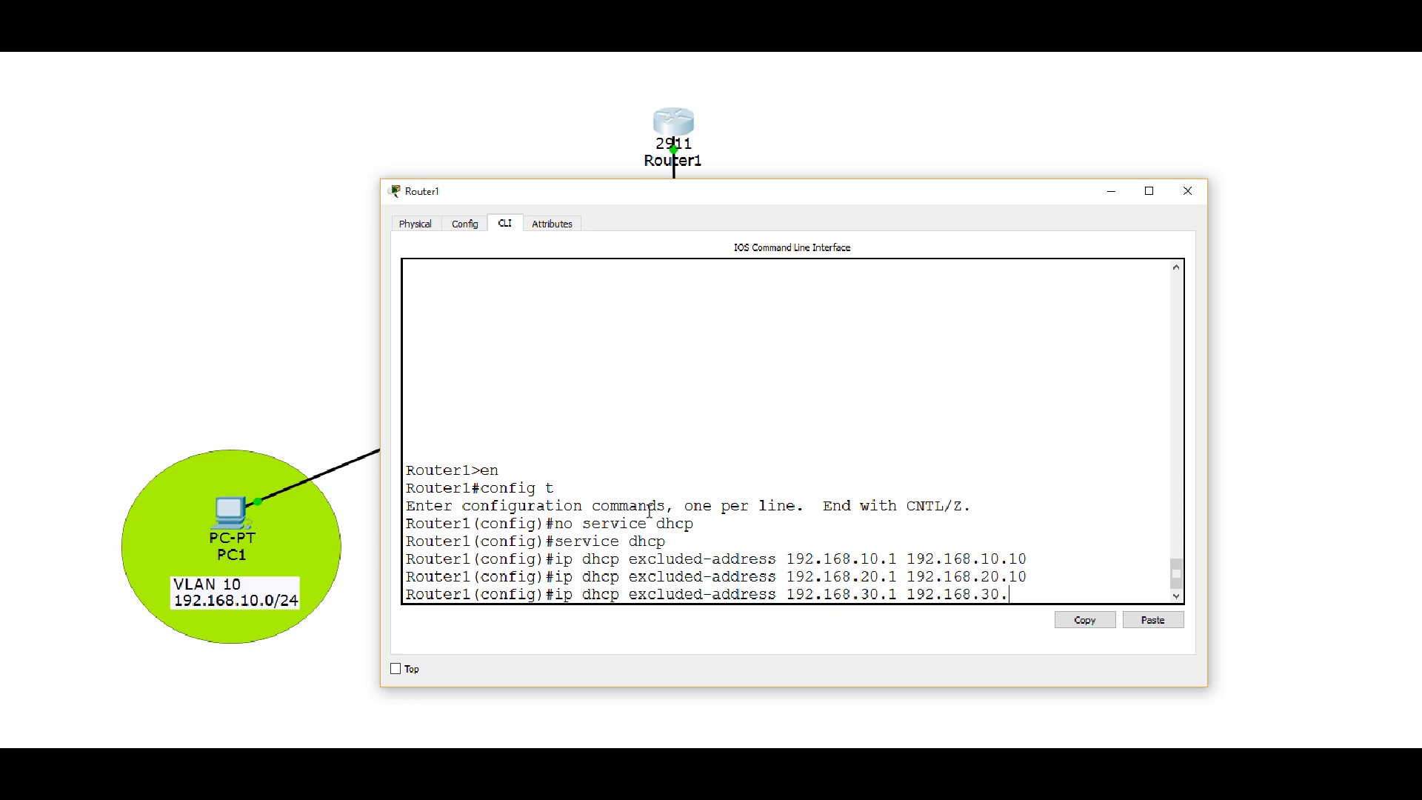
pyautogui.press('enter')
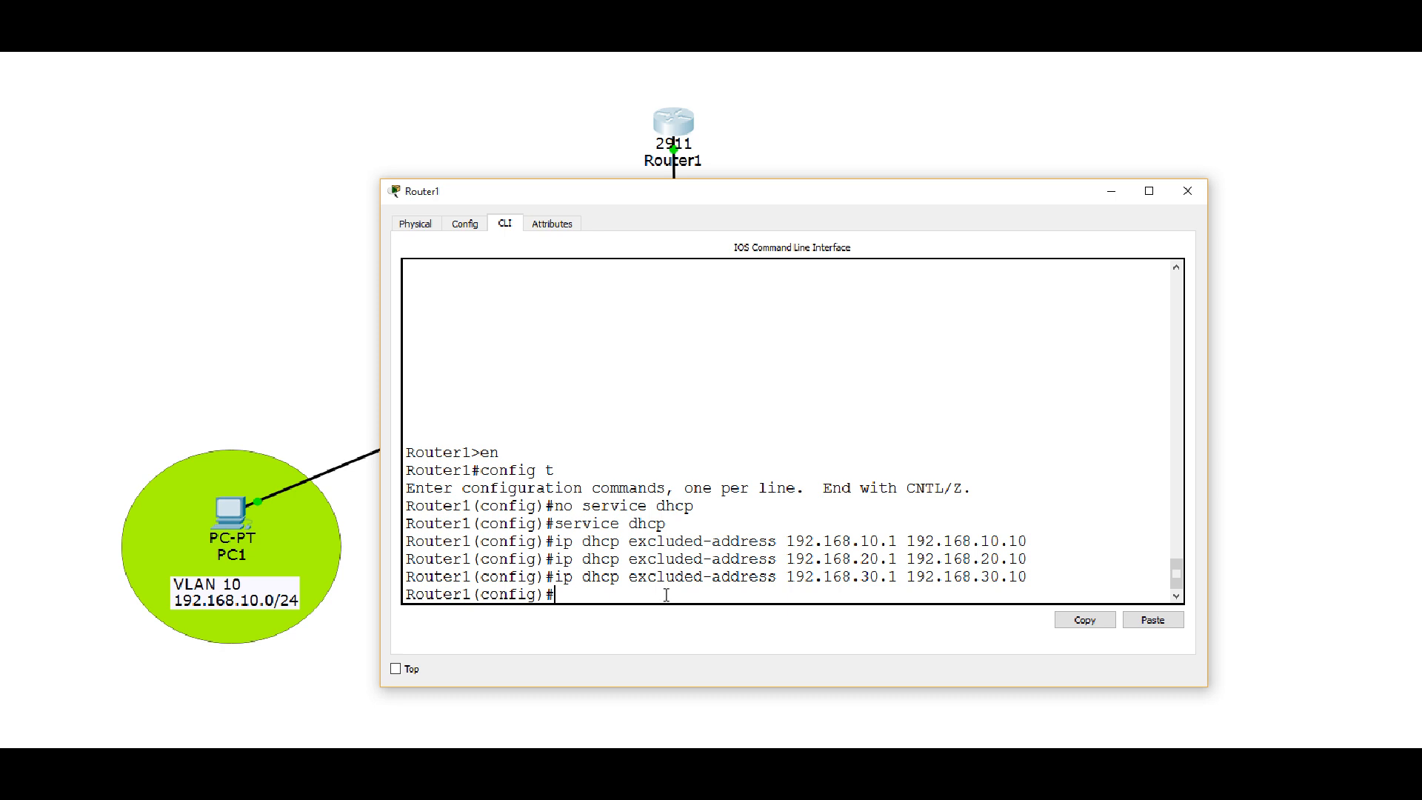
# - Create the DHCP pool VLAN10 on Router1 after checking 'ip dhcp pool ?' help
pyautogui.write('i')
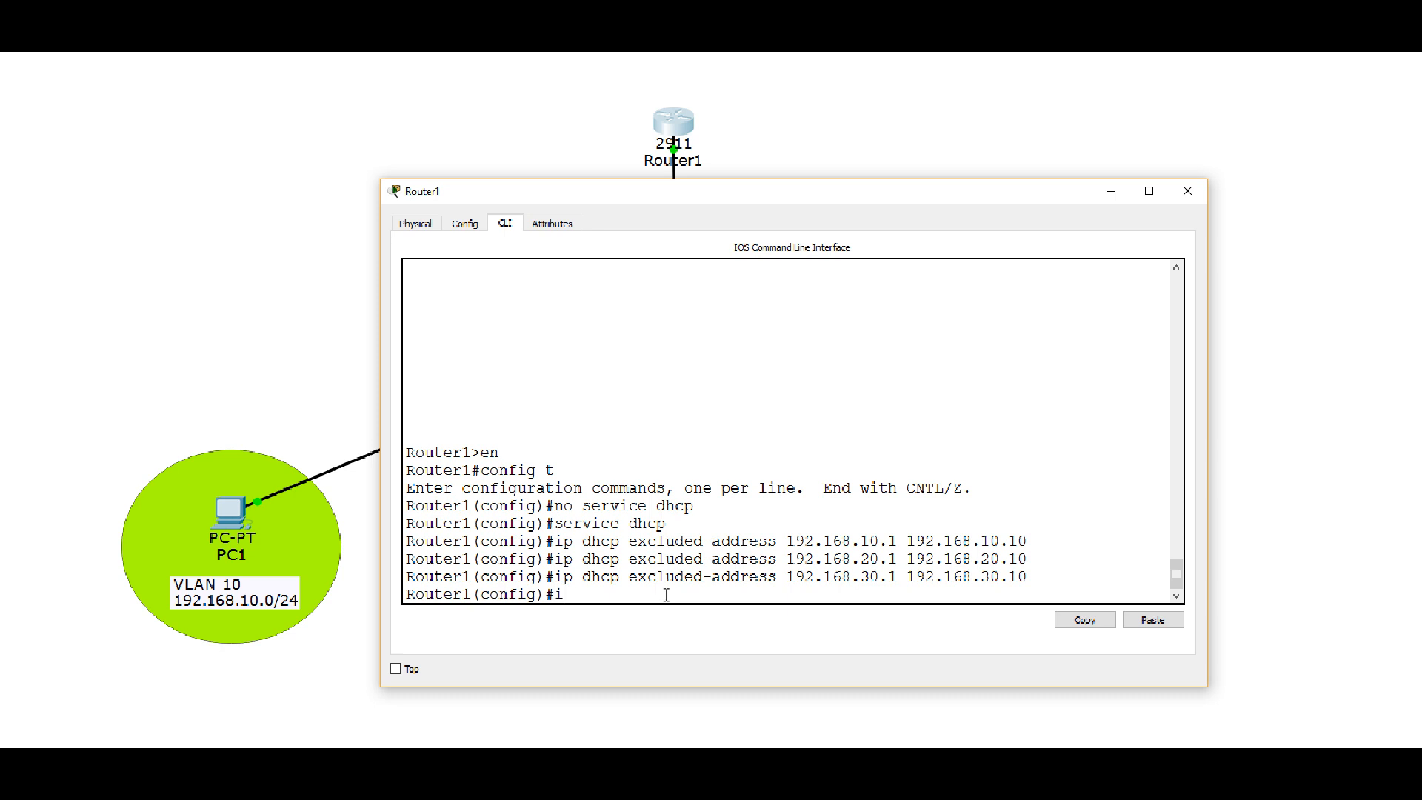
pyautogui.write('p')
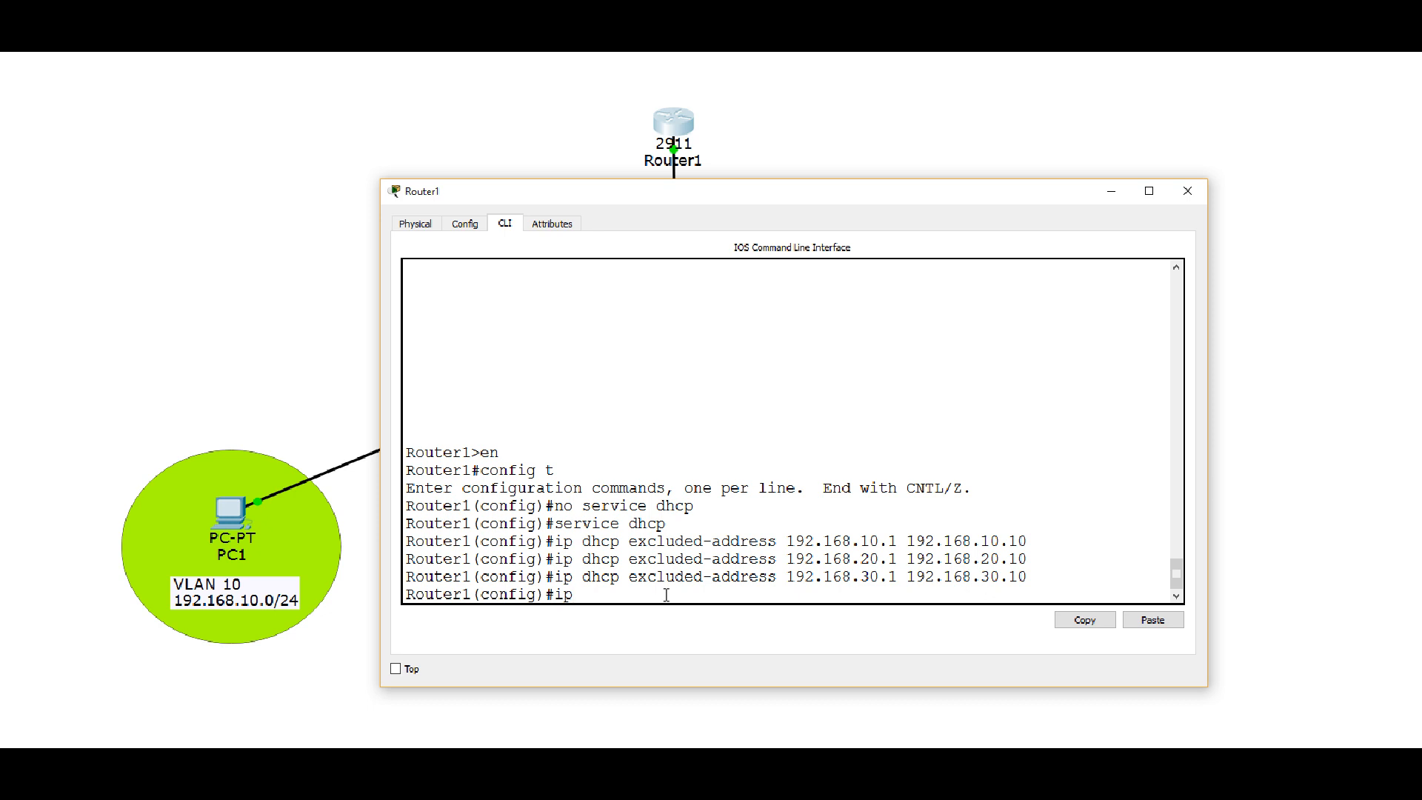
pyautogui.write('dhcp poo')
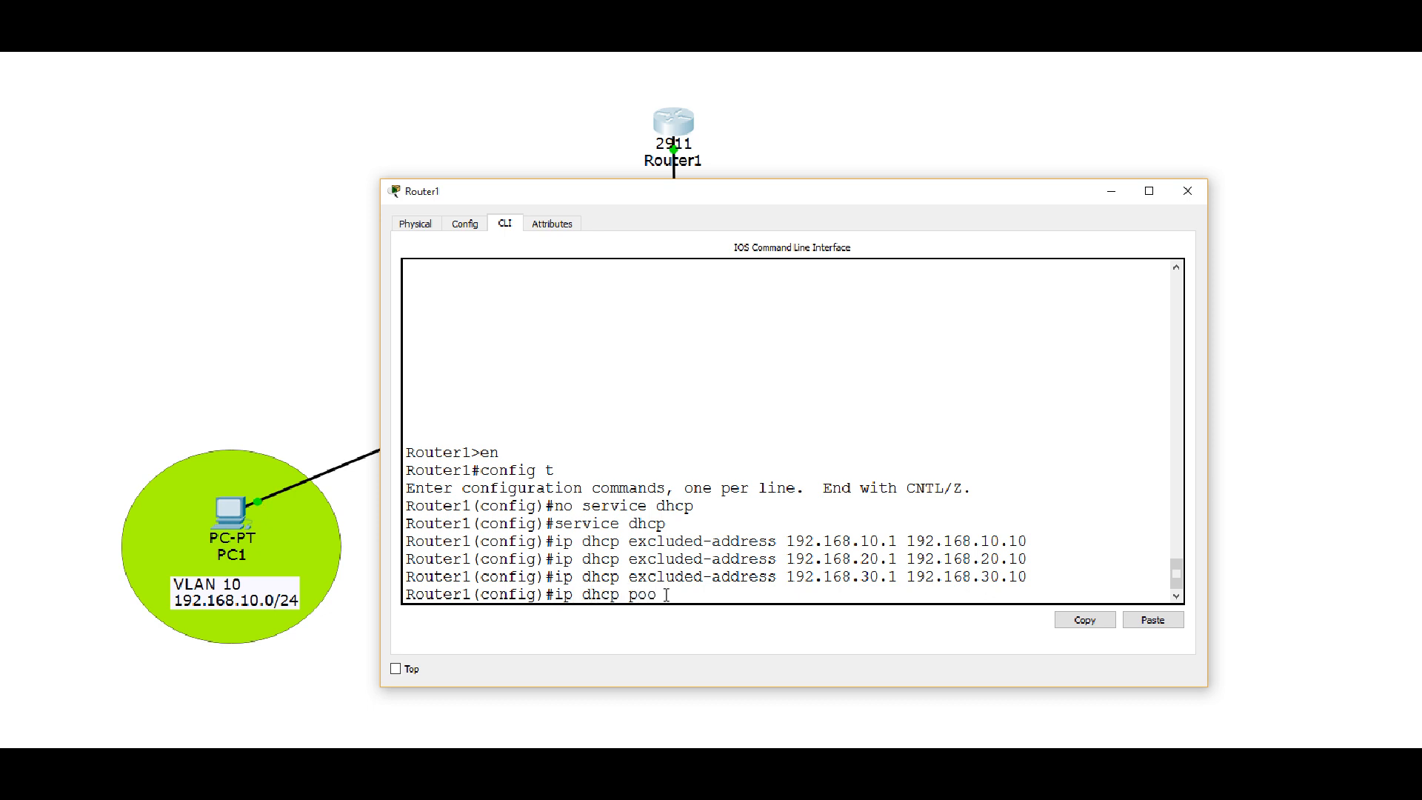
pyautogui.write('l')
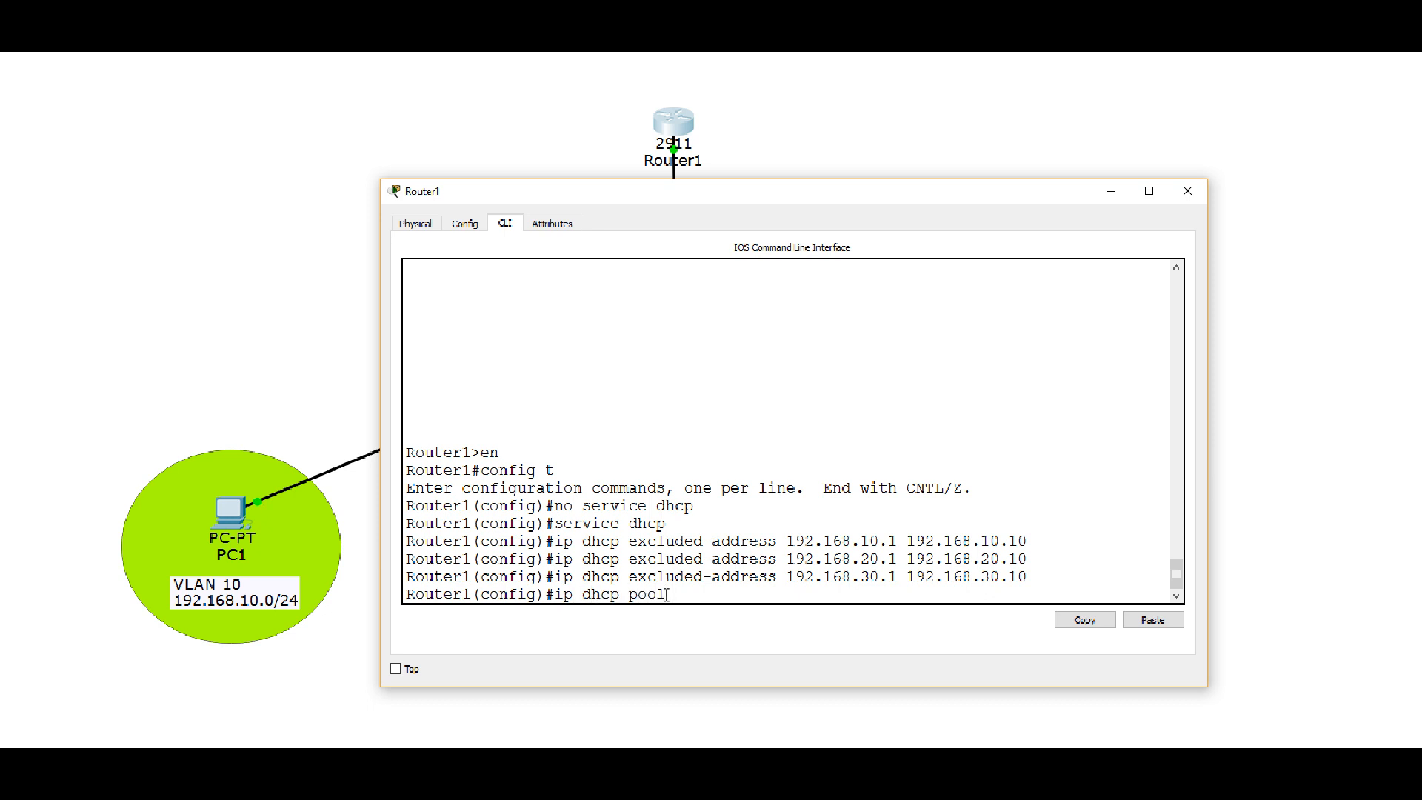
pyautogui.write('?')
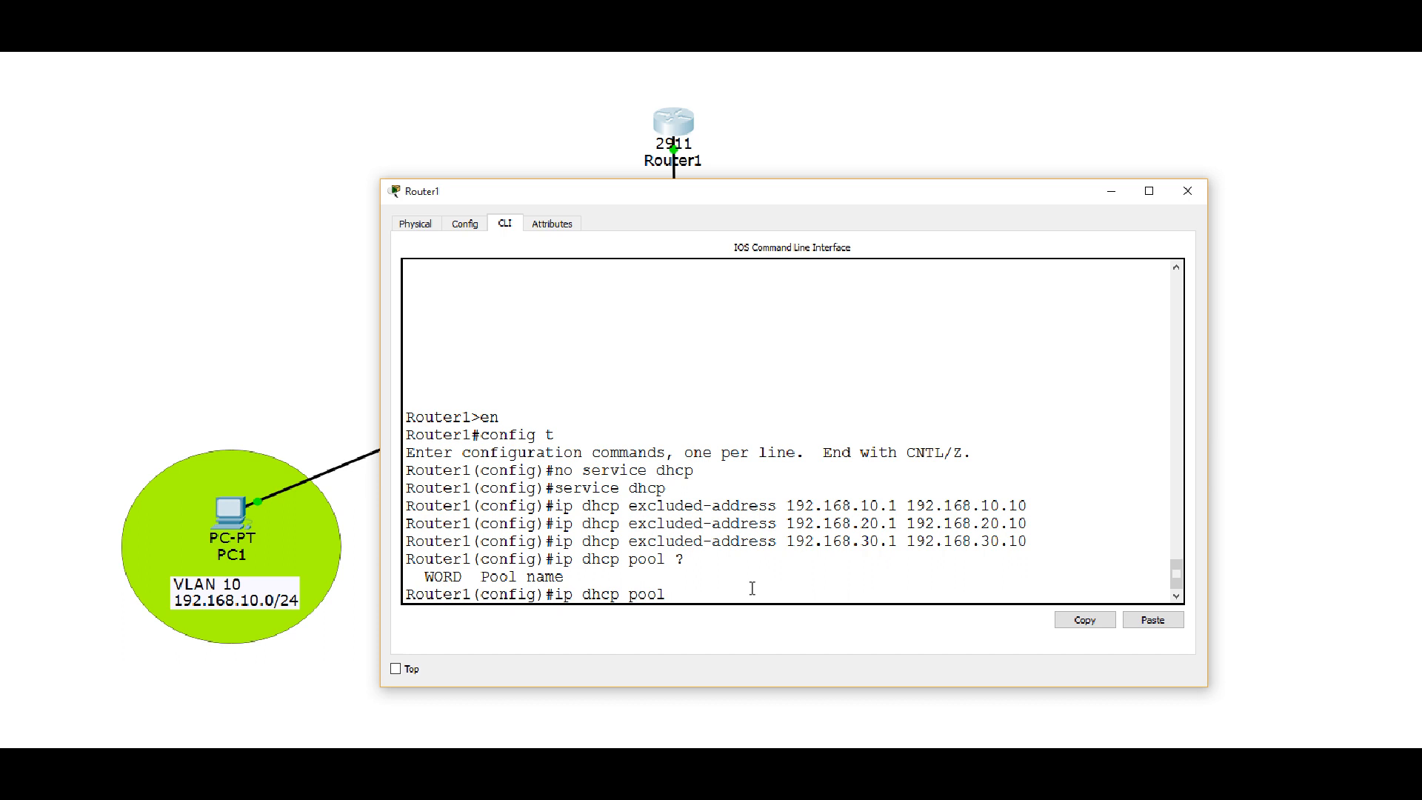
pyautogui.write('FRED')
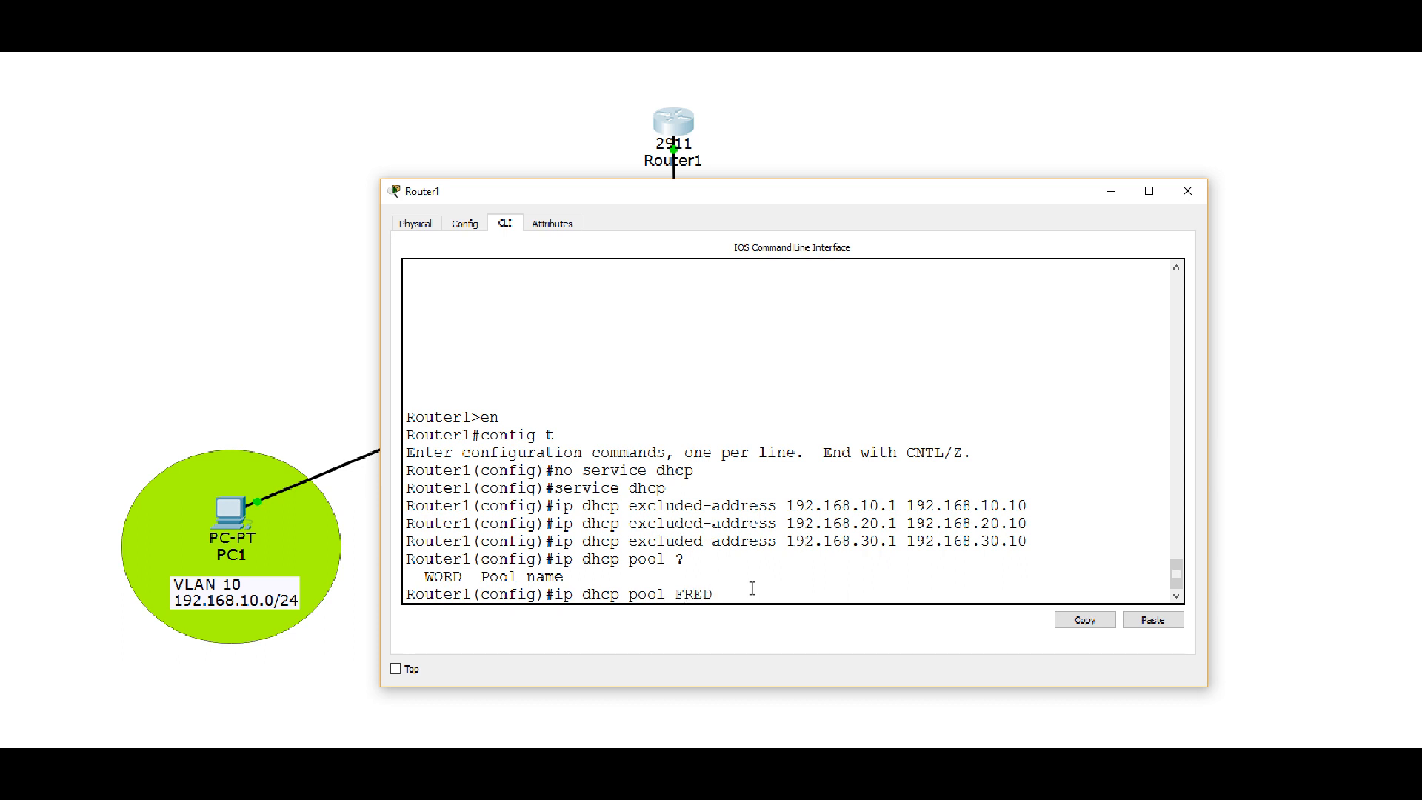
pyautogui.write('VLAN')
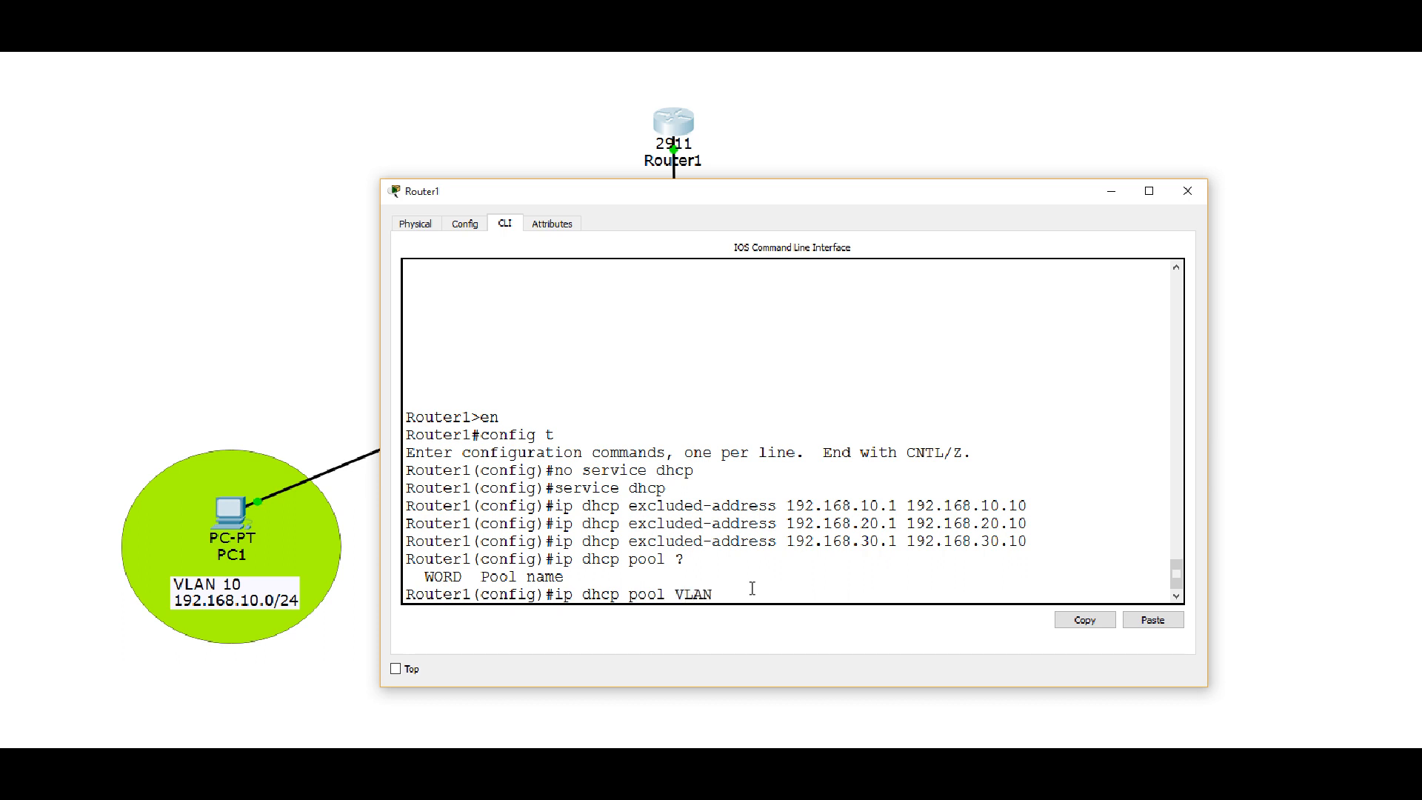
pyautogui.write('10')
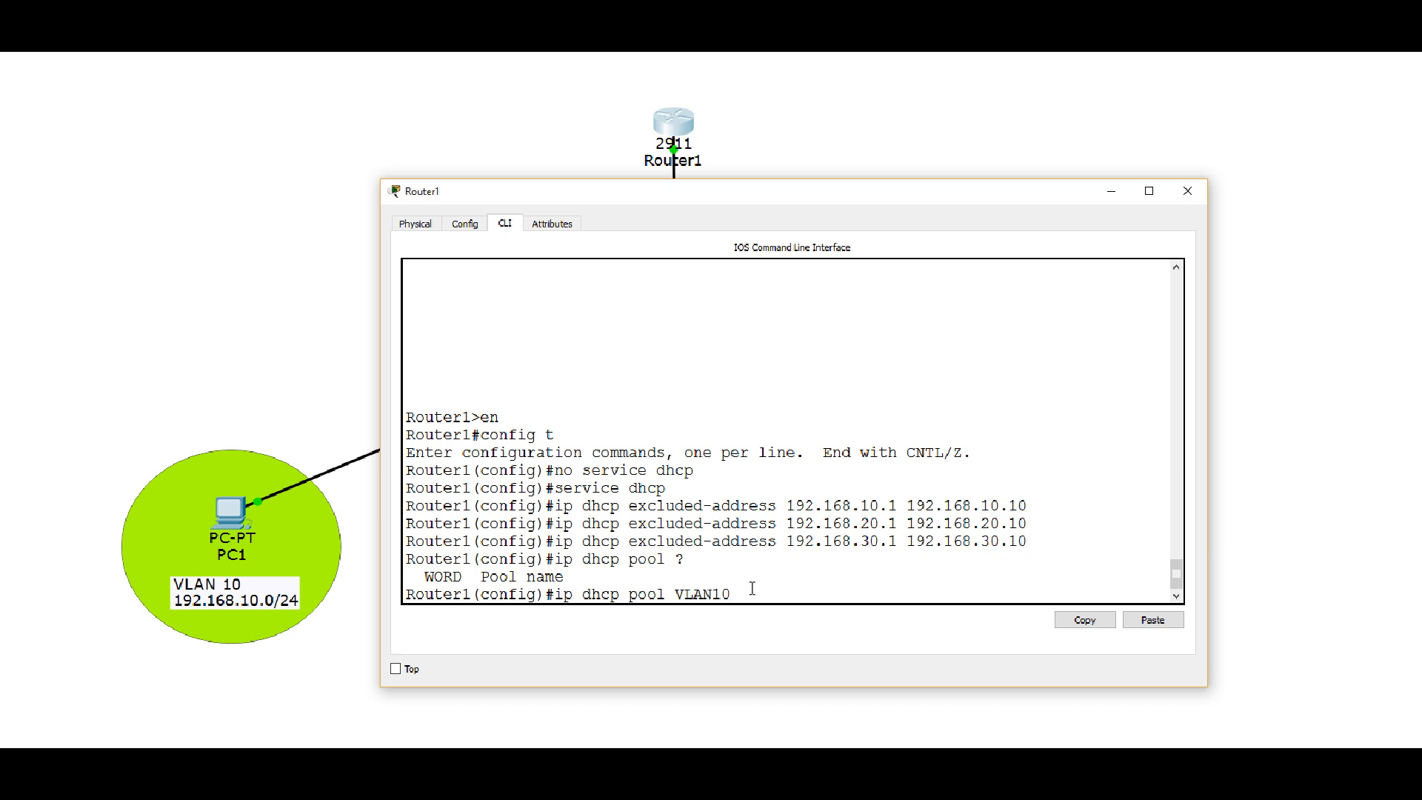
pyautogui.press('enter')
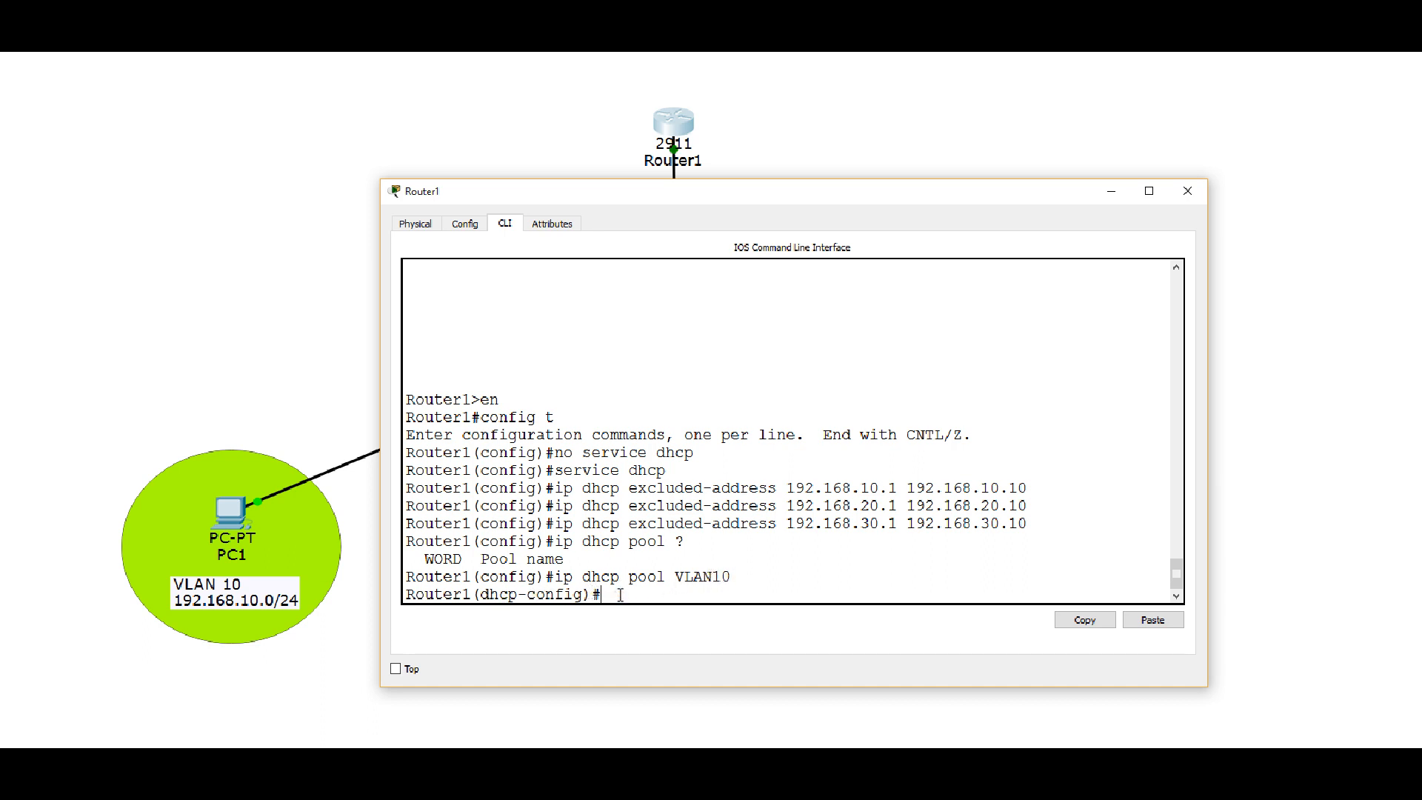
# - Set the VLAN10 pool's network to 192.168.10.0 255.255.255.0
pyautogui.write('network')
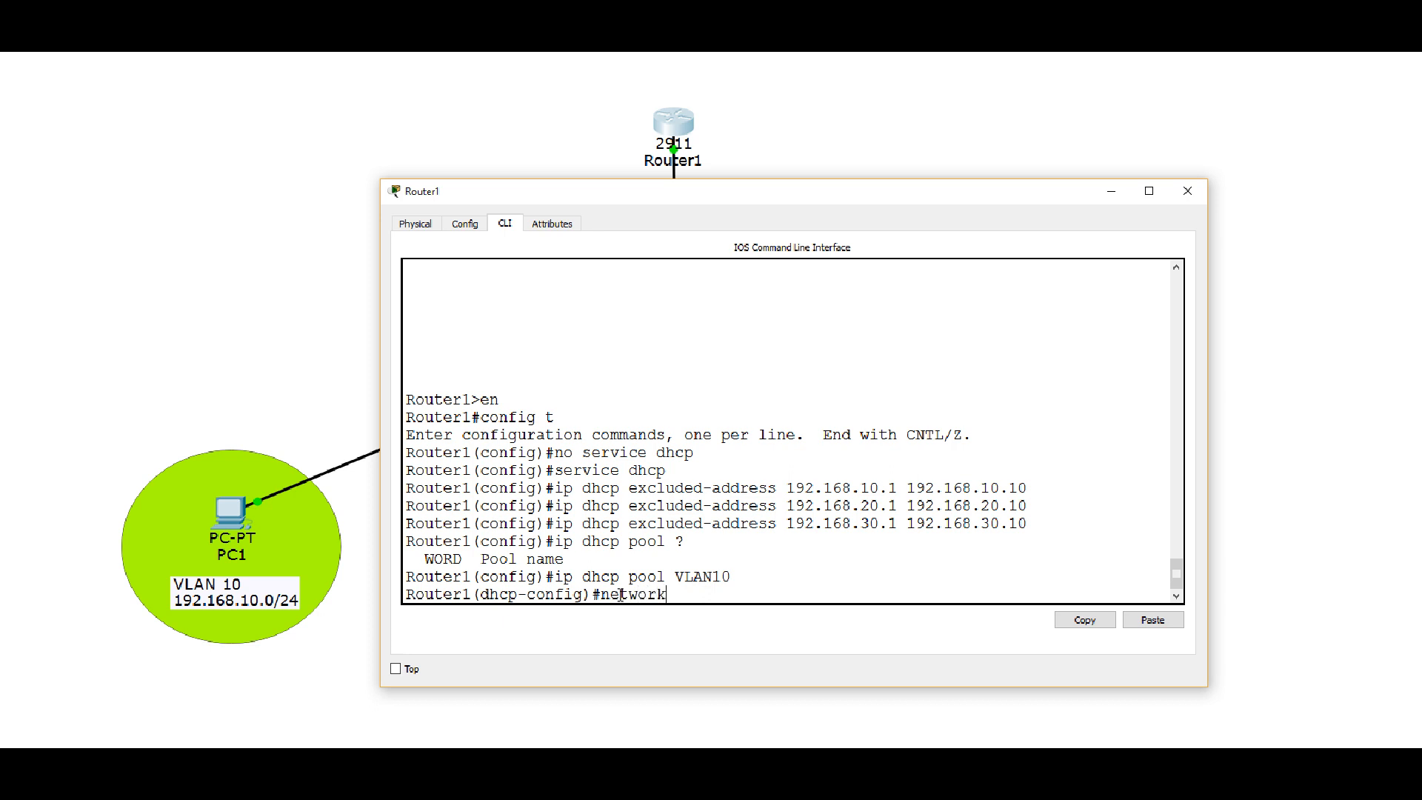
pyautogui.write('192.1')
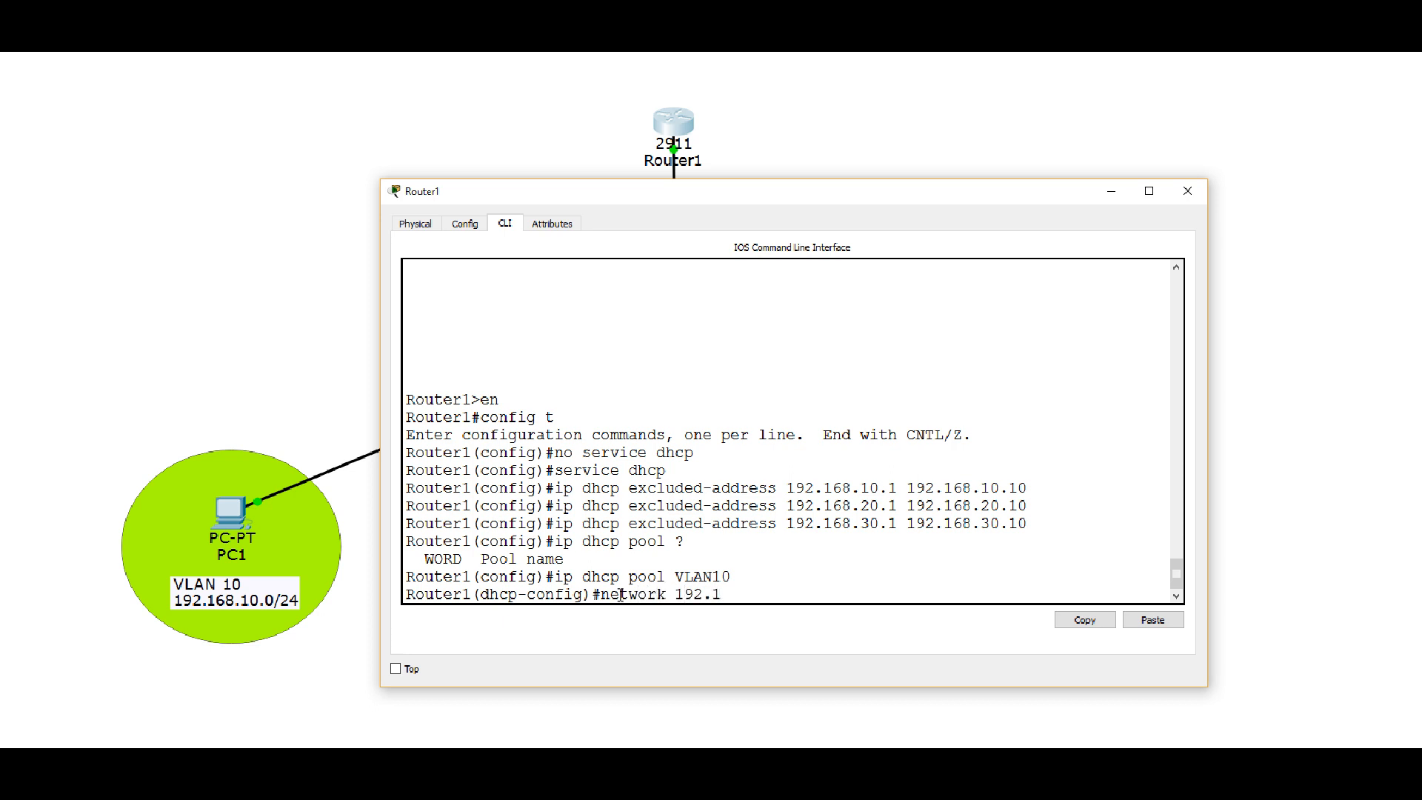
pyautogui.write('68.')
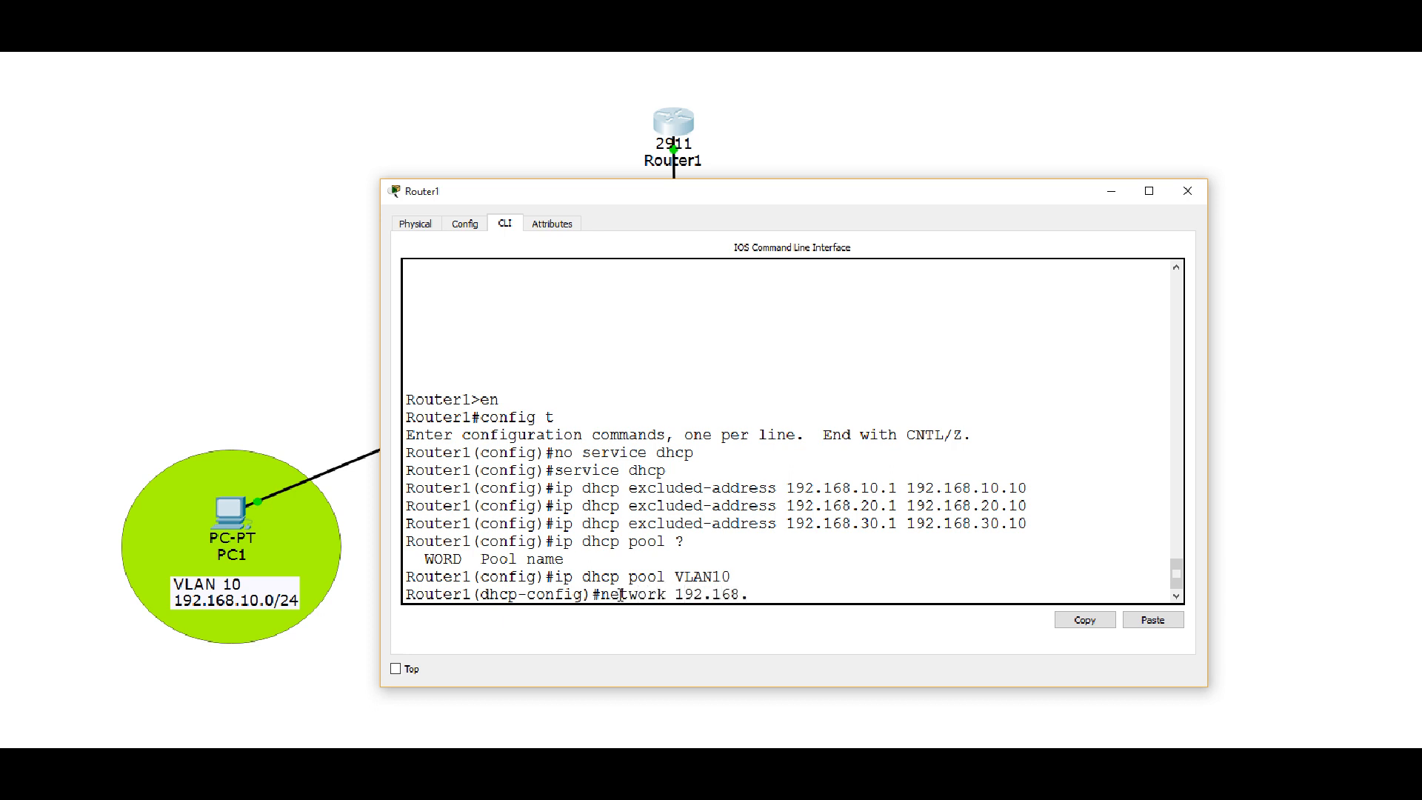
pyautogui.write('10.')
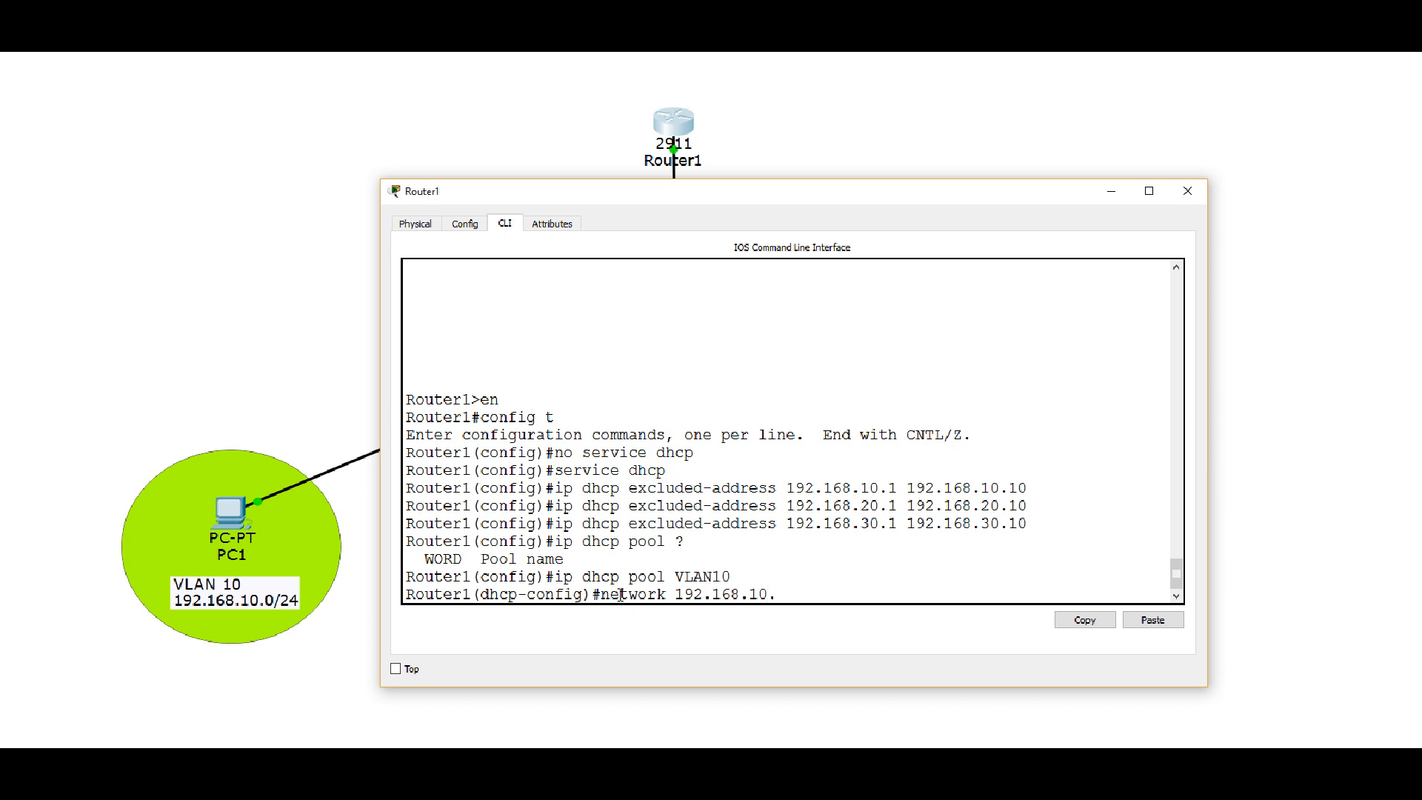
pyautogui.write('0')
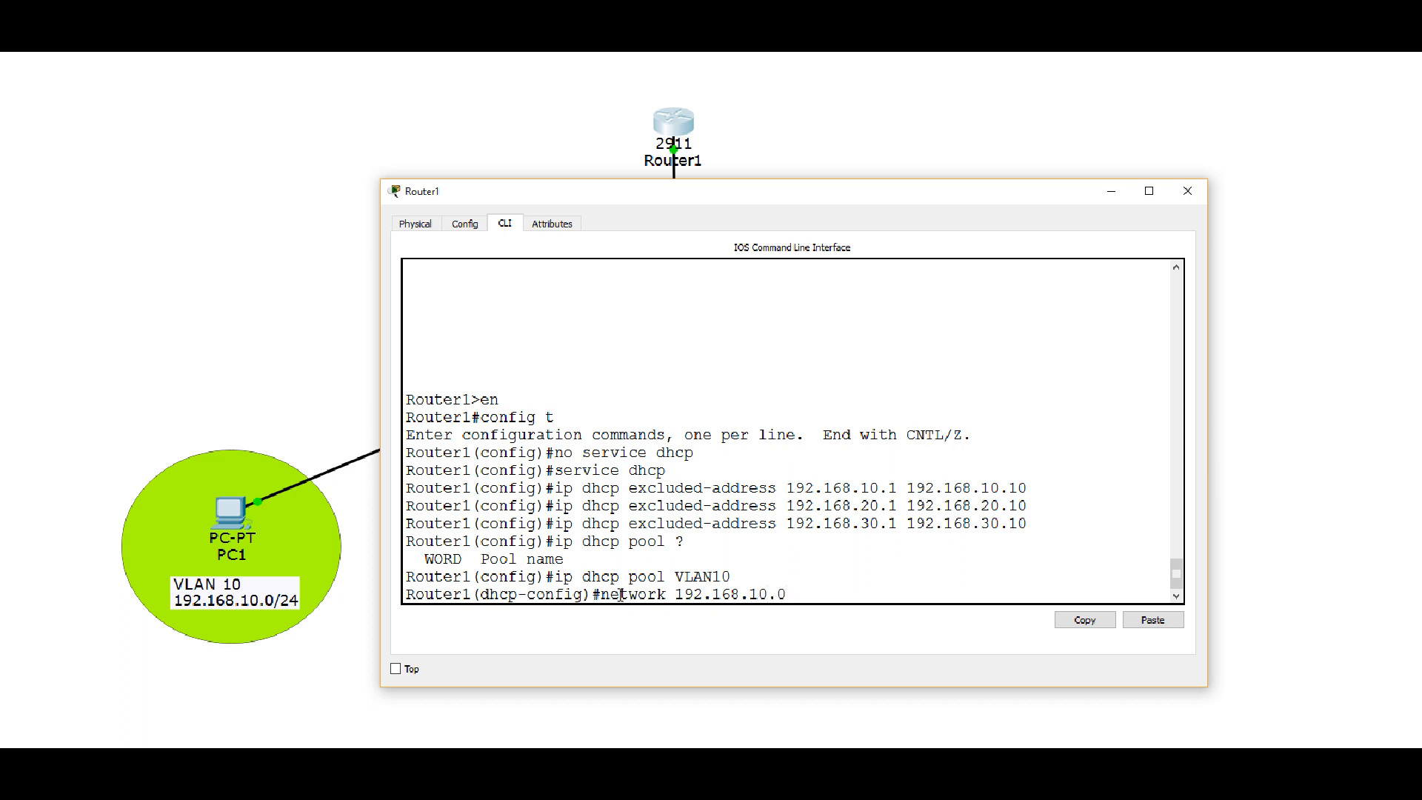
pyautogui.write('255.')
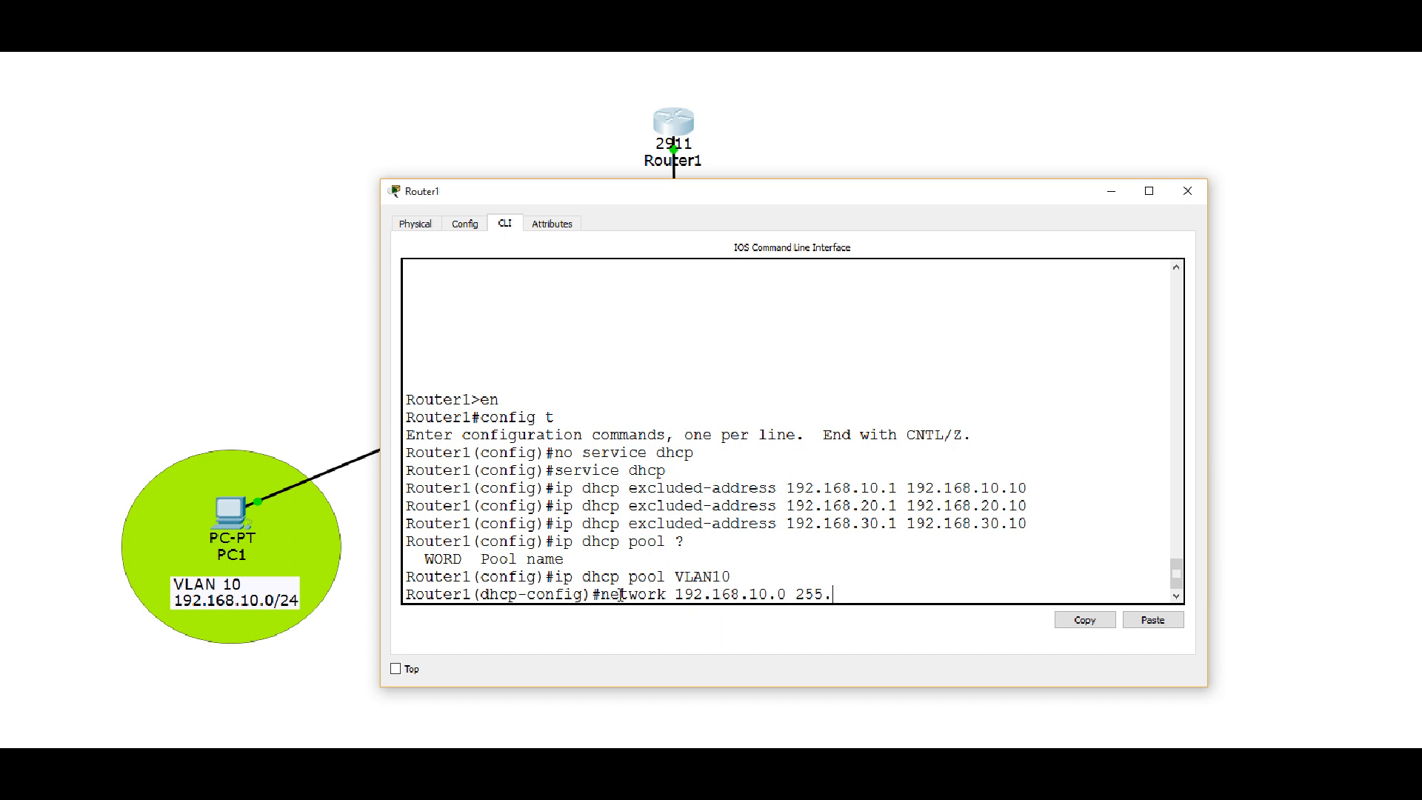
pyautogui.write('255.255.')
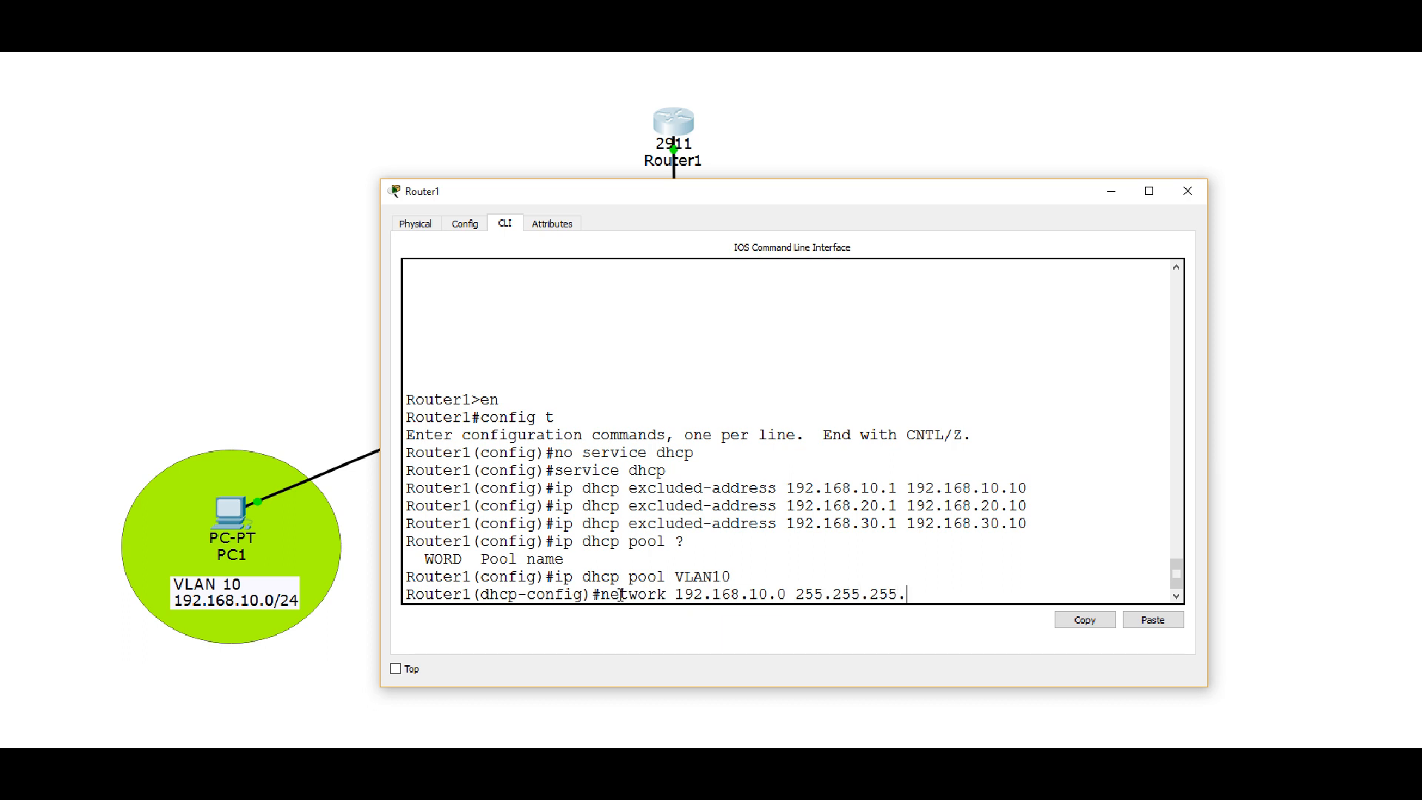
pyautogui.write('0')
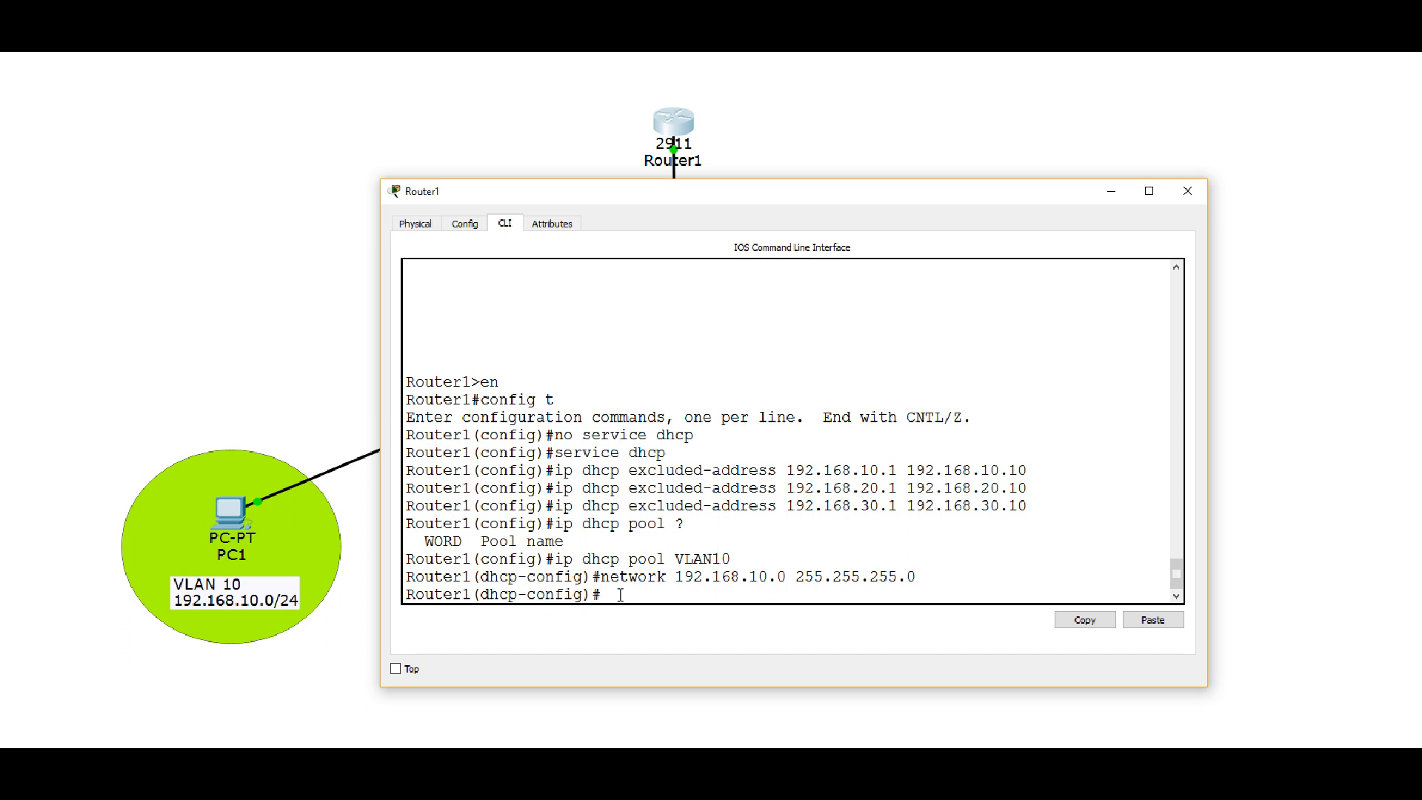
# - Give the VLAN10 pool default-router 192.168.10.1 and dns-server 10.1.1.1
pyautogui.write('default-')
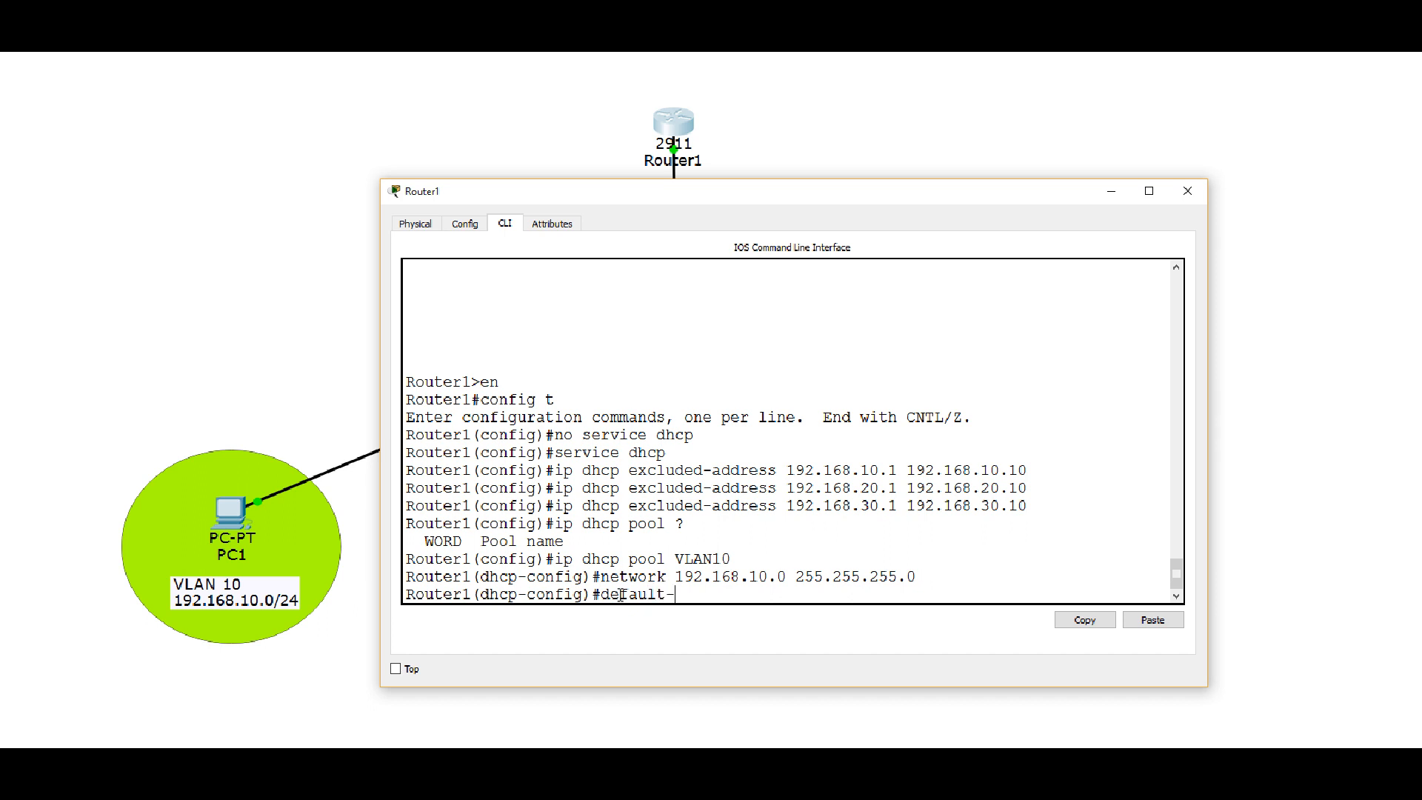
pyautogui.write('router')
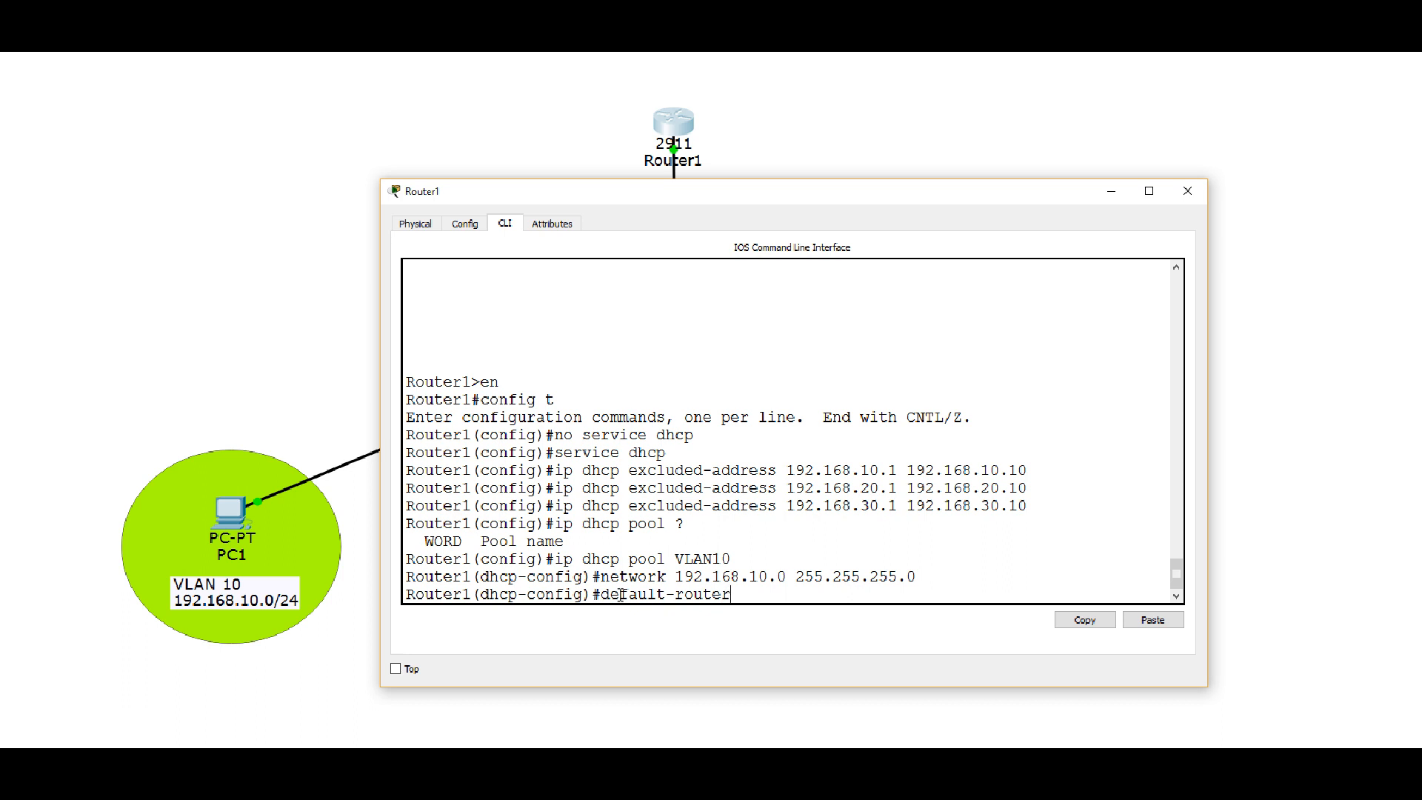
pyautogui.write('192.16')
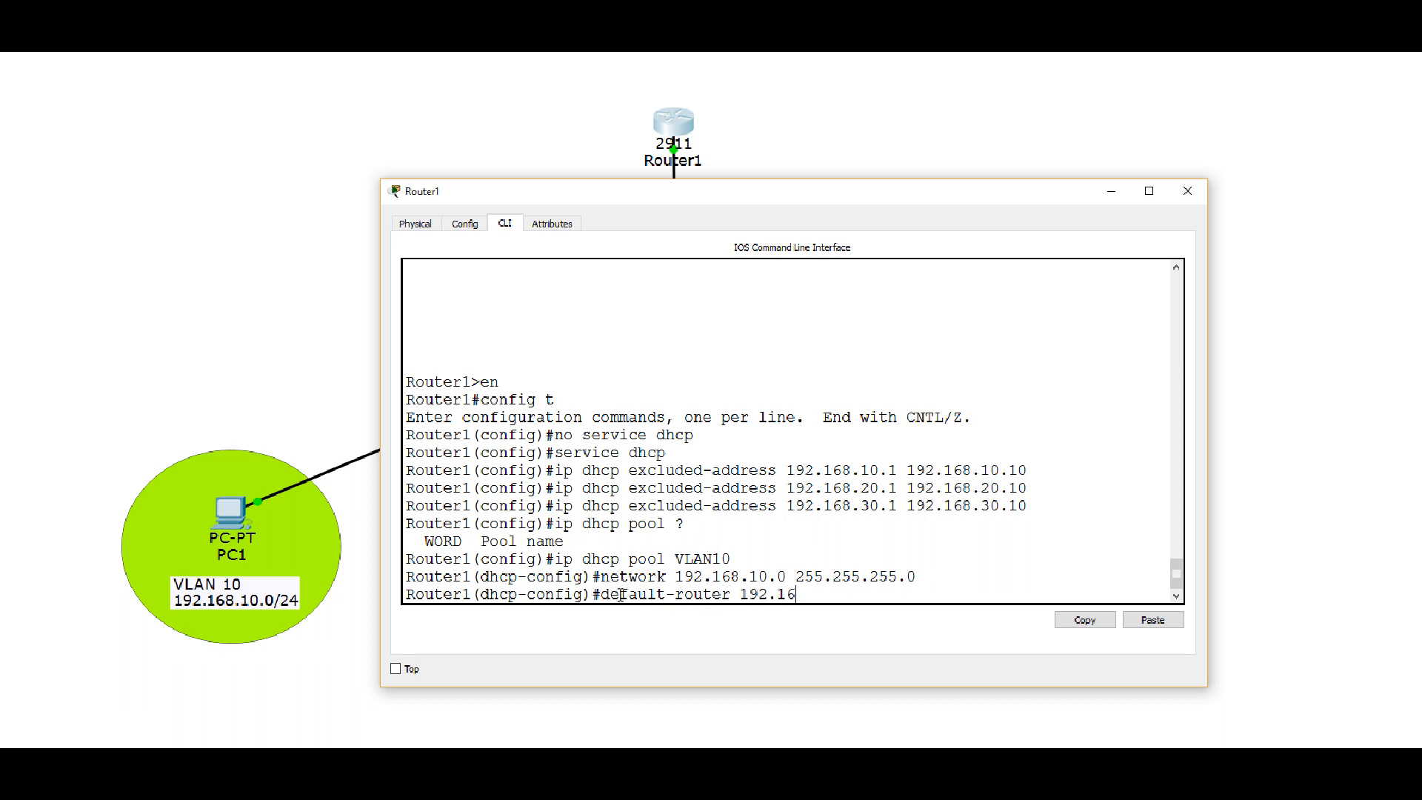
pyautogui.write('8.10.1')
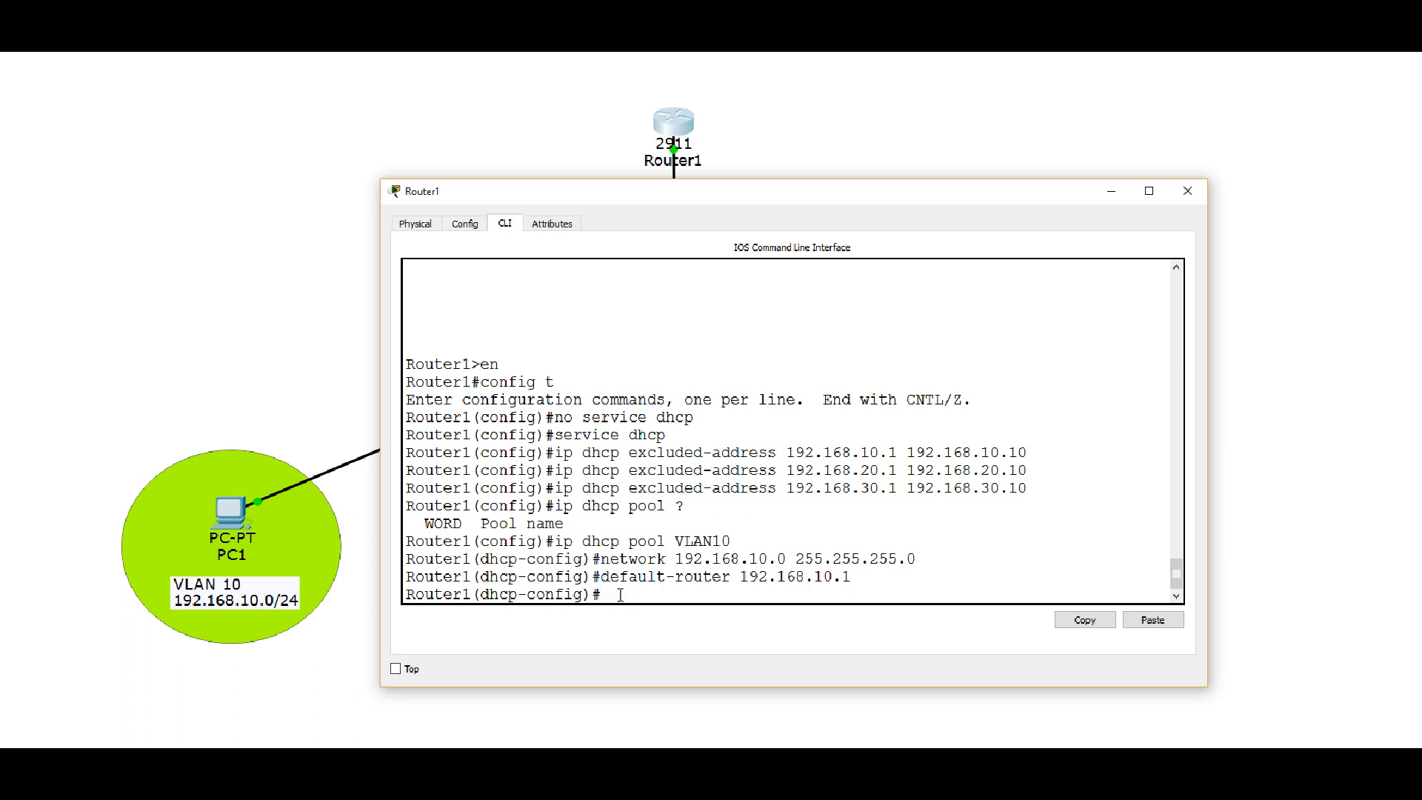
pyautogui.write('dns-s')
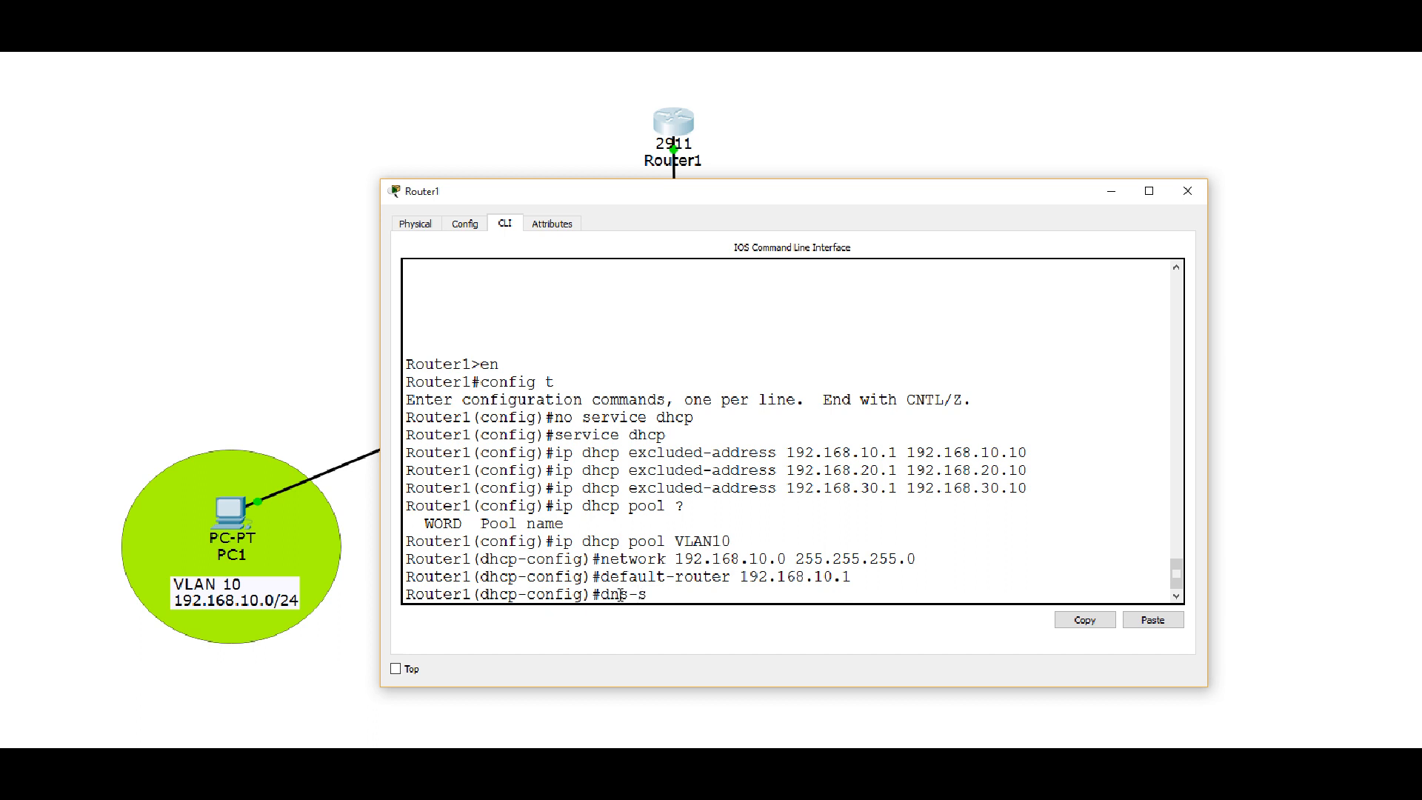
pyautogui.write('erver')
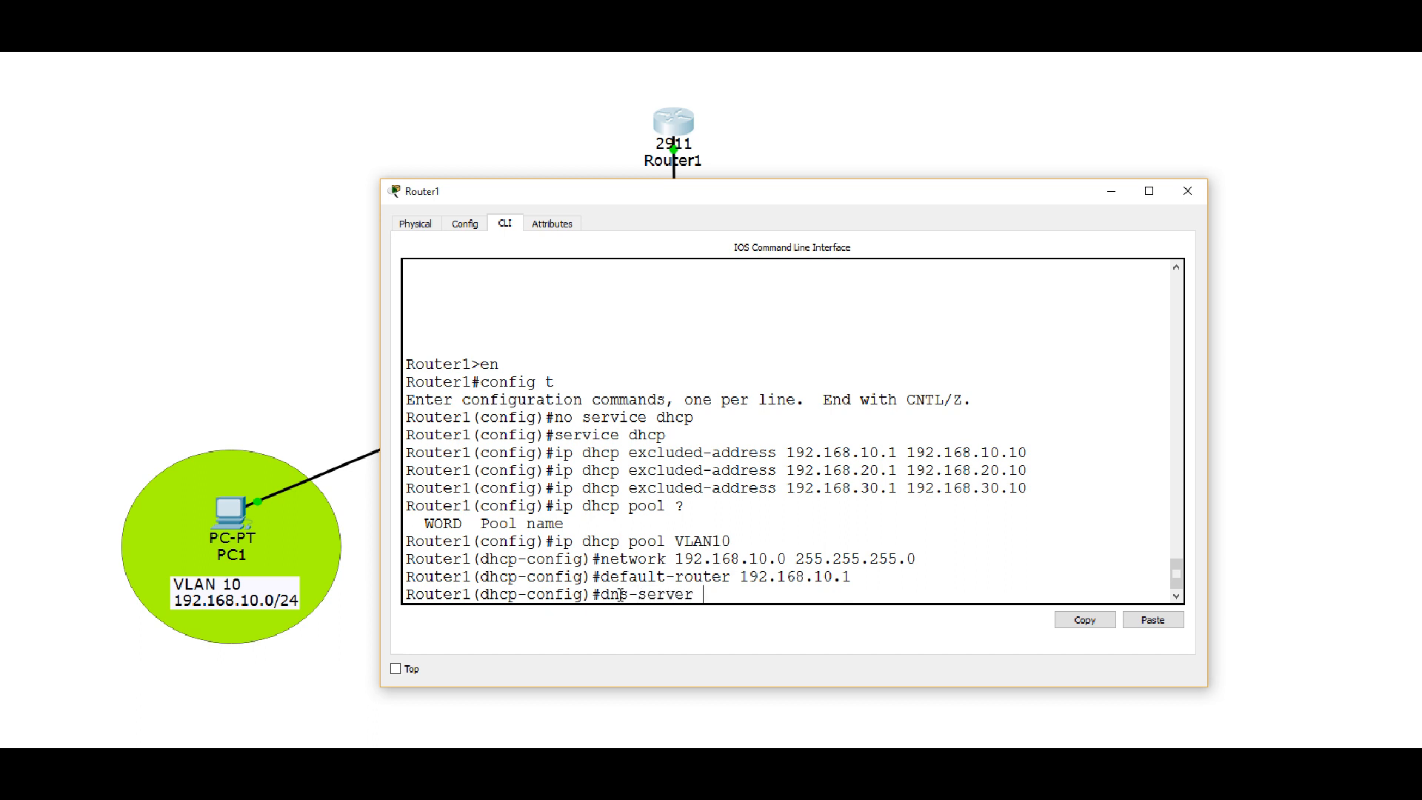
pyautogui.write('10.')
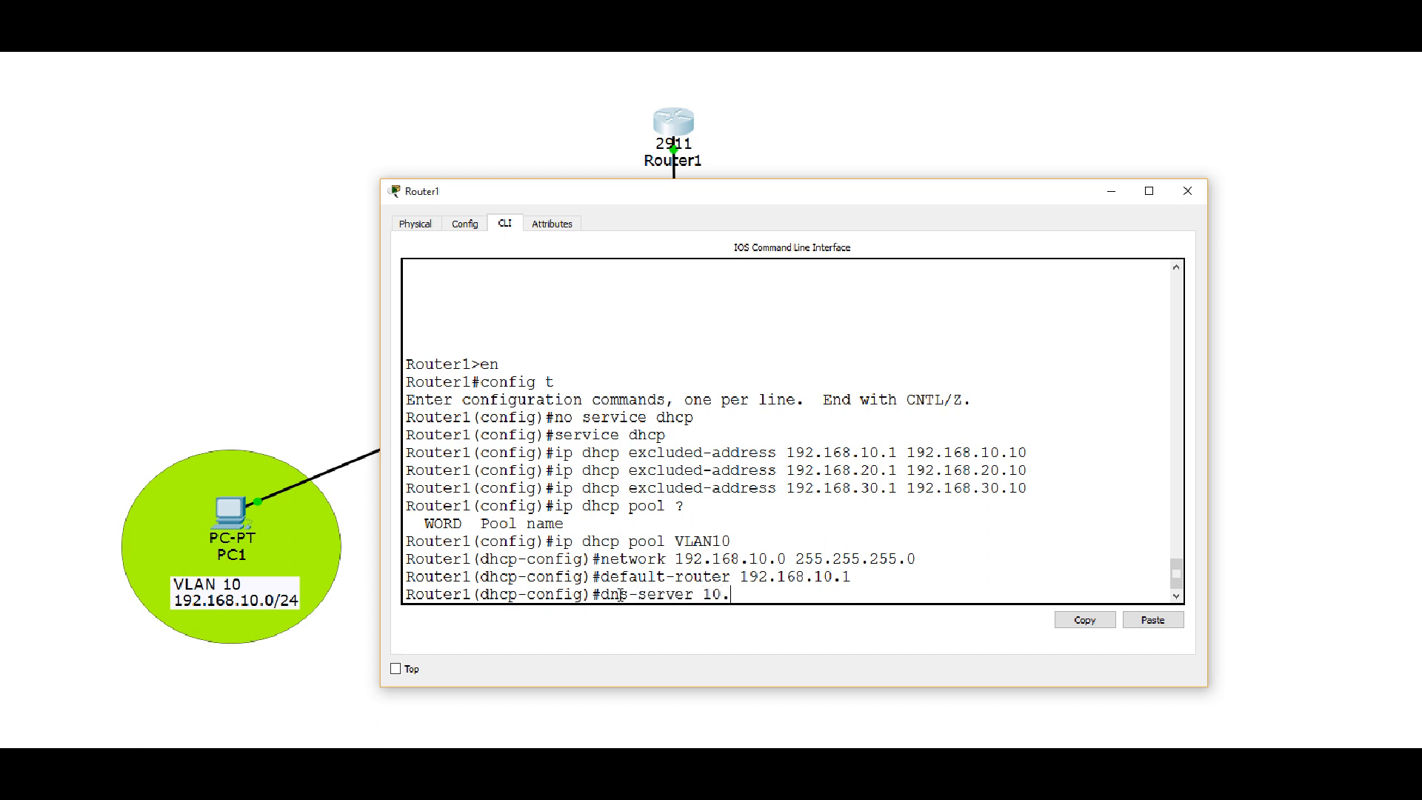
pyautogui.write('.1.1')
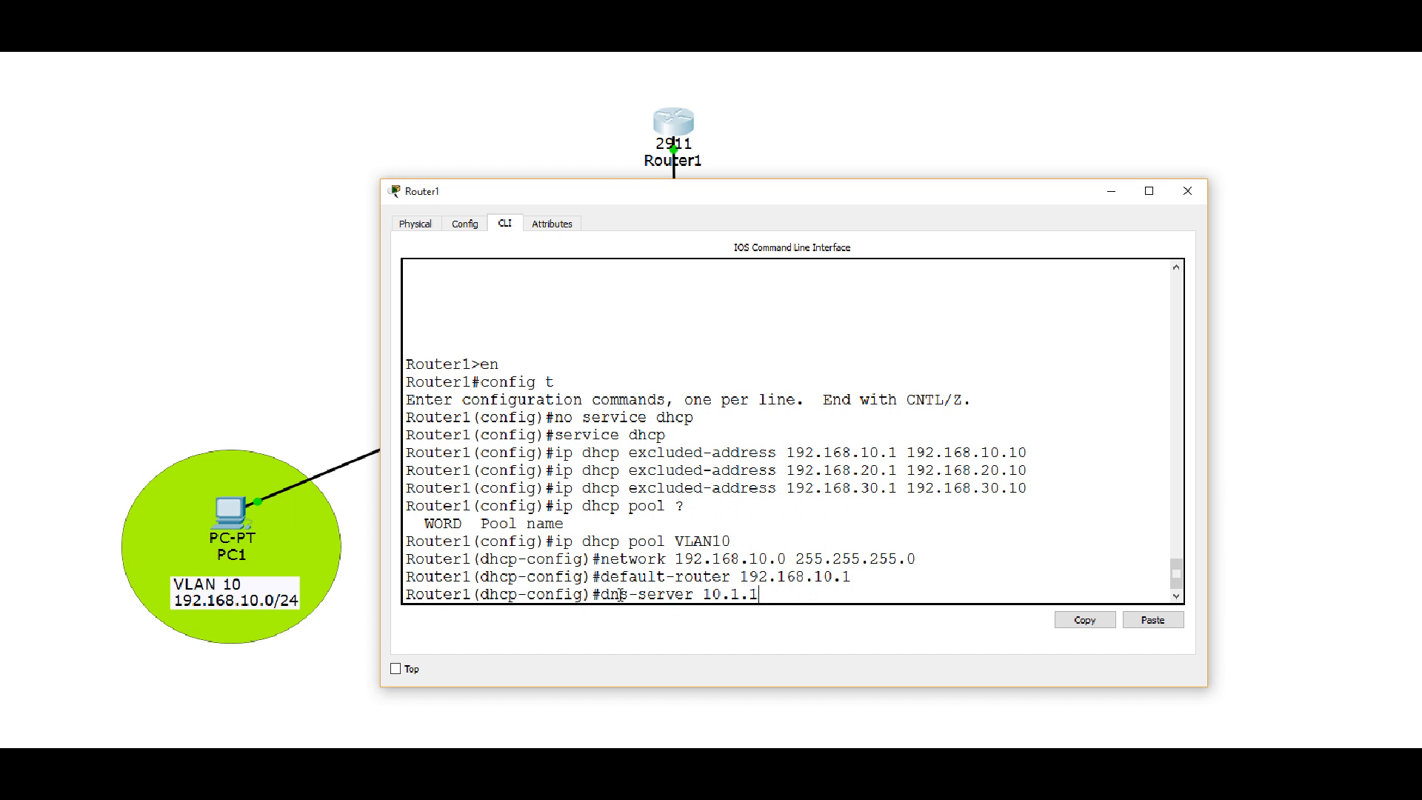
pyautogui.write('.1')
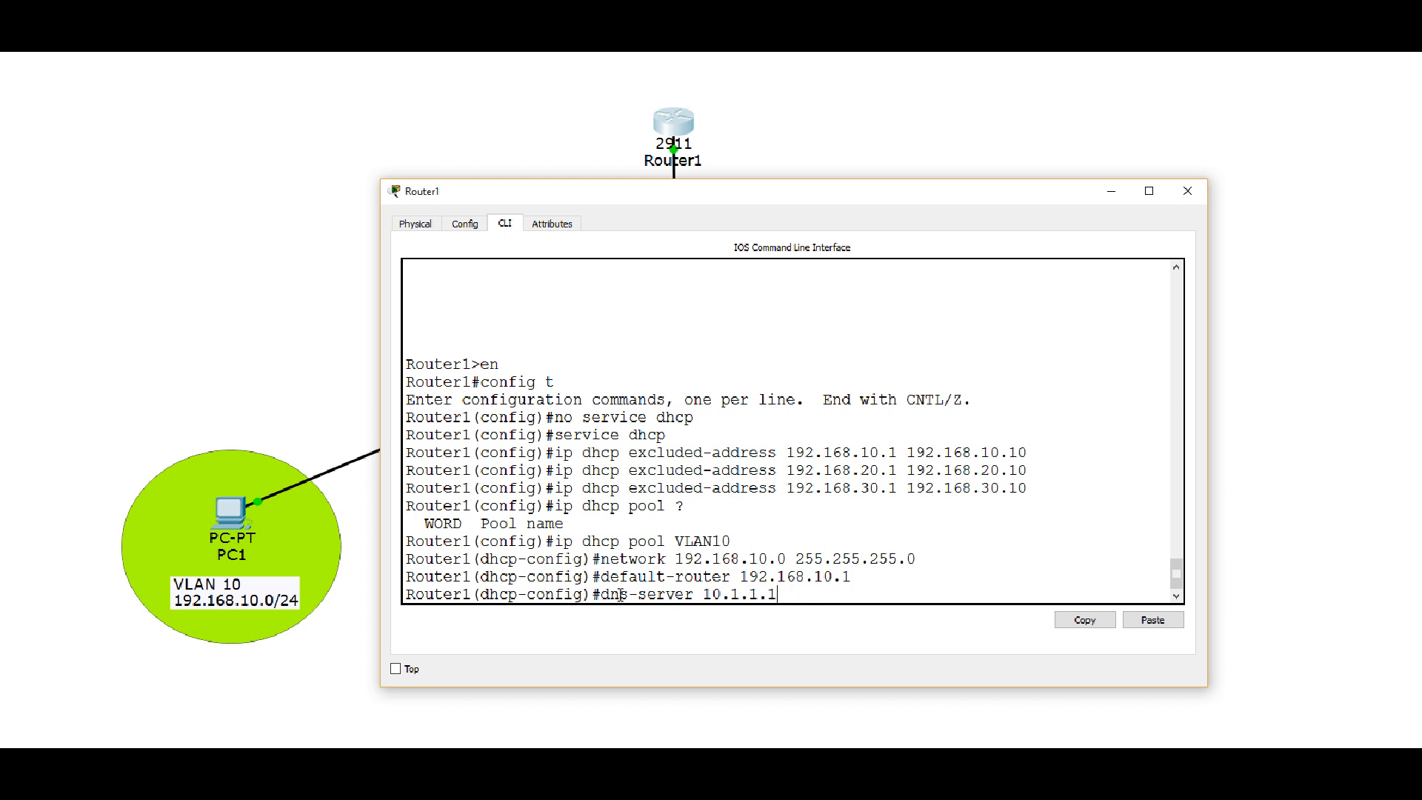
pyautogui.press('enter')
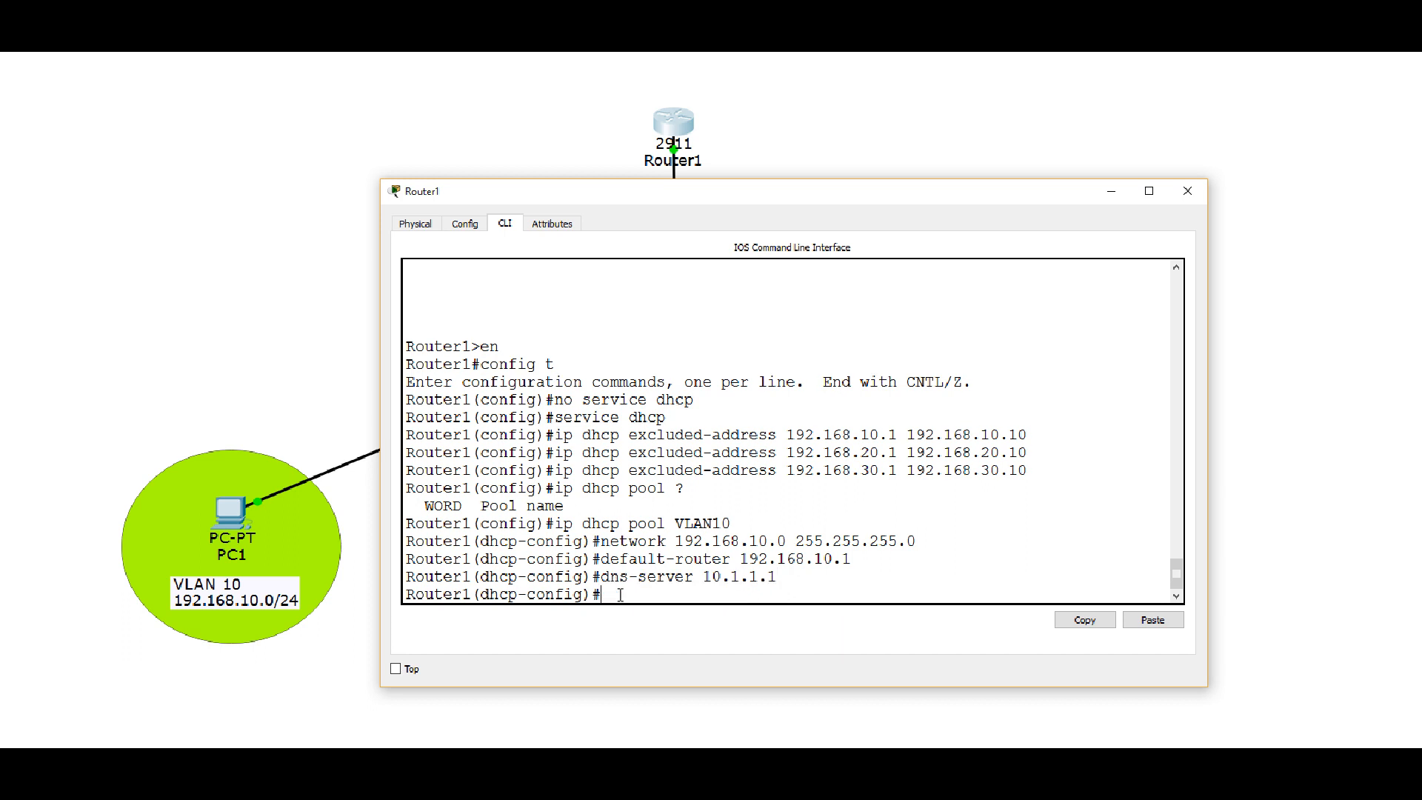
pyautogui.moveTo(665, 511)
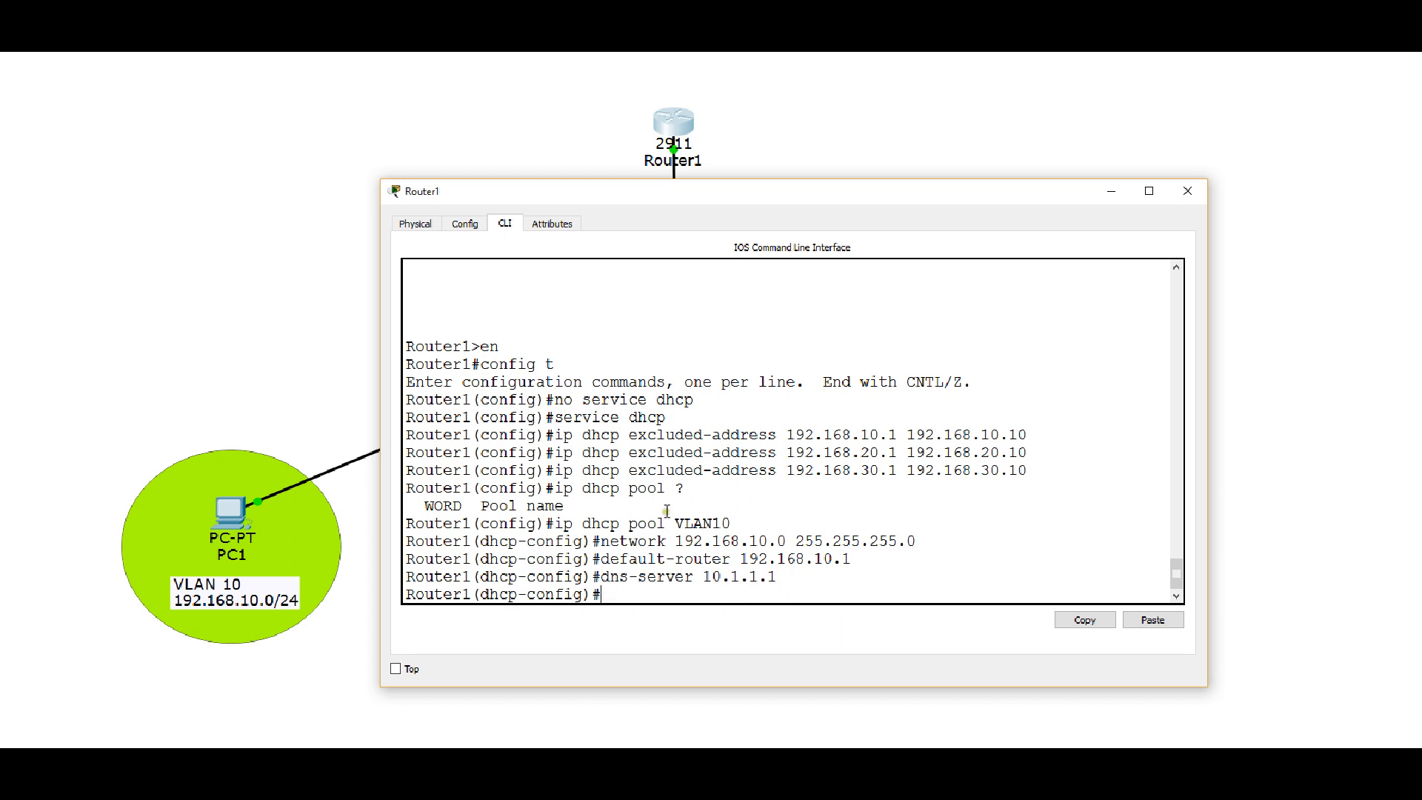
pyautogui.moveTo(232, 515)
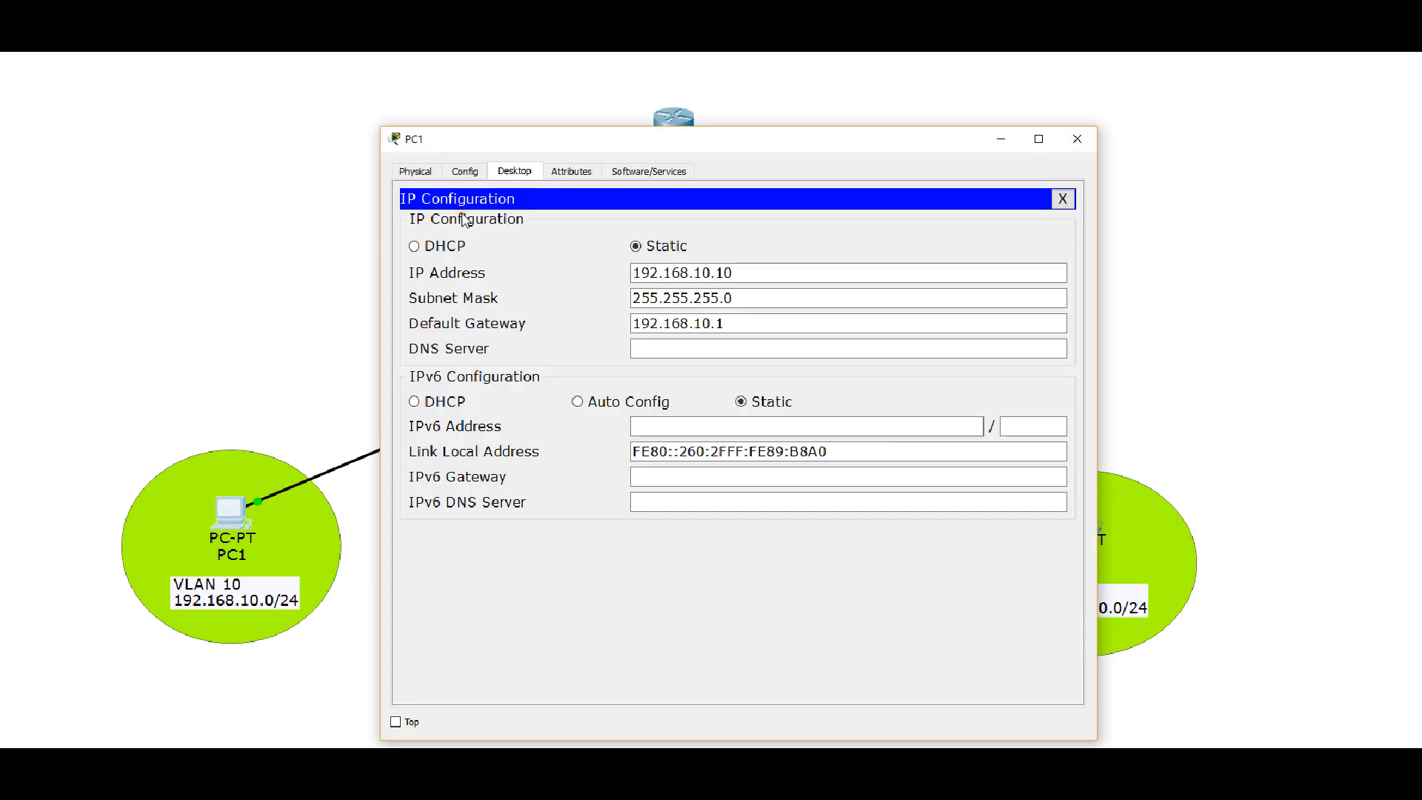
# - Switch PC1's IP Configuration to DHCP, getting 192.168.10.11, then close the PC1 window
pyautogui.click(702, 273)
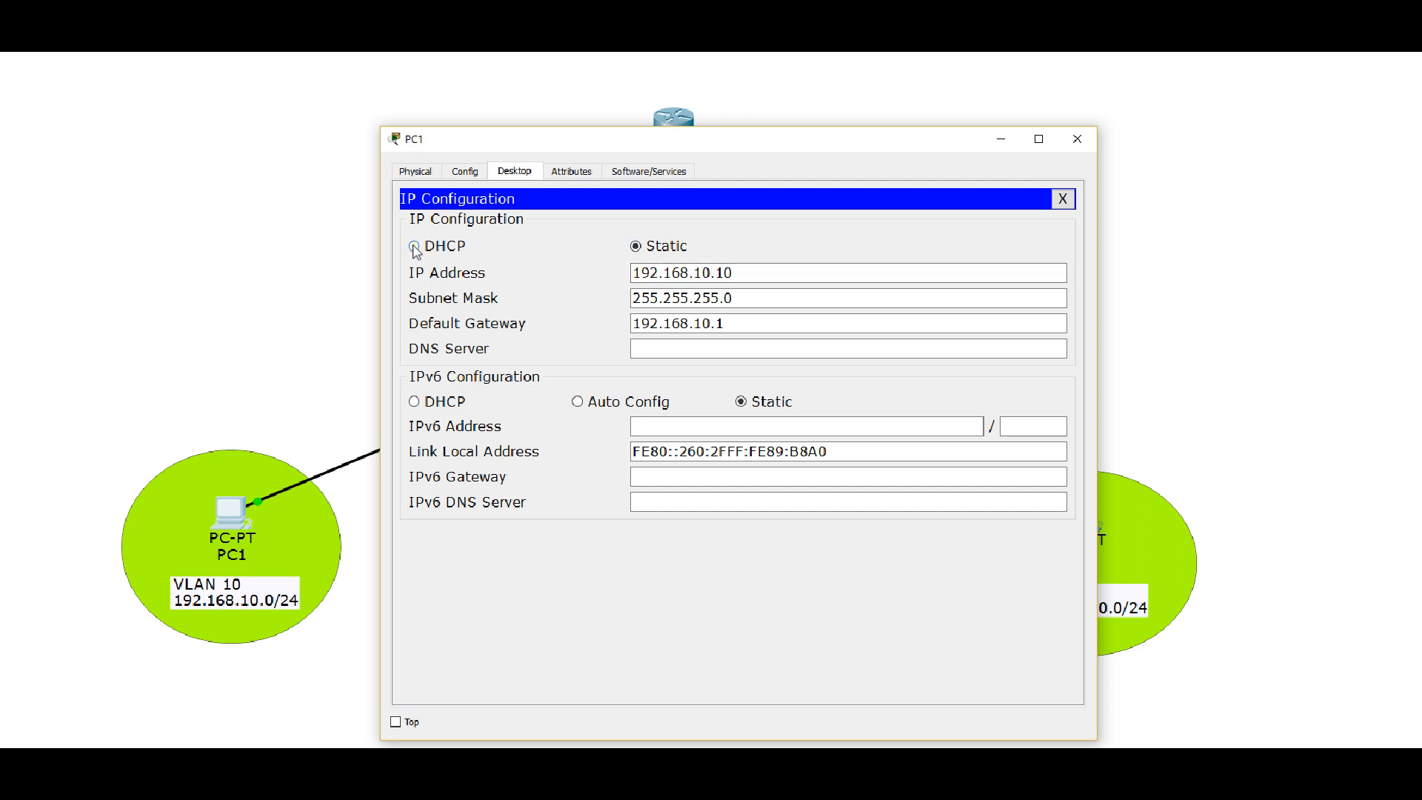
pyautogui.click(415, 246)
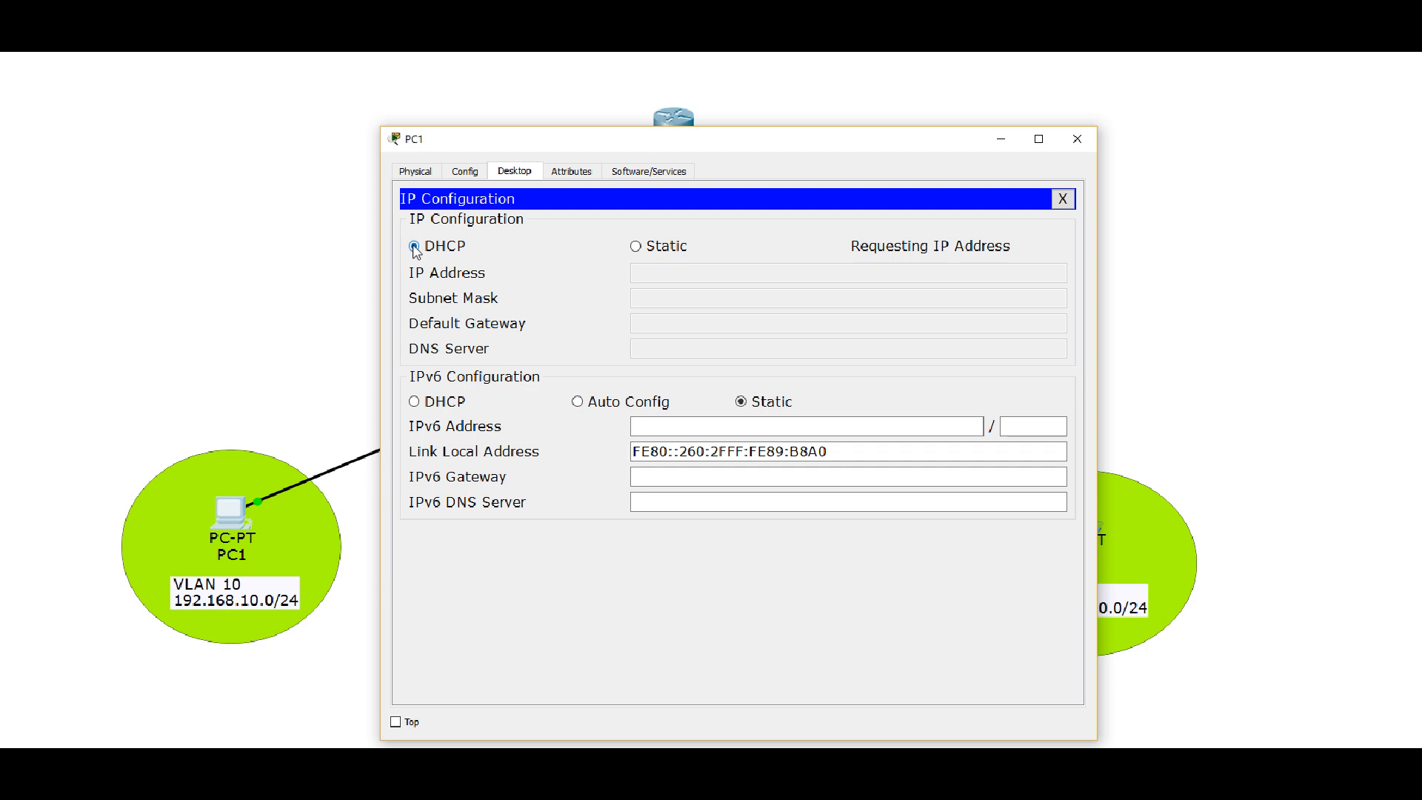
pyautogui.click(414, 246)
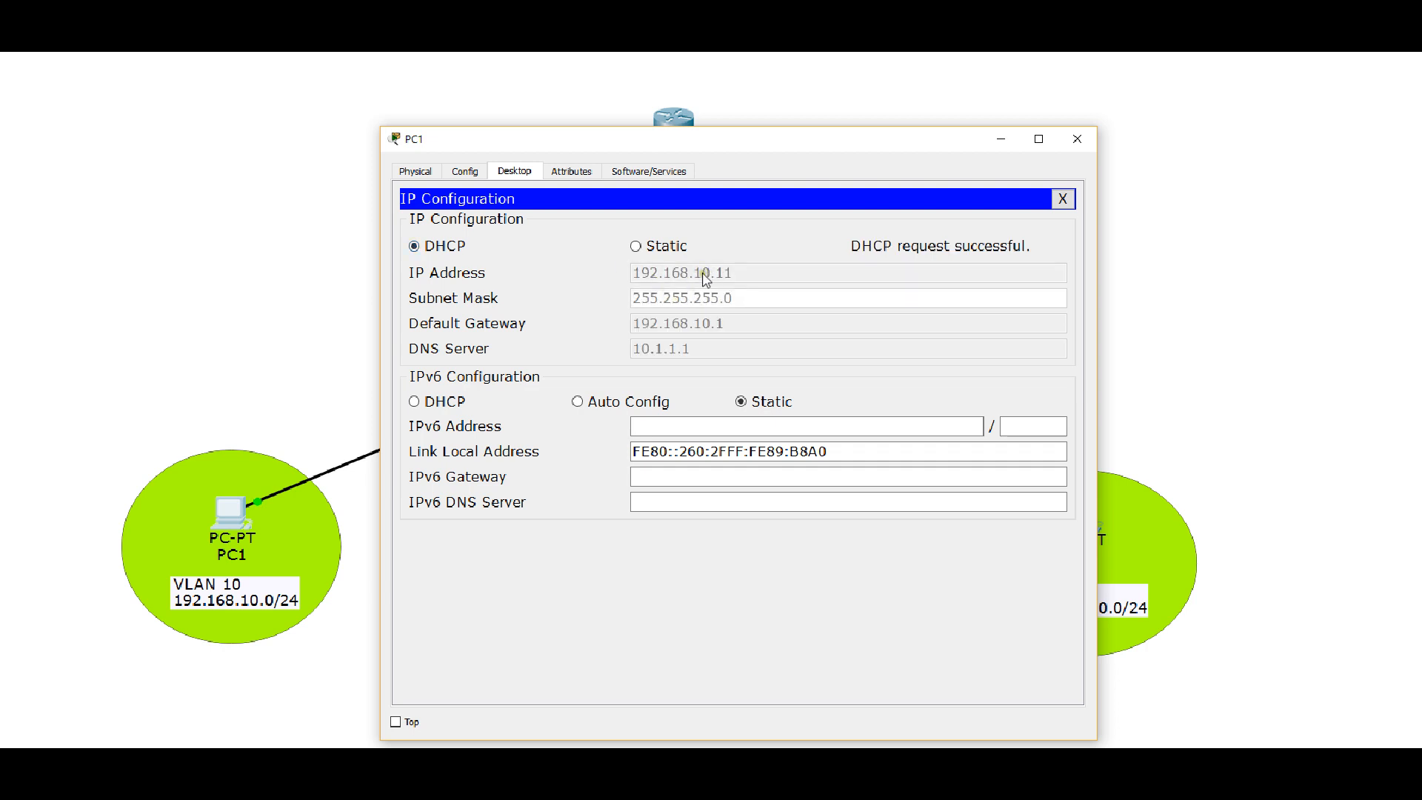
pyautogui.moveTo(662, 329)
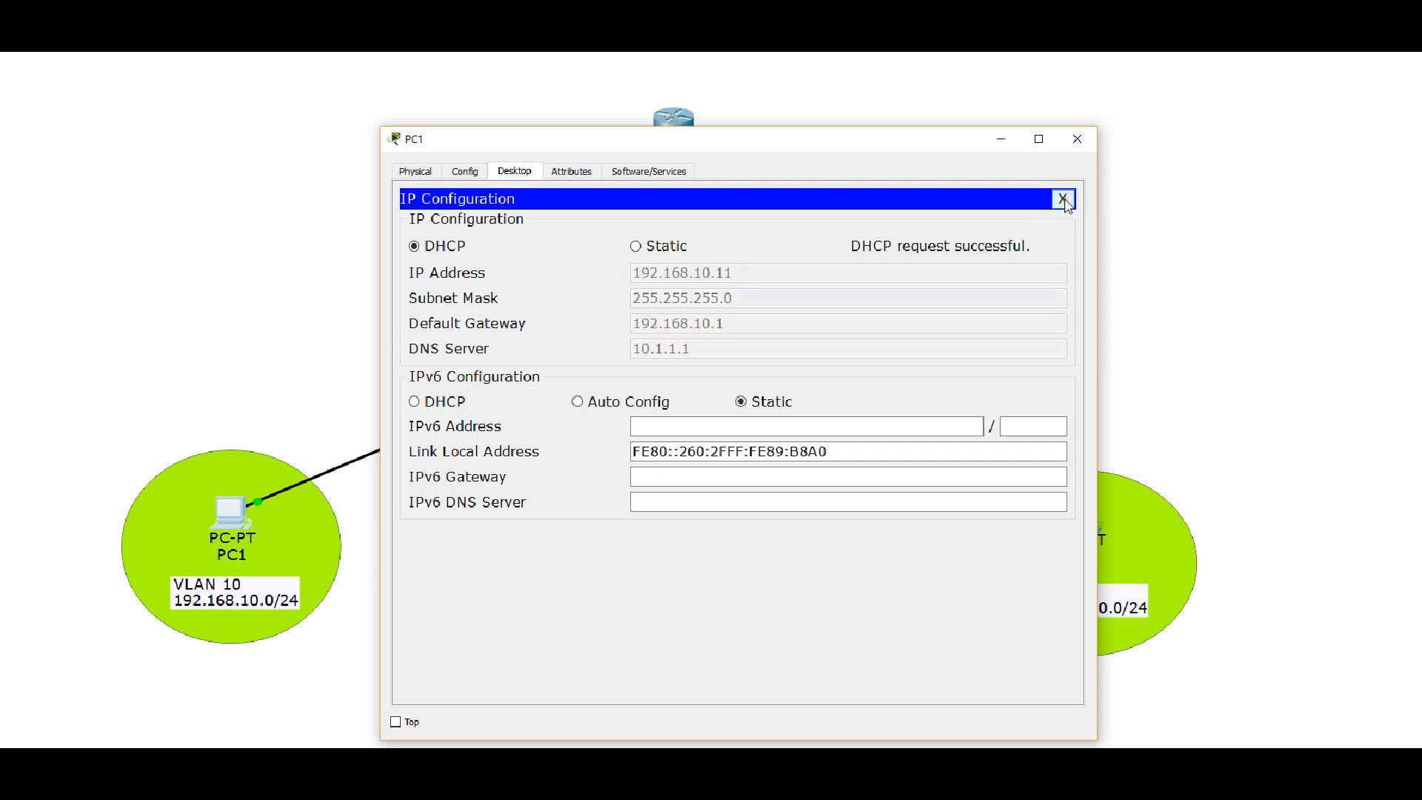
pyautogui.click(1062, 199)
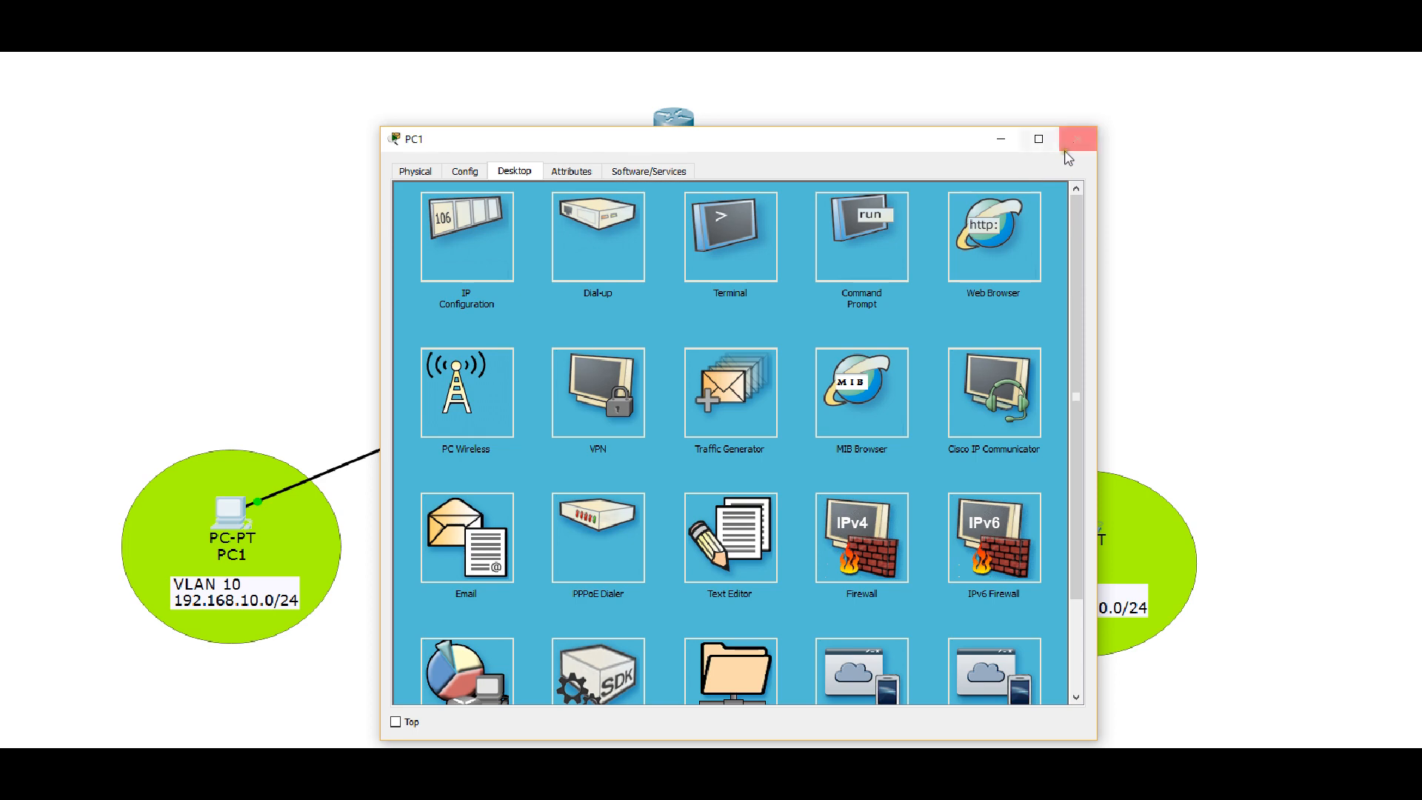
pyautogui.click(1078, 140)
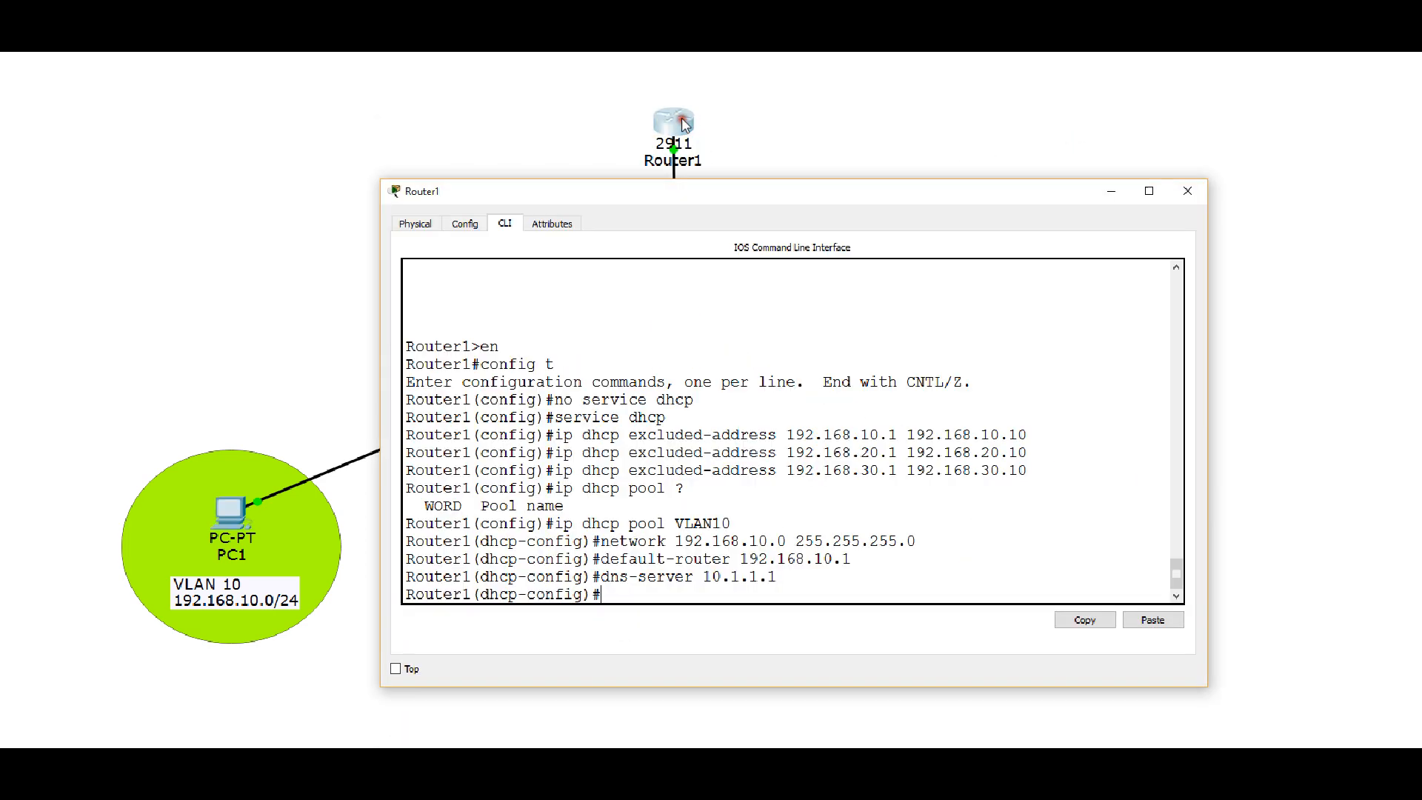
pyautogui.moveTo(616, 595)
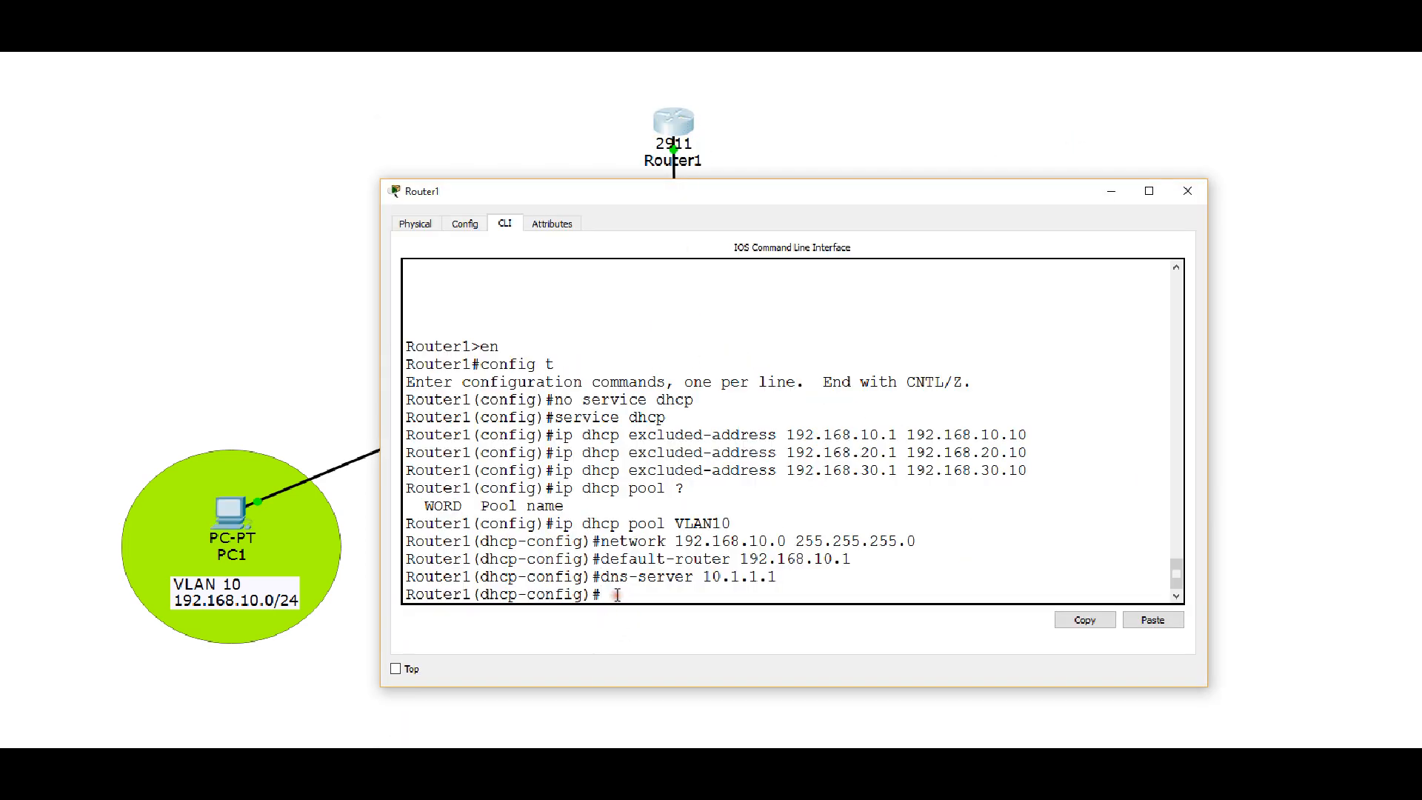
# - Exit the VLAN10 pool and create pool VLAN20 with network 192.168.20.0 255.255.255.0
pyautogui.write('exit')
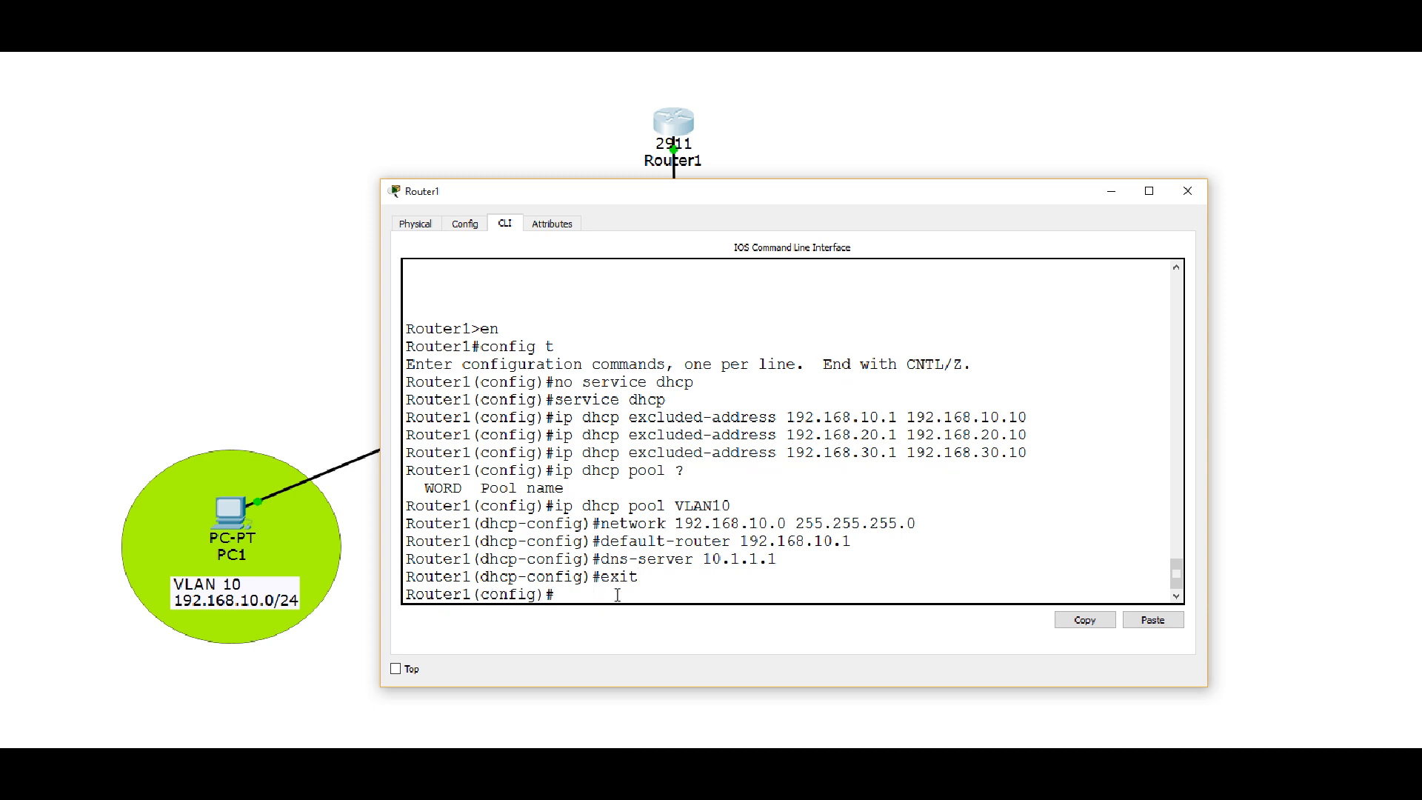
pyautogui.write('ip d')
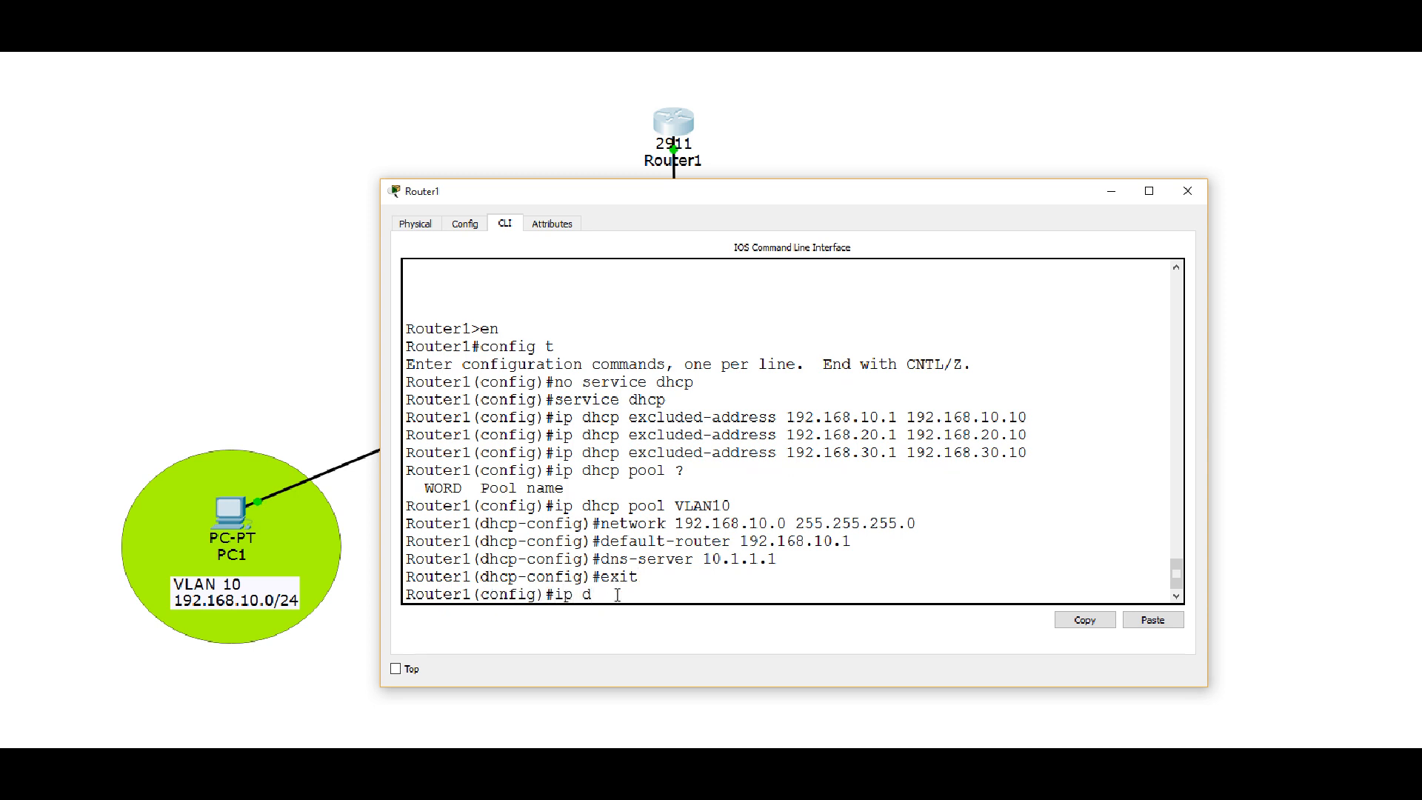
pyautogui.write('hcp p')
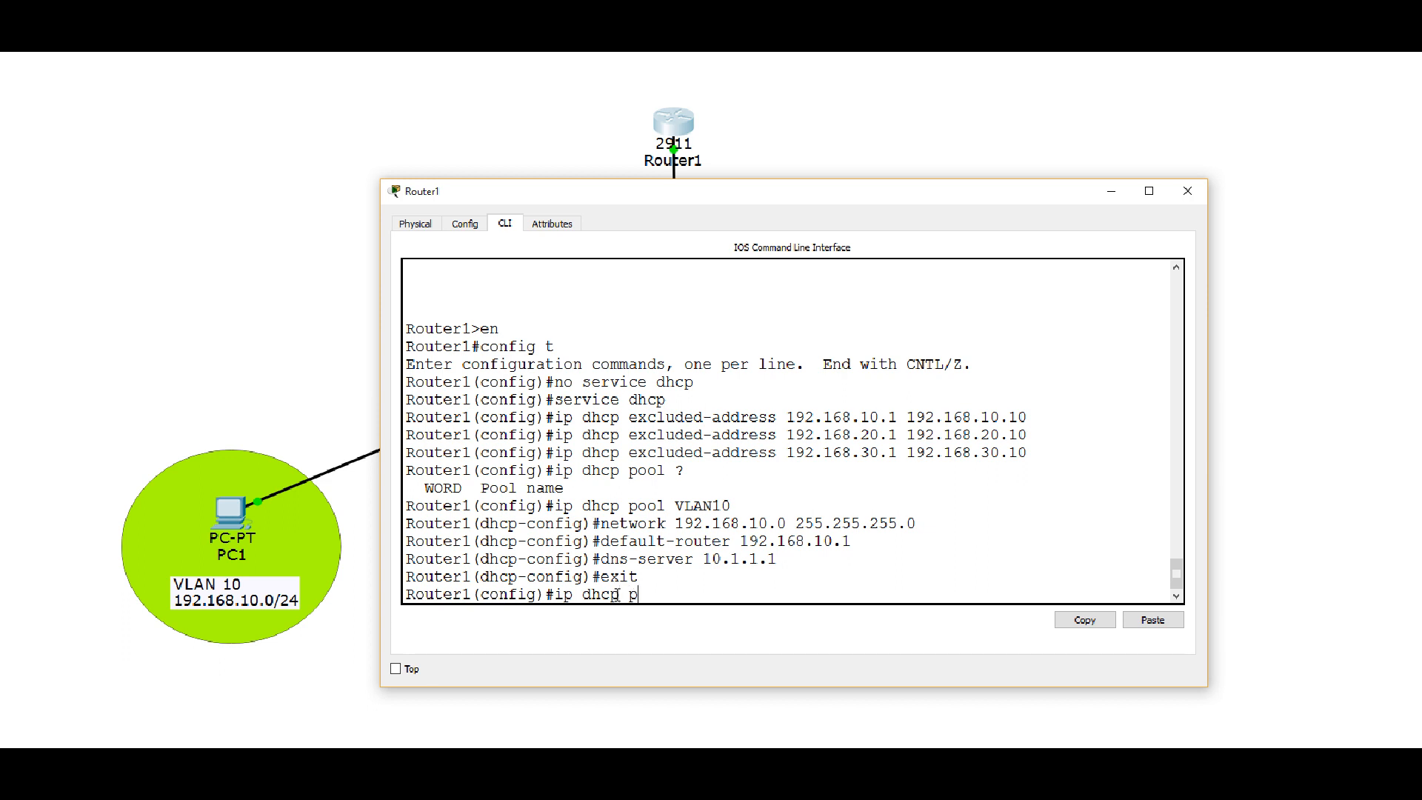
pyautogui.write('ool')
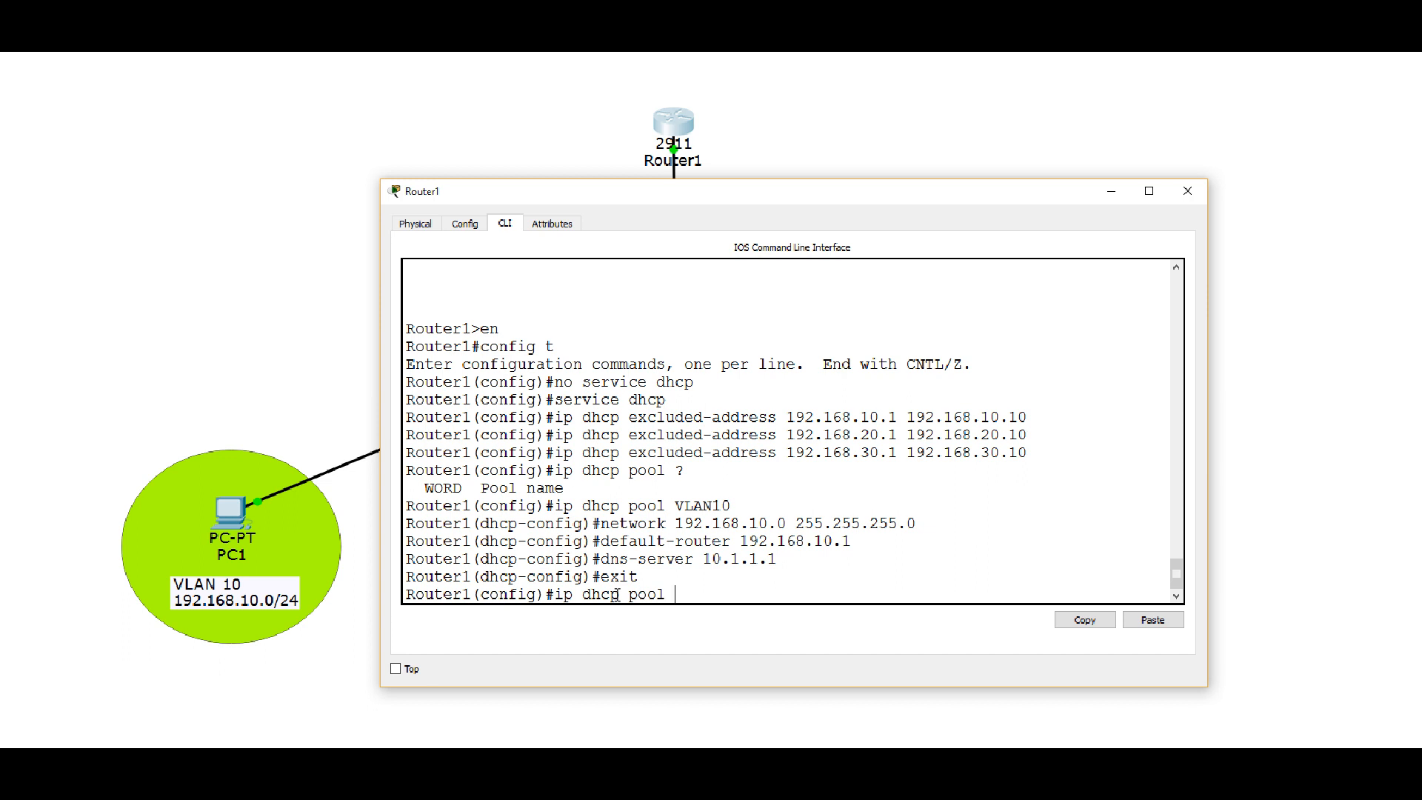
pyautogui.write('VLAN20')
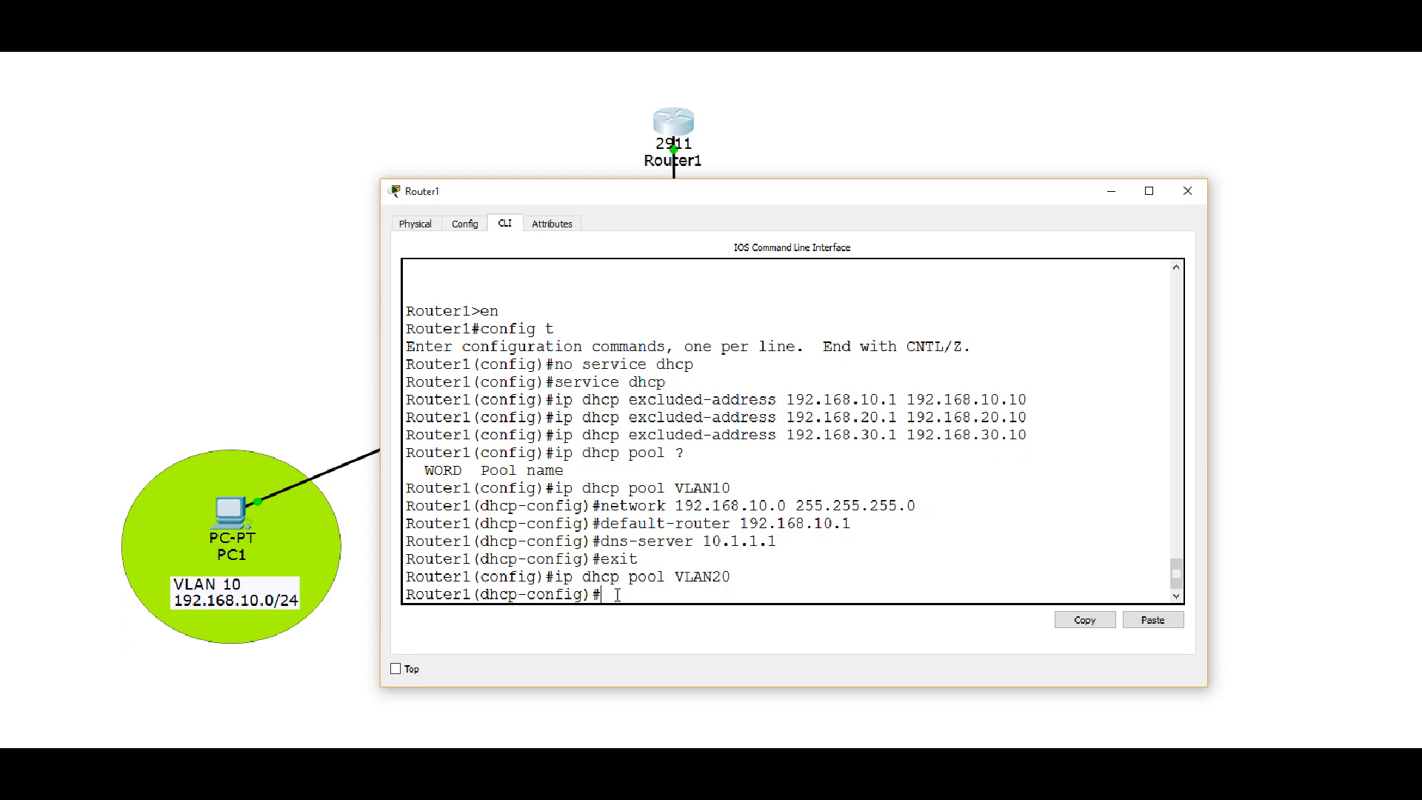
pyautogui.write('network 192')
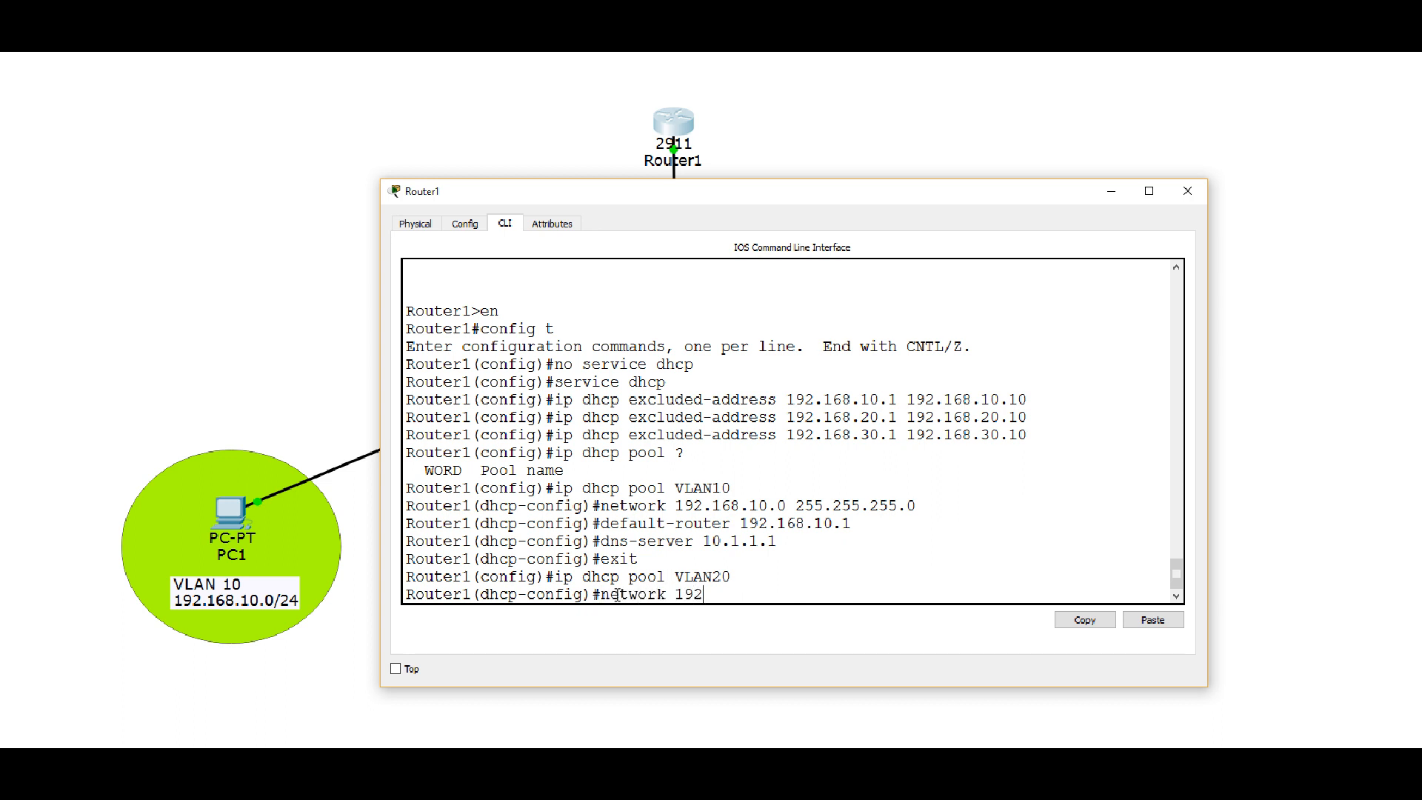
pyautogui.write('.168.')
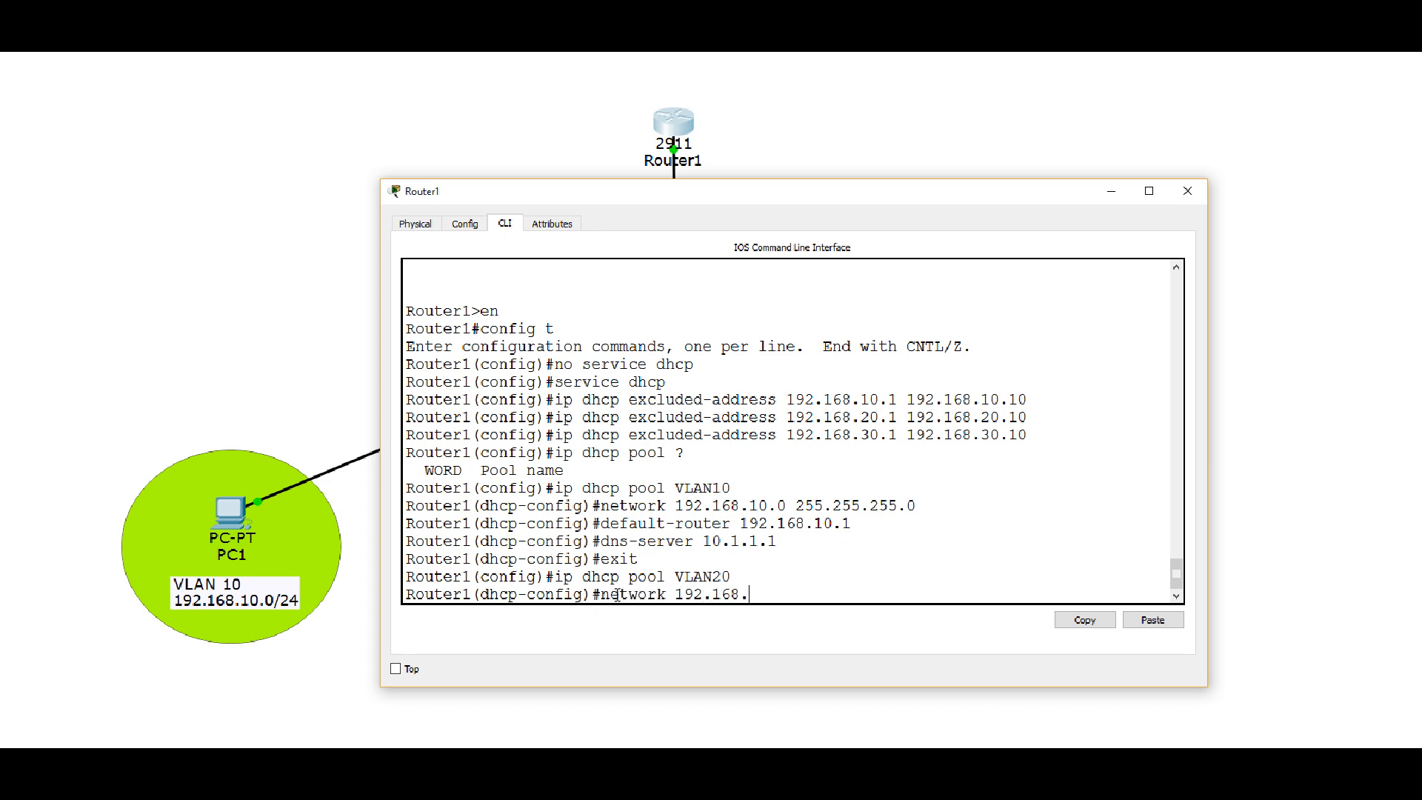
pyautogui.write('20.0')
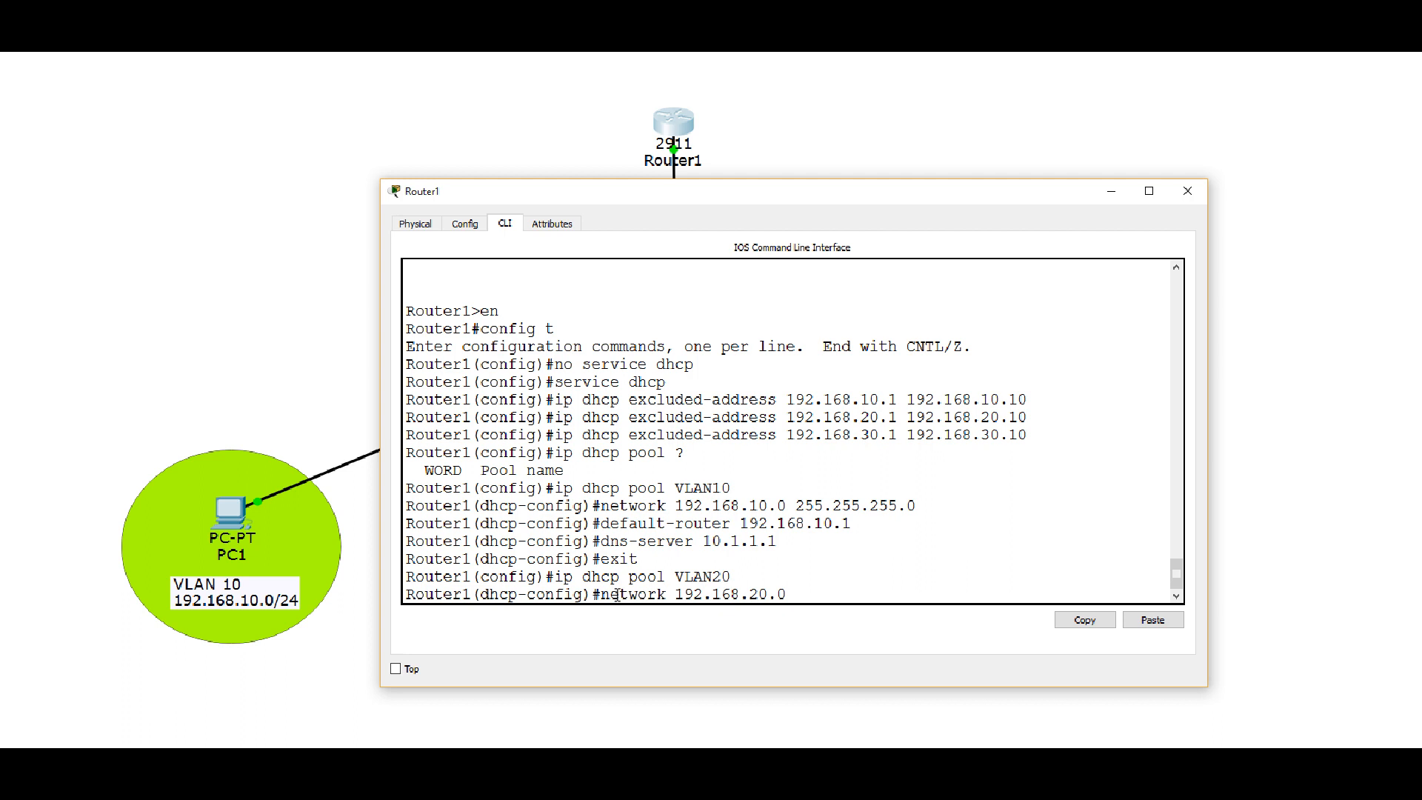
pyautogui.write('255.255.255.0')
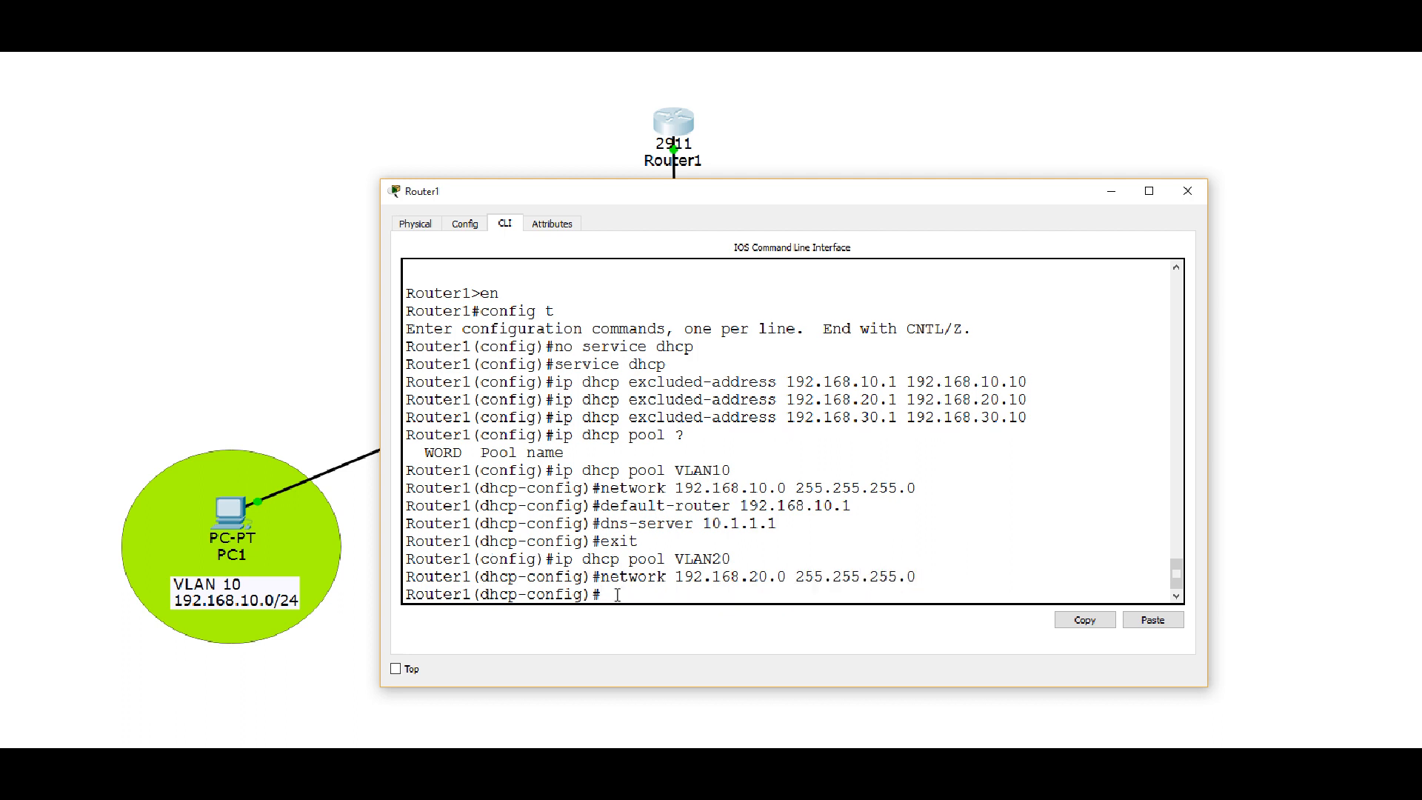
# - Give the VLAN20 pool default-router 192.168.20.1 and dns-server 10.1.1.1, then exit the pool
pyautogui.write('de')
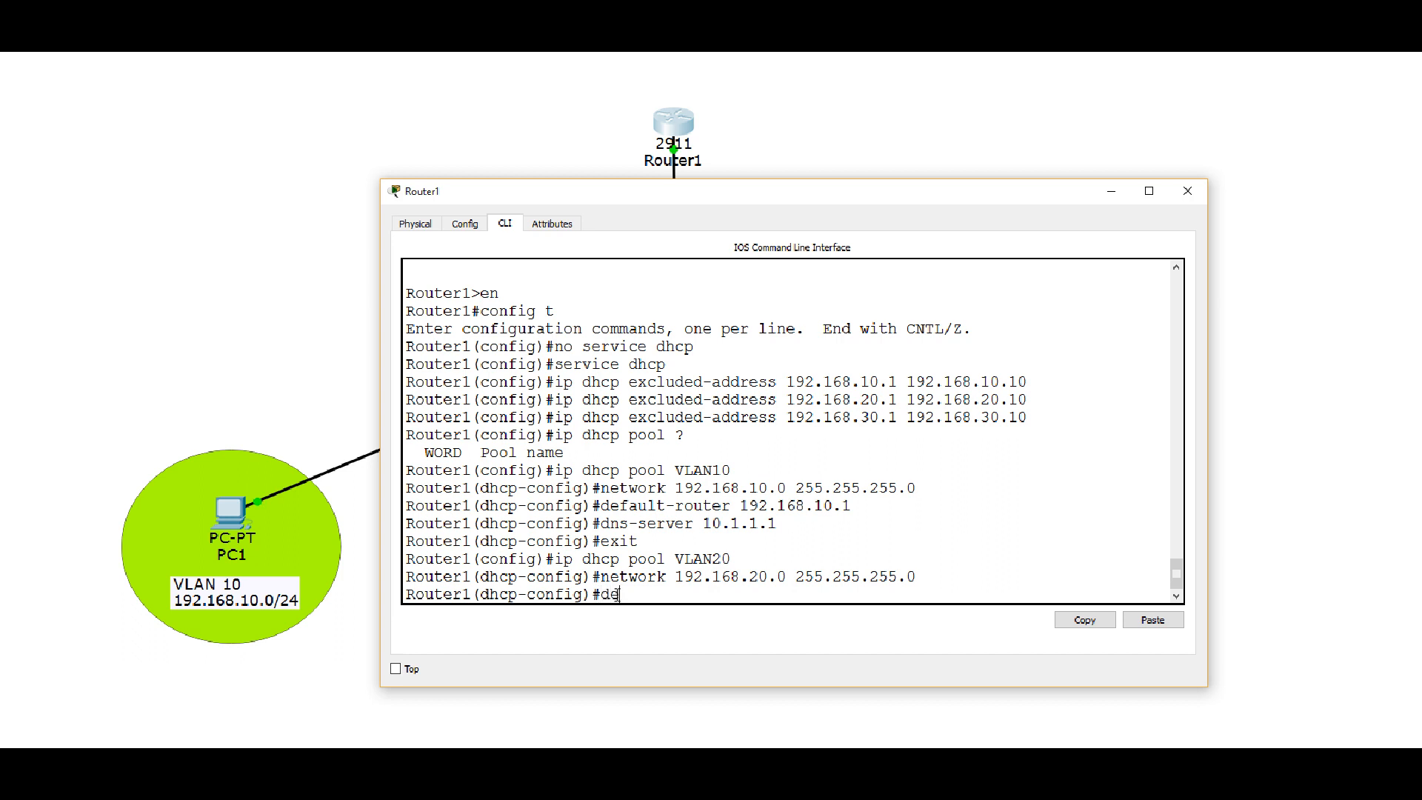
pyautogui.write('fault-')
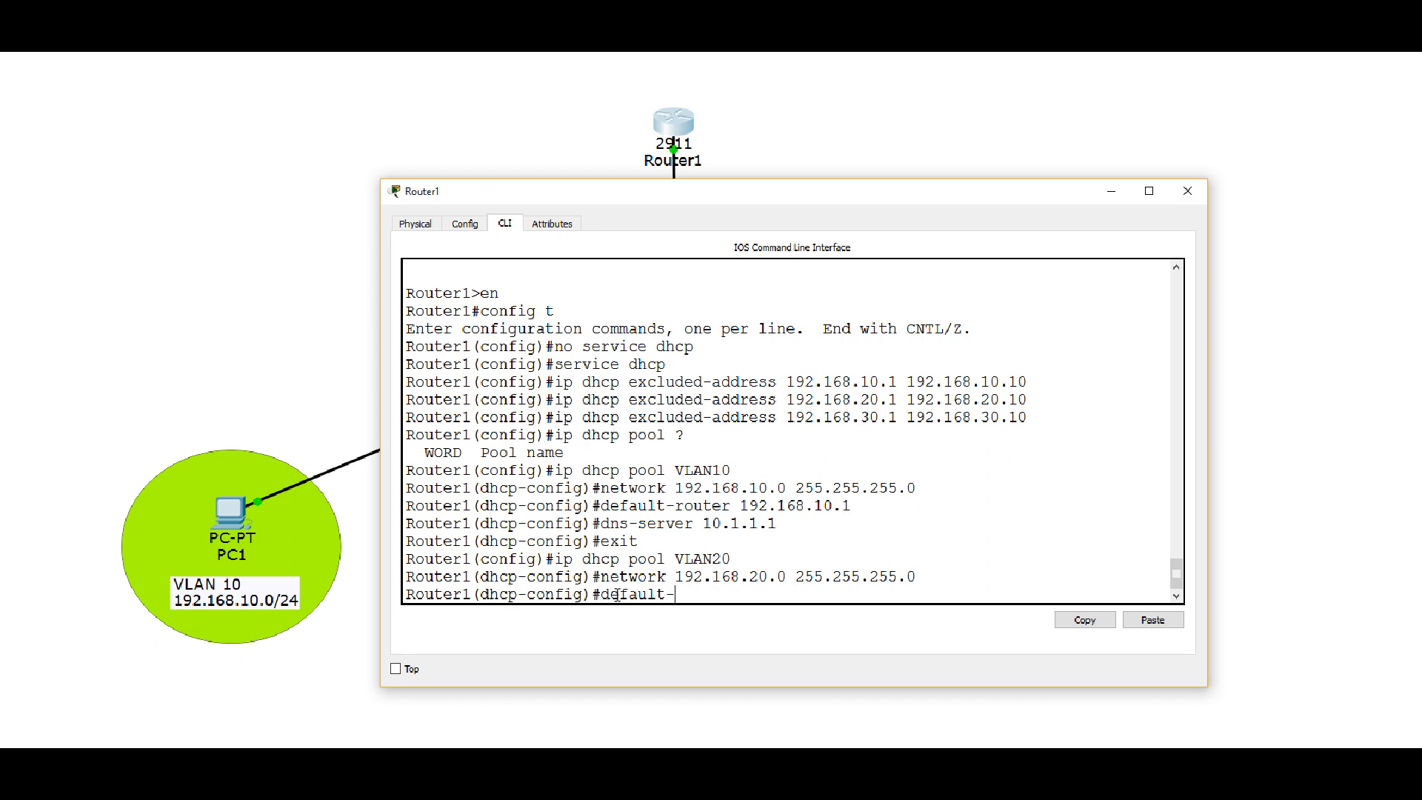
pyautogui.write('router')
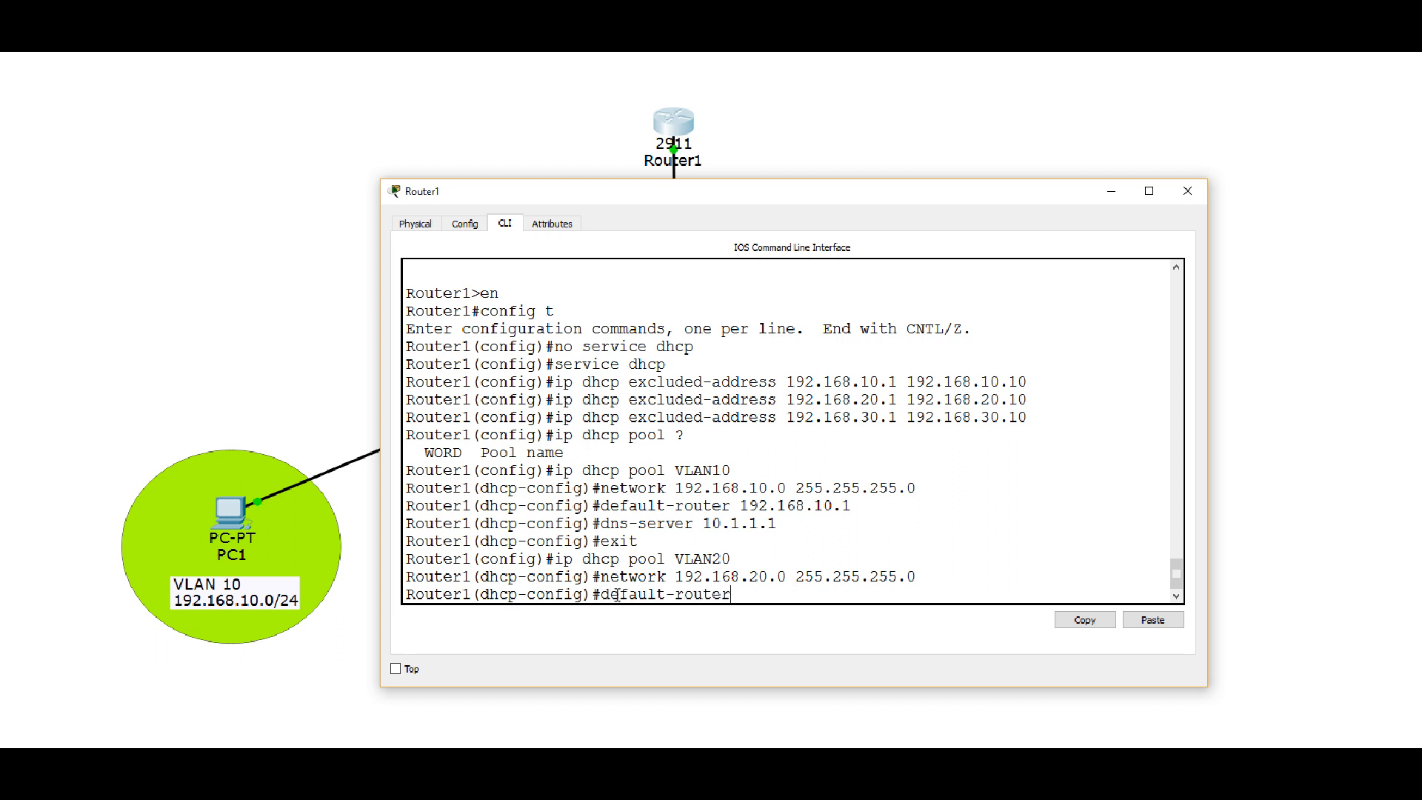
pyautogui.write('192.1')
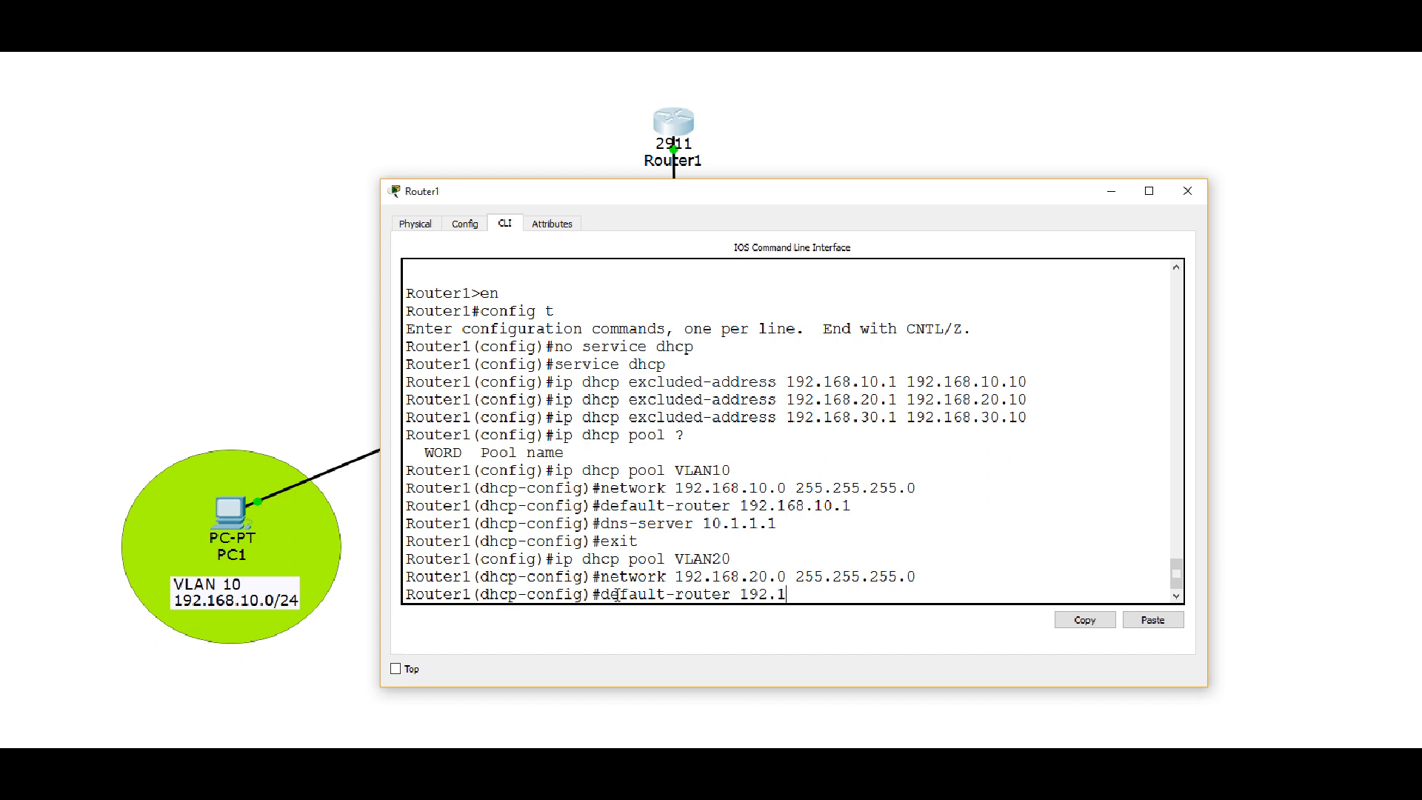
pyautogui.write('68.20.1')
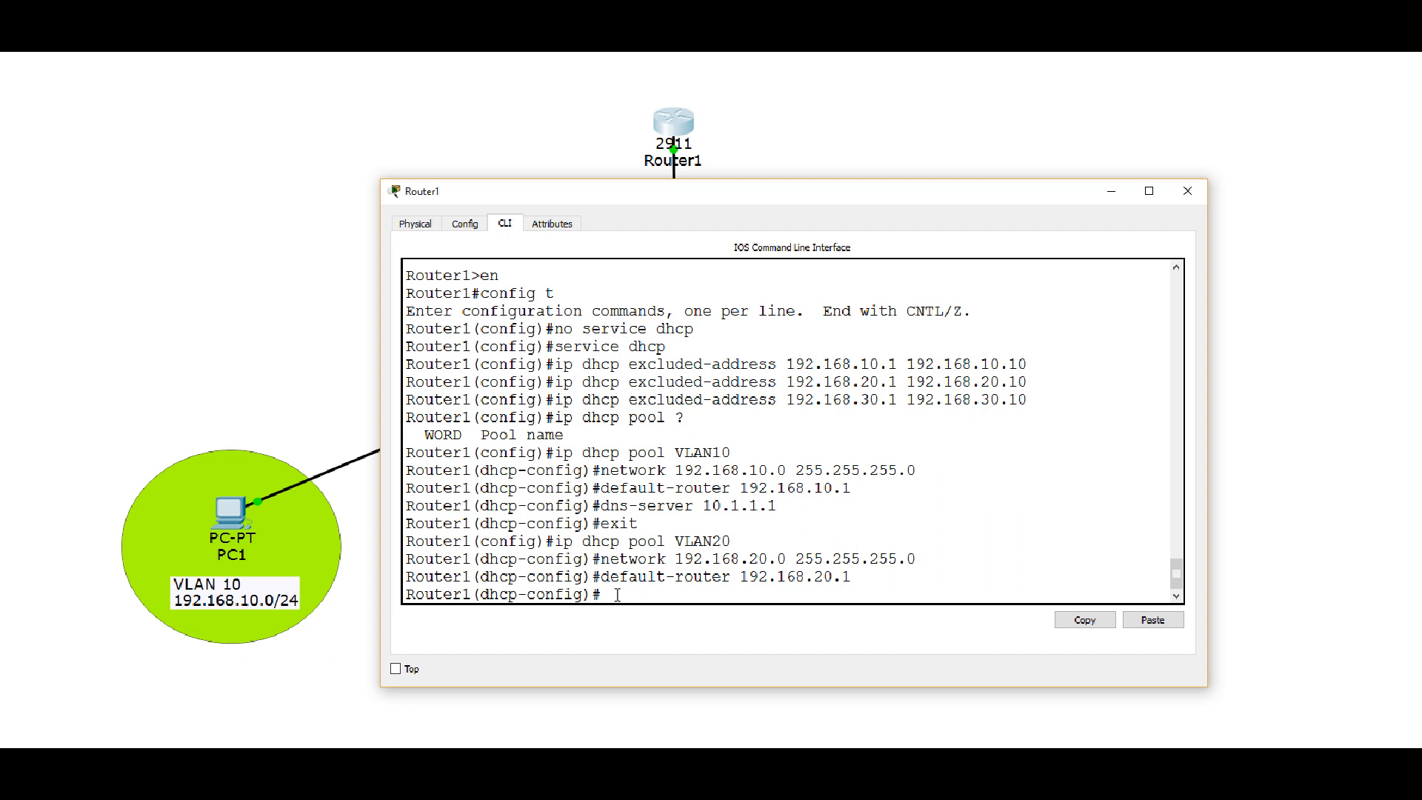
pyautogui.write('dns-cli')
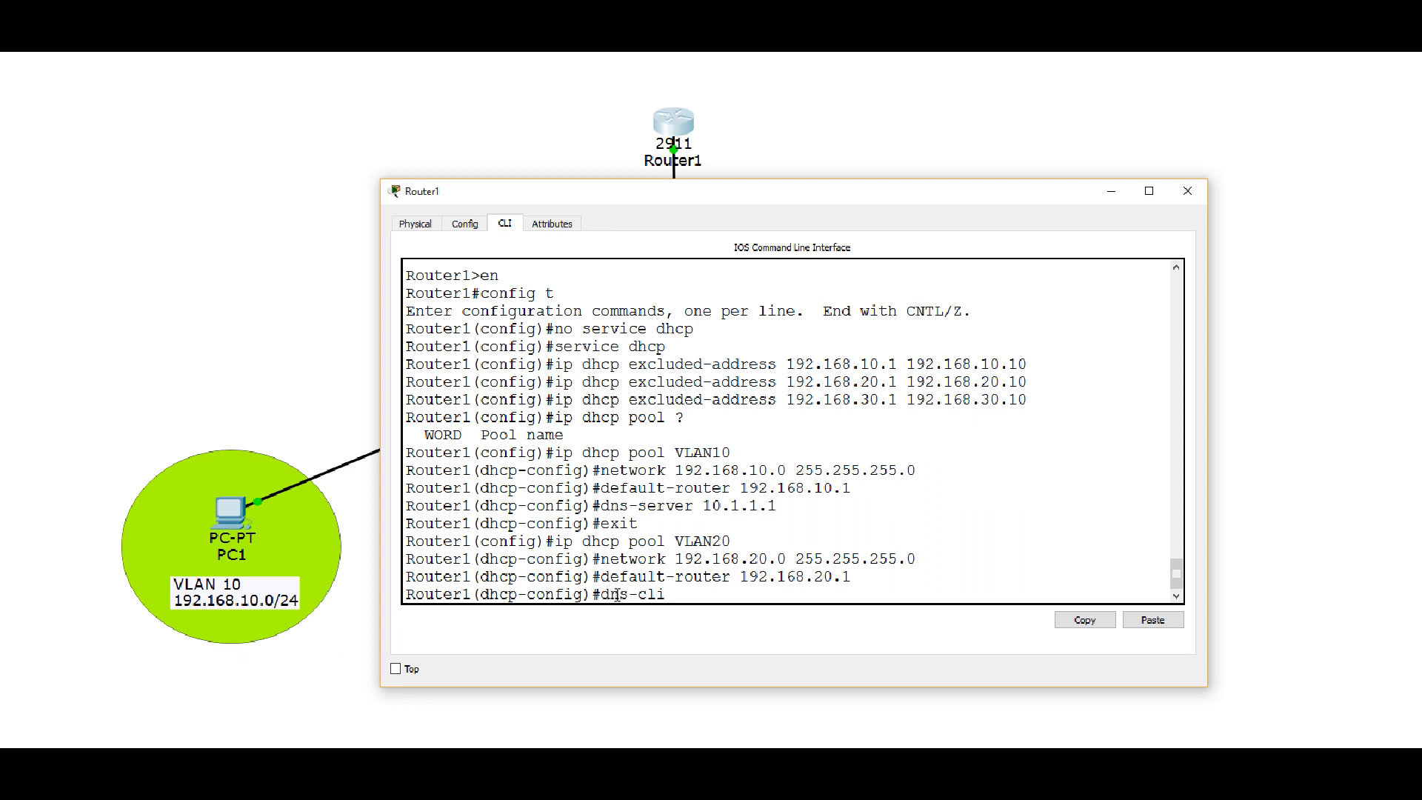
pyautogui.press('Backspace')
pyautogui.write('server 10.1.1.1')
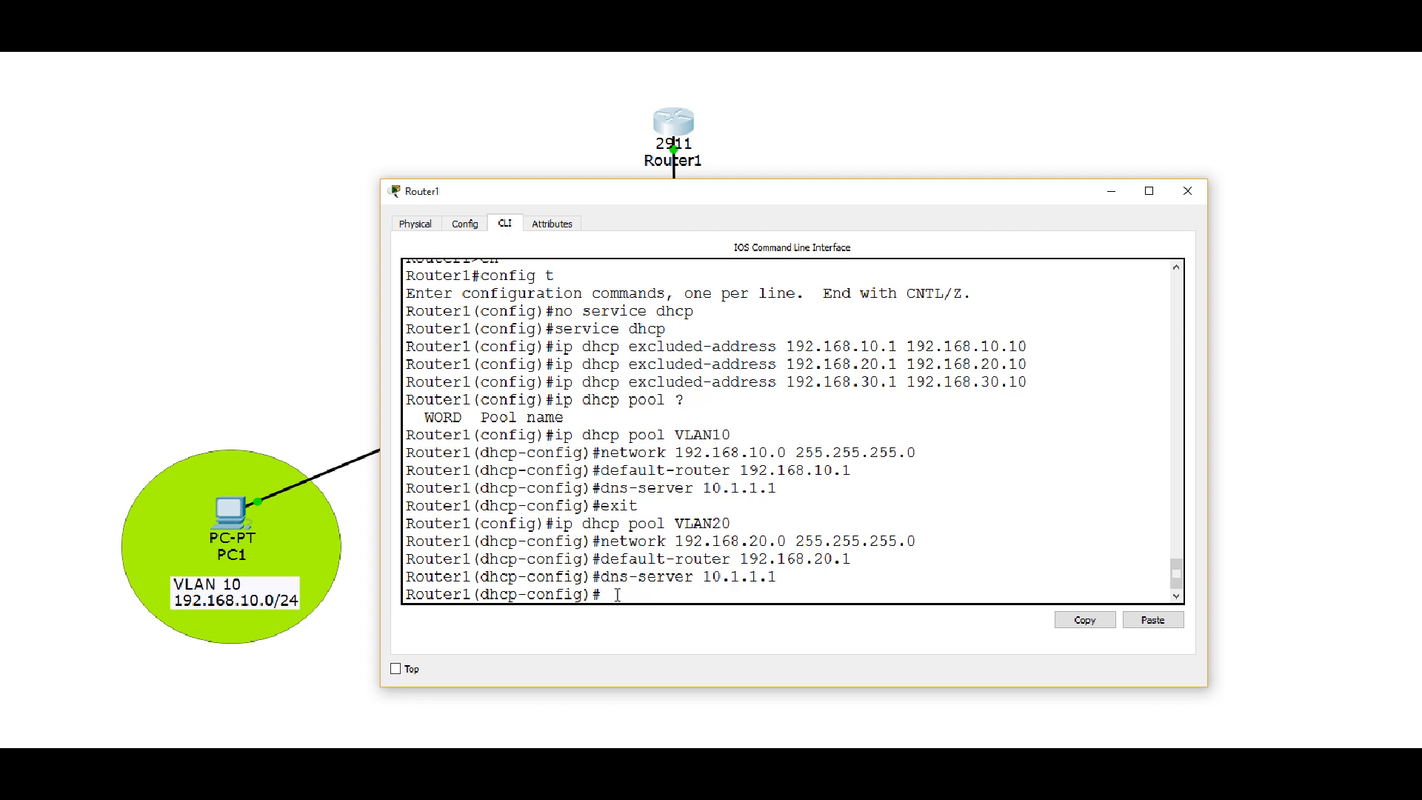
pyautogui.write('exit')
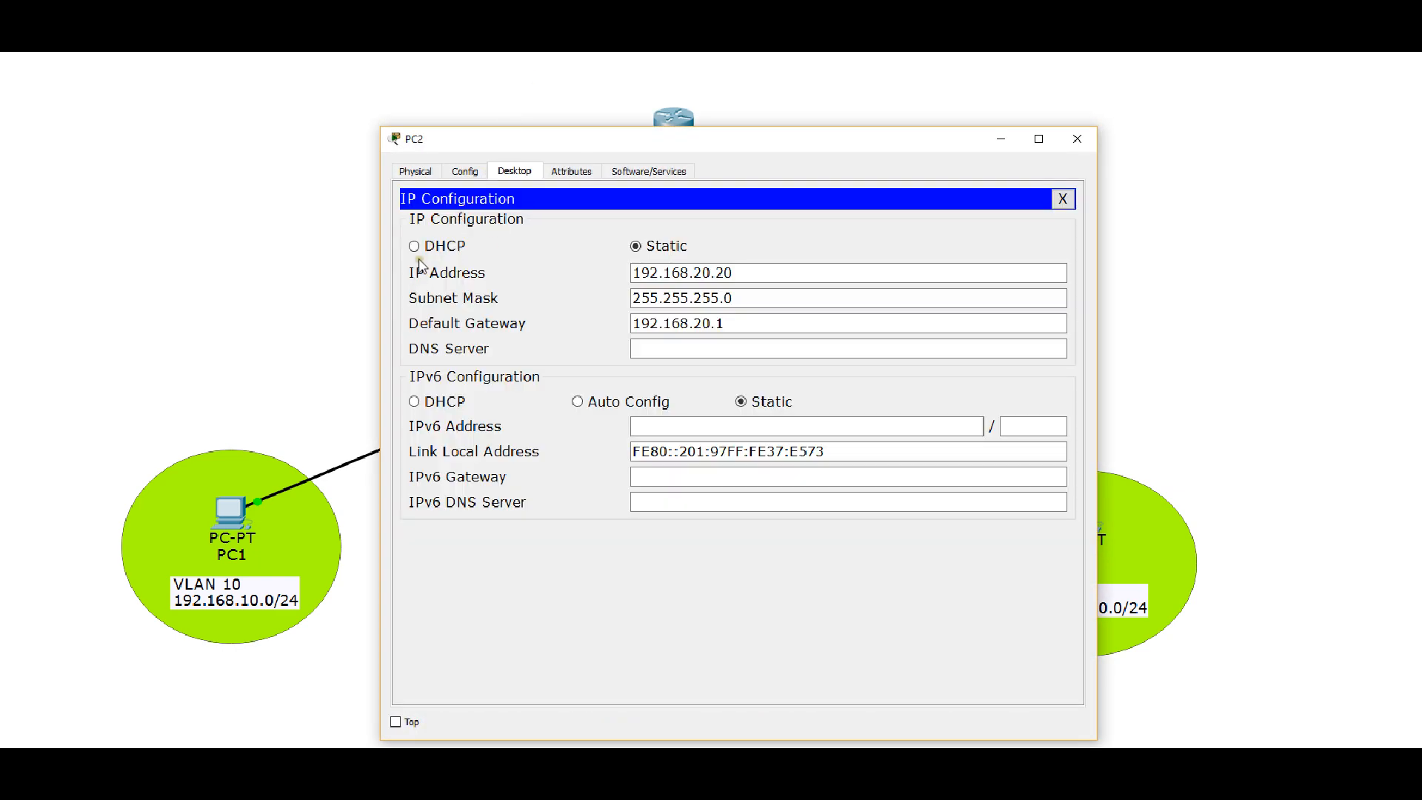
# - Switch PC2's IP Configuration to DHCP, getting 192.168.20.11, then close the PC2 window
pyautogui.click(413, 246)
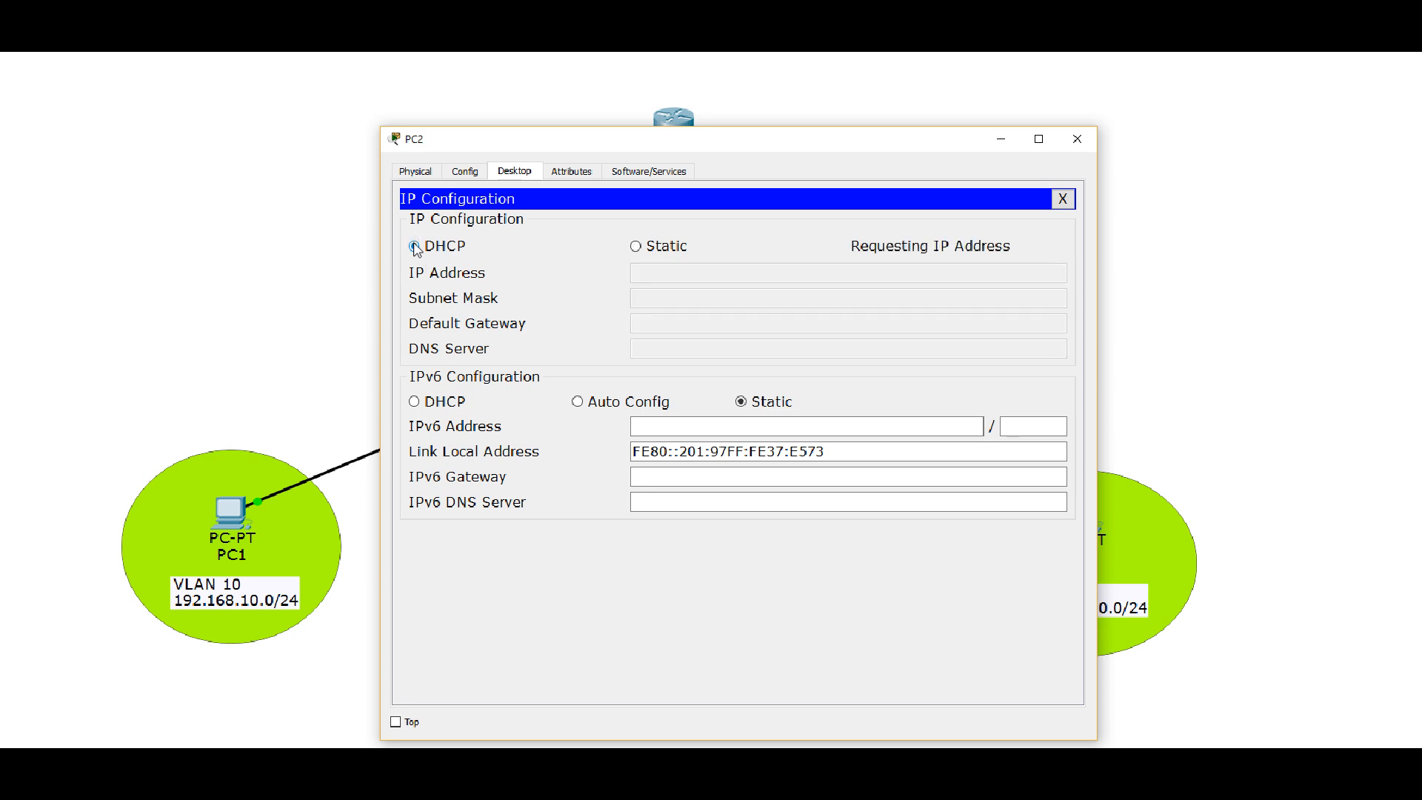
pyautogui.click(414, 246)
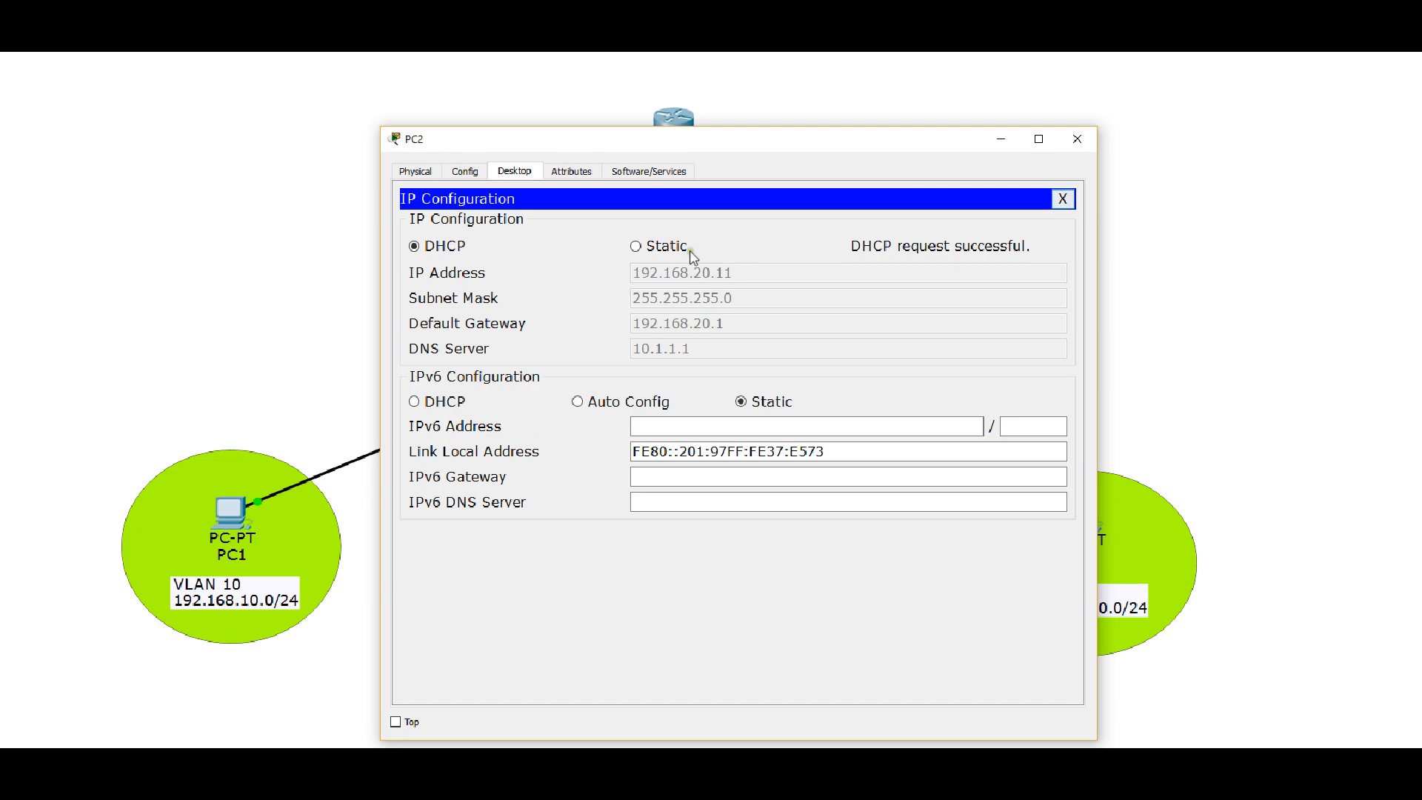
pyautogui.click(1062, 198)
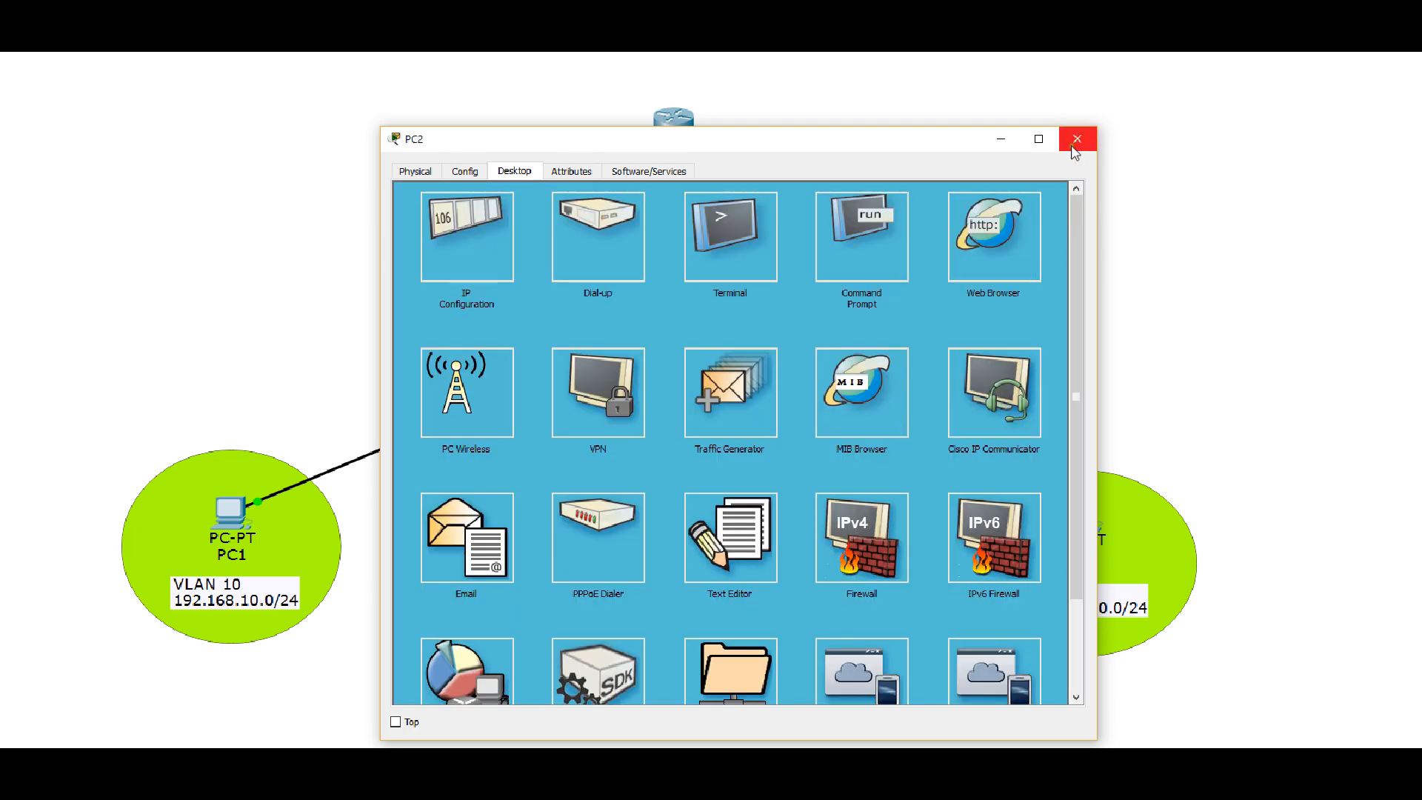
pyautogui.click(1077, 138)
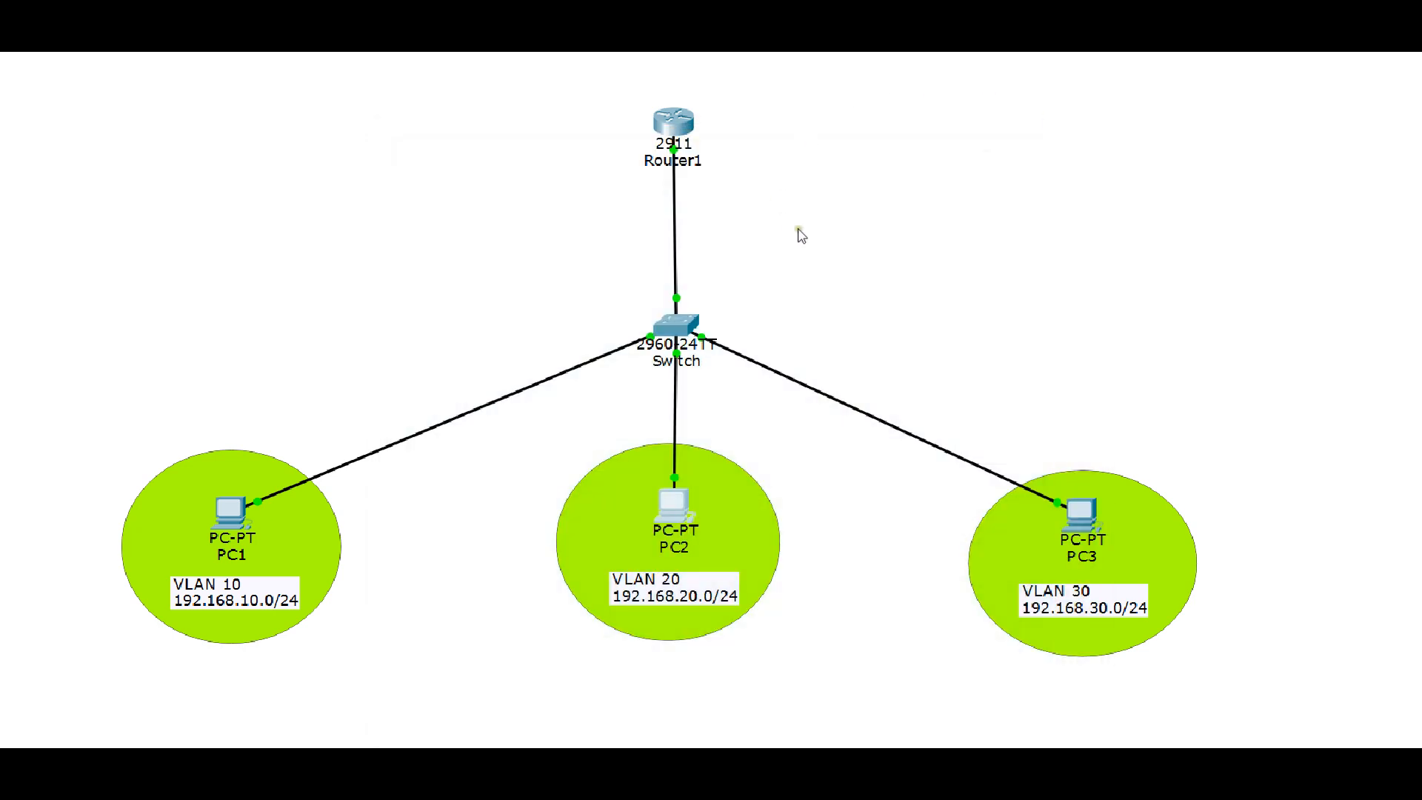
# - Create the DHCP pool VLAN30 on Router1, retyping the pool name after a typo
pyautogui.click(671, 120)
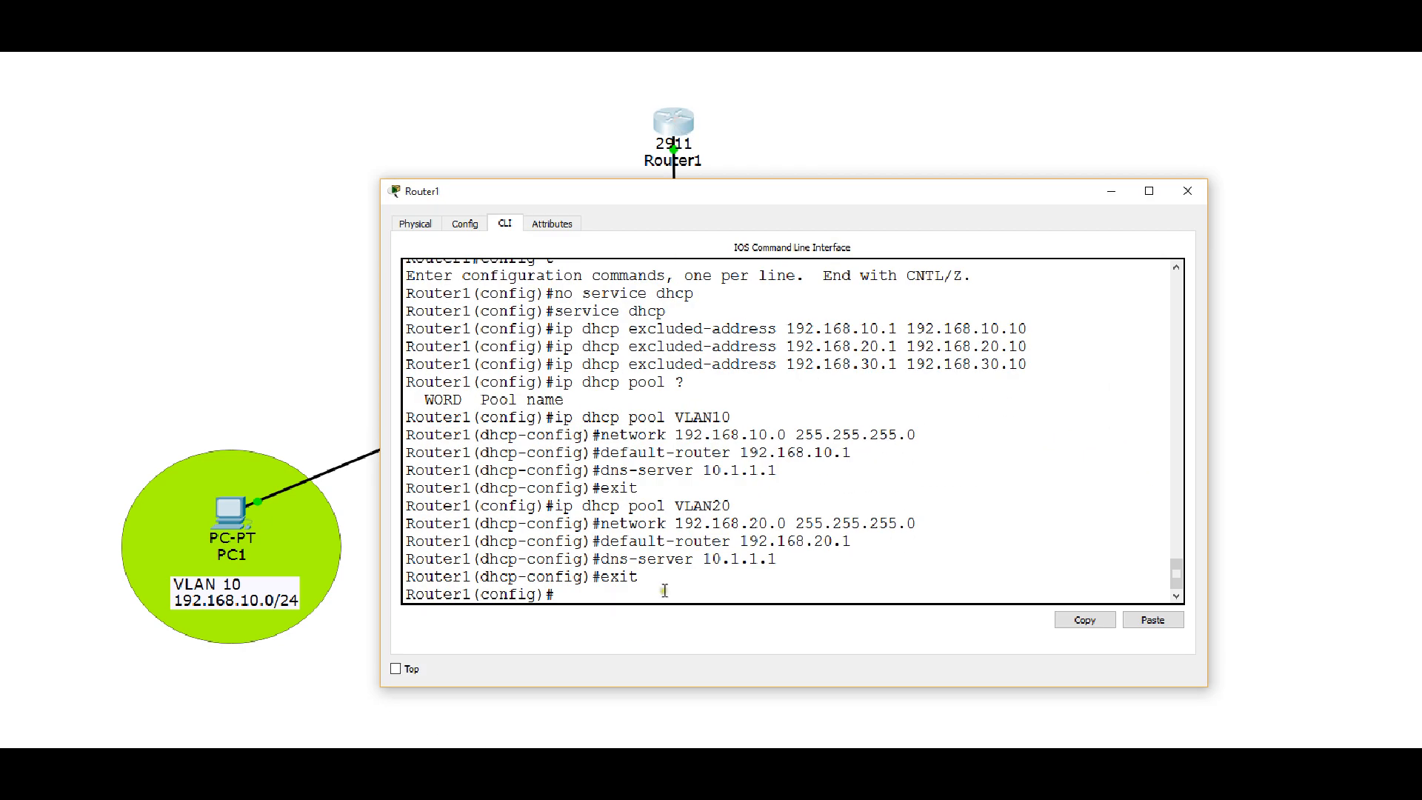
pyautogui.write('ip d')
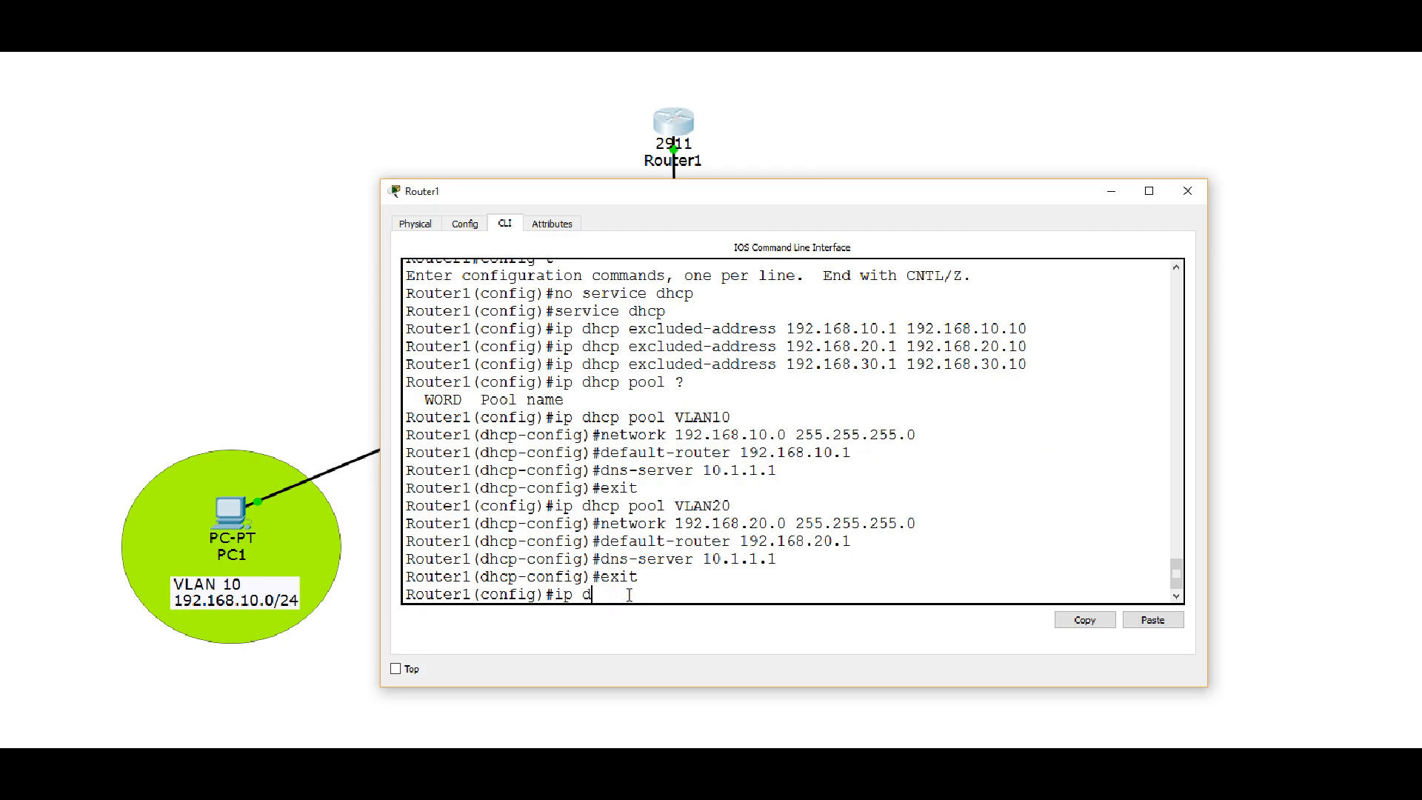
pyautogui.write('hcp pool')
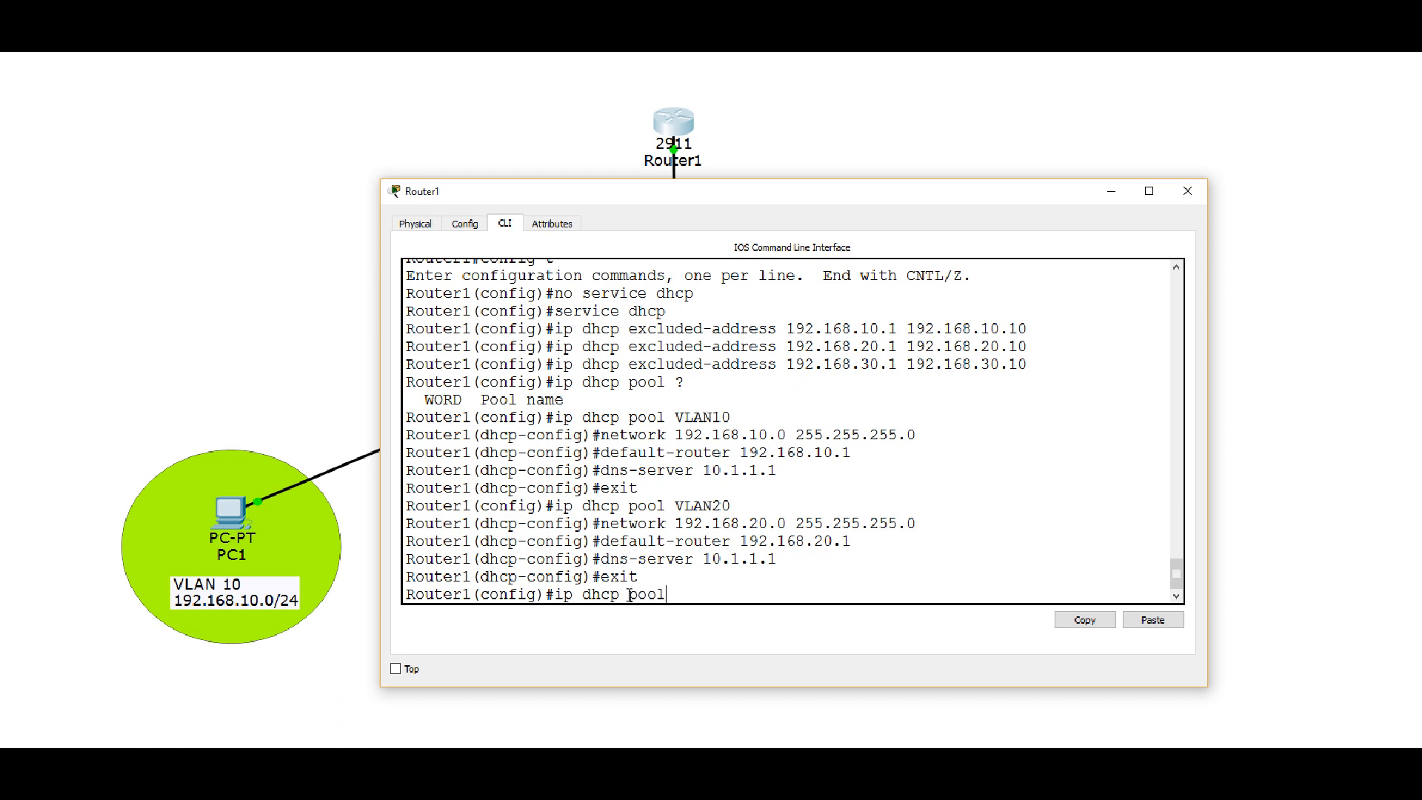
pyautogui.write('VLAN30')
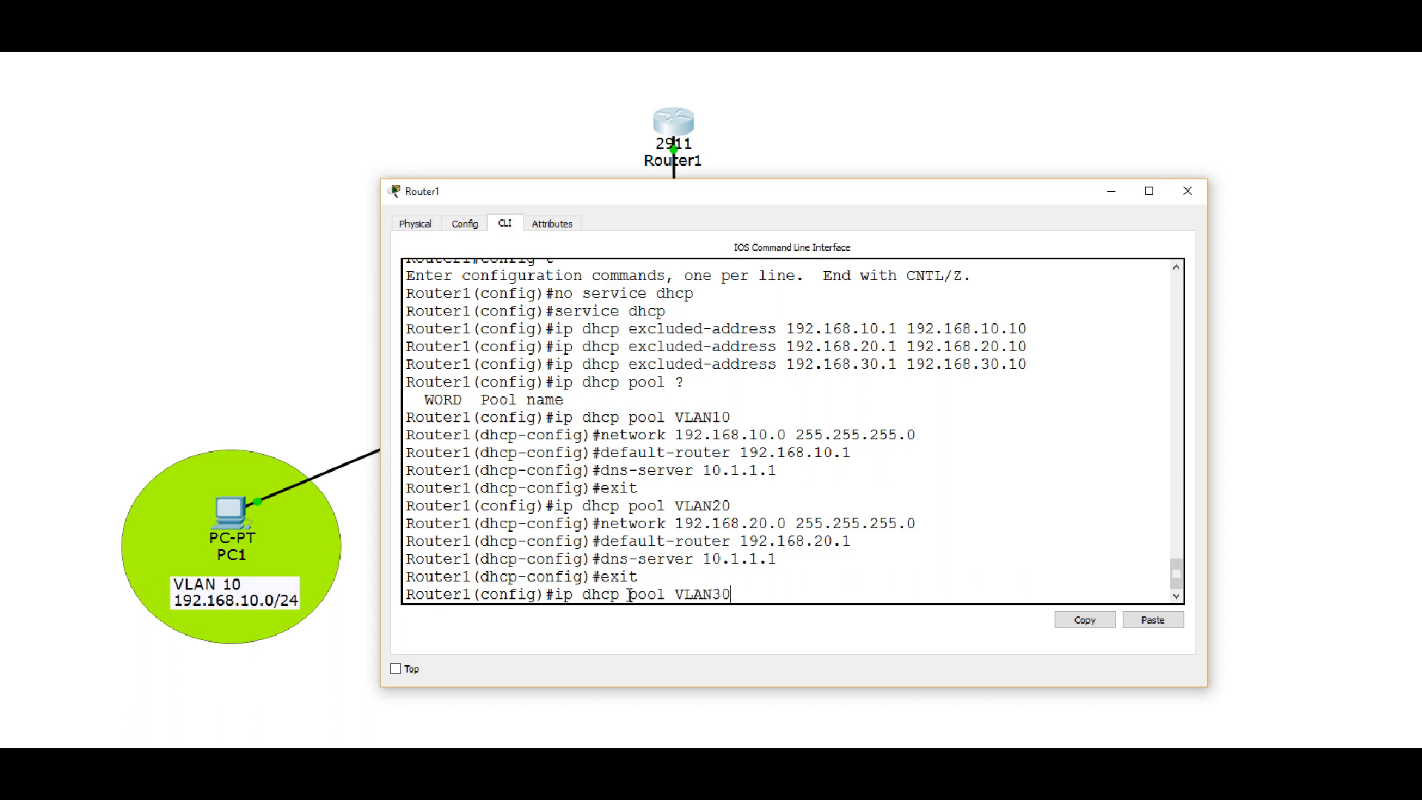
pyautogui.press('BackSpace')
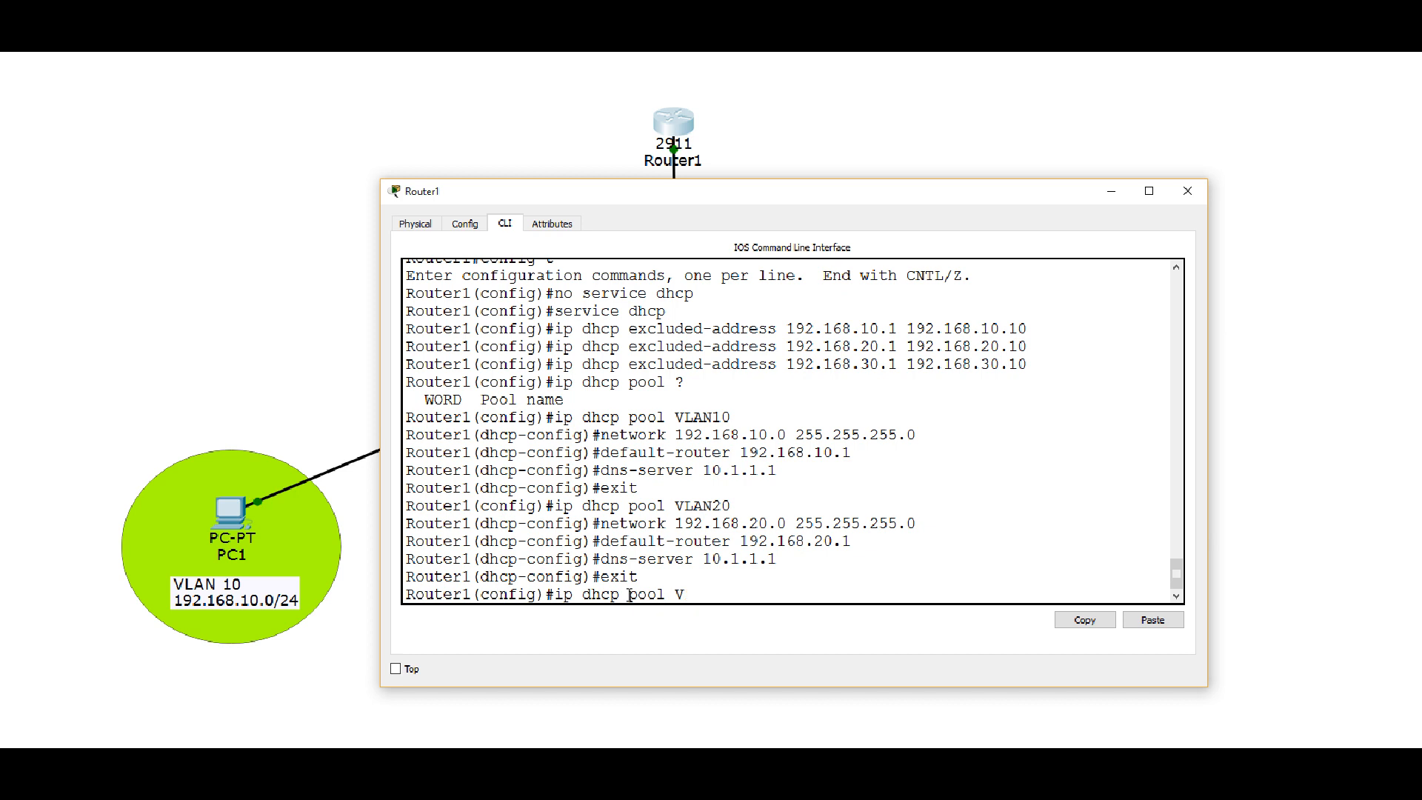
pyautogui.write('LAN30')
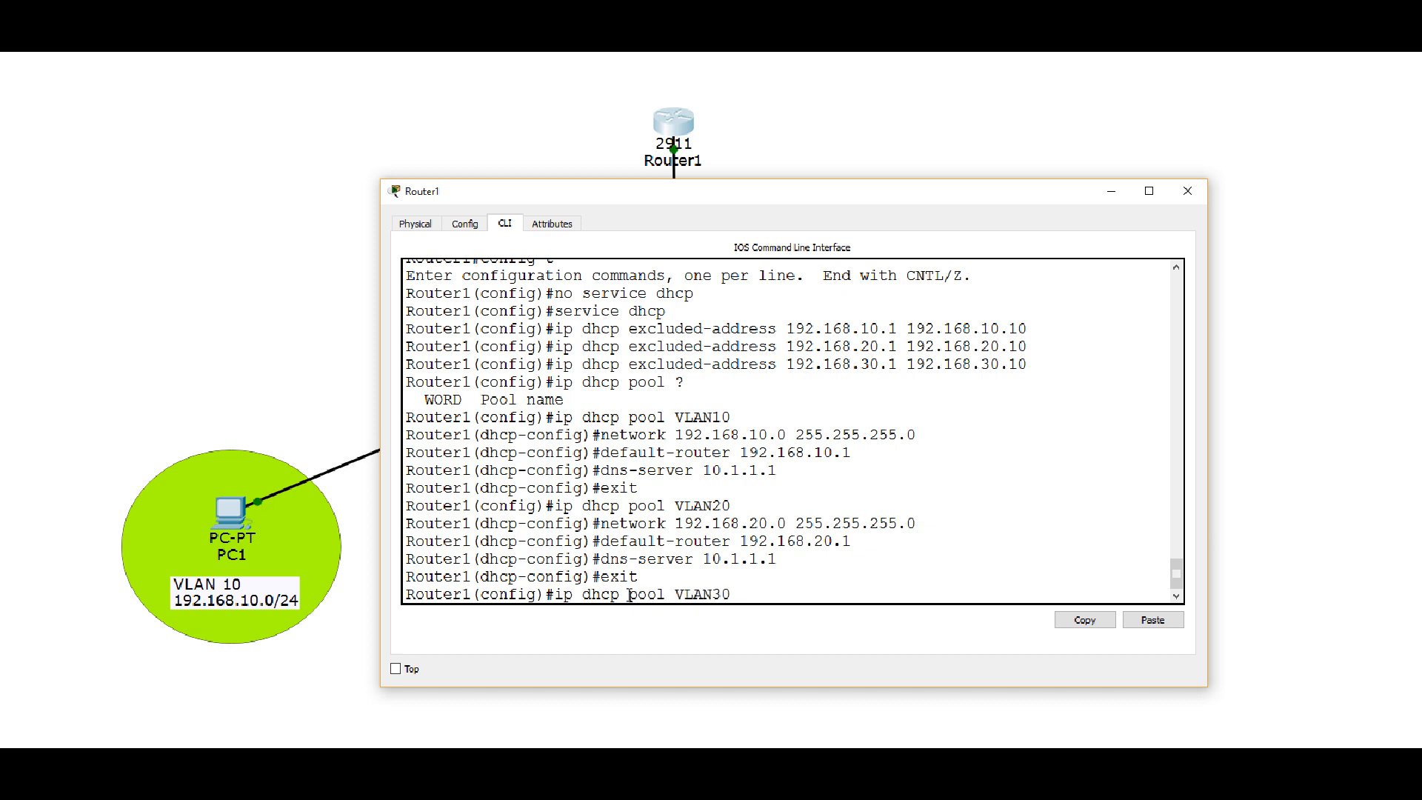
pyautogui.press('enter')
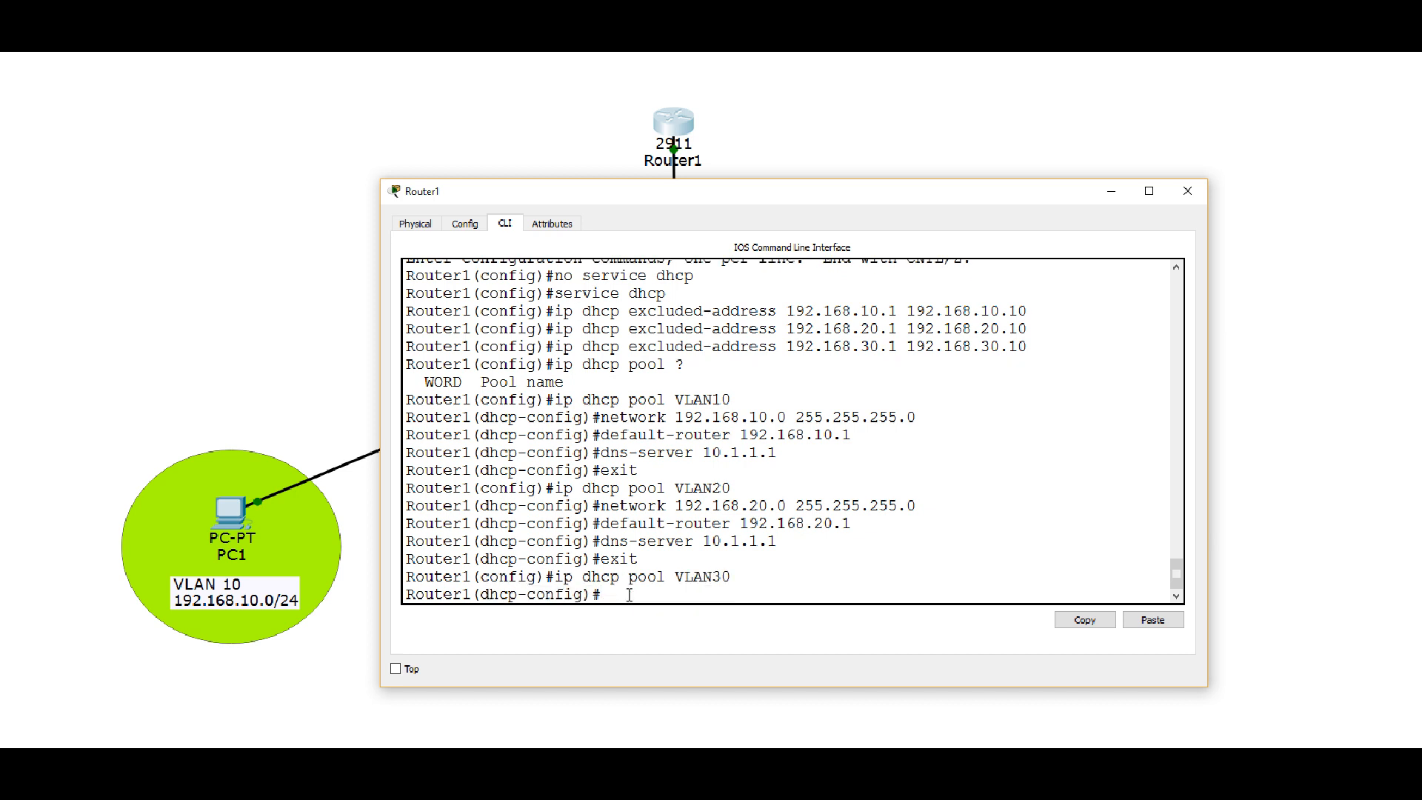
# - Set VLAN30's network 192.168.30.0/24, default-router 192.168.30.1 and dns-server 10.1.1.1, then exit
pyautogui.write('network 1')
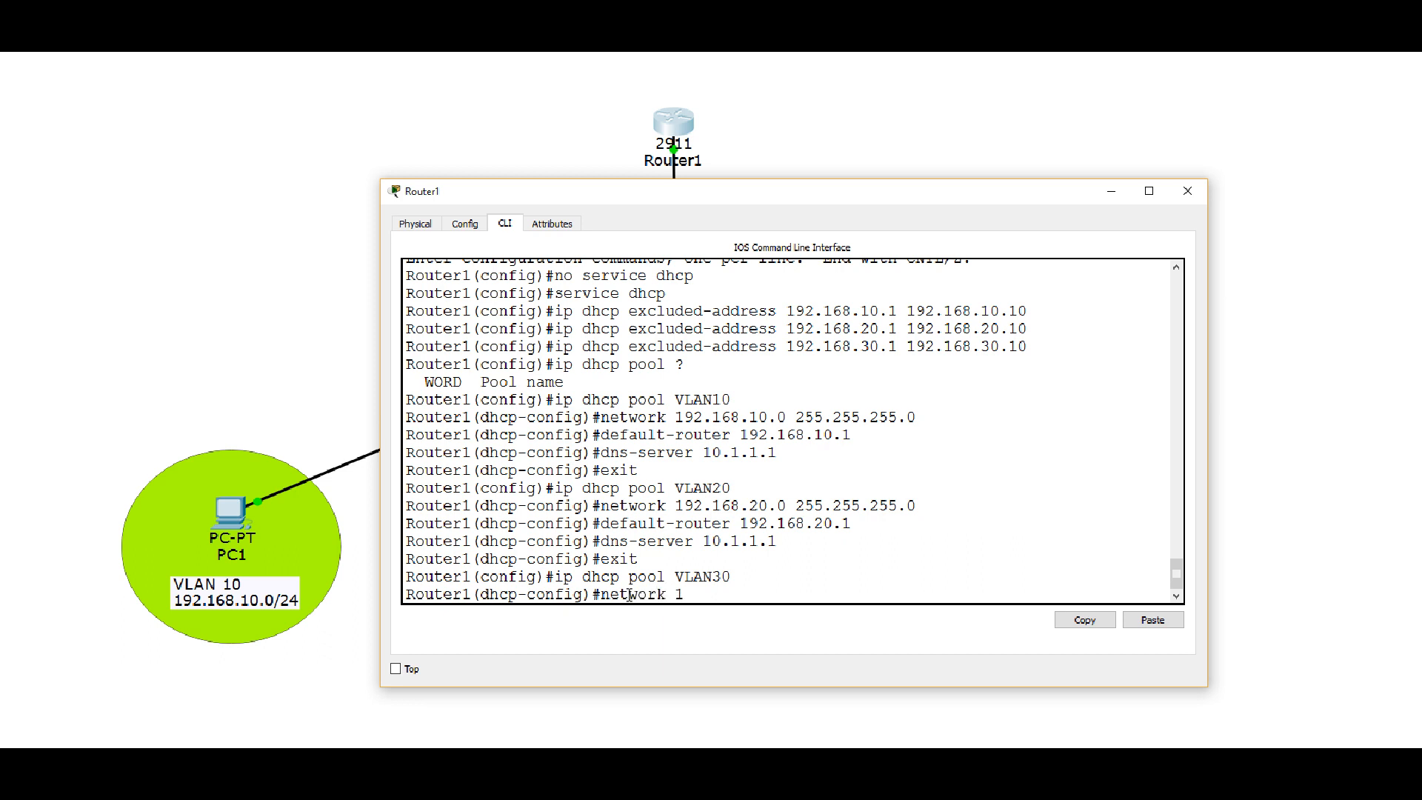
pyautogui.write('92.168.30.')
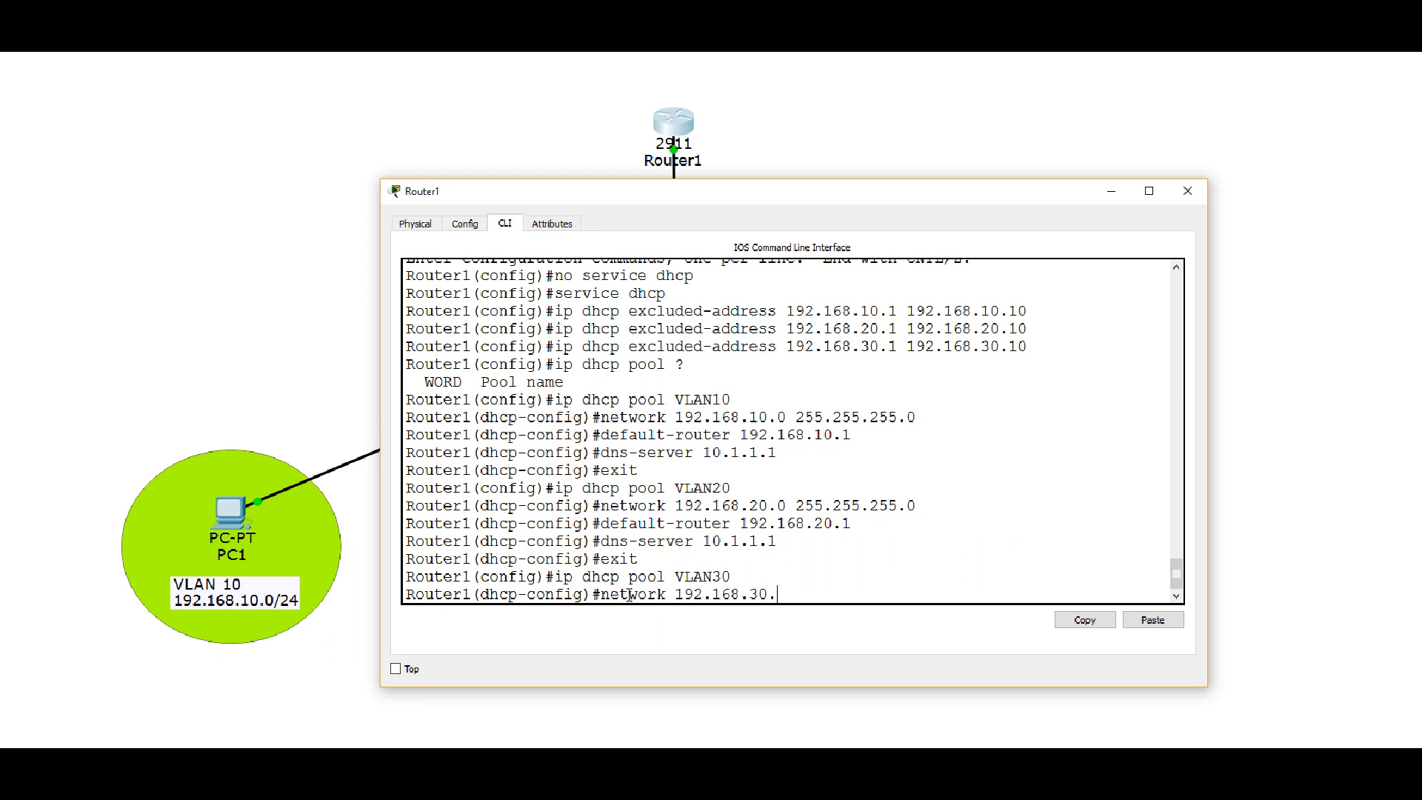
pyautogui.write('0')
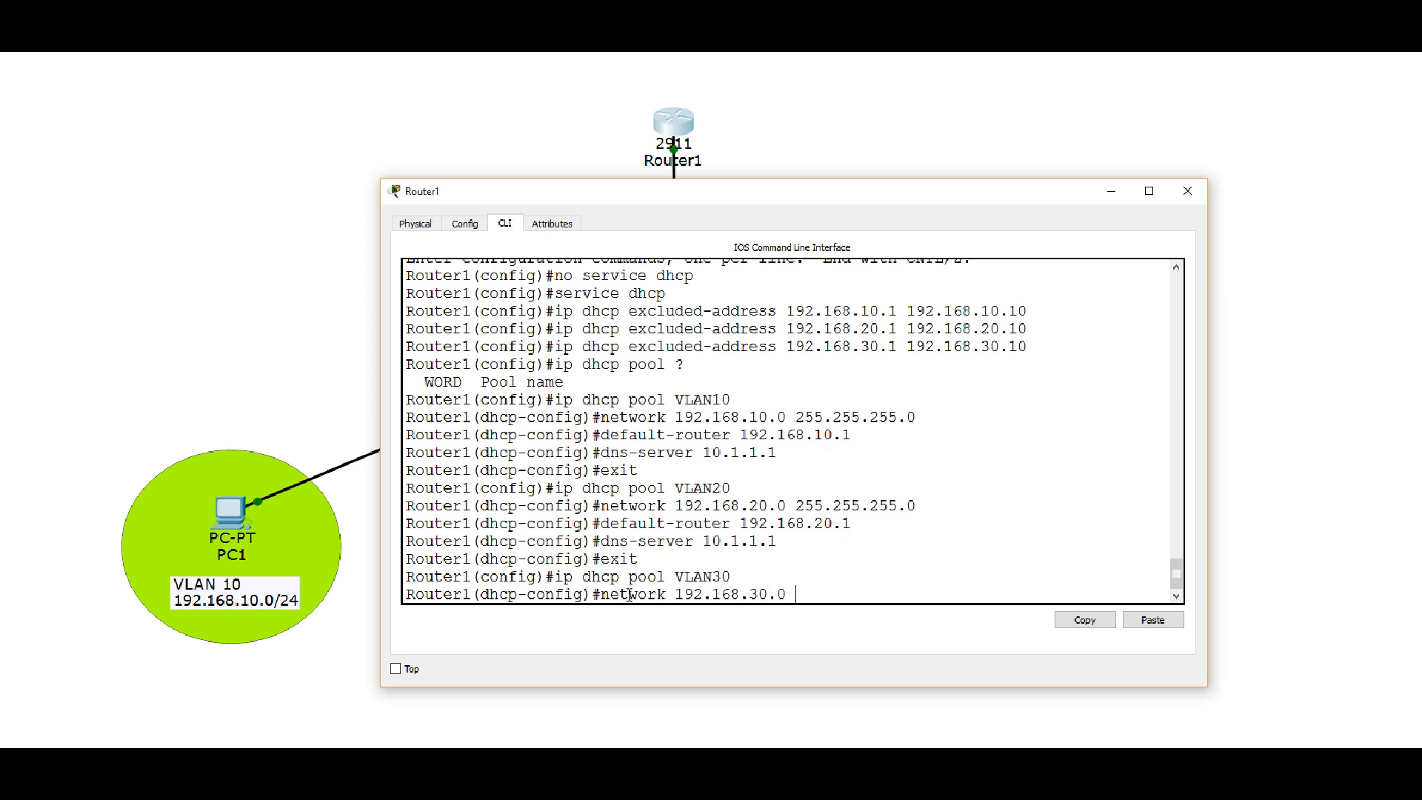
pyautogui.write('255.255.255.0')
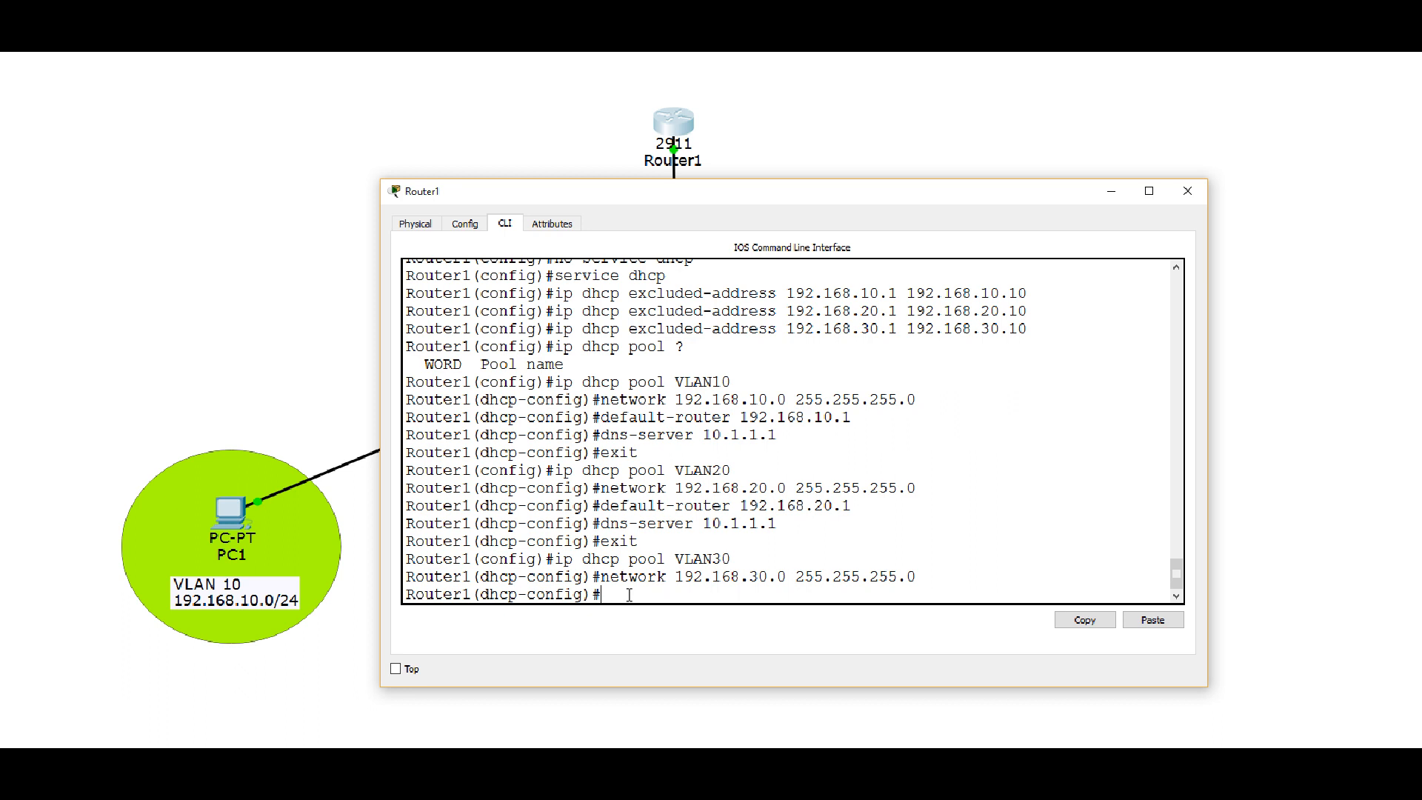
pyautogui.write('default-rout')
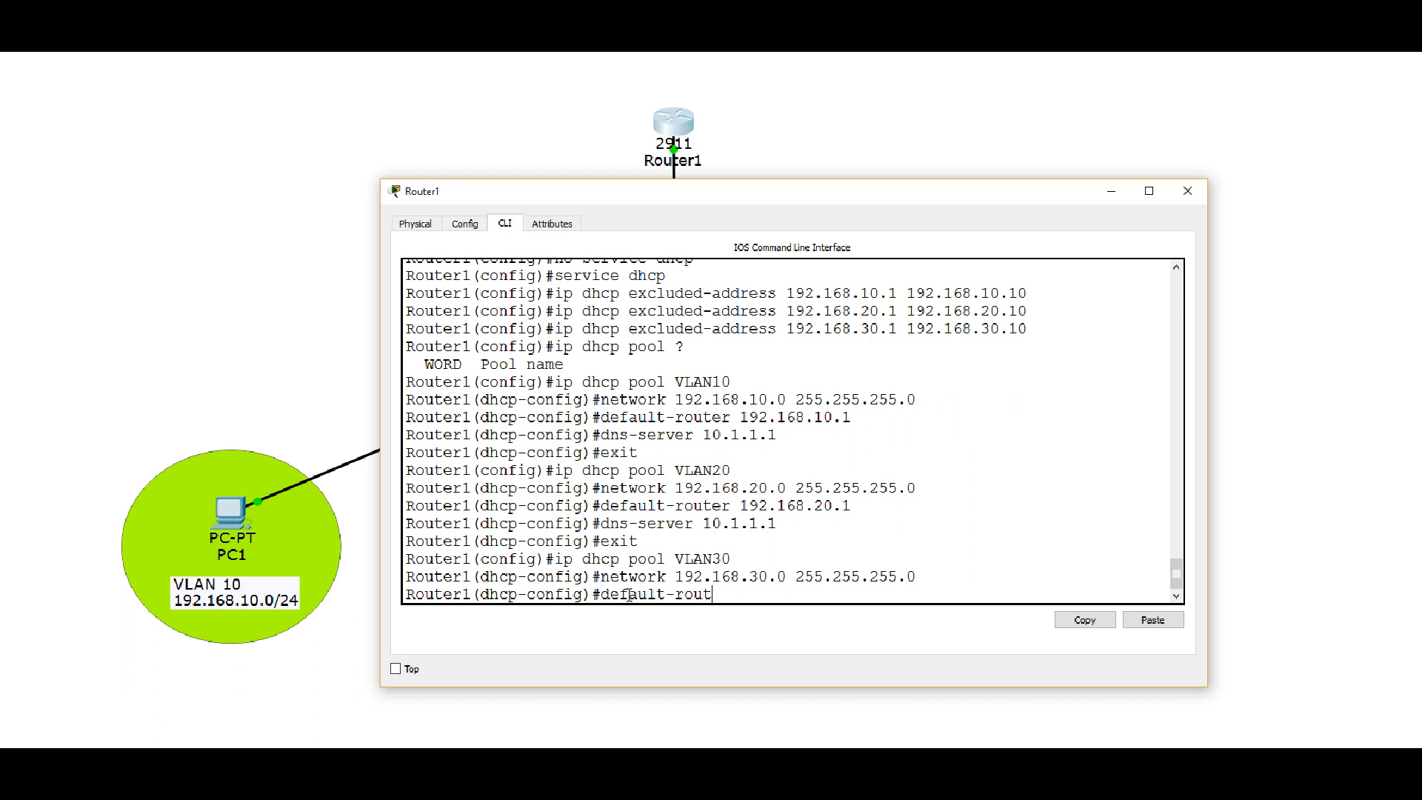
pyautogui.write('er 192.168.30.1')
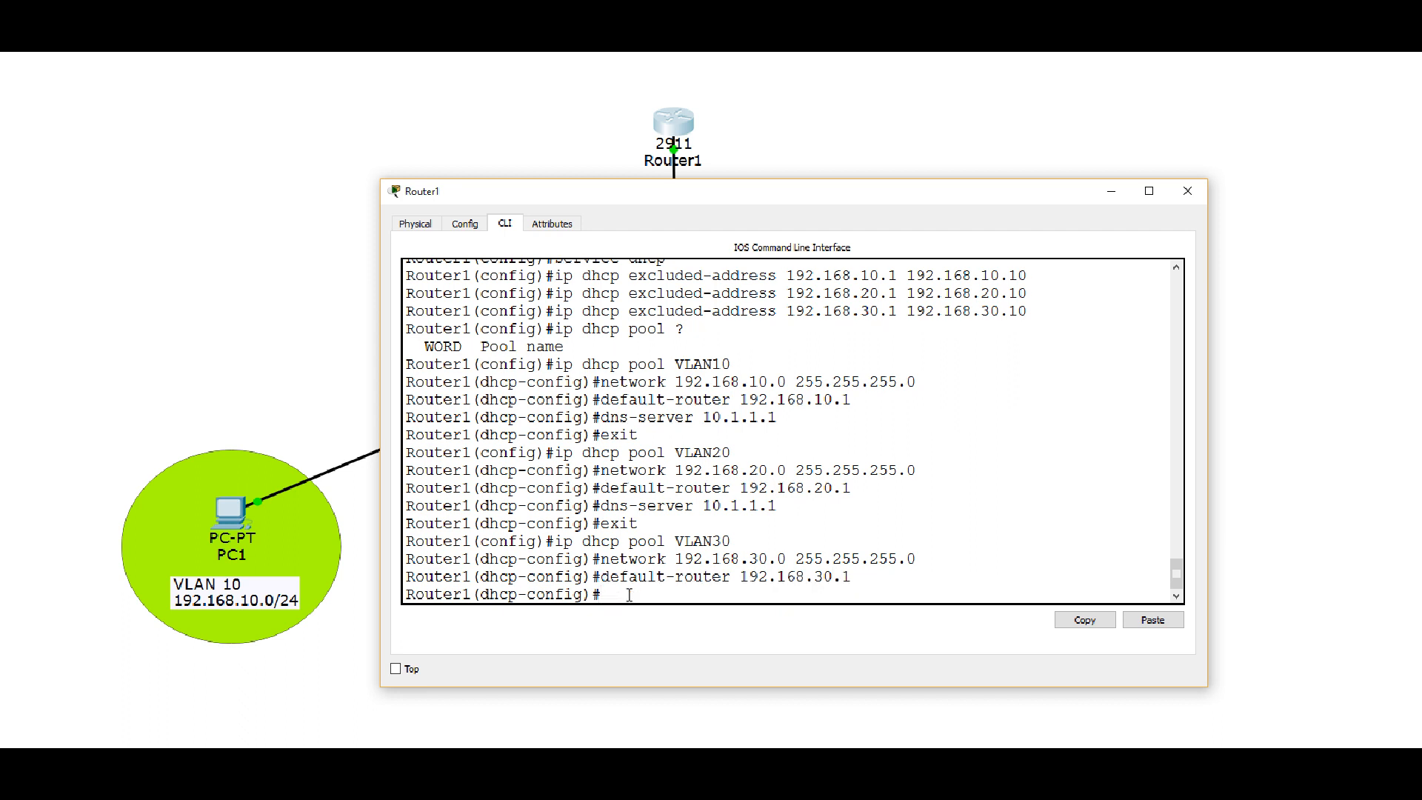
pyautogui.write('dns-server 10.1.1.1')
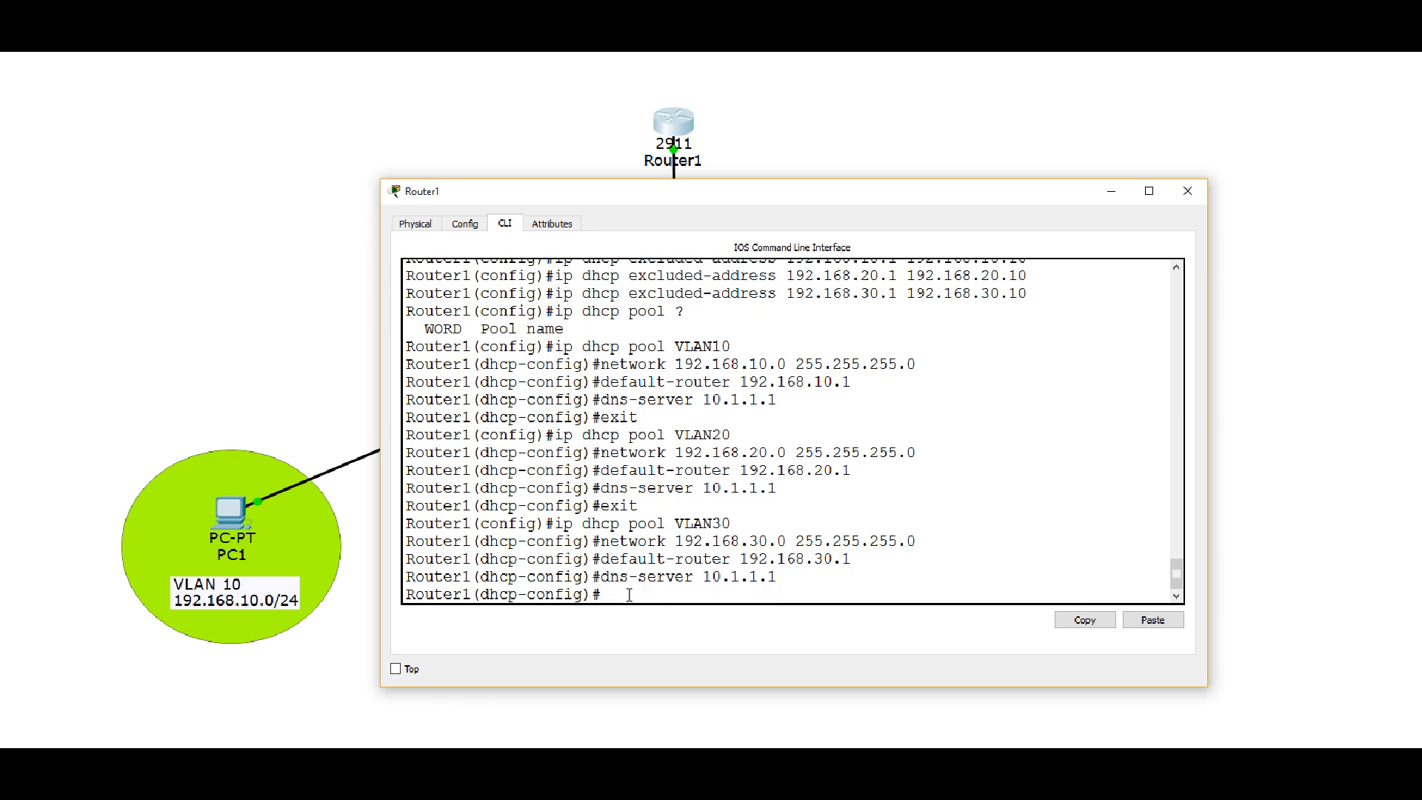
pyautogui.write('exit')
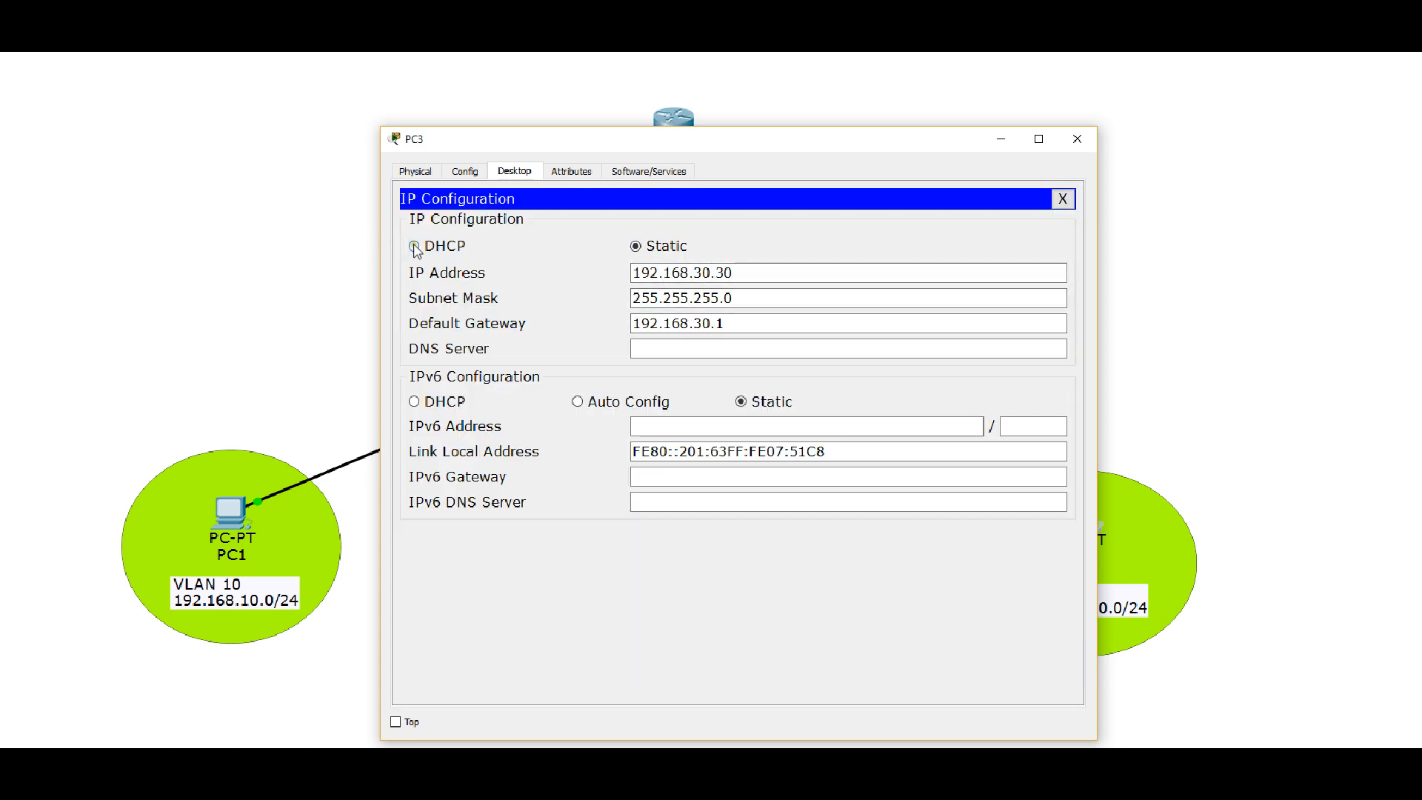
# - Switch PC3 to DHCP so it leases 192.168.30.11 with gateway 192.168.30.1 and DNS 10.1.1.1
pyautogui.click(413, 246)
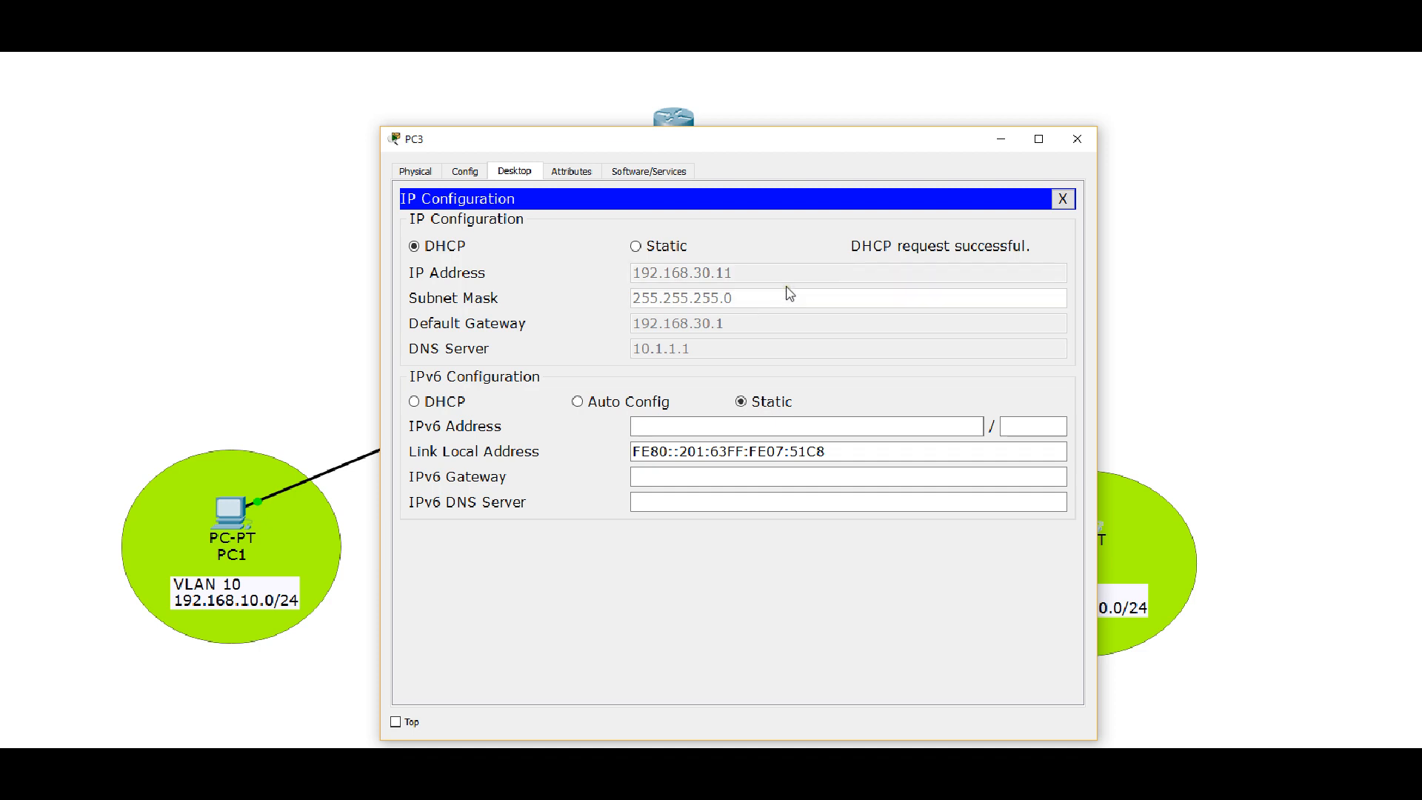
pyautogui.moveTo(669, 339)
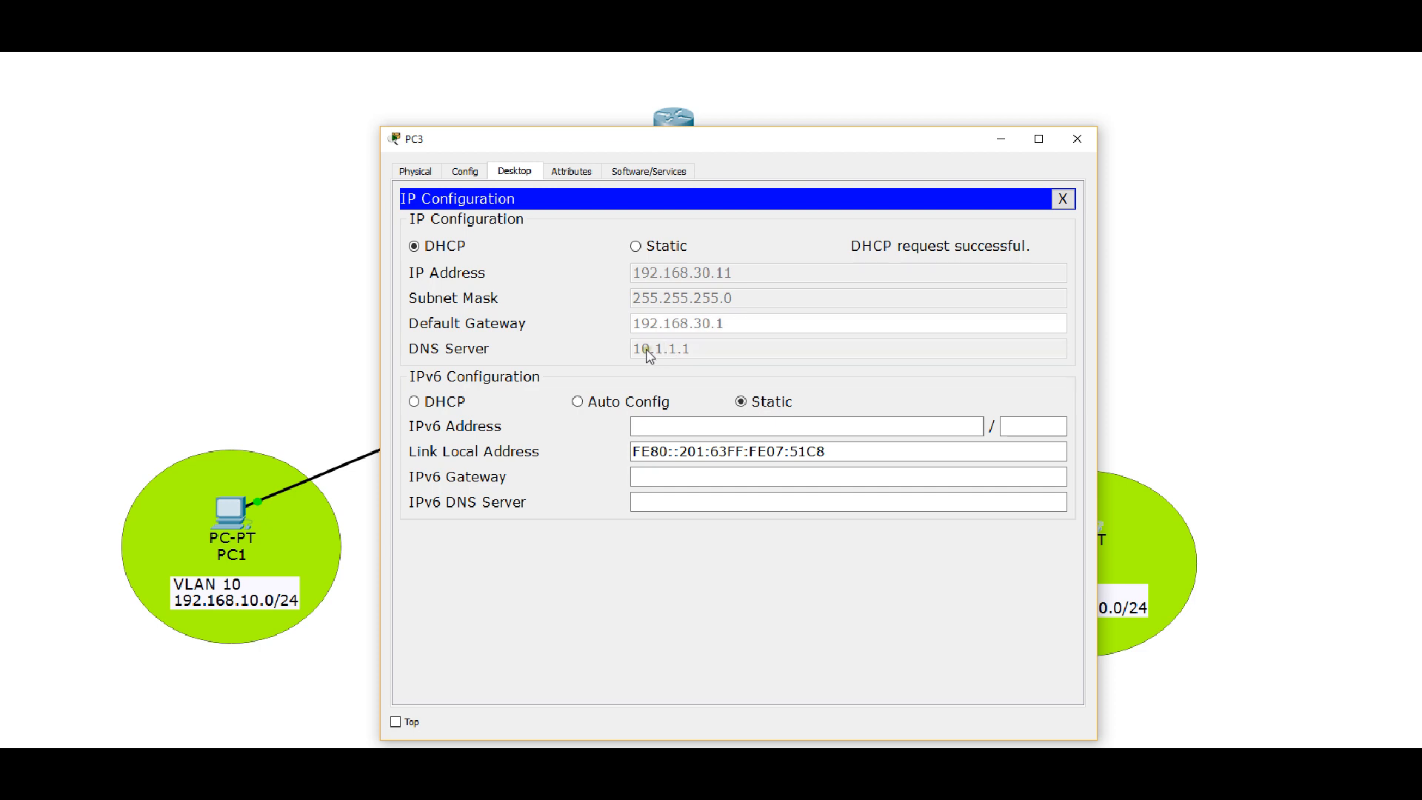
pyautogui.moveTo(689, 364)
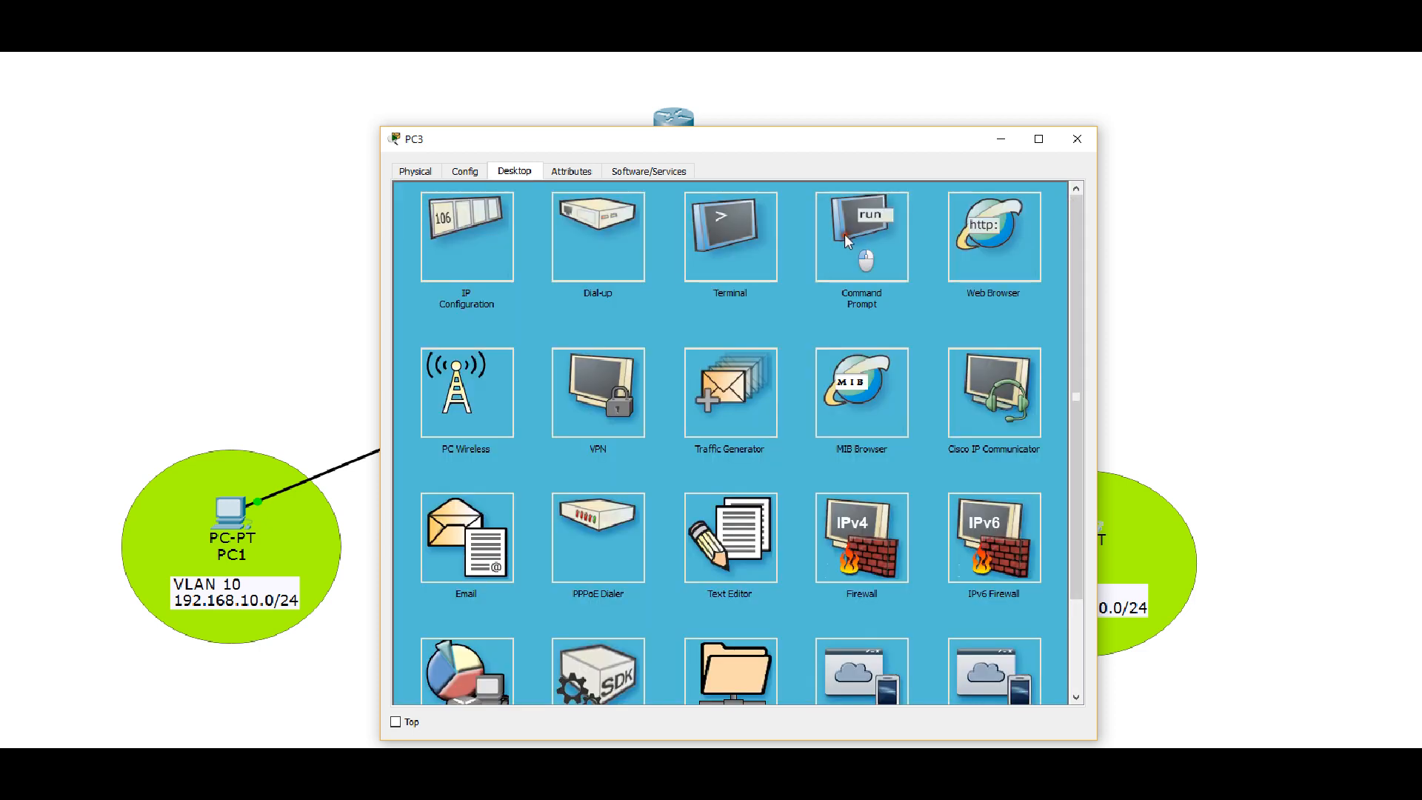
# - Ping 192.168.10.11 from PC3's command prompt, getting four replies with 0% loss
pyautogui.click(860, 236)
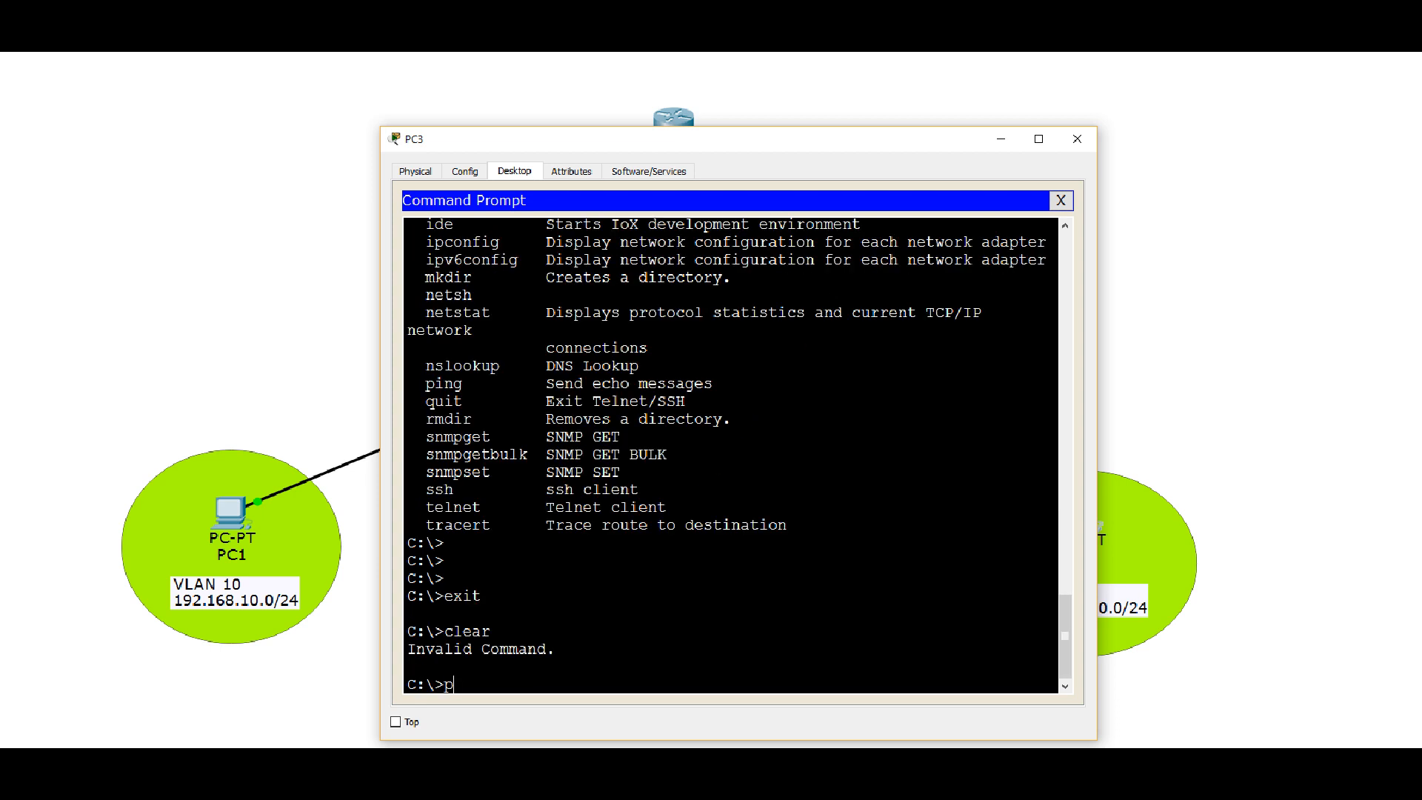
pyautogui.write('ing 192.168.')
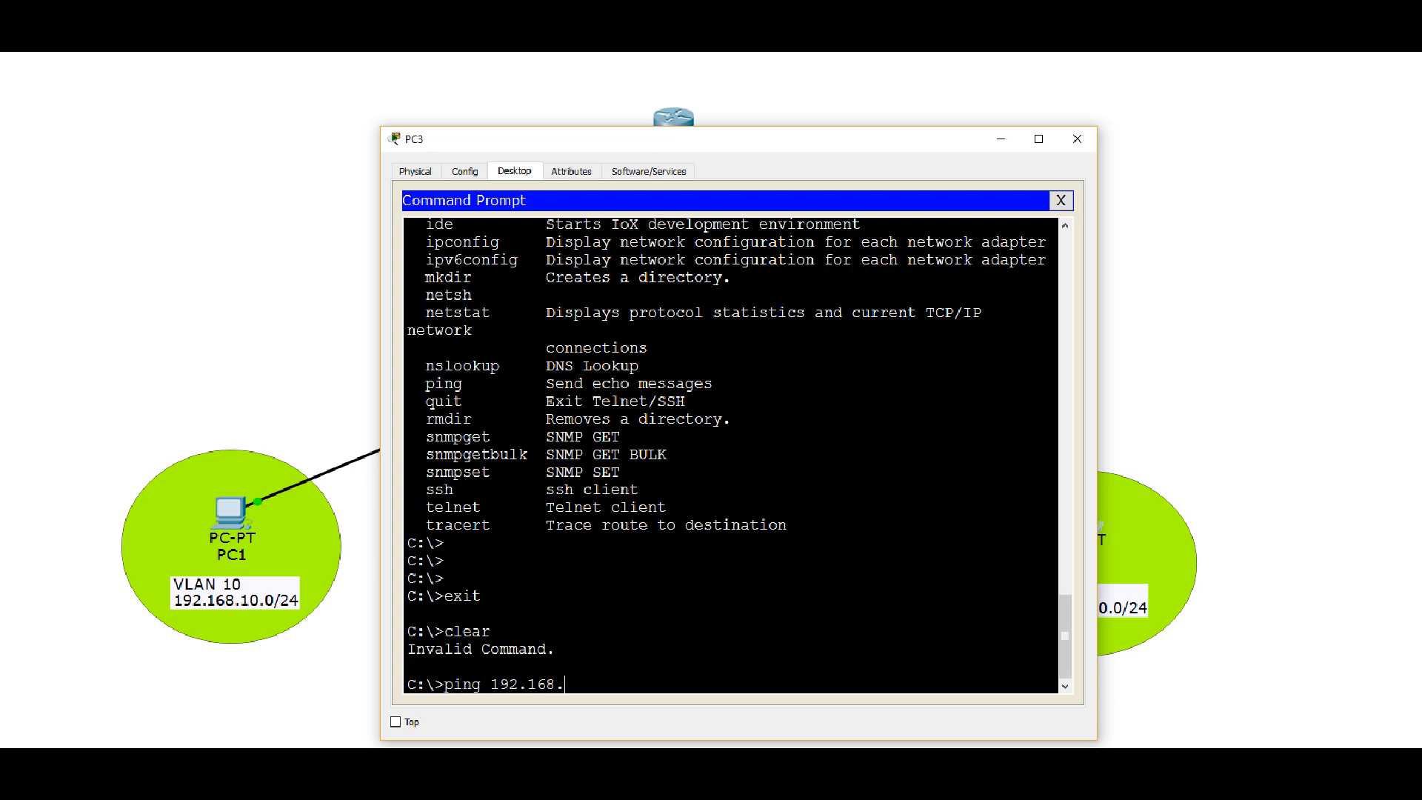
pyautogui.write('10.')
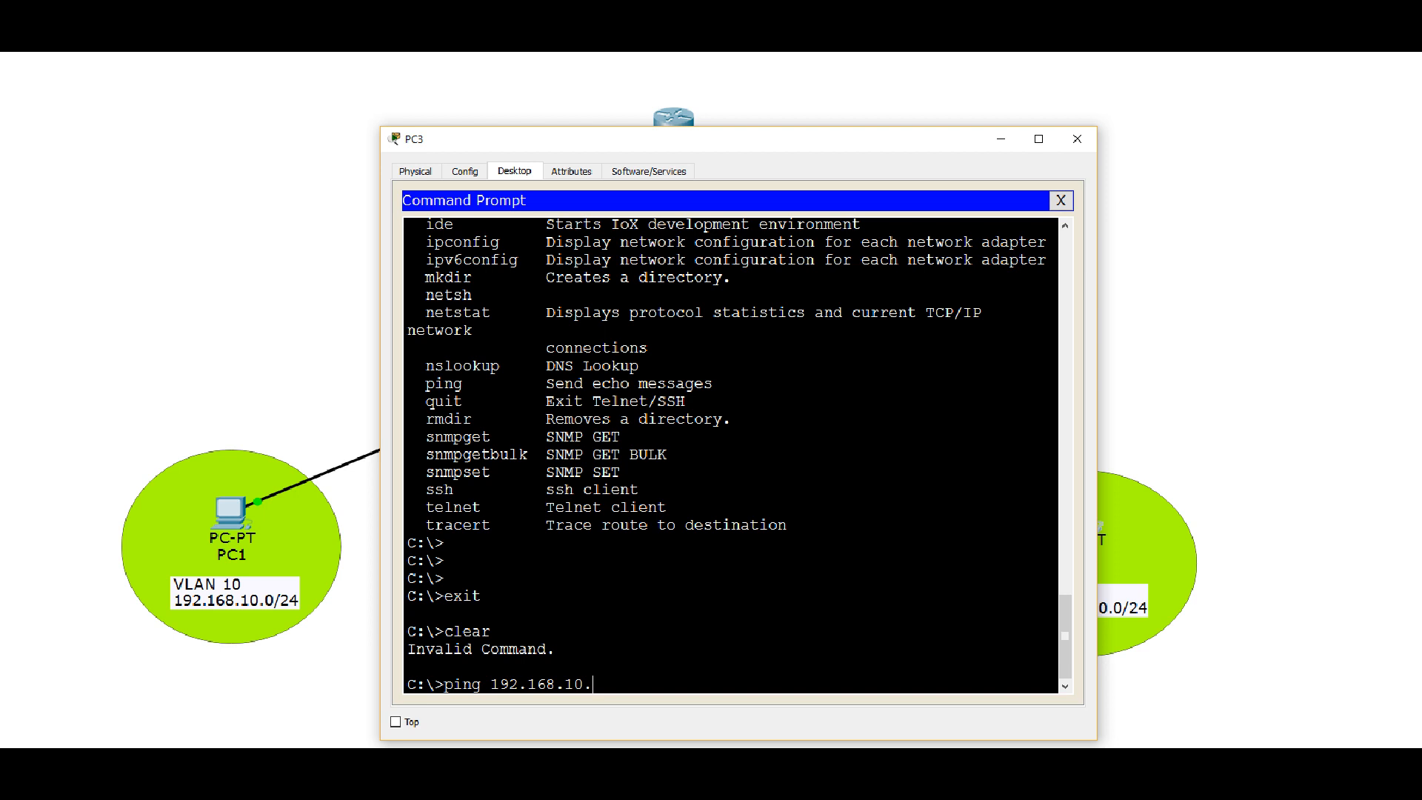
pyautogui.press('enter')
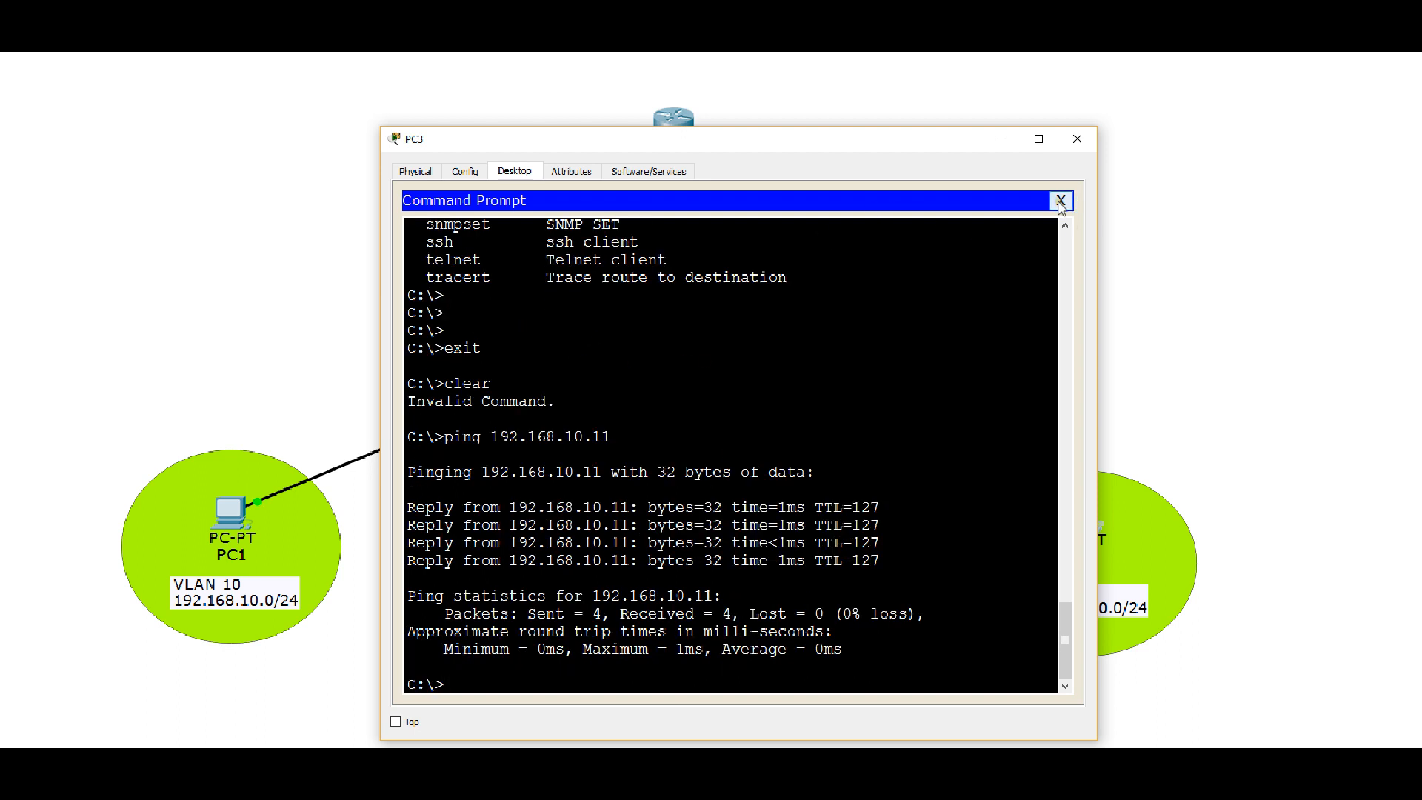
pyautogui.click(1058, 200)
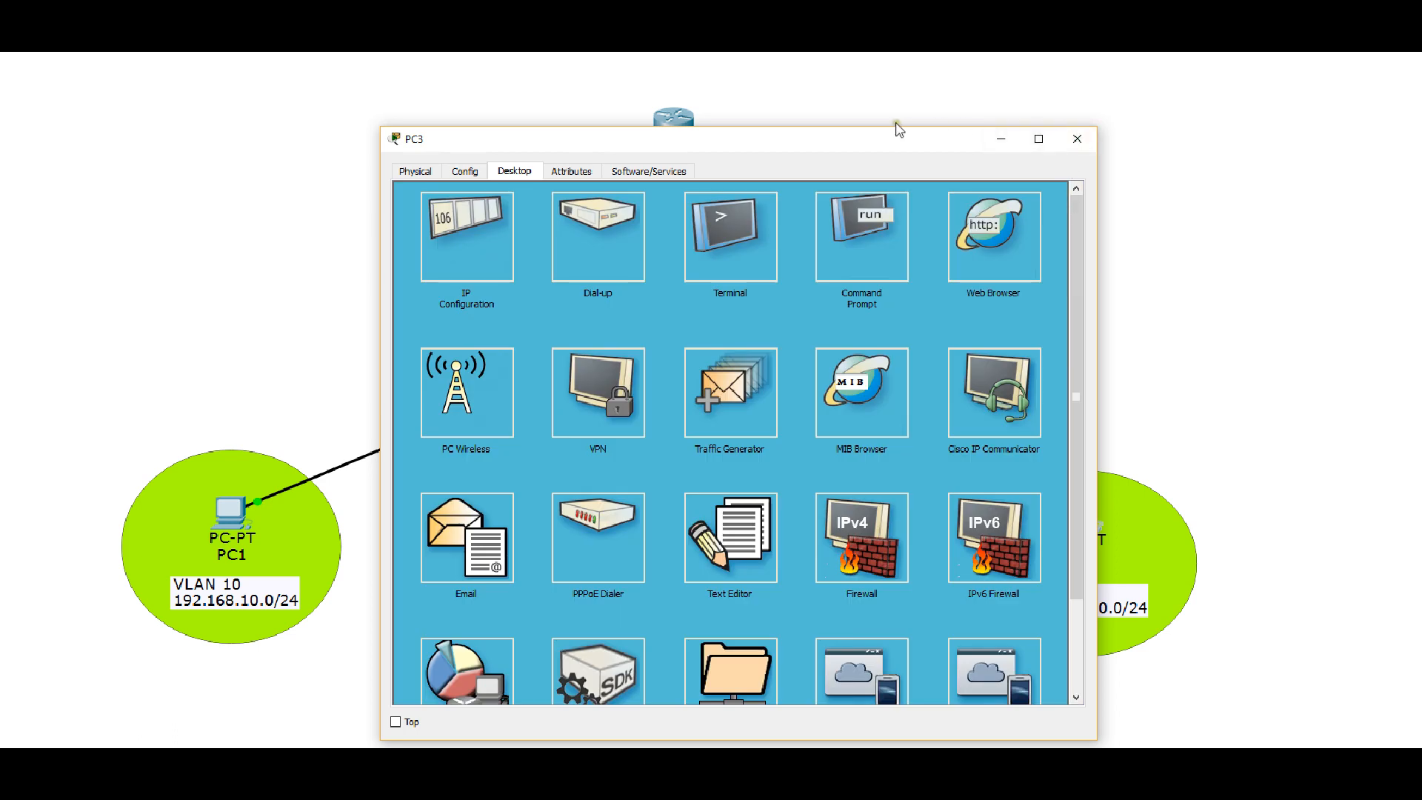
# - Close PC3's window to show the full router, switch and three-VLAN topology
pyautogui.moveTo(897, 139); pyautogui.dragTo(868, 99)
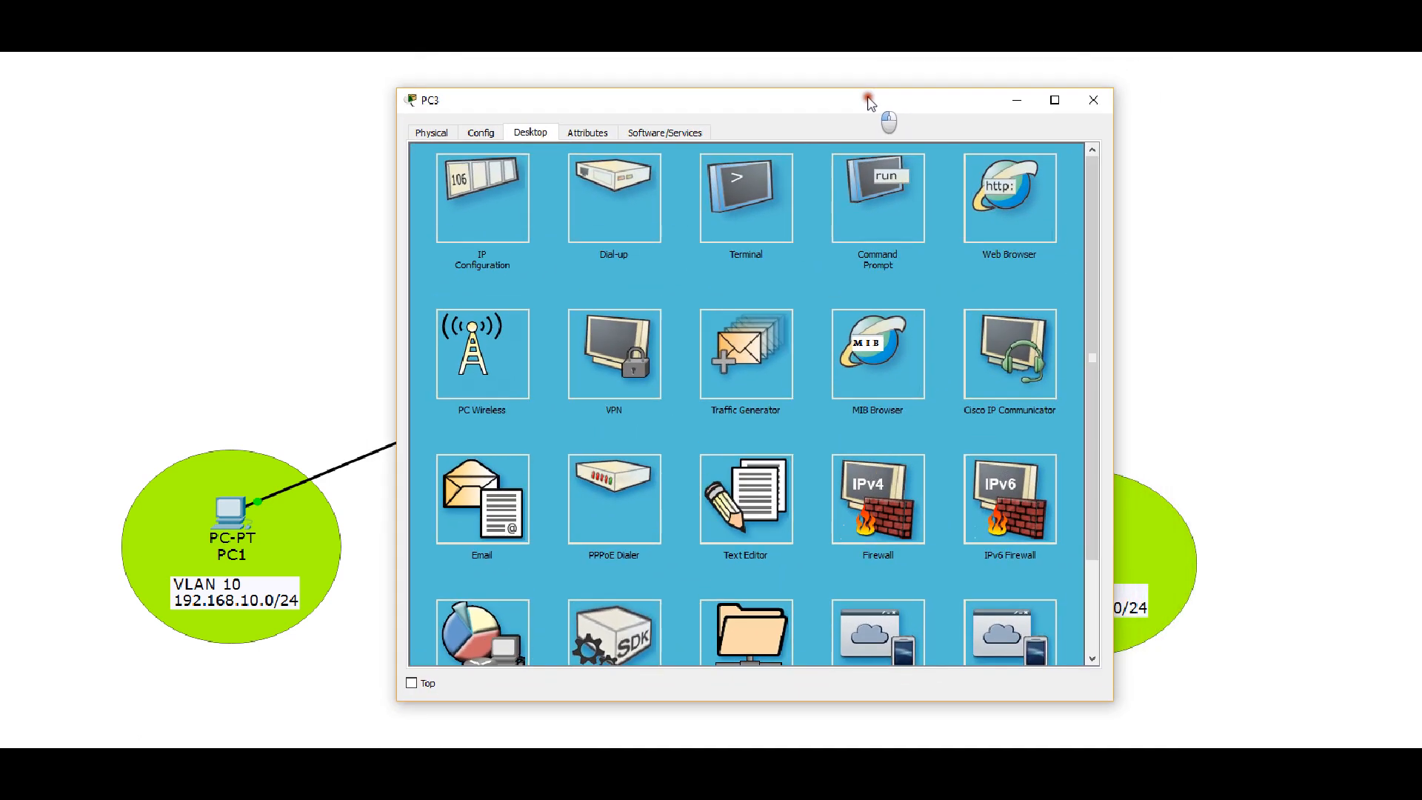
pyautogui.moveTo(1093, 99)
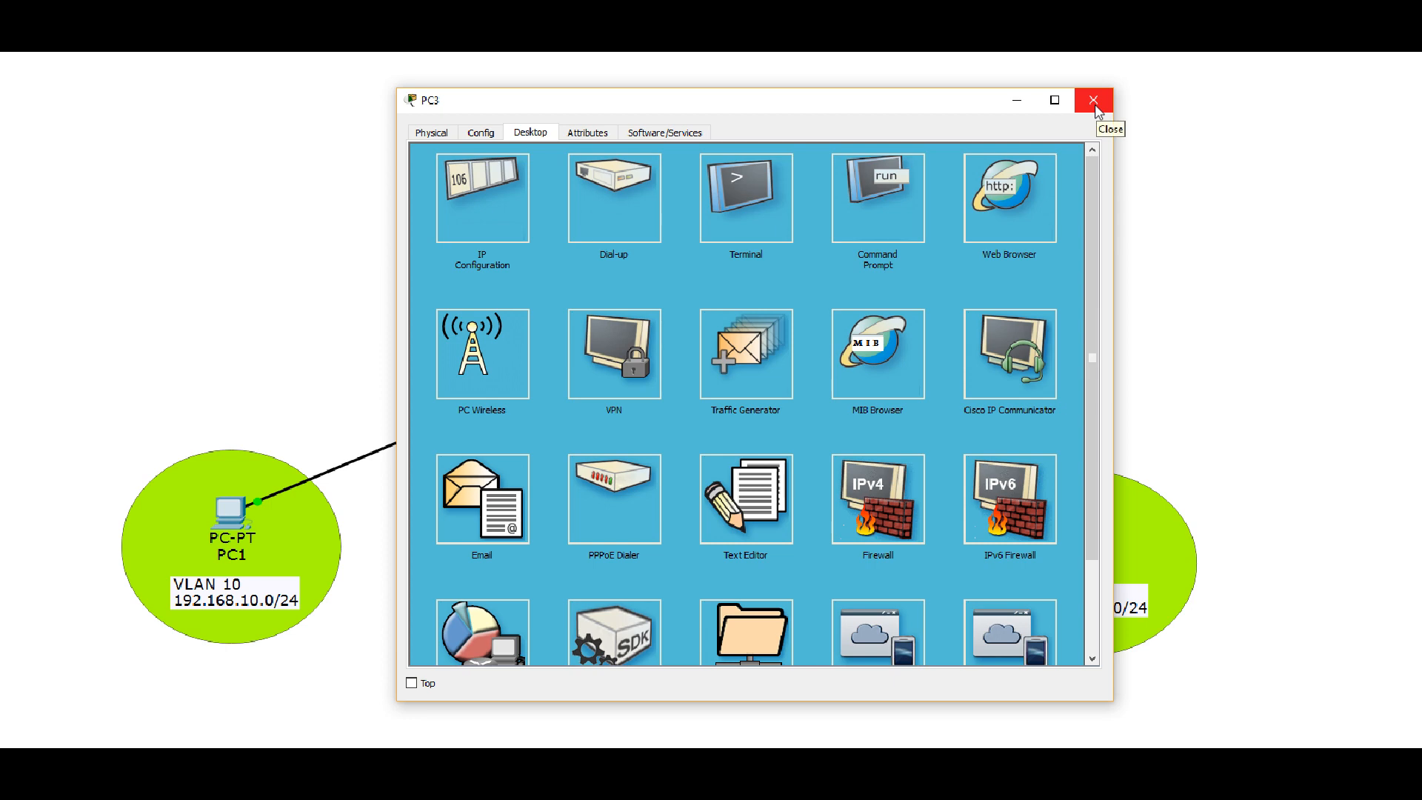
pyautogui.click(1093, 100)
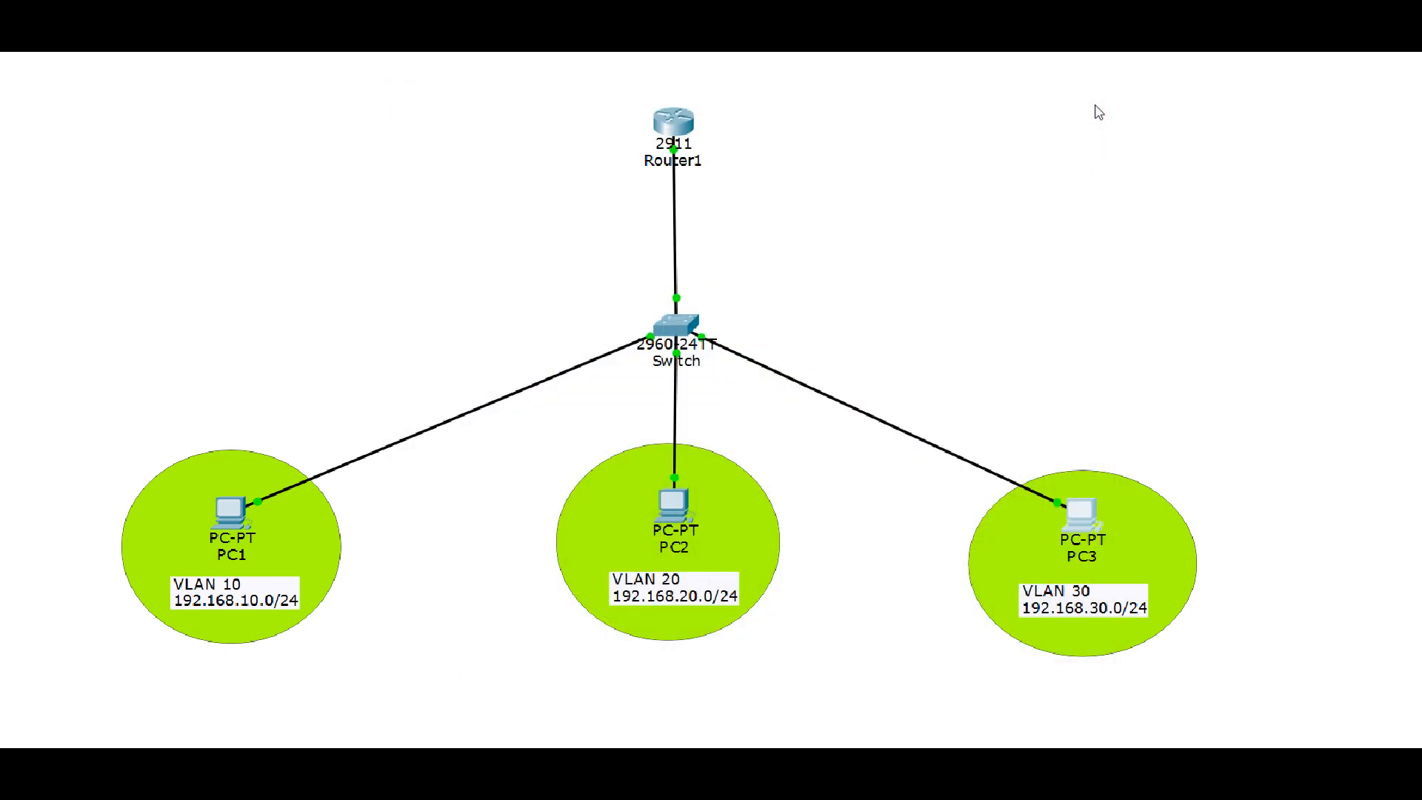
pyautogui.moveTo(613, 138)
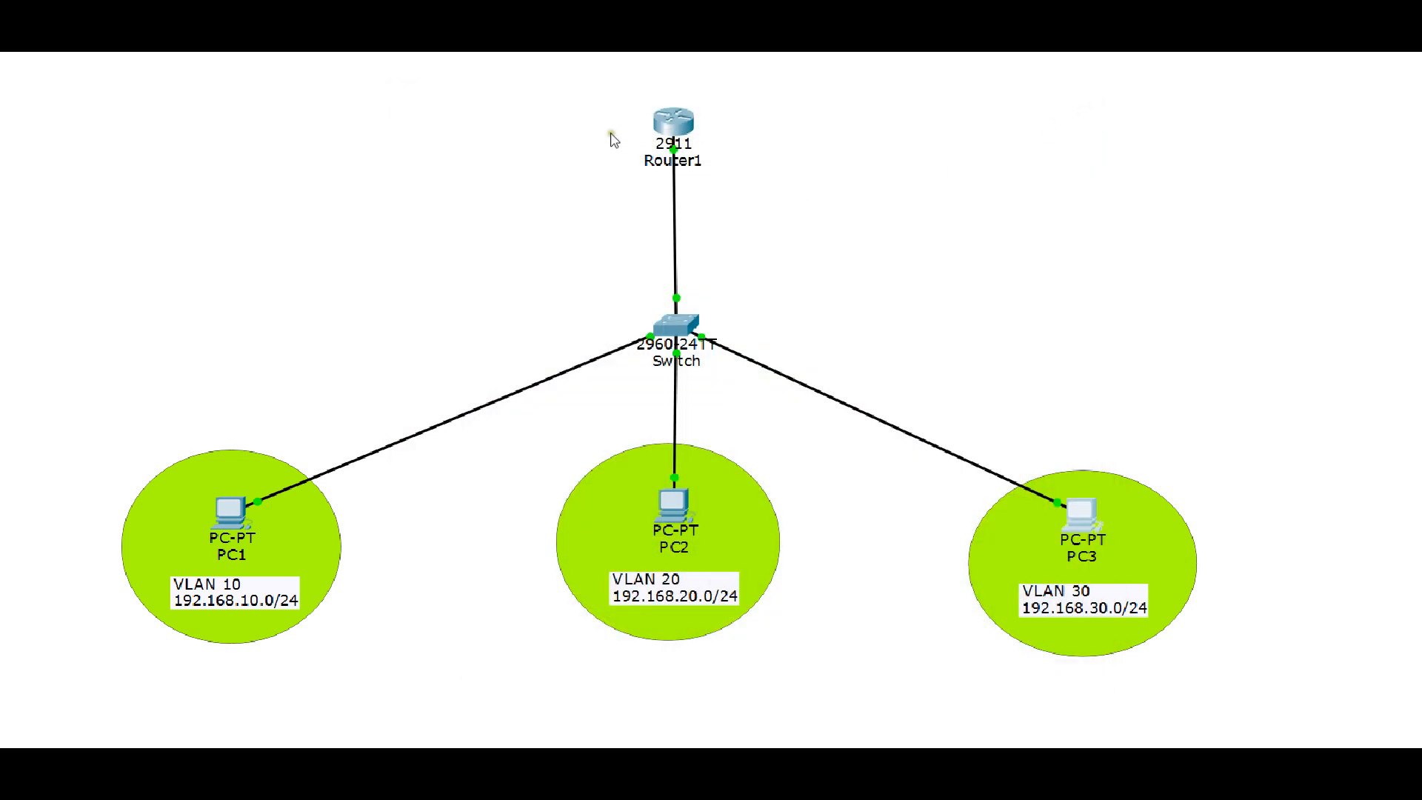
pyautogui.moveTo(580, 93)
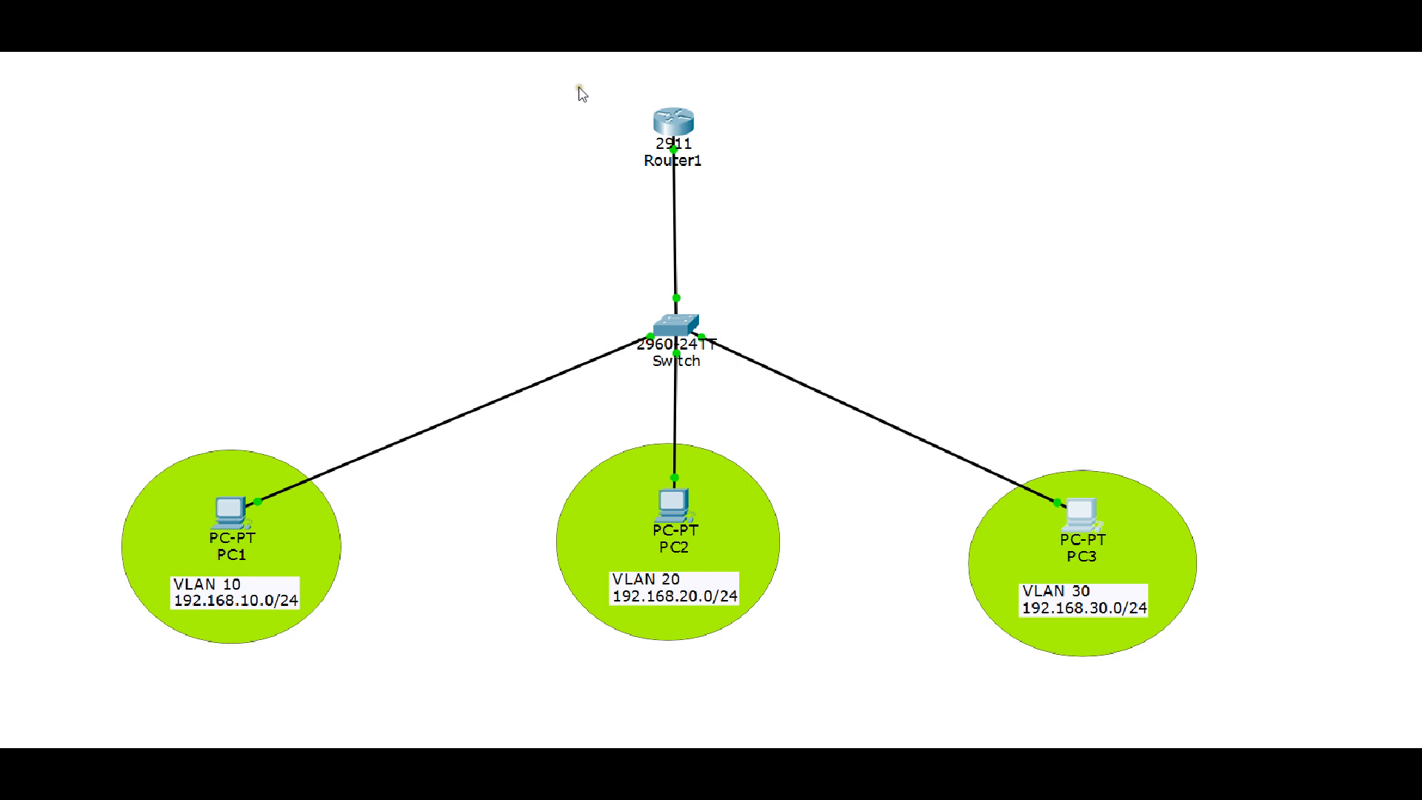
pyautogui.moveTo(710, 197)
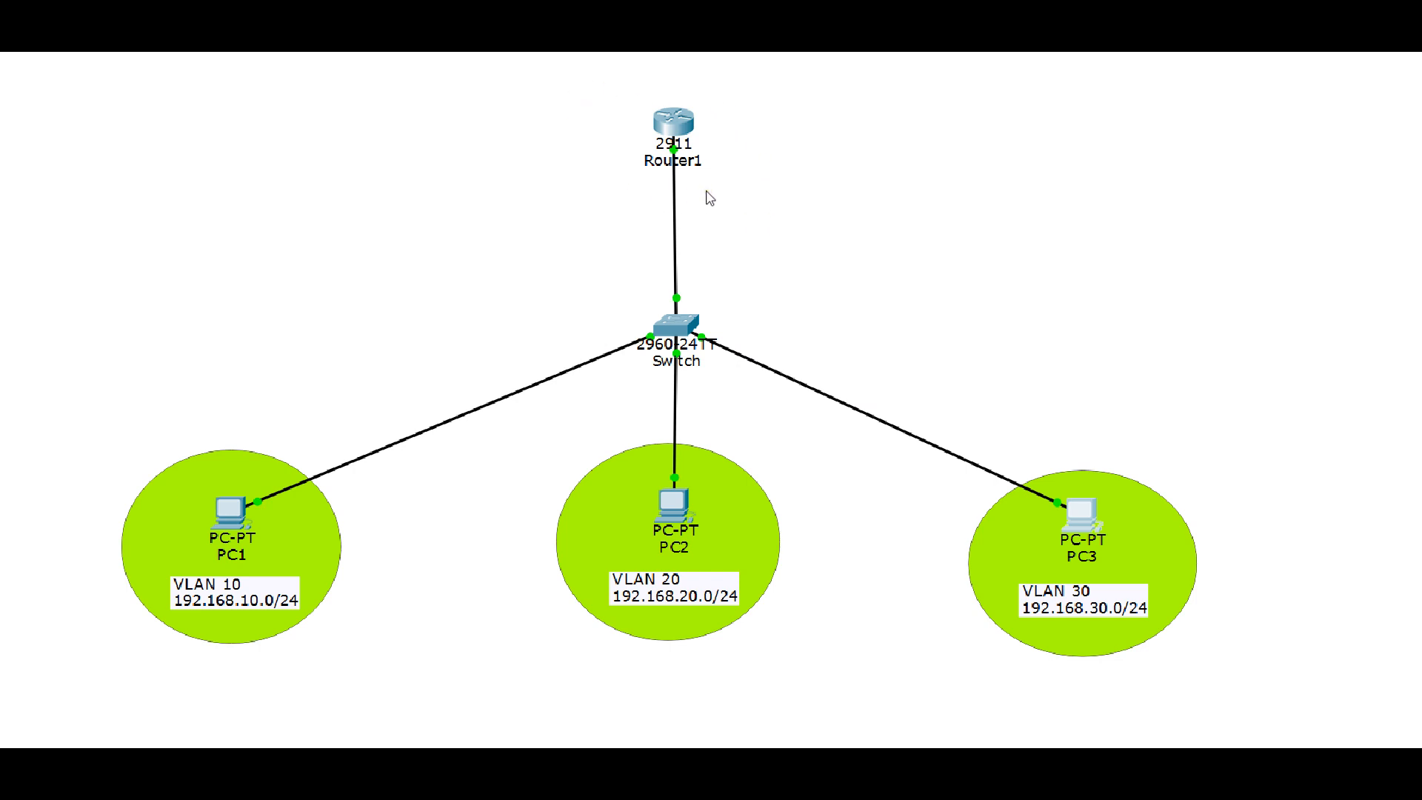